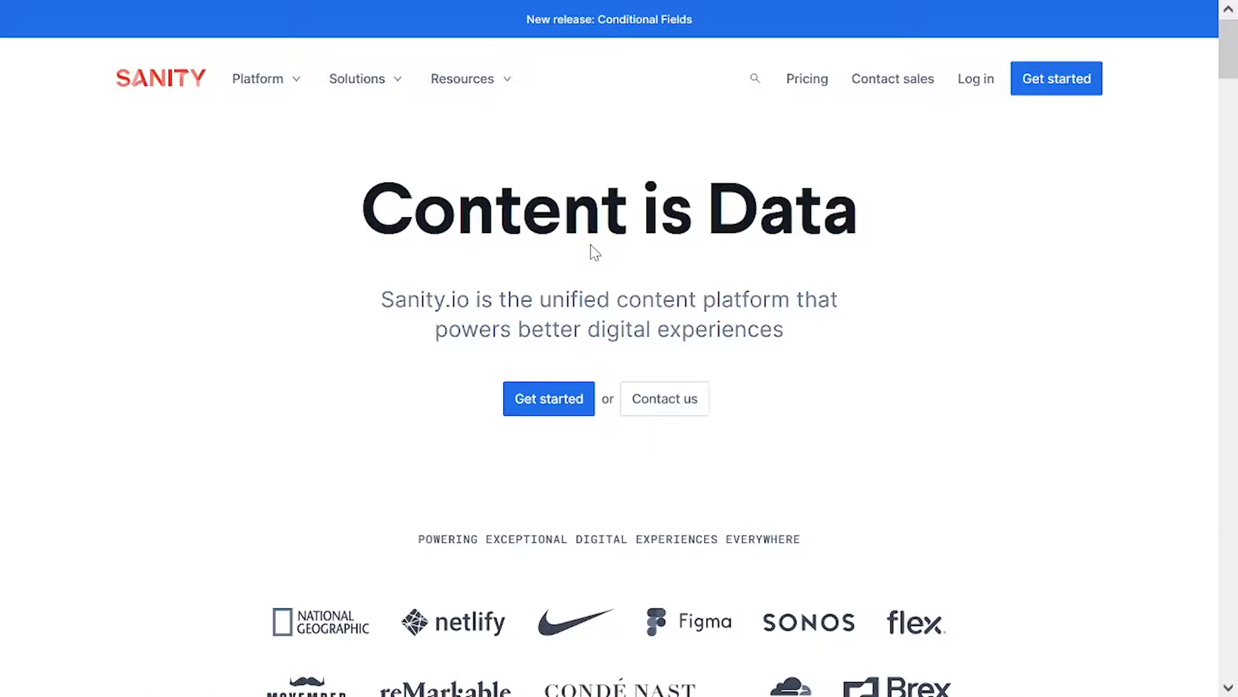
mouse_move(1061, 199)
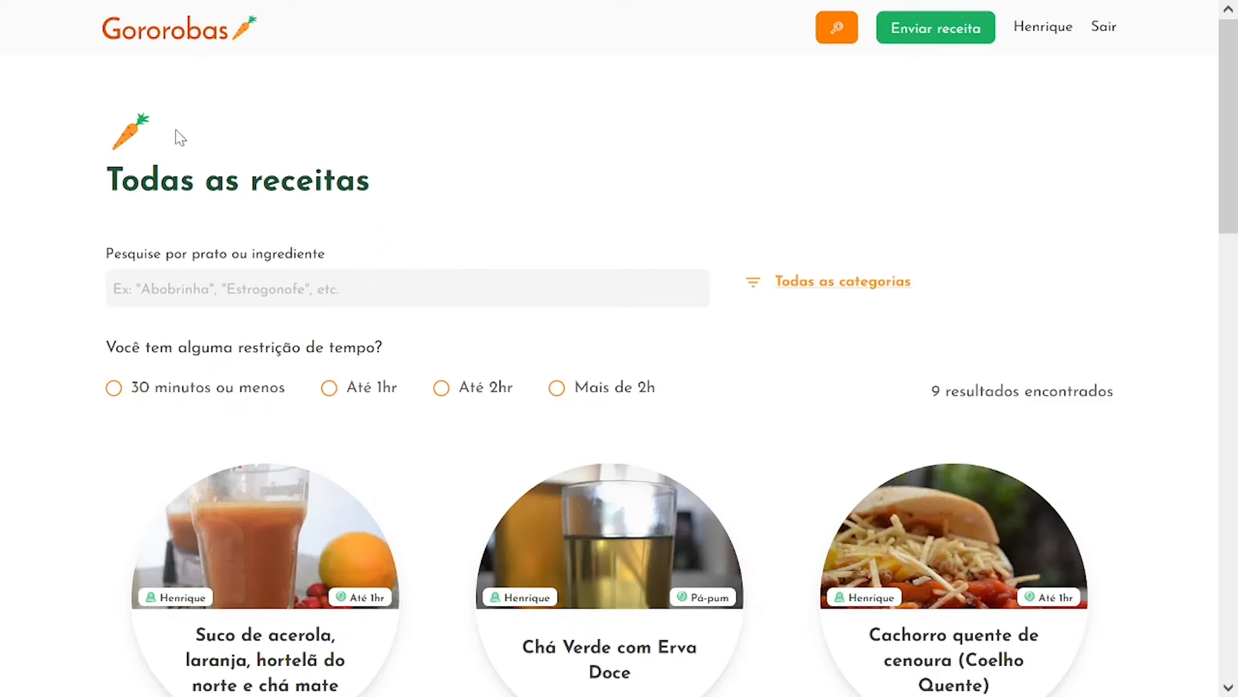
Switch to the Chrome tab with the 'Integrating Sanity.io and Algolia' article.
click(312, 292)
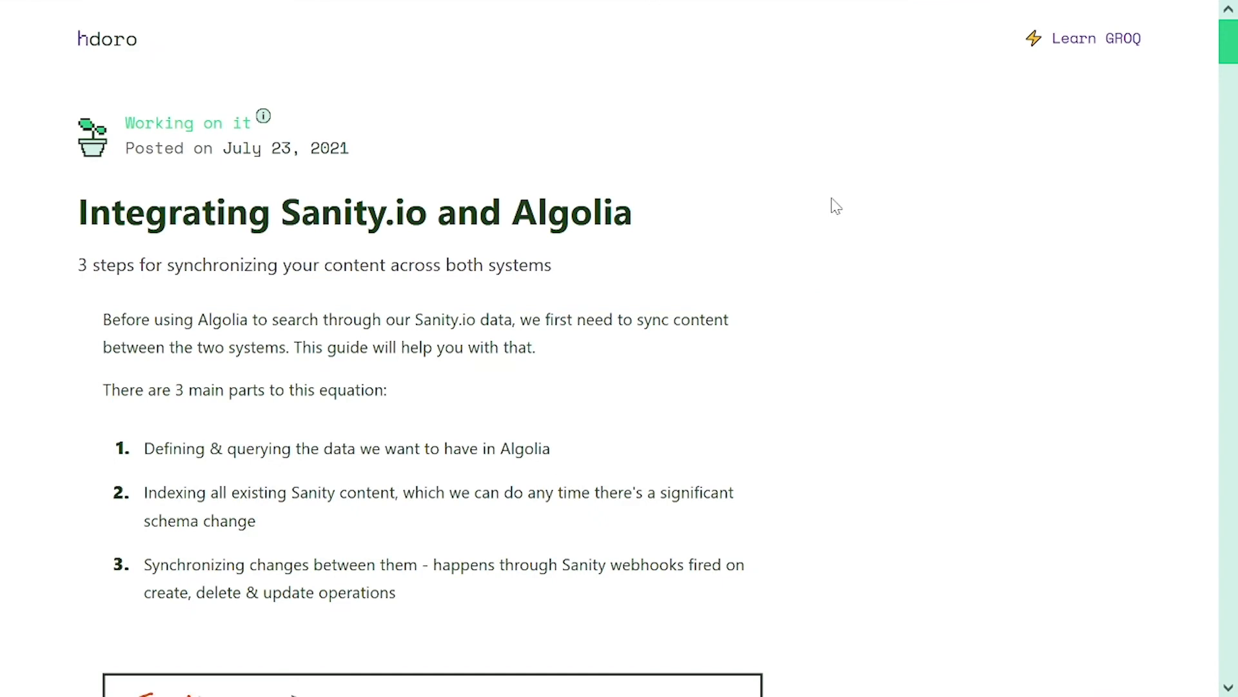
mouse_move(703, 129)
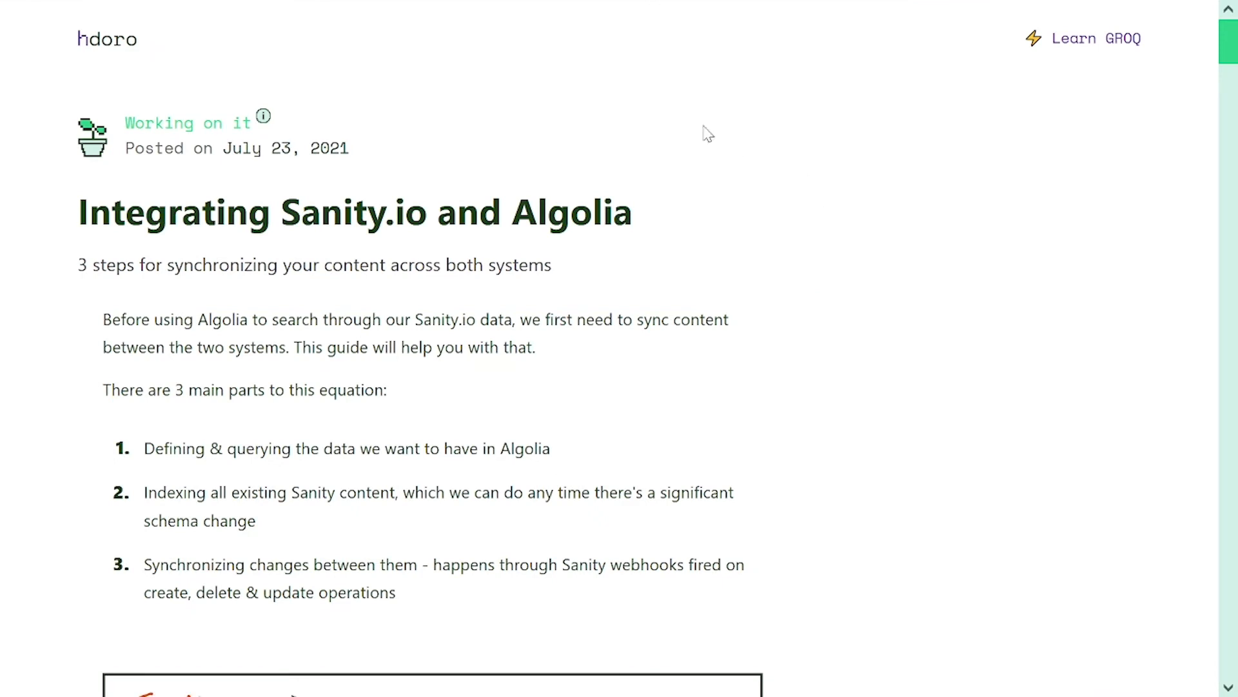
mouse_move(326, 302)
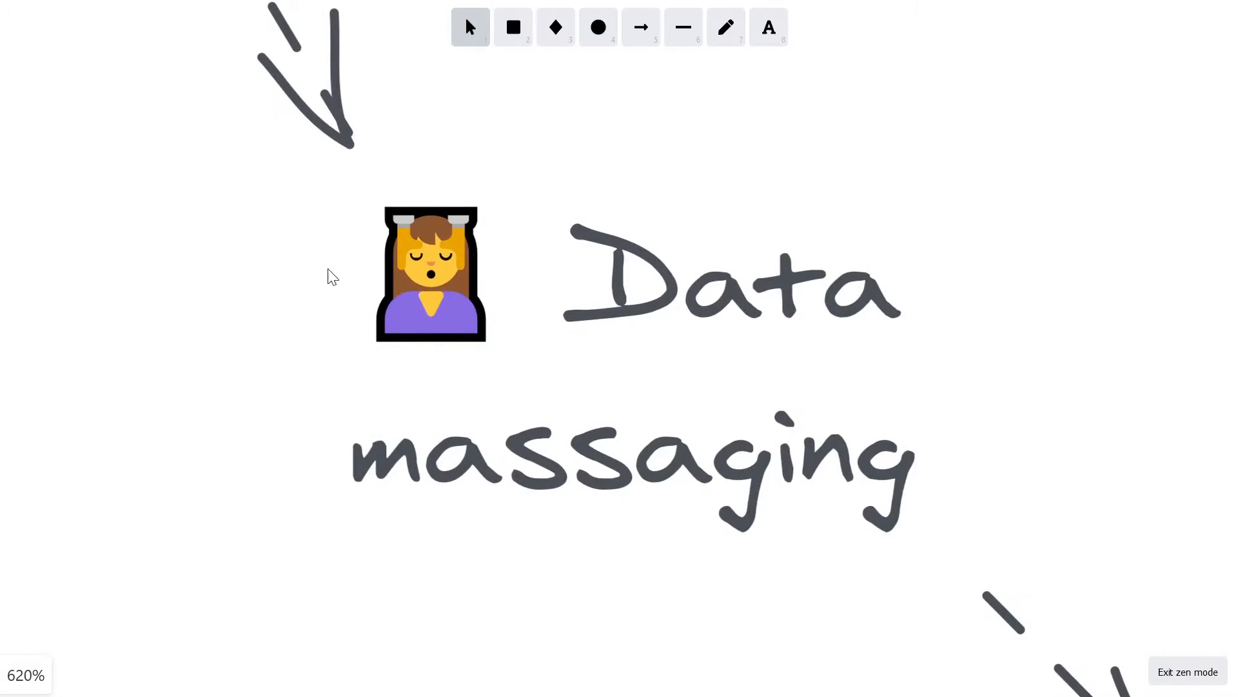
mouse_move(869, 292)
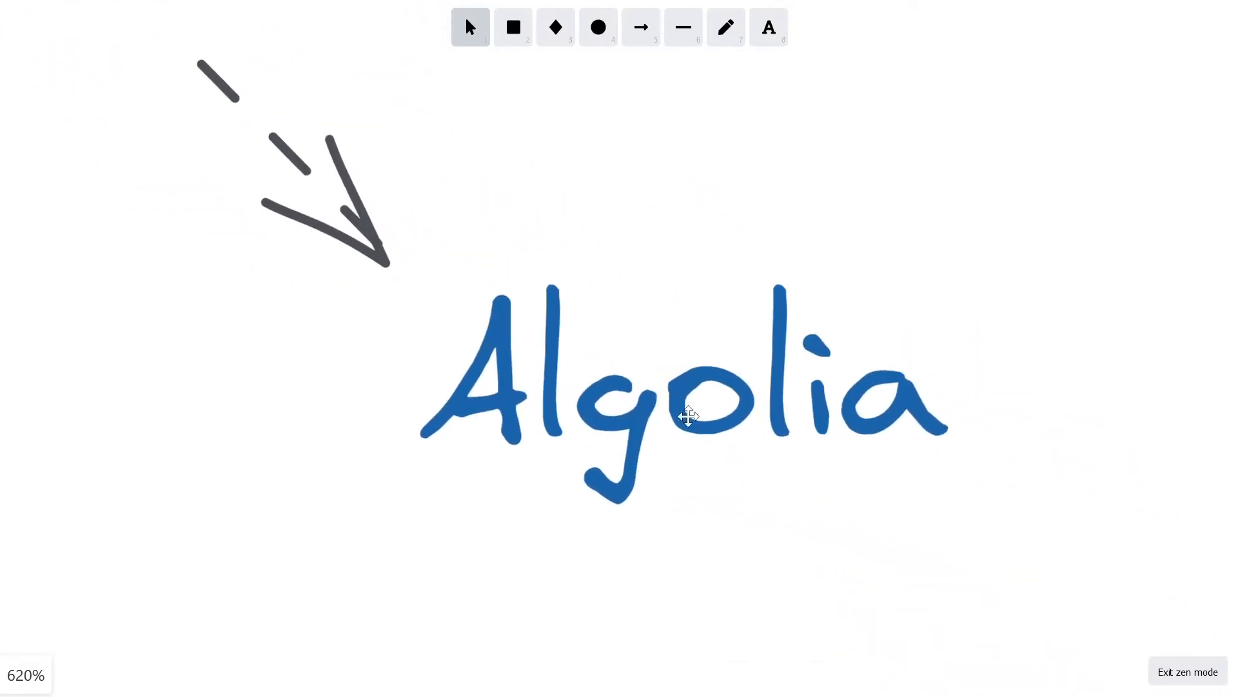
mouse_move(779, 427)
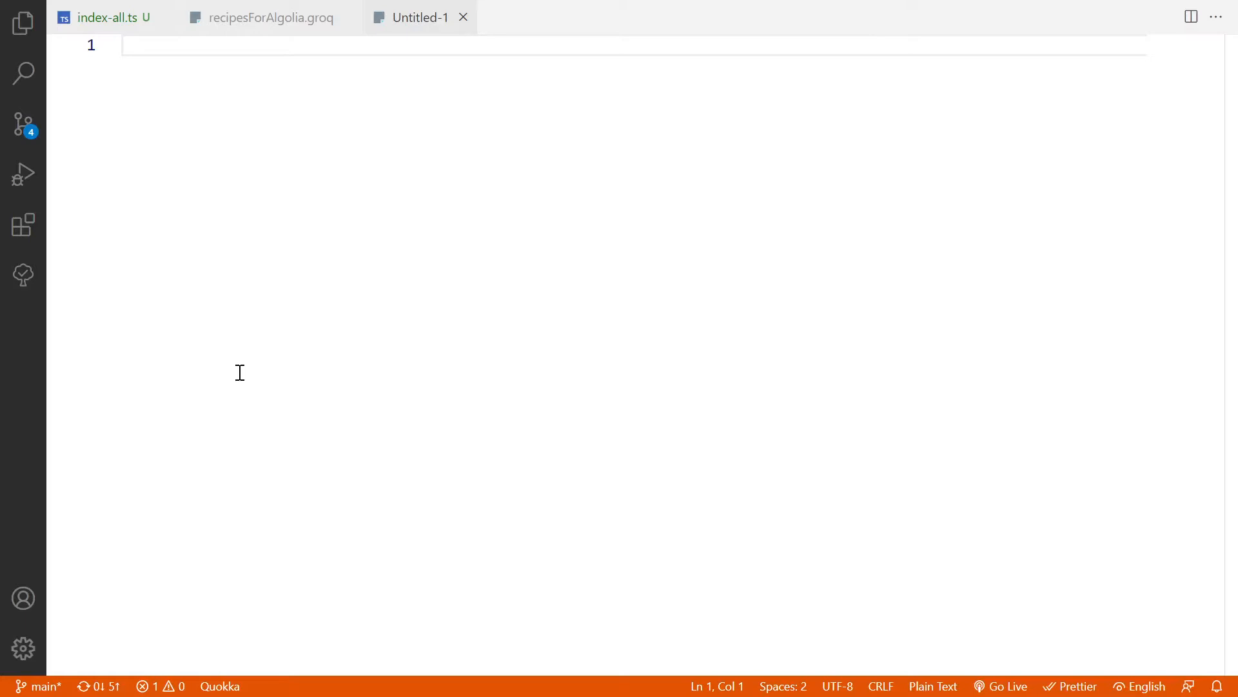
Review the recipesForAlgolia.groq query and highlight its objectID projection field.
click(267, 18)
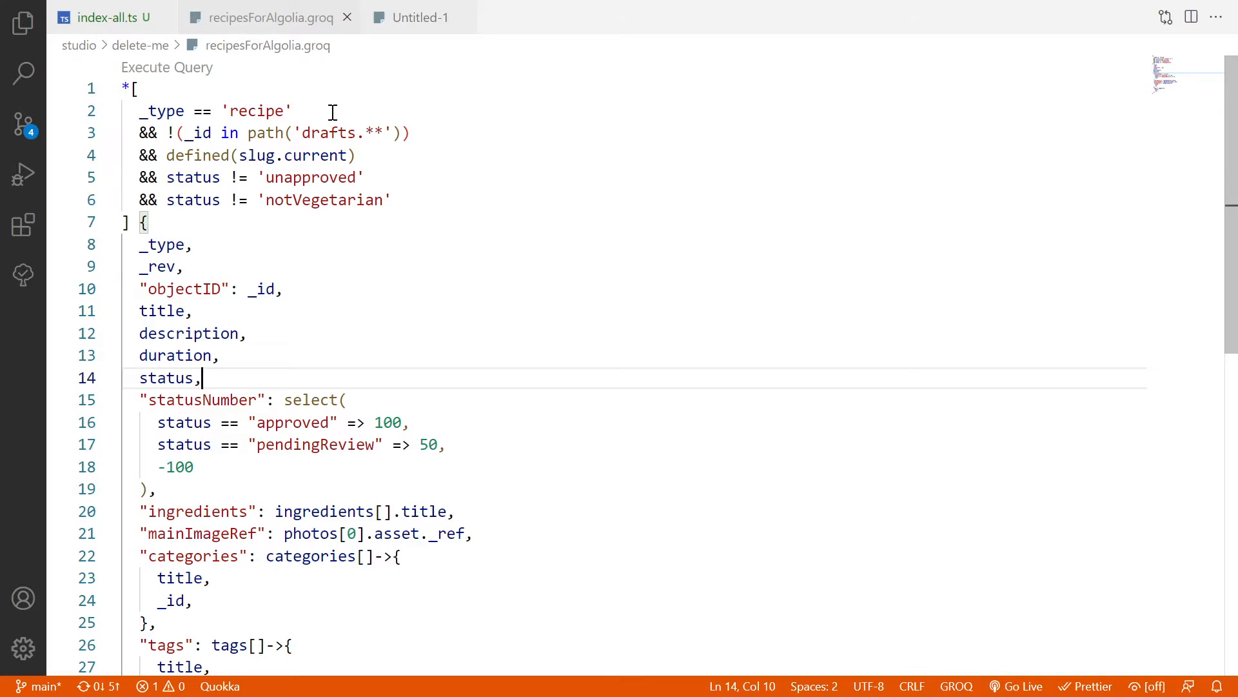
scroll(down, 3)
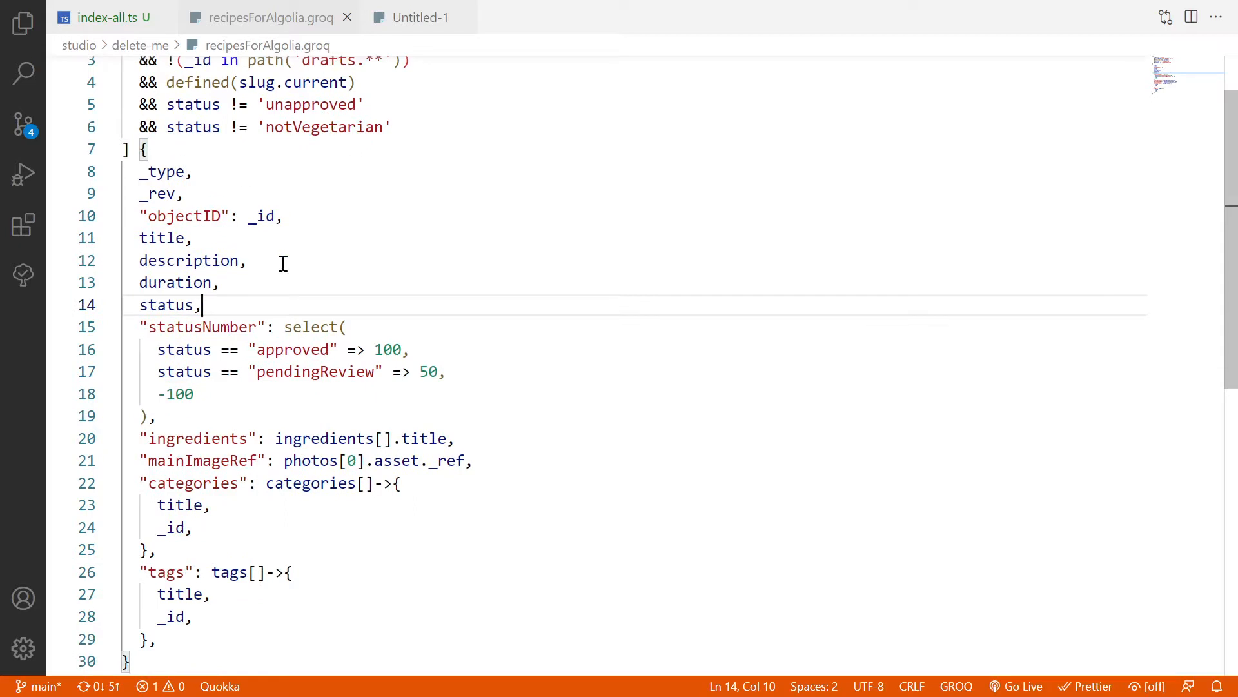
mouse_move(238, 176)
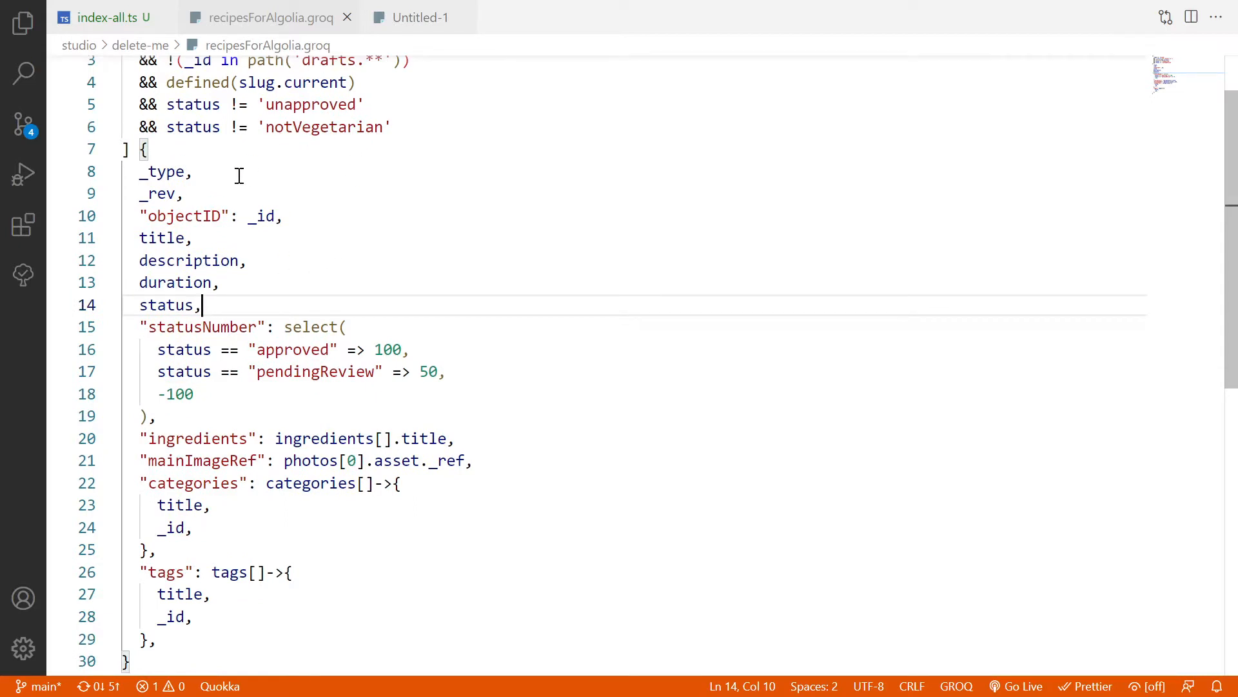
double_click(183, 217)
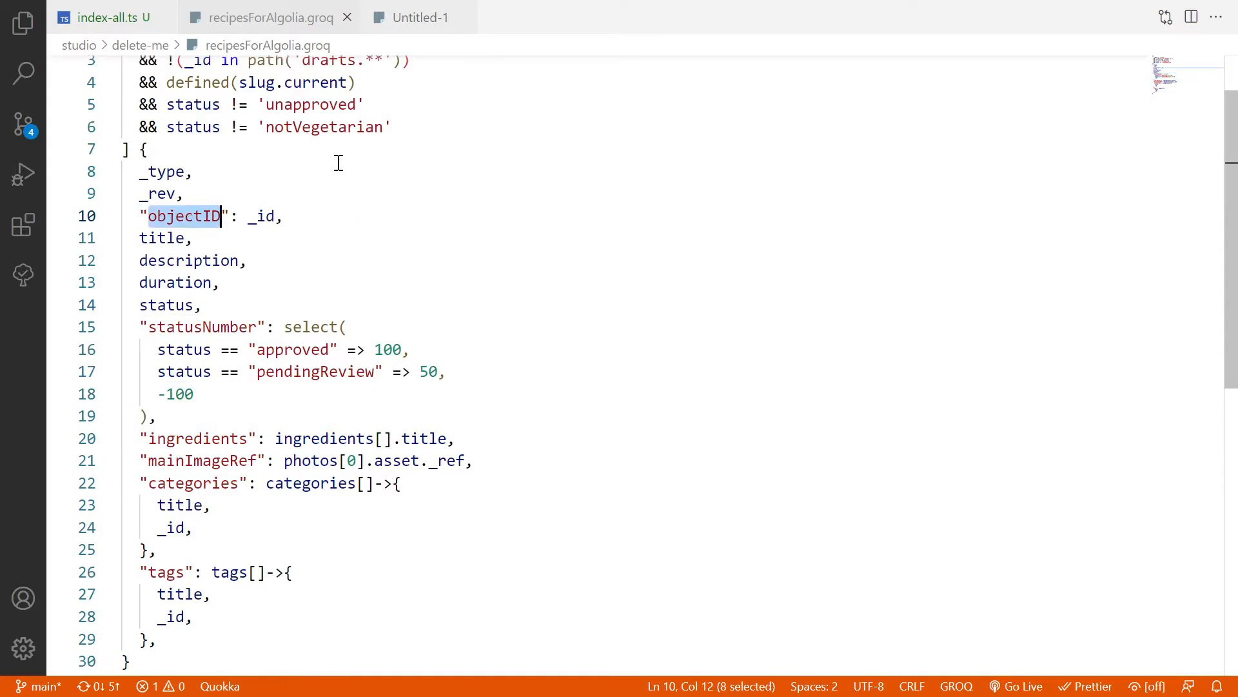
mouse_move(279, 195)
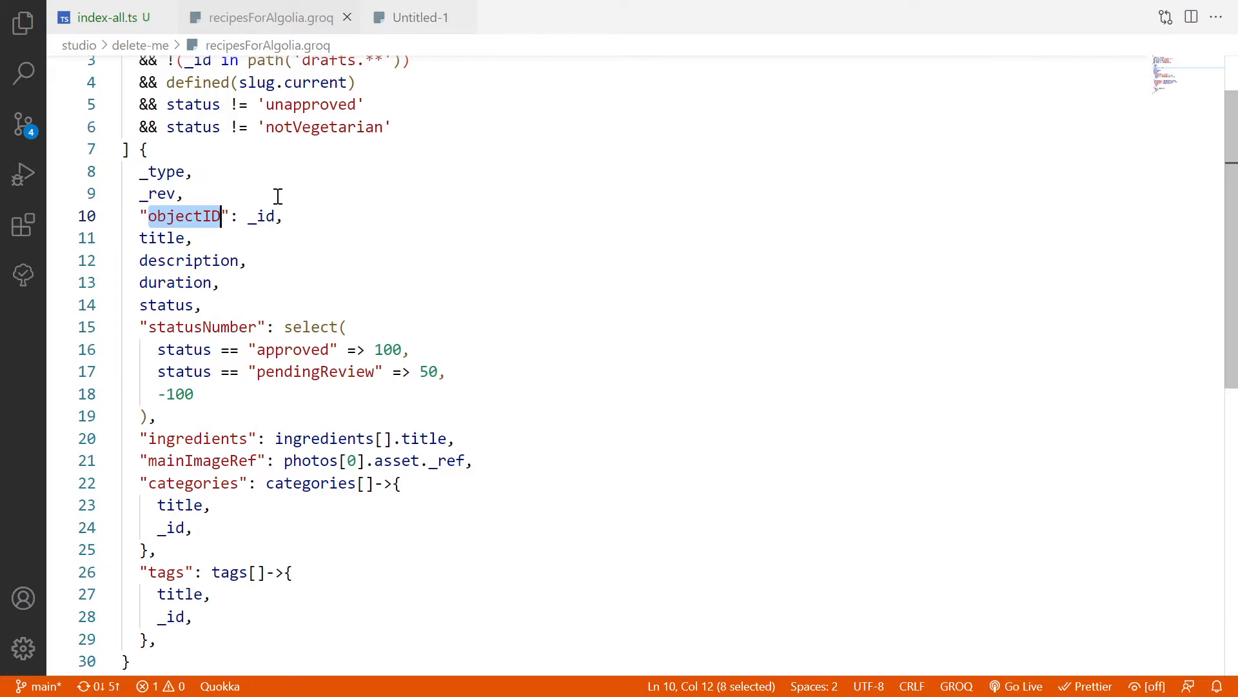
click(187, 194)
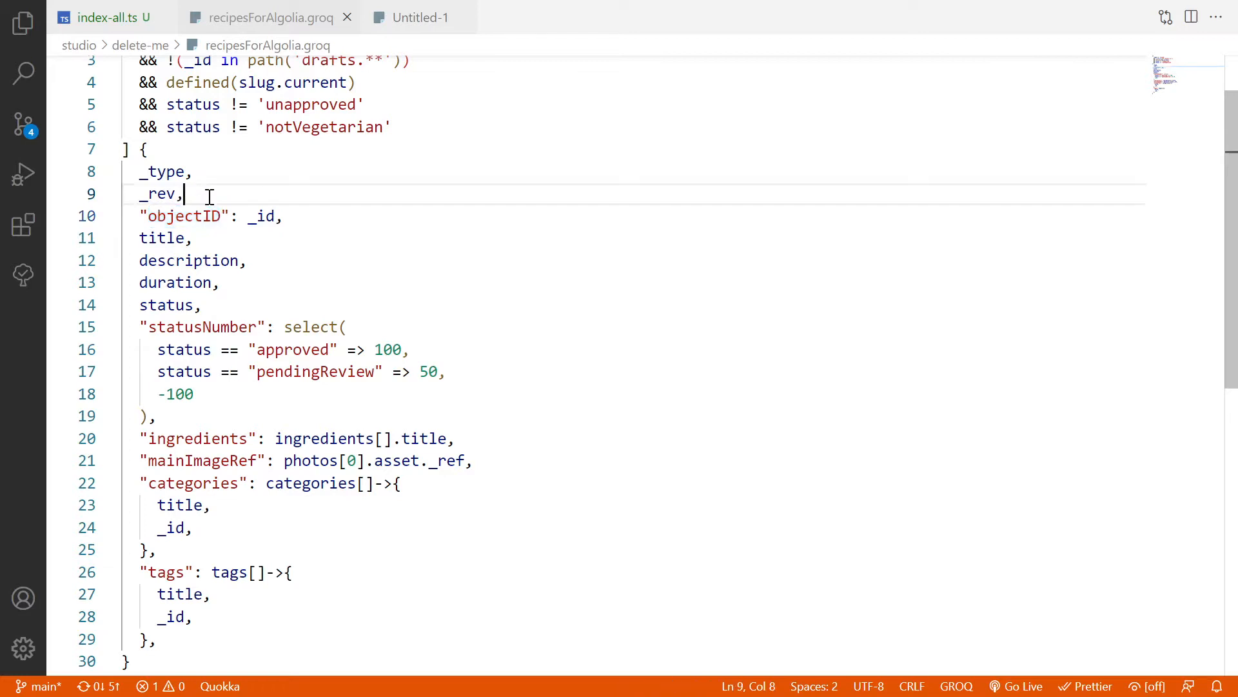
double_click(160, 172)
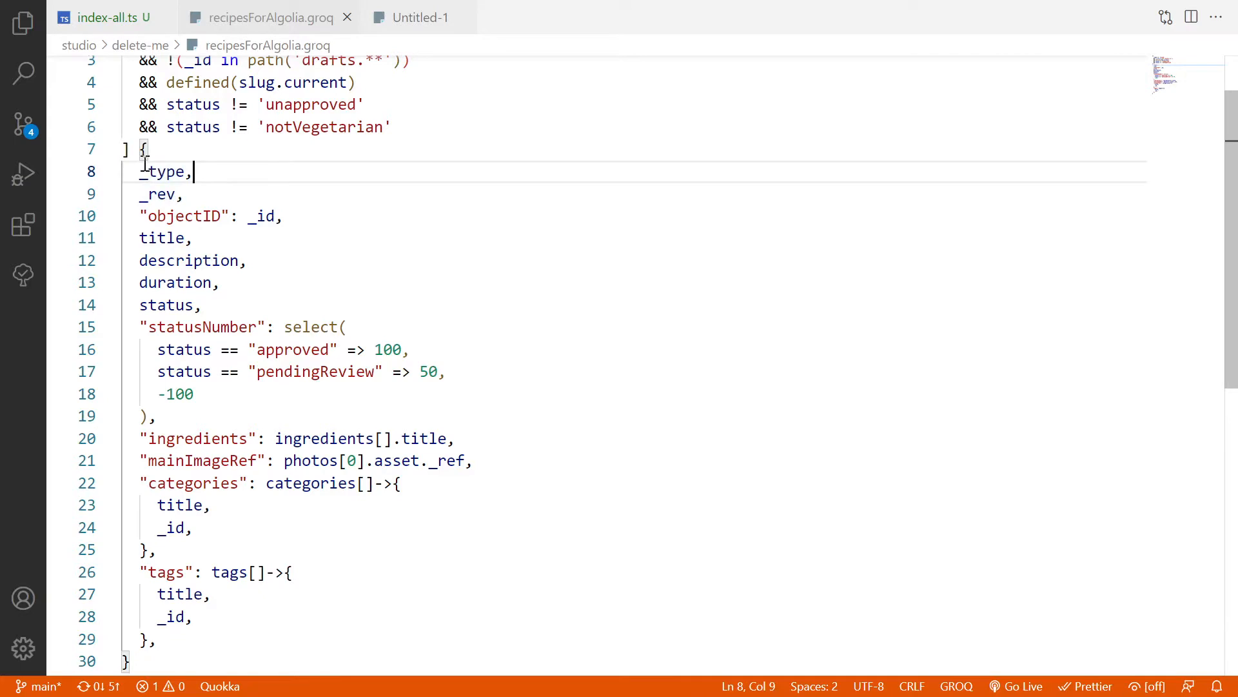
drag(140, 172, 182, 195)
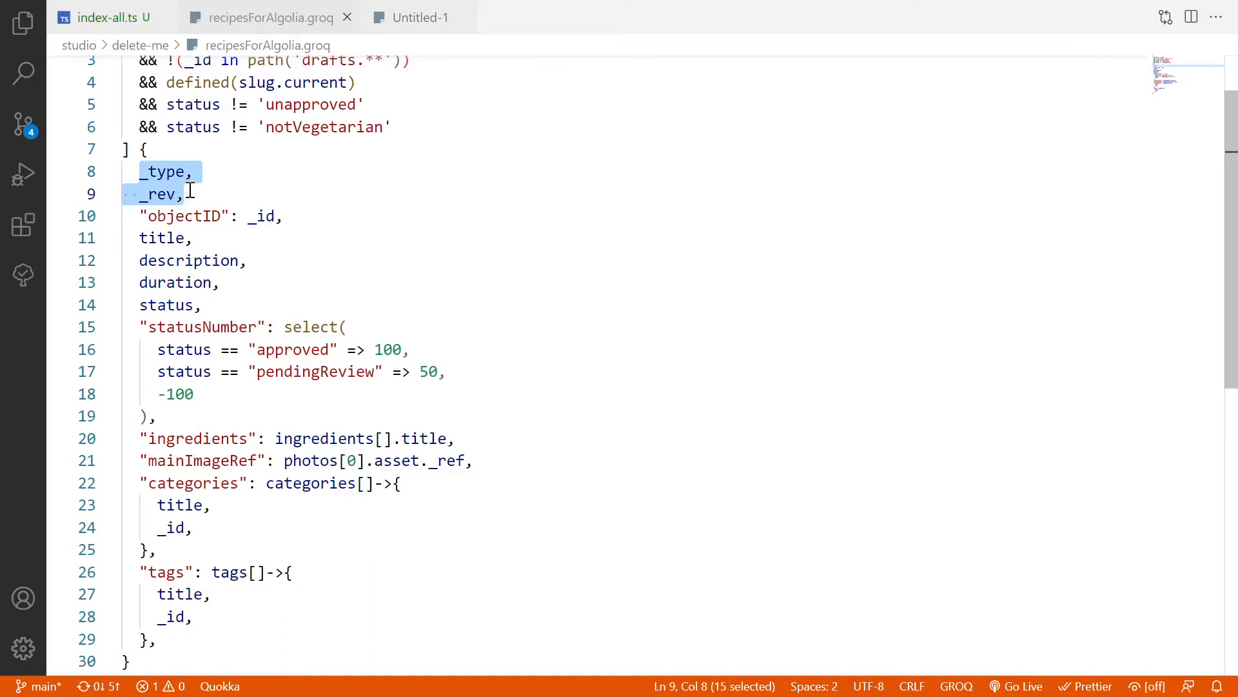
click(191, 194)
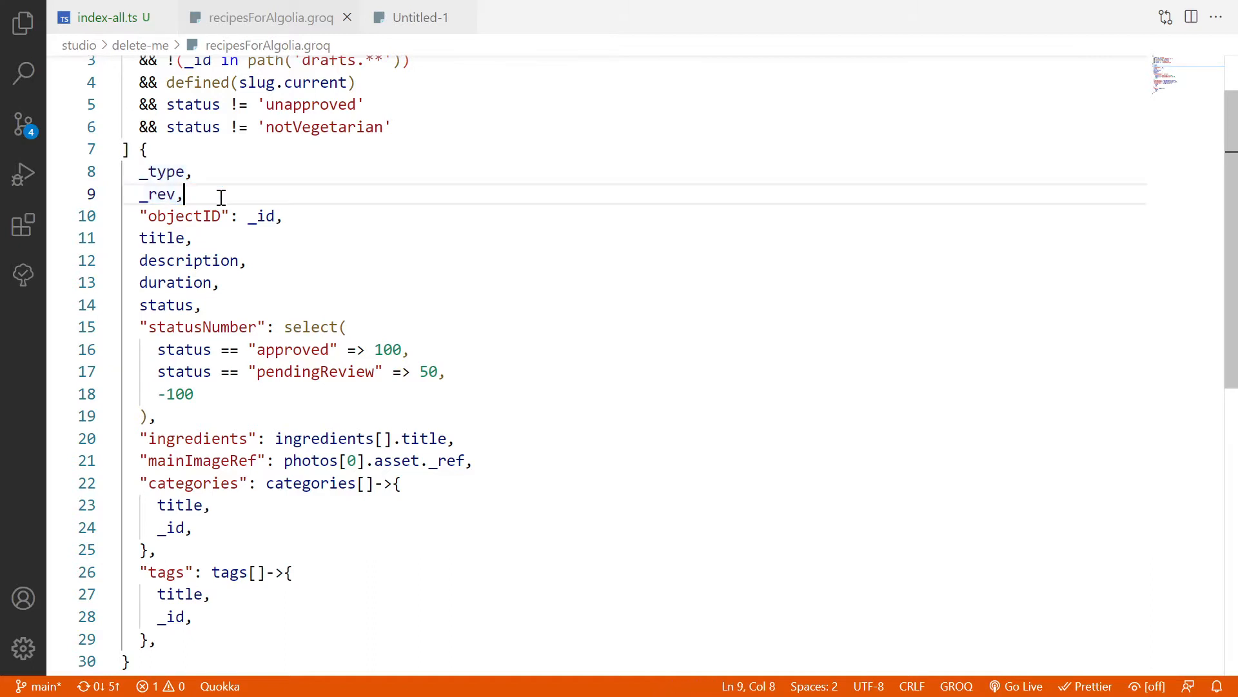
double_click(159, 194)
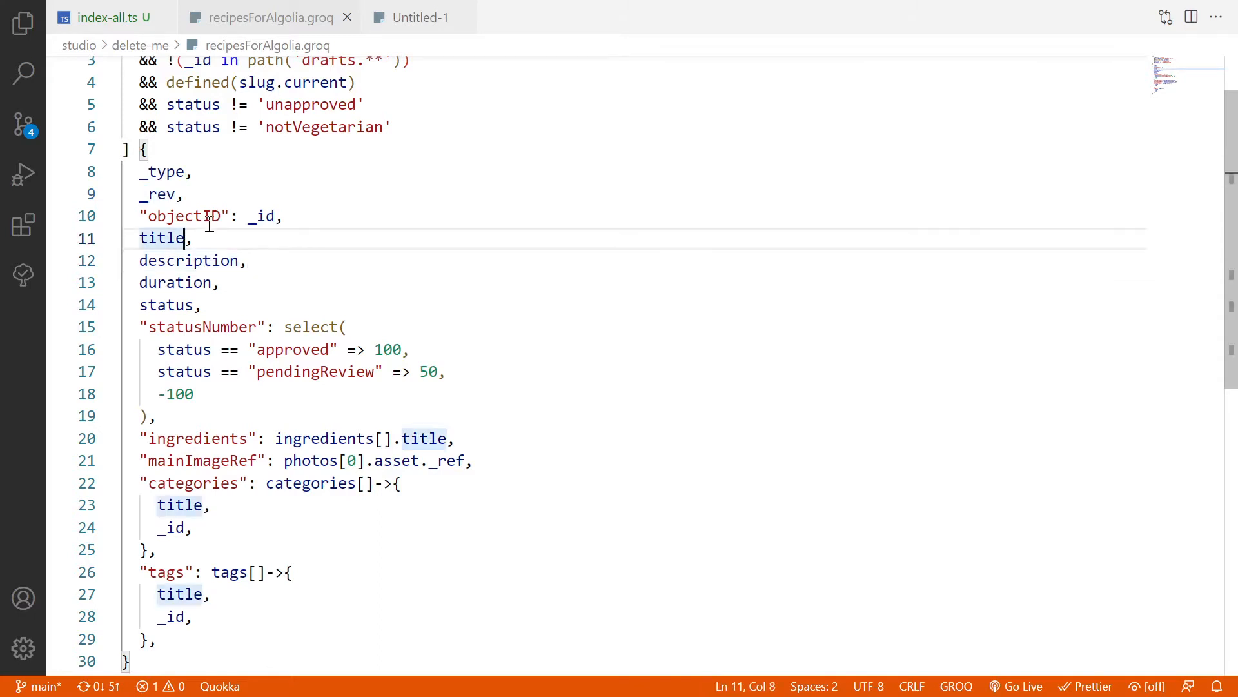
double_click(189, 261)
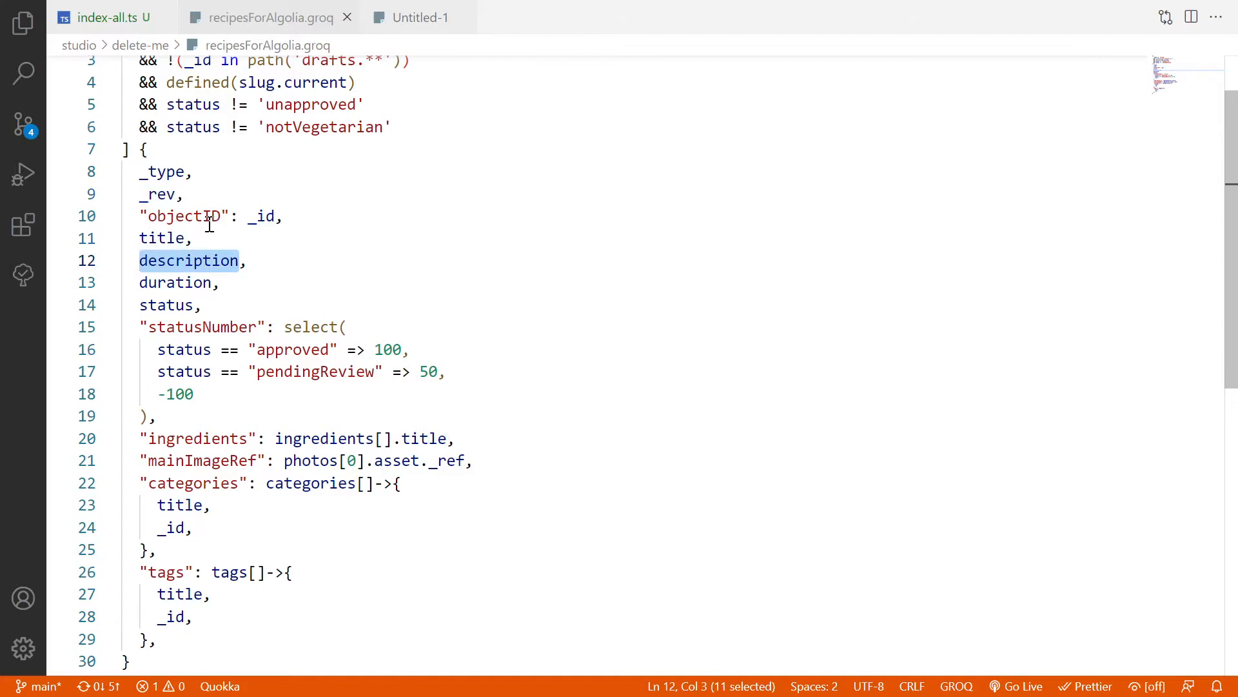
double_click(175, 282)
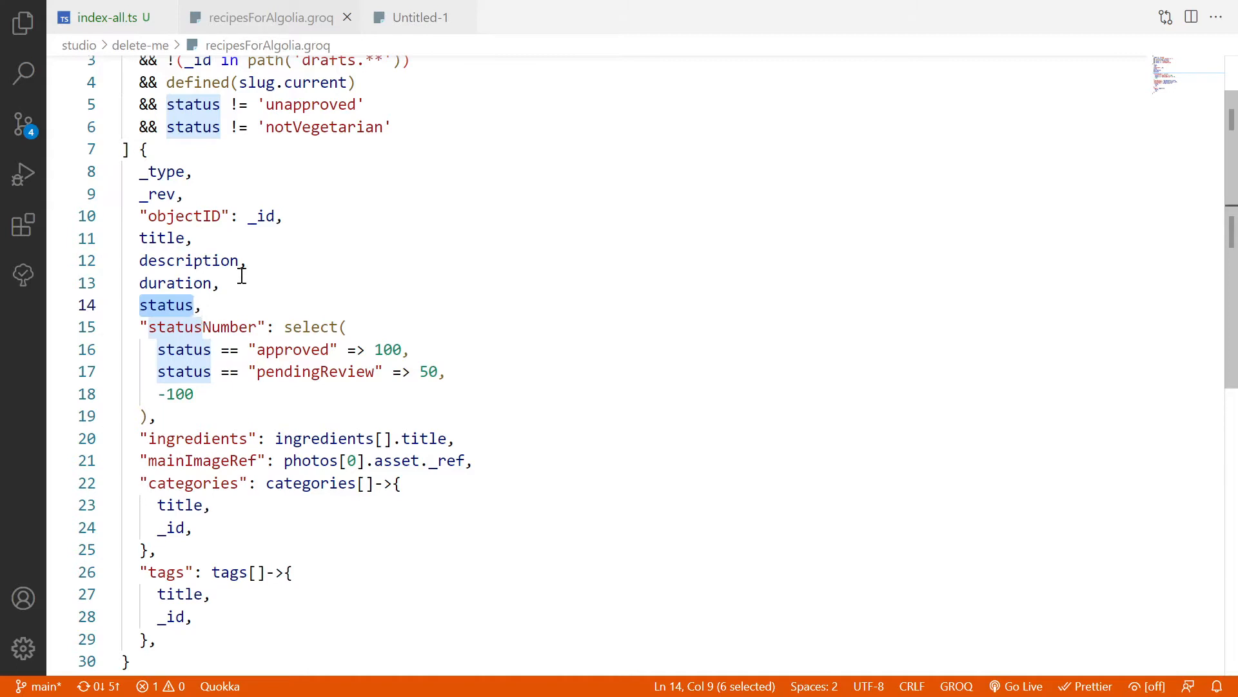
mouse_move(322, 179)
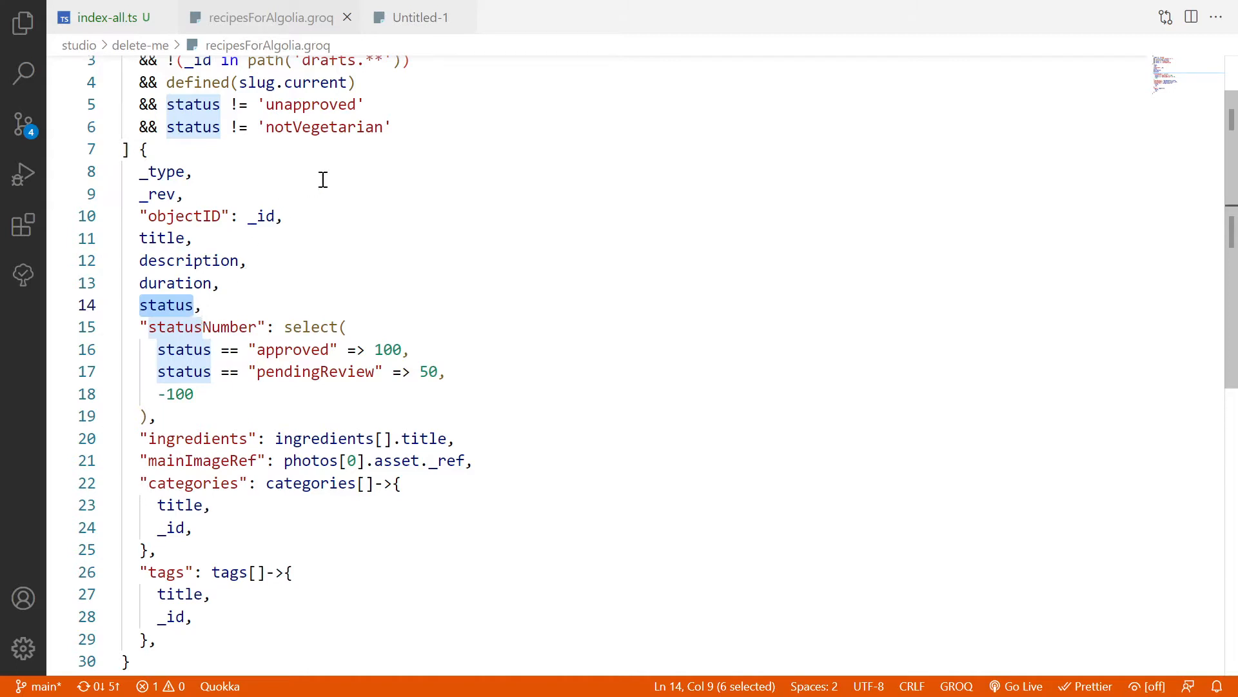
double_click(324, 126)
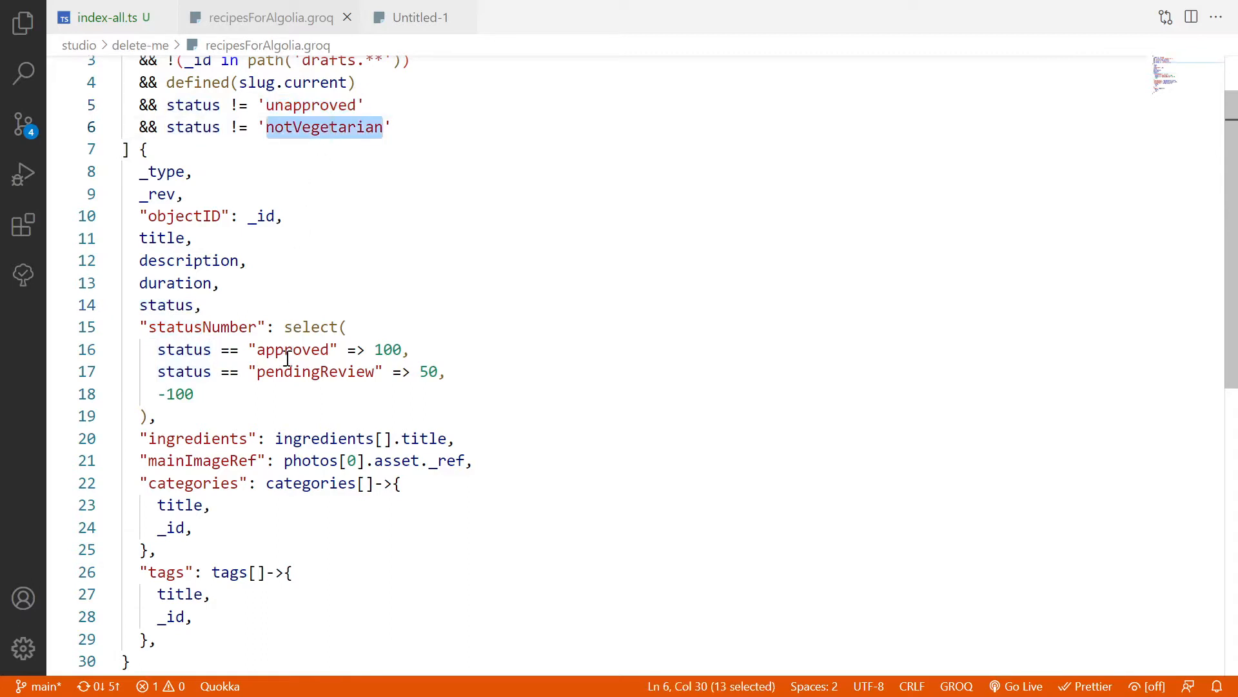
double_click(315, 371)
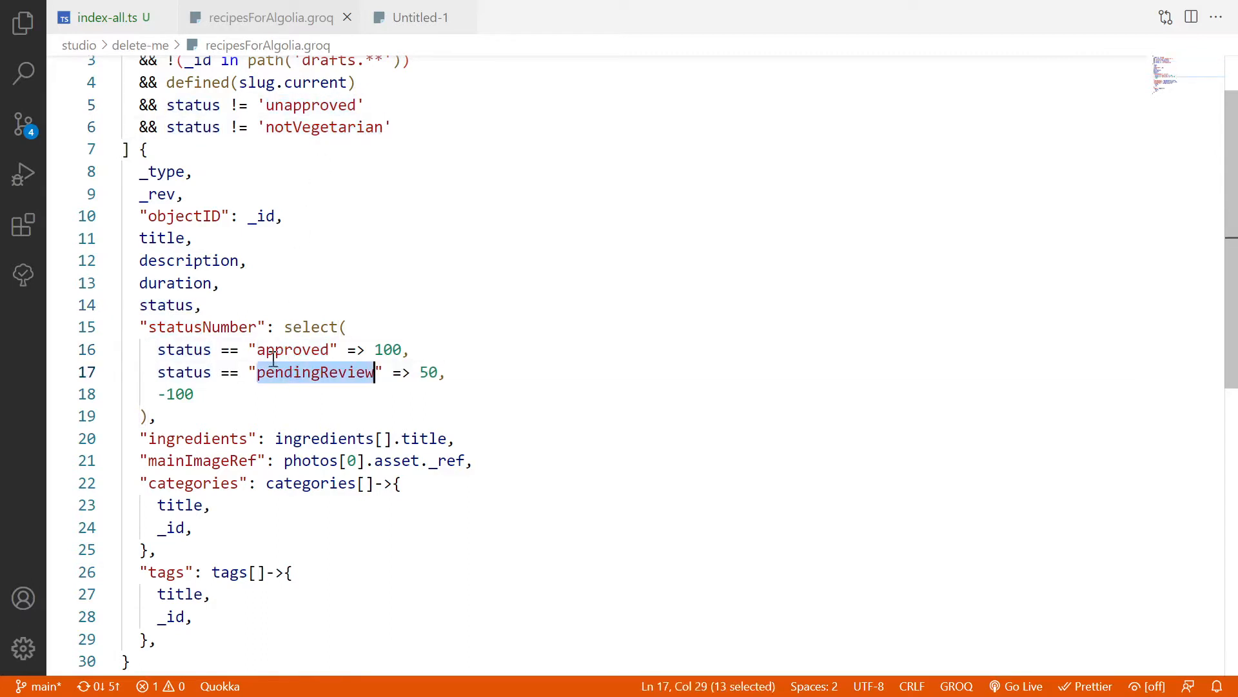
click(203, 304)
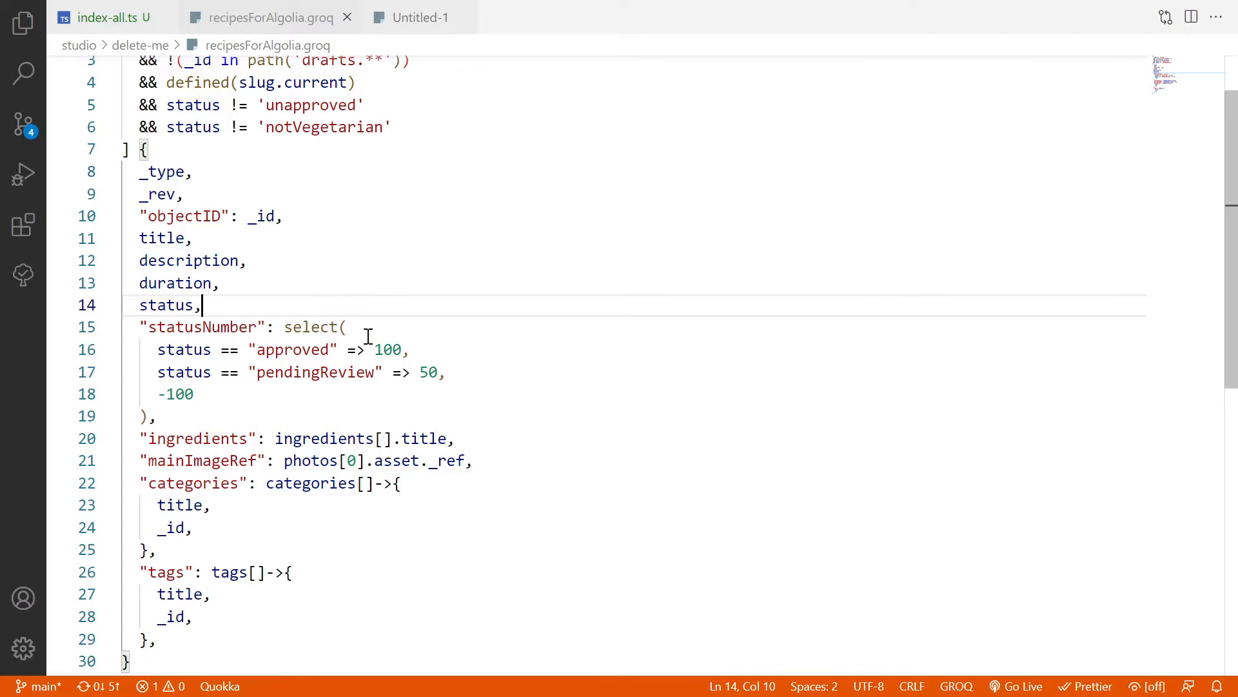
double_click(388, 350)
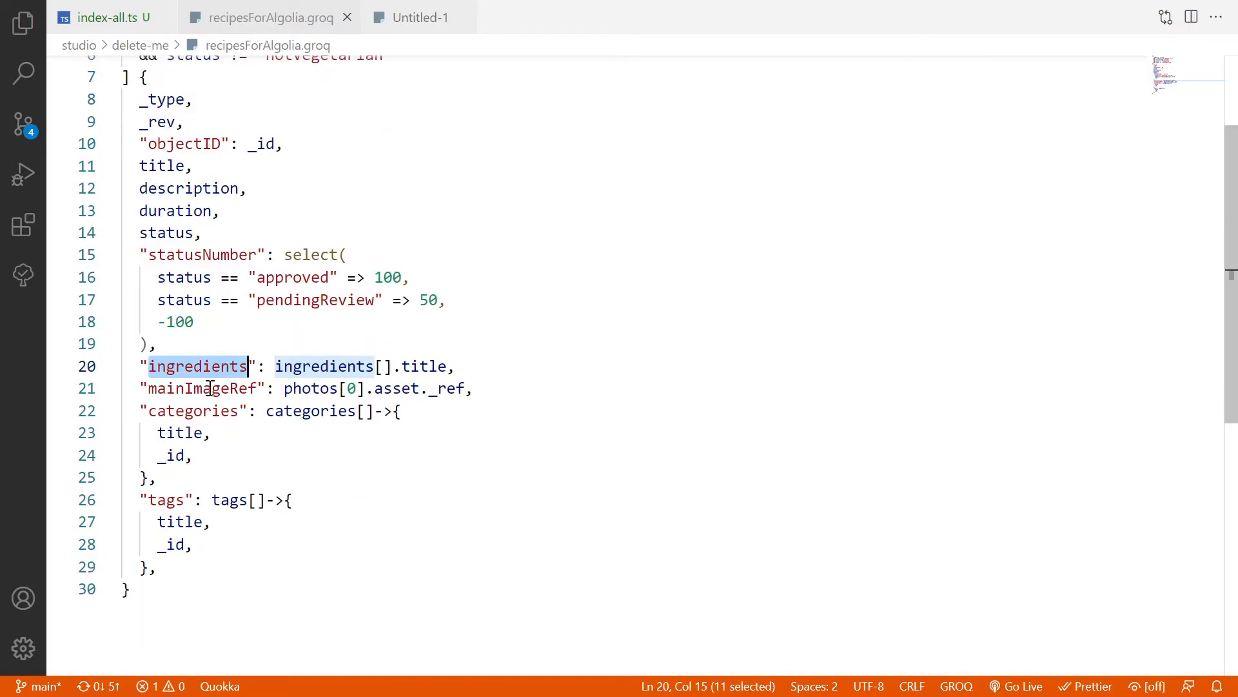
double_click(201, 388)
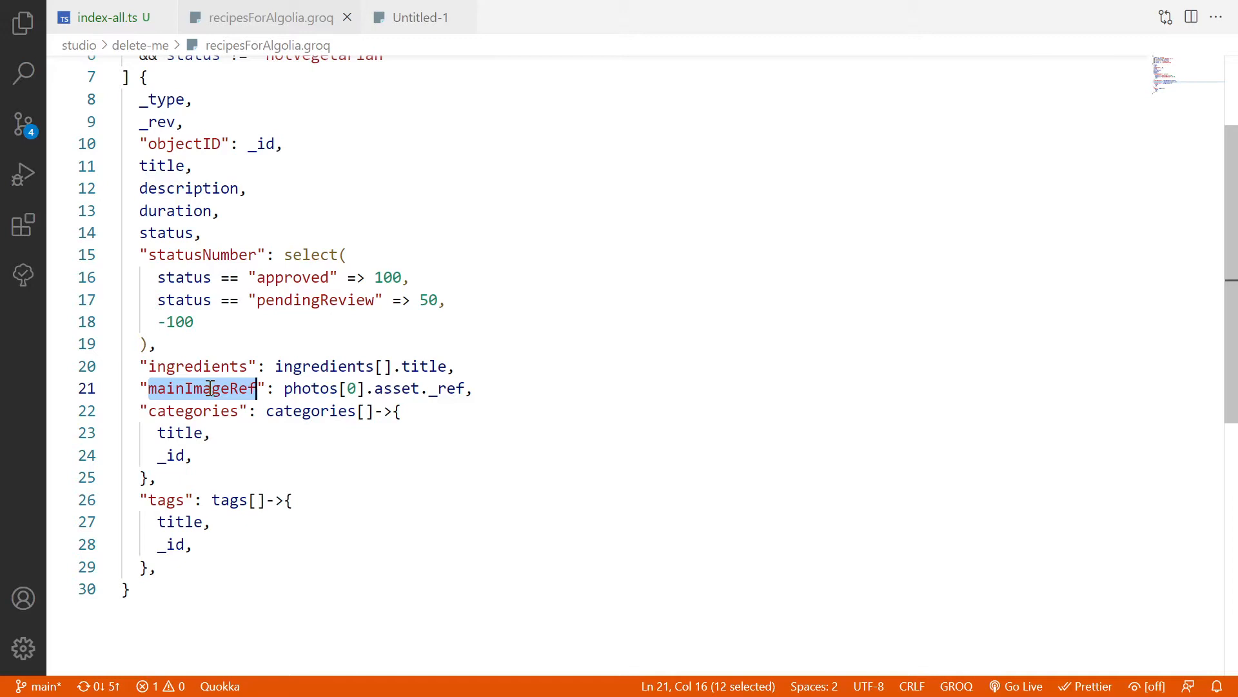
mouse_move(337, 331)
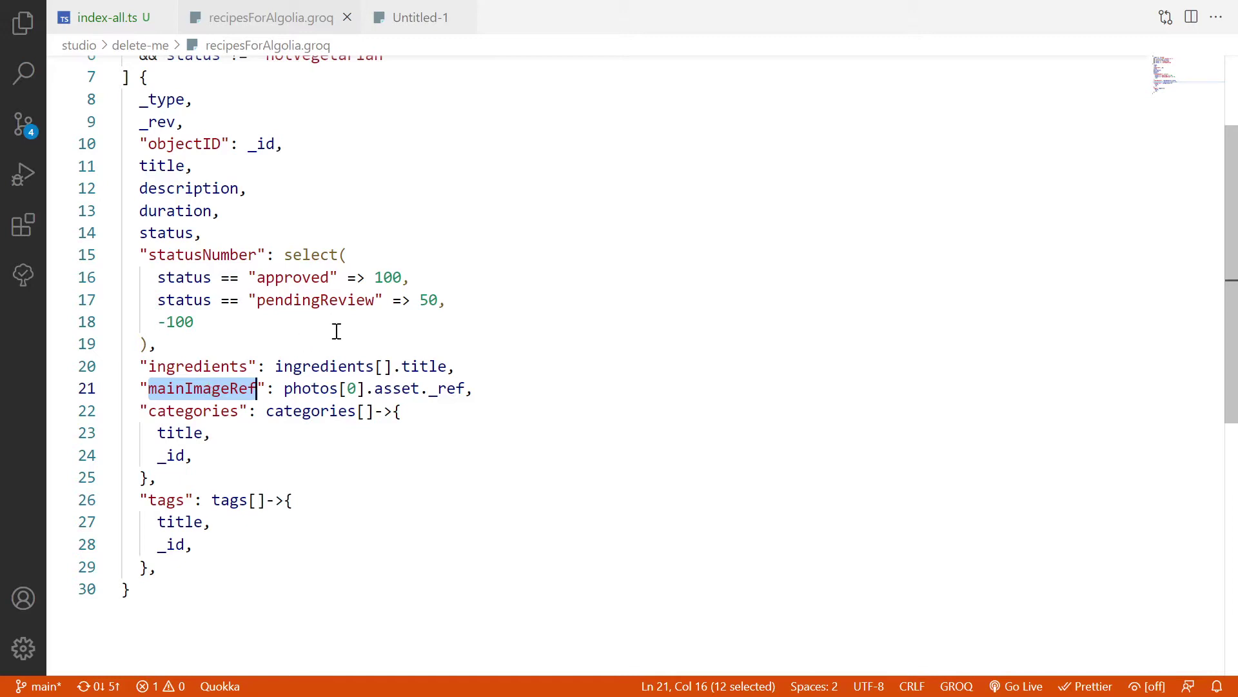
double_click(447, 388)
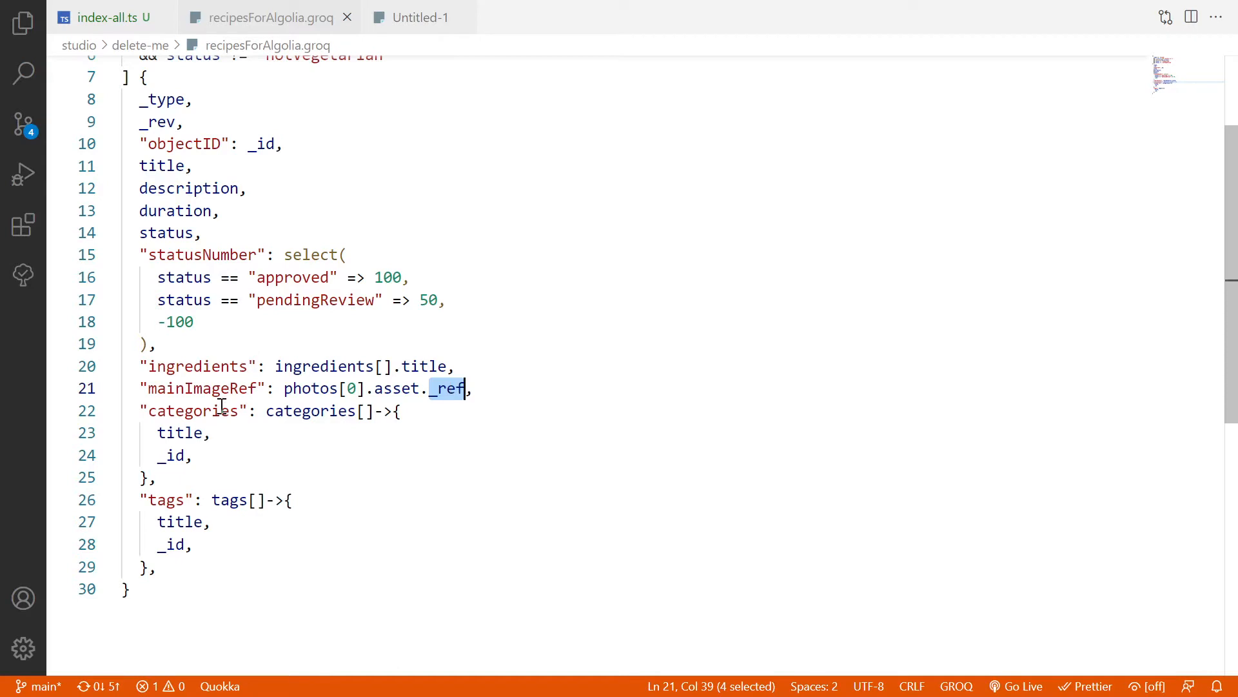
Review the categories and tags projections, each pulling title and _id.
double_click(166, 500)
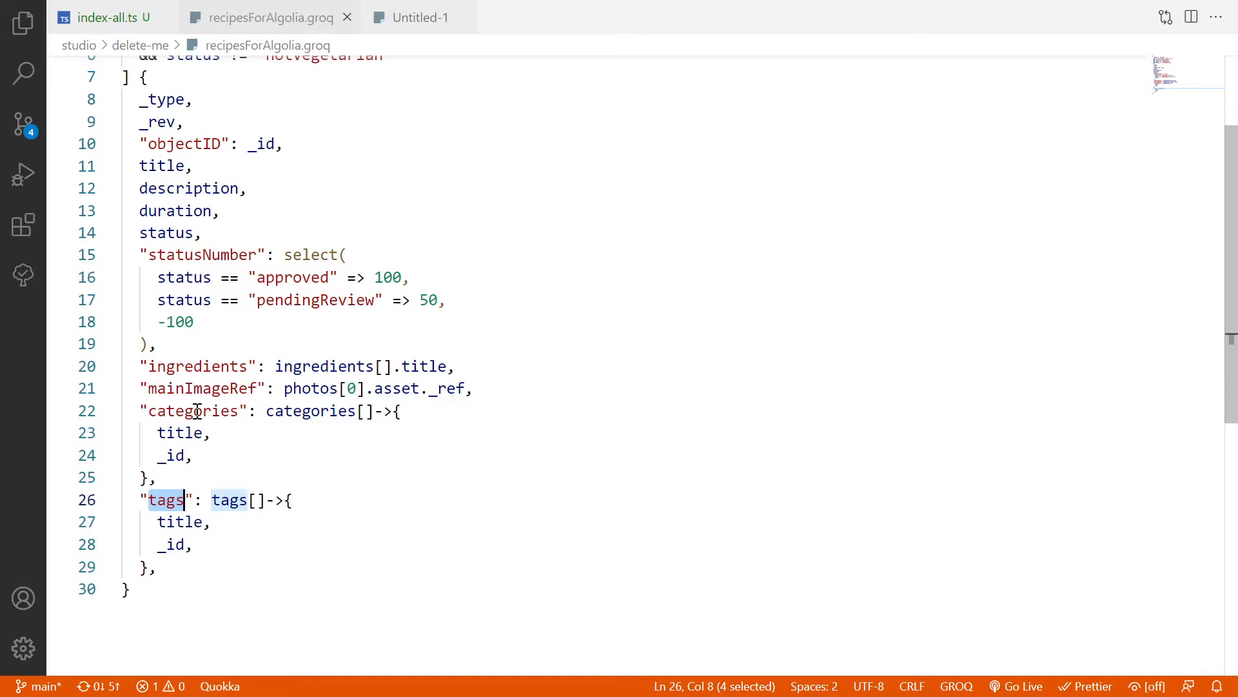
double_click(180, 433)
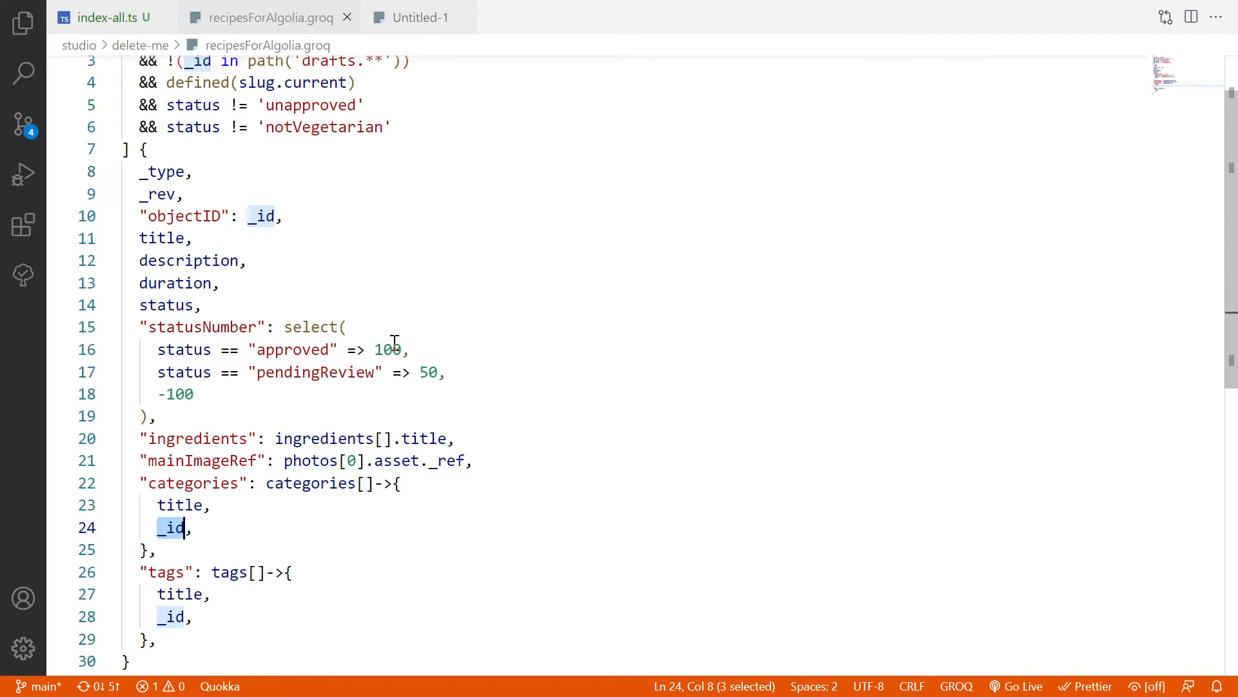
mouse_move(238, 505)
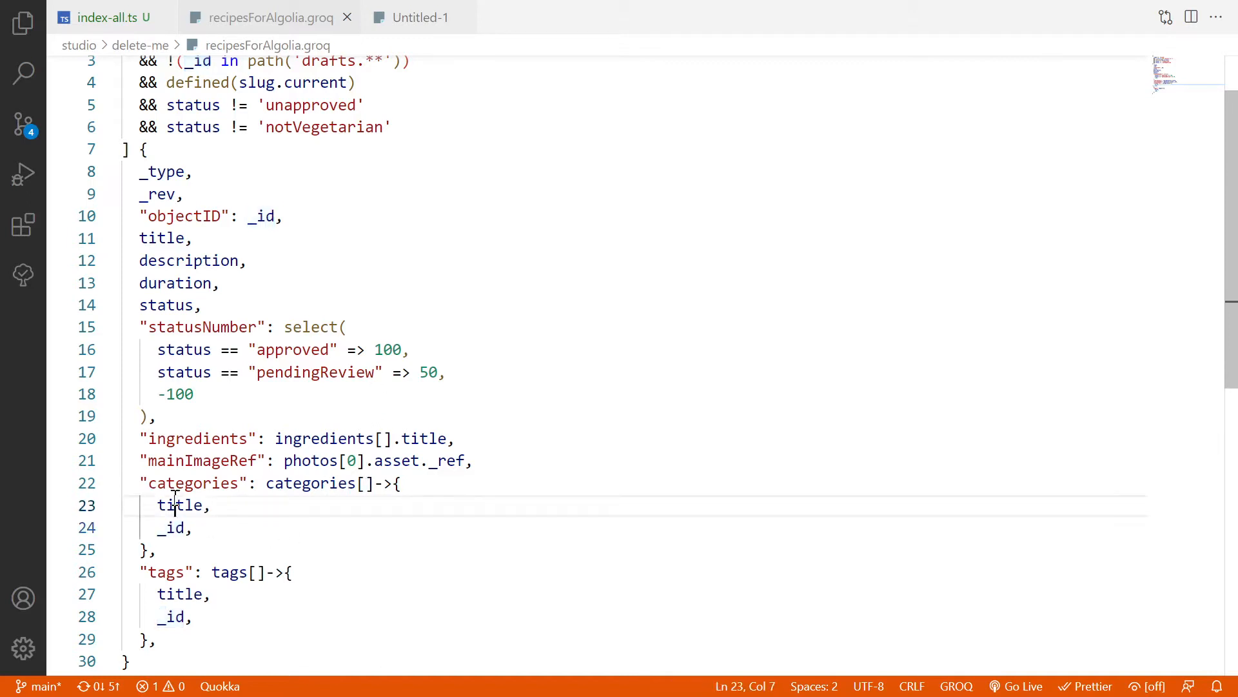
click(219, 283)
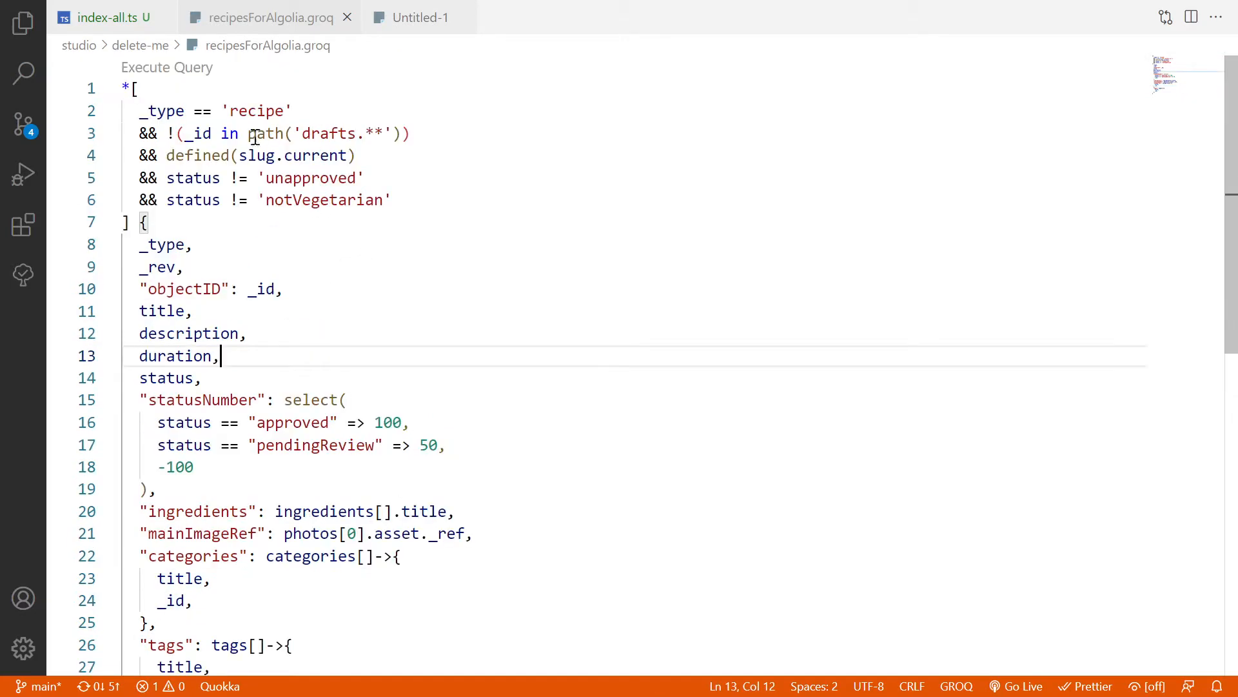
Run the recipes GROQ query and open its results as recipesForAlgolia.json.
click(167, 67)
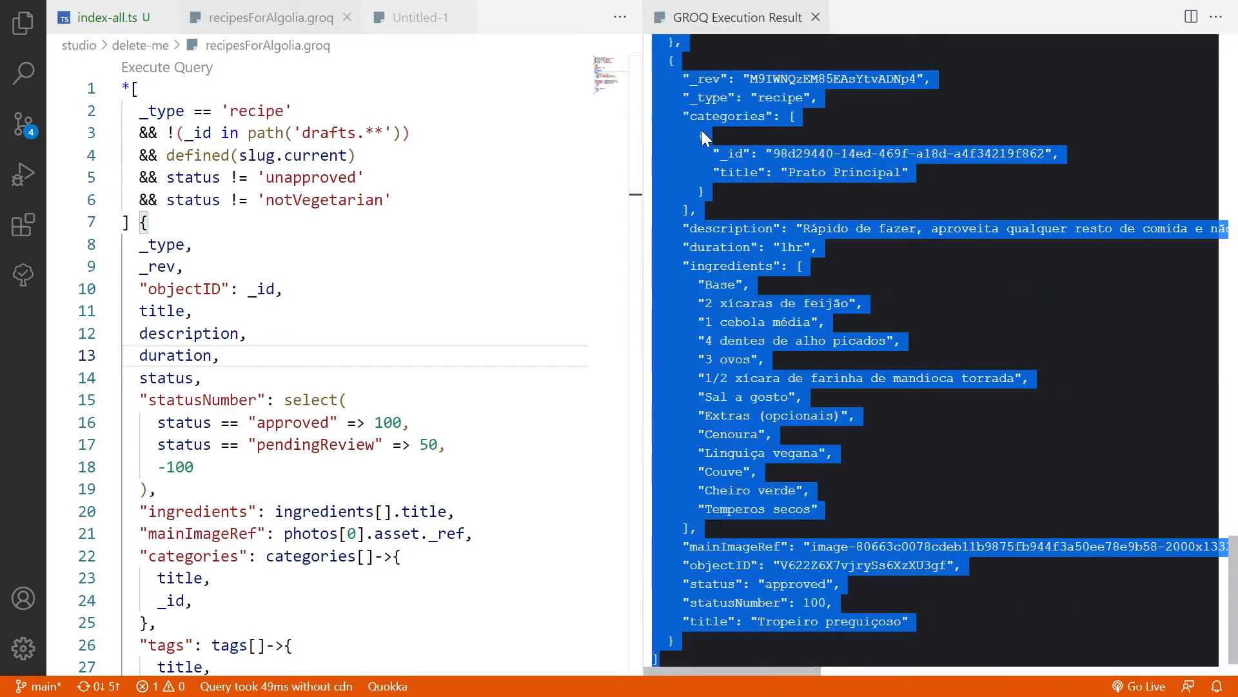
key(Ctrl+P)
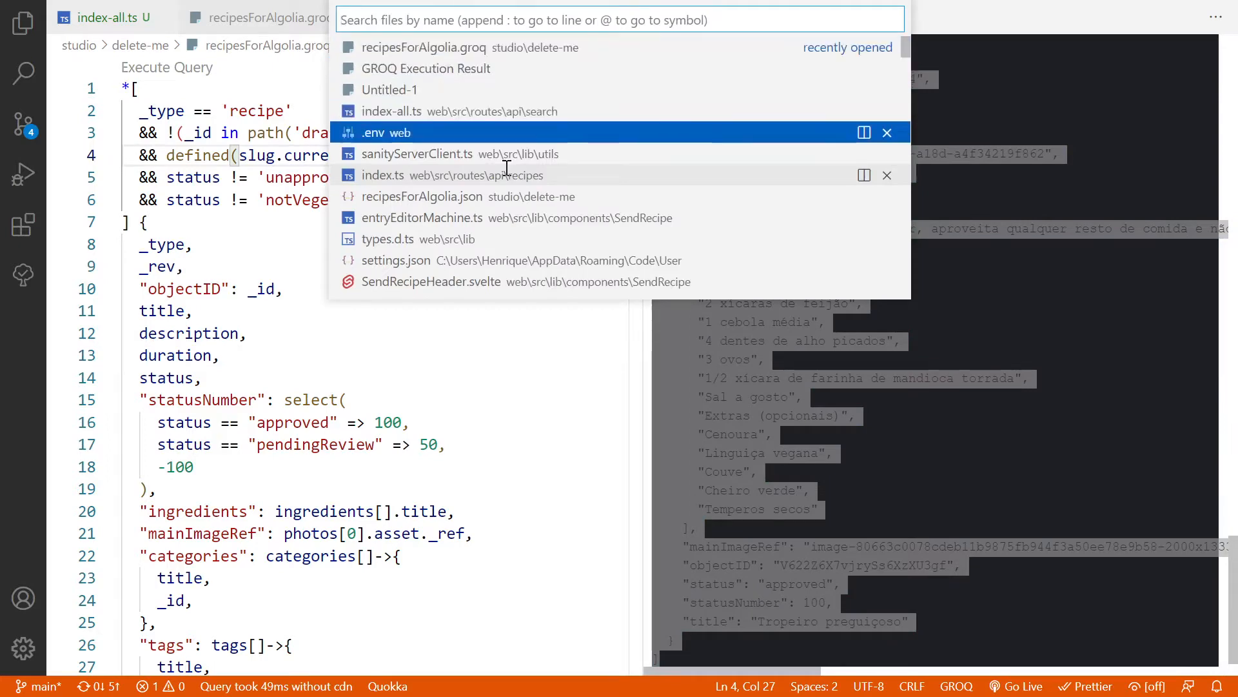
click(422, 196)
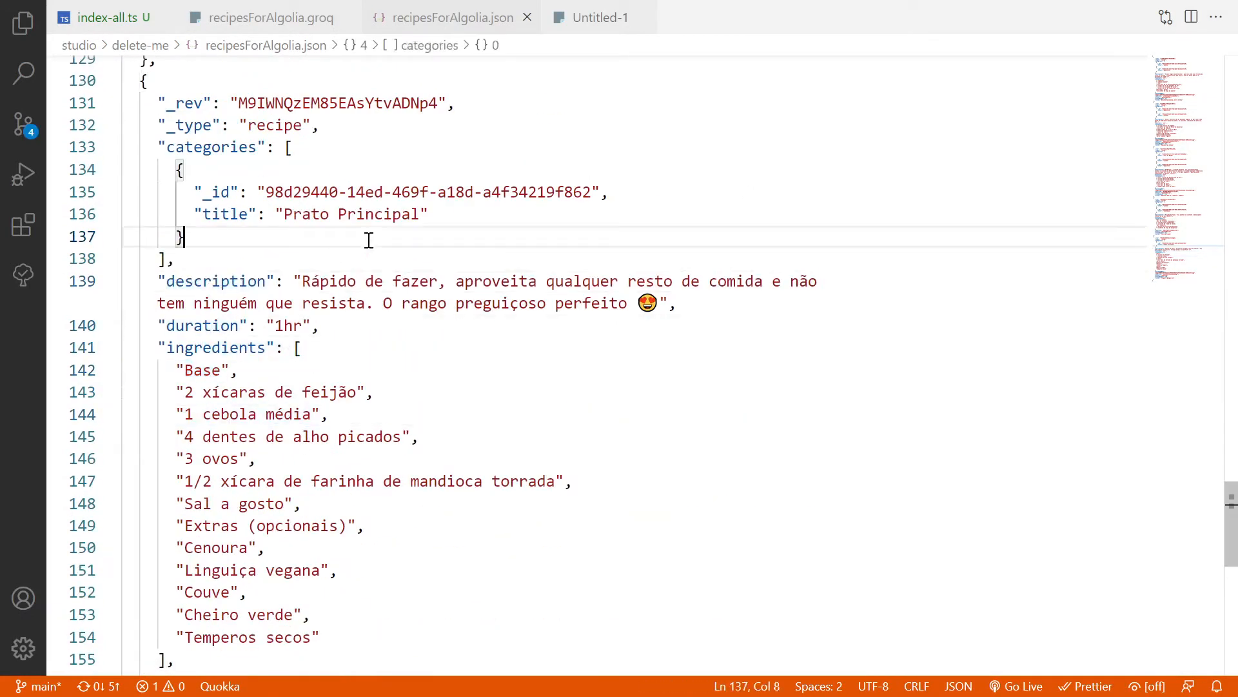
mouse_move(382, 281)
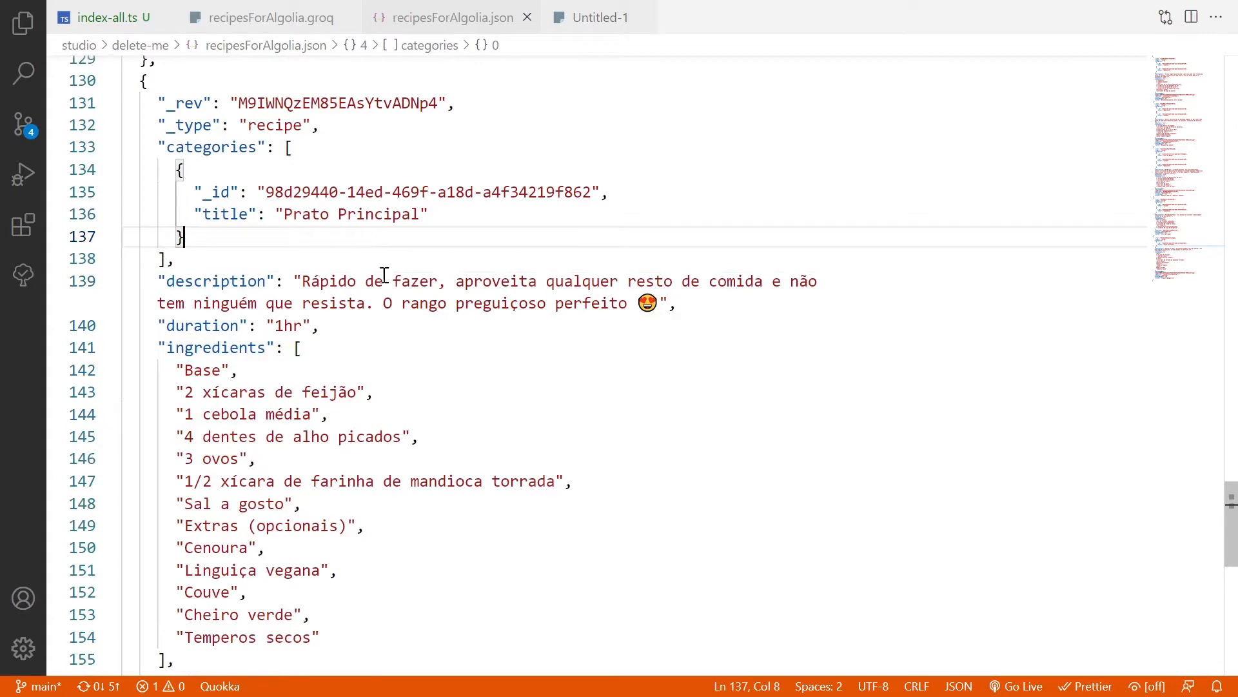
Spot the 'Base' heading among the JSON ingredients and return to the query projection.
double_click(201, 370)
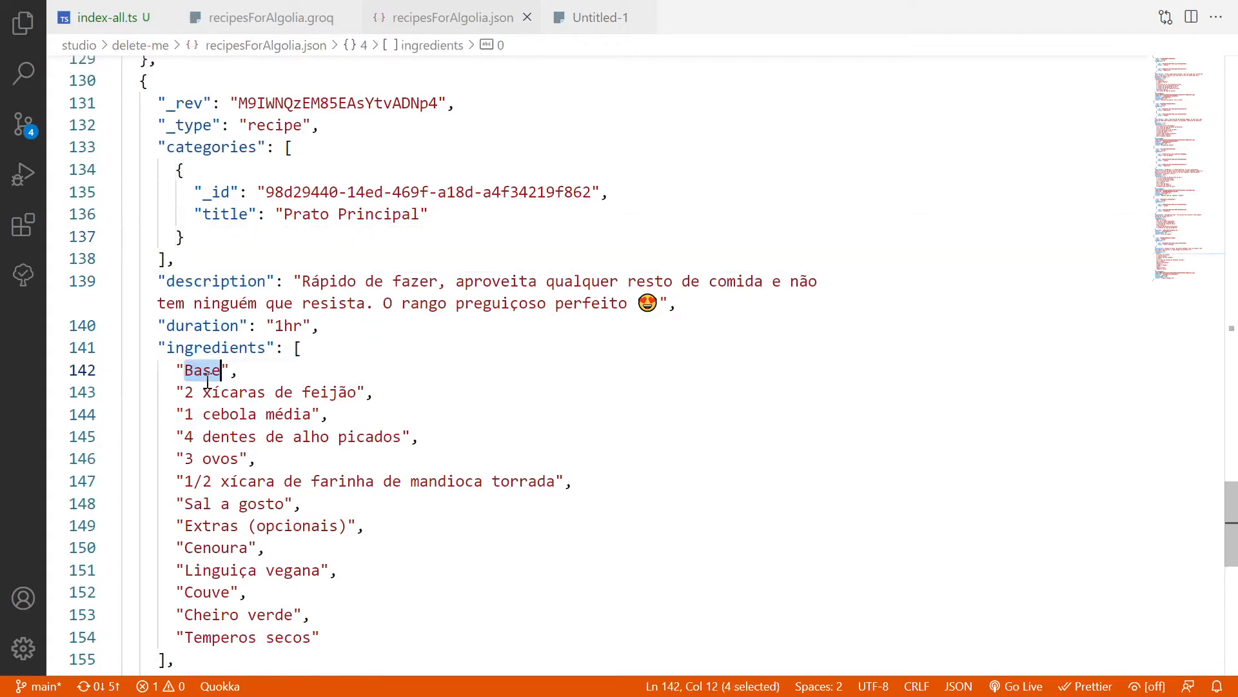
scroll(down, 3)
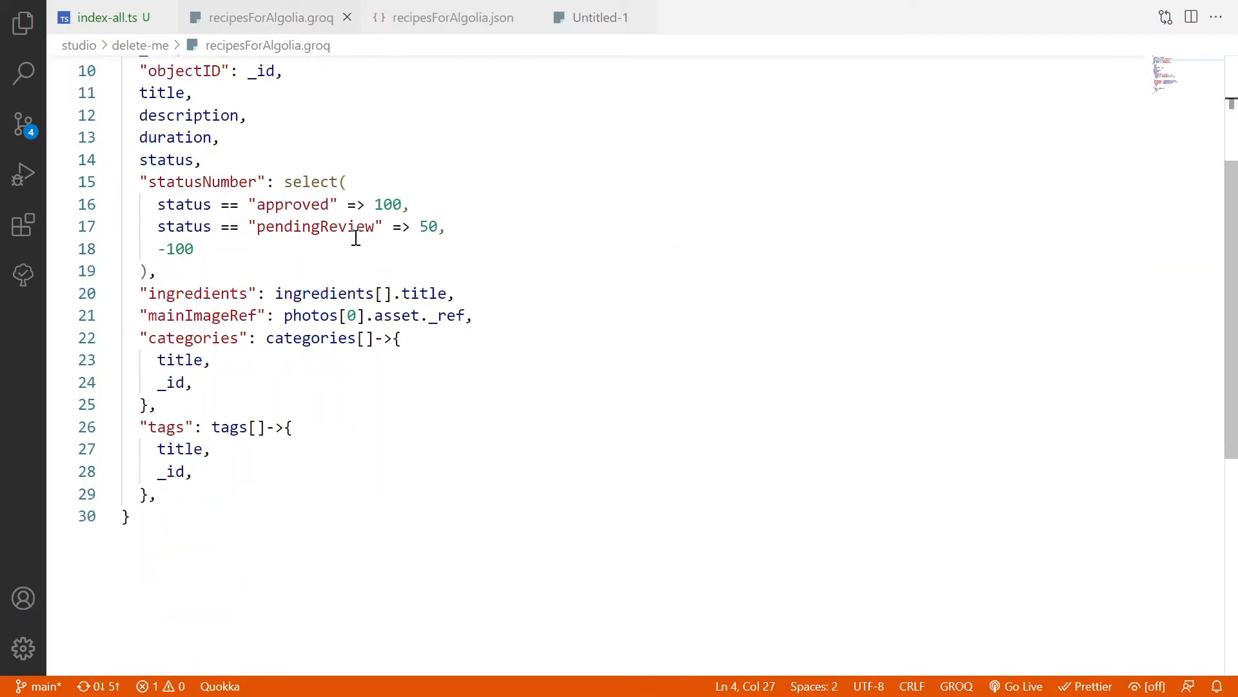
Filter ingredients to _type == "recipe.ingredient" titles and rerun the query into recipesForAlgolia.json.
text(_type == ")
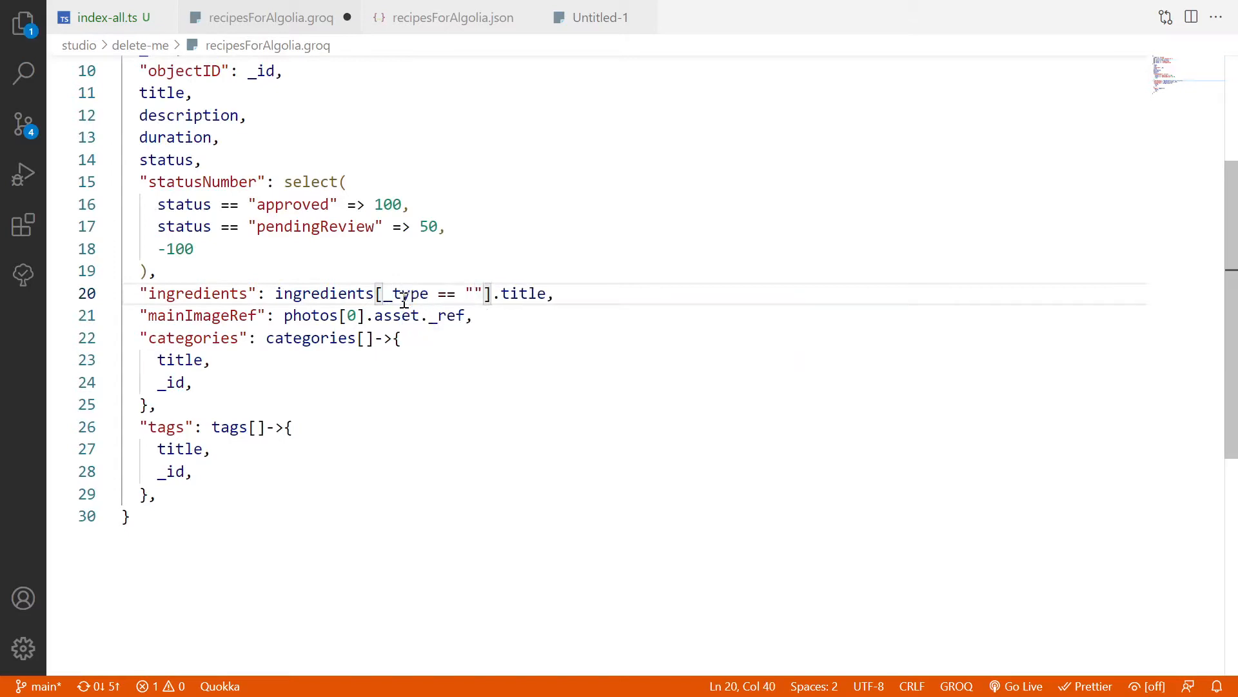
text(recipe.ingredient)
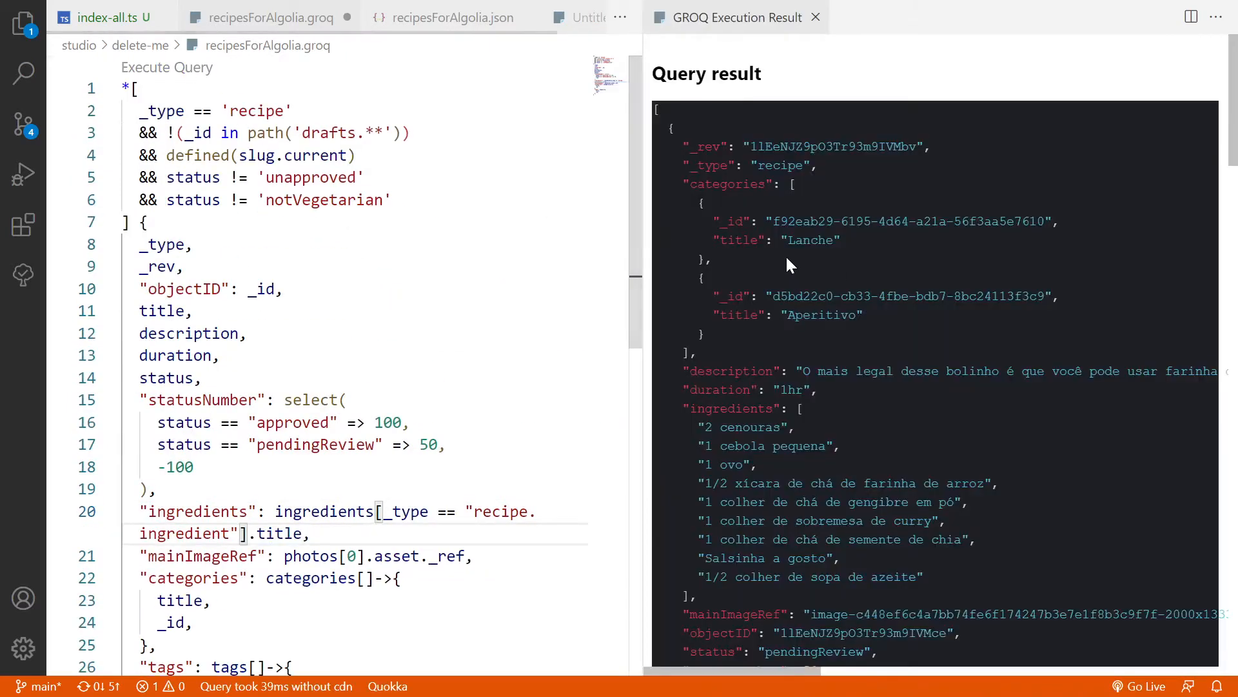
scroll(down, 3)
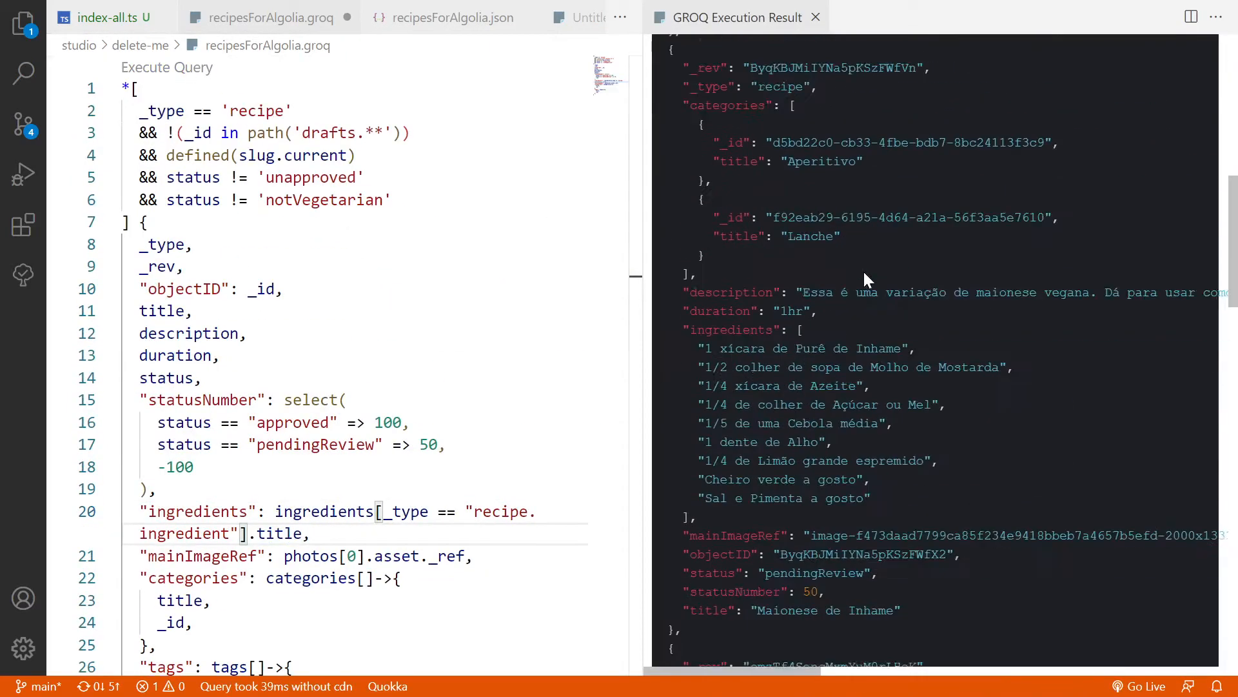
scroll(down, 3)
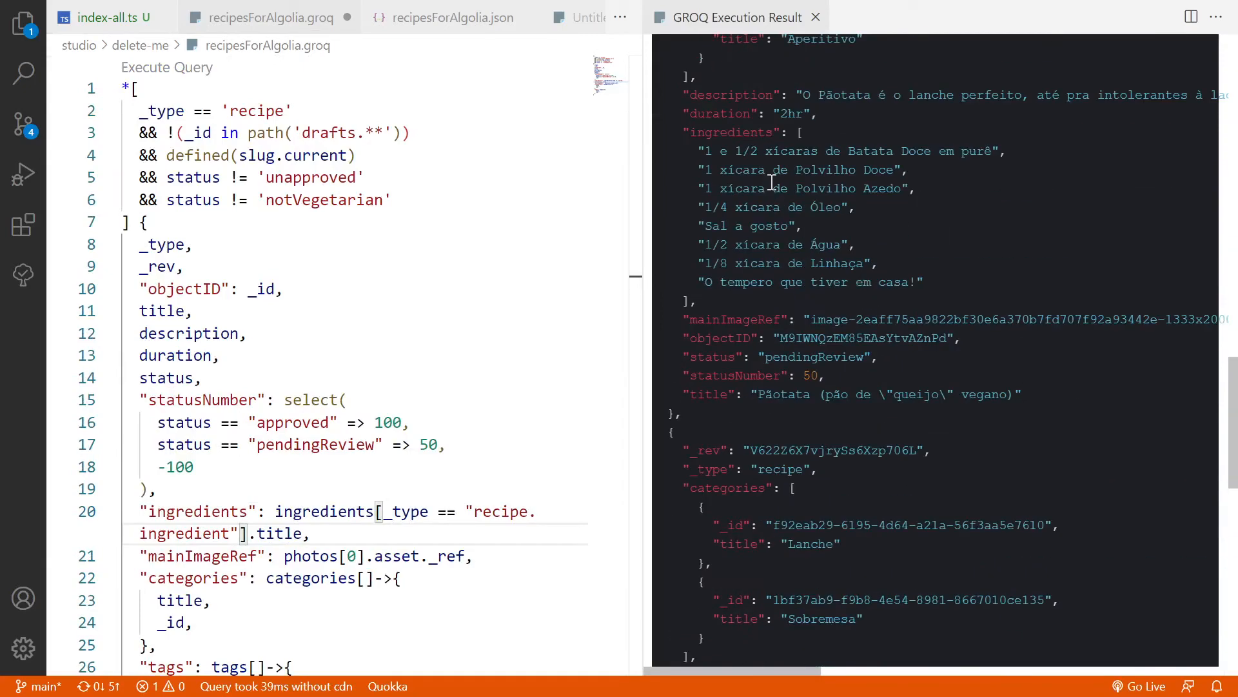
scroll(down, 3)
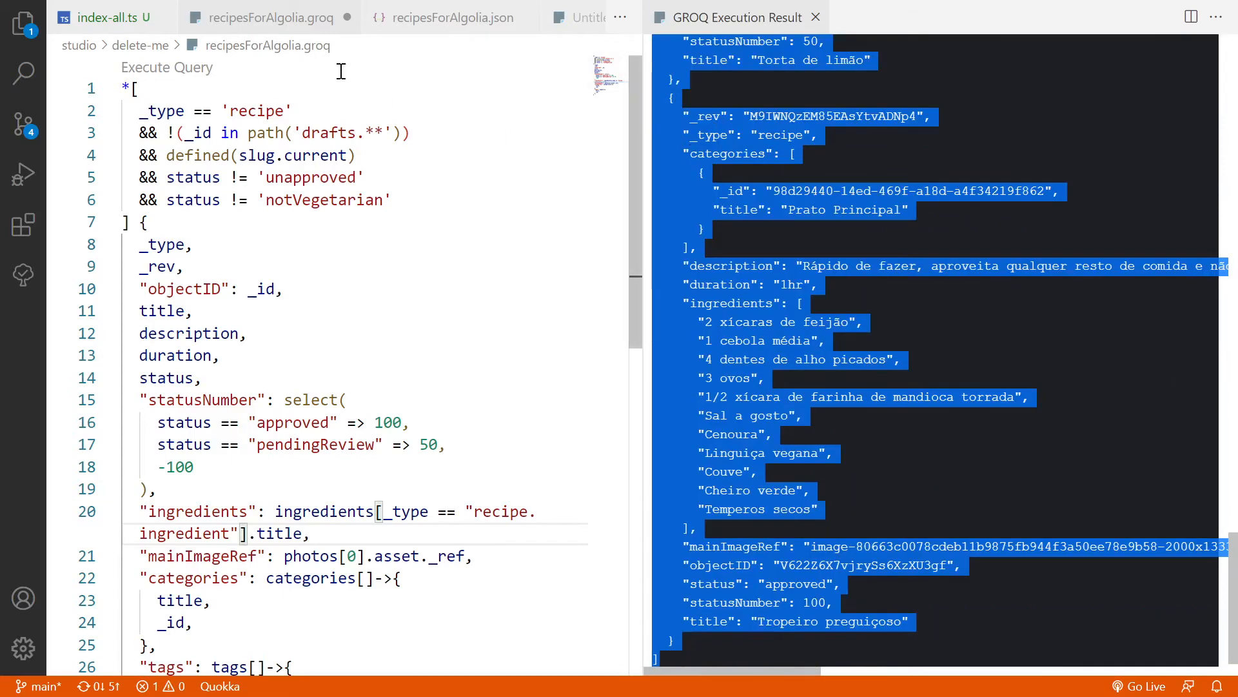
click(452, 18)
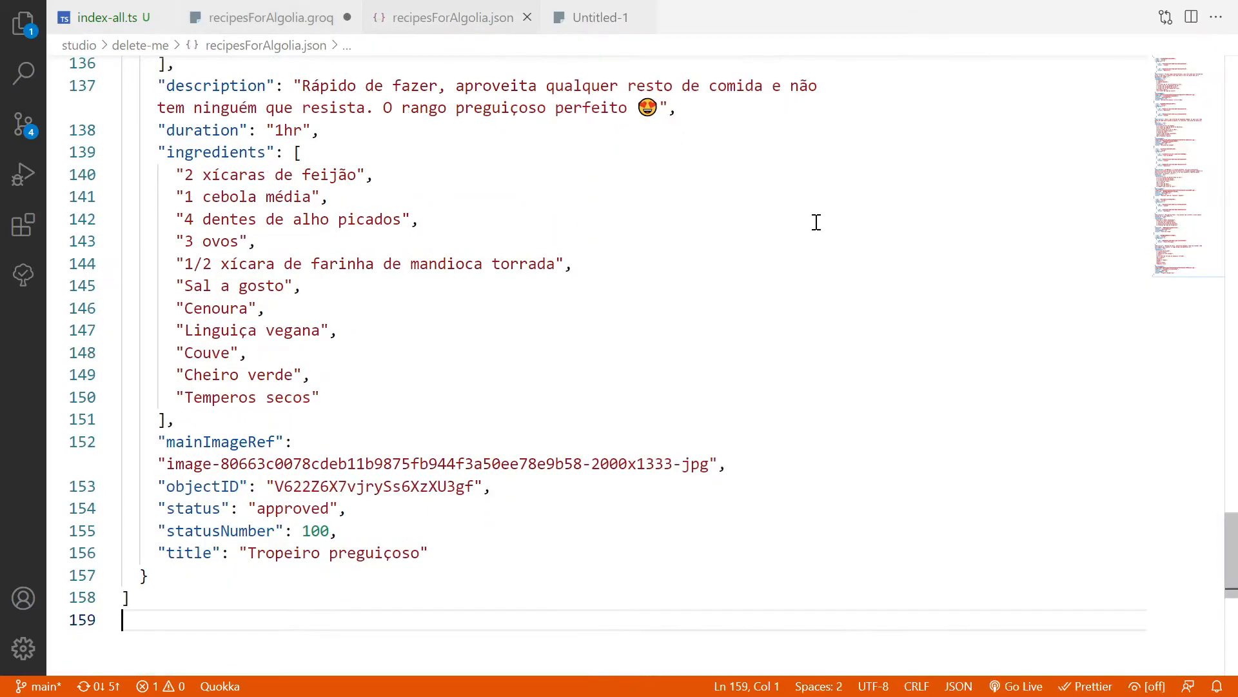
Attach recipesForAlgolia.json (5.15KB) for upload to the empty Algolia production index.
scroll(up, 3)
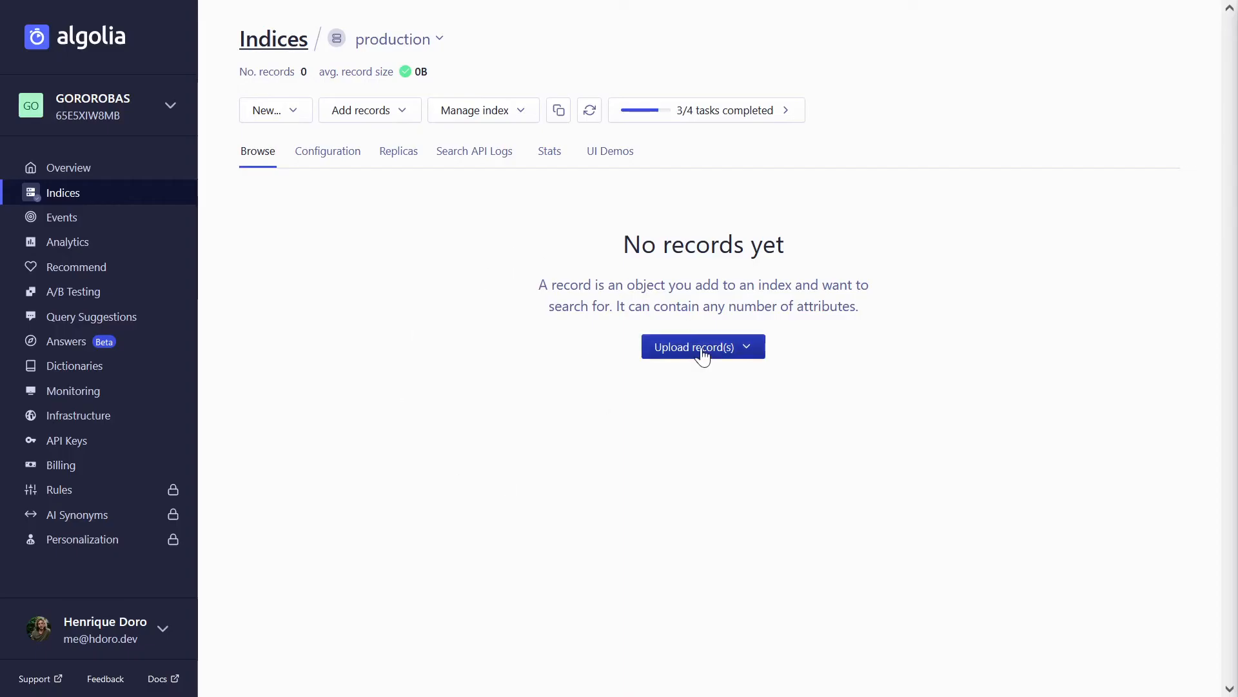
click(703, 346)
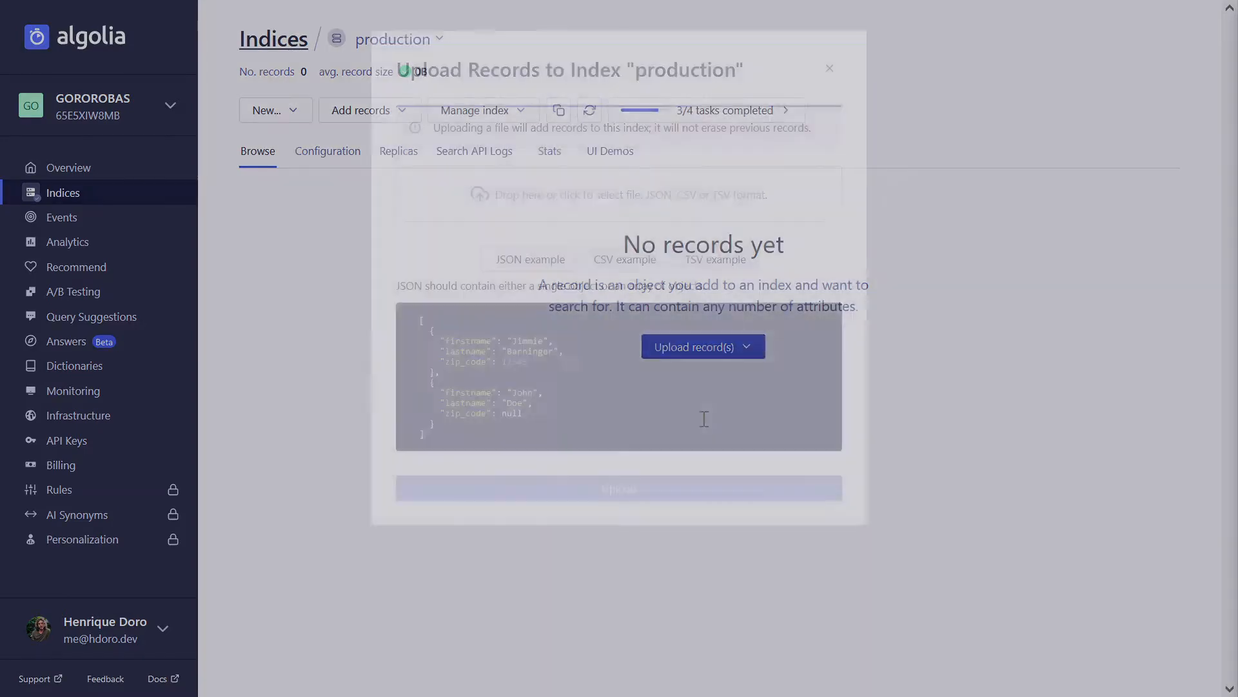
click(620, 195)
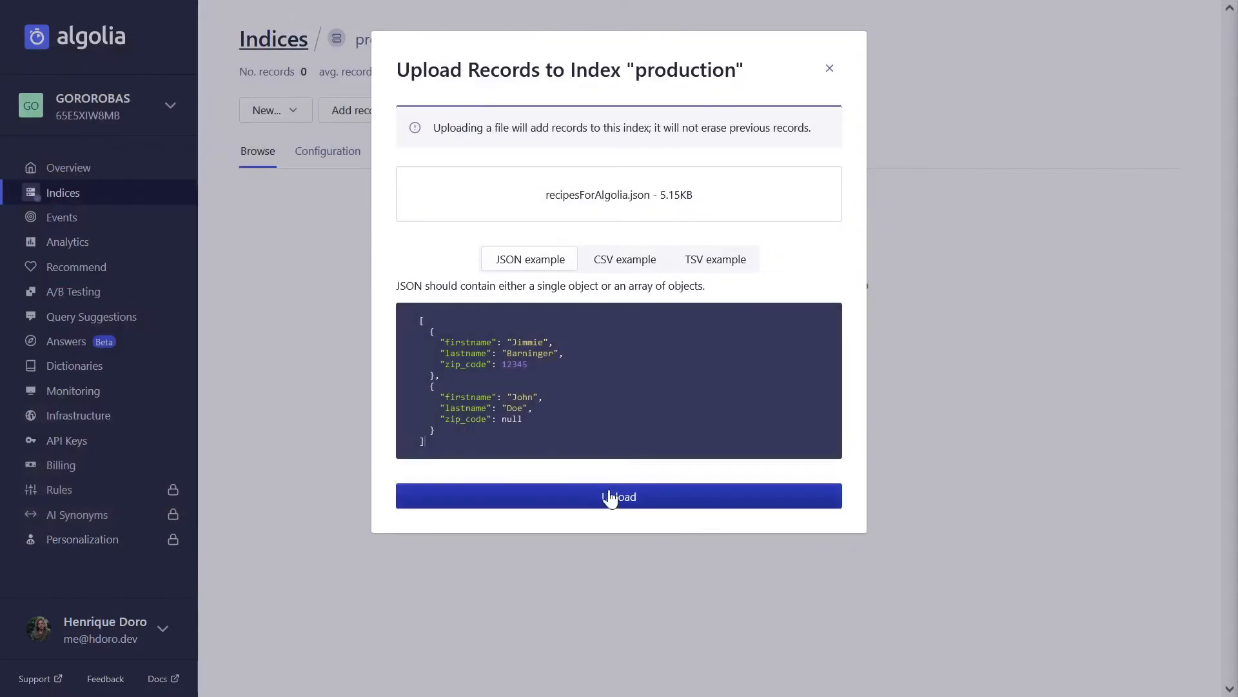
Upload the 5 recipes, test searches 'limao' and 'leite', then show all attributes of Torta de limão.
click(619, 495)
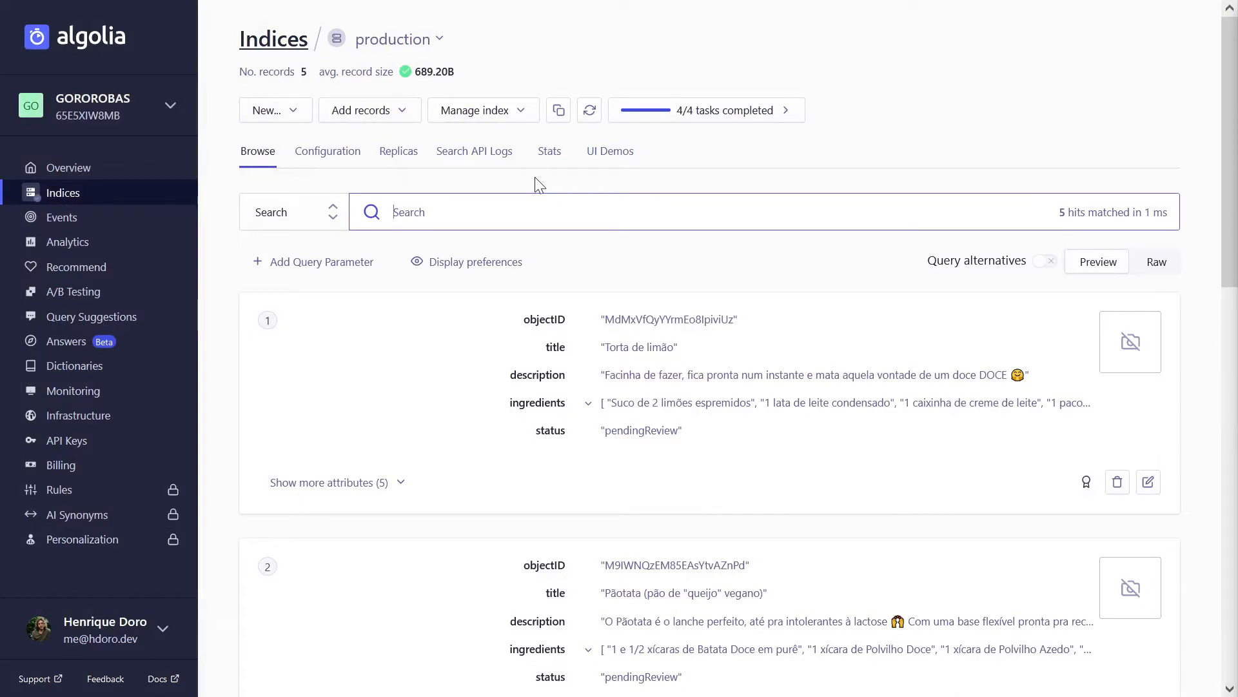
mouse_move(387, 78)
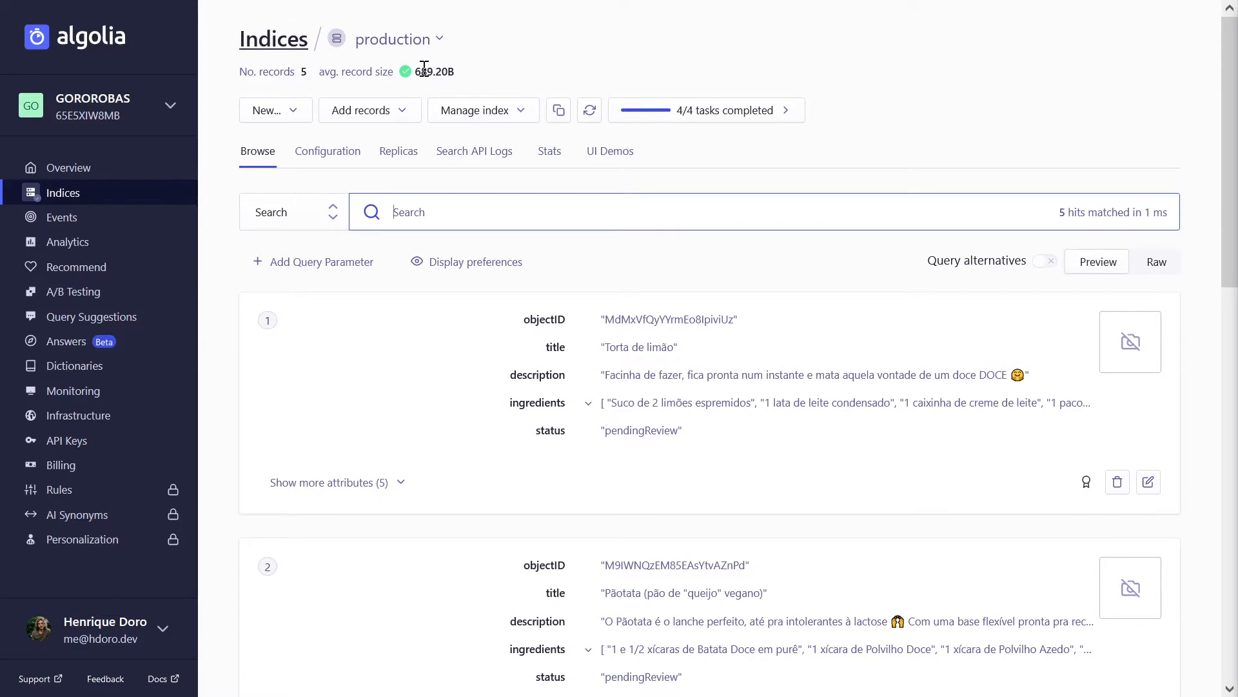
mouse_move(493, 89)
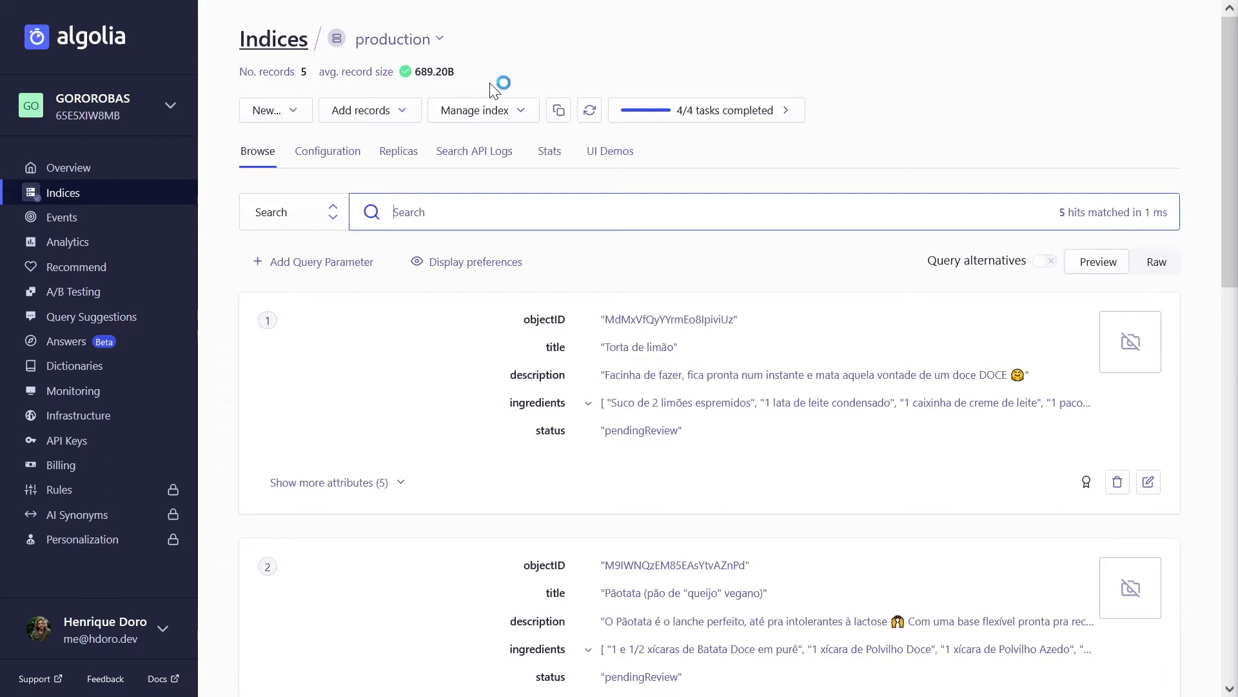
mouse_move(493, 91)
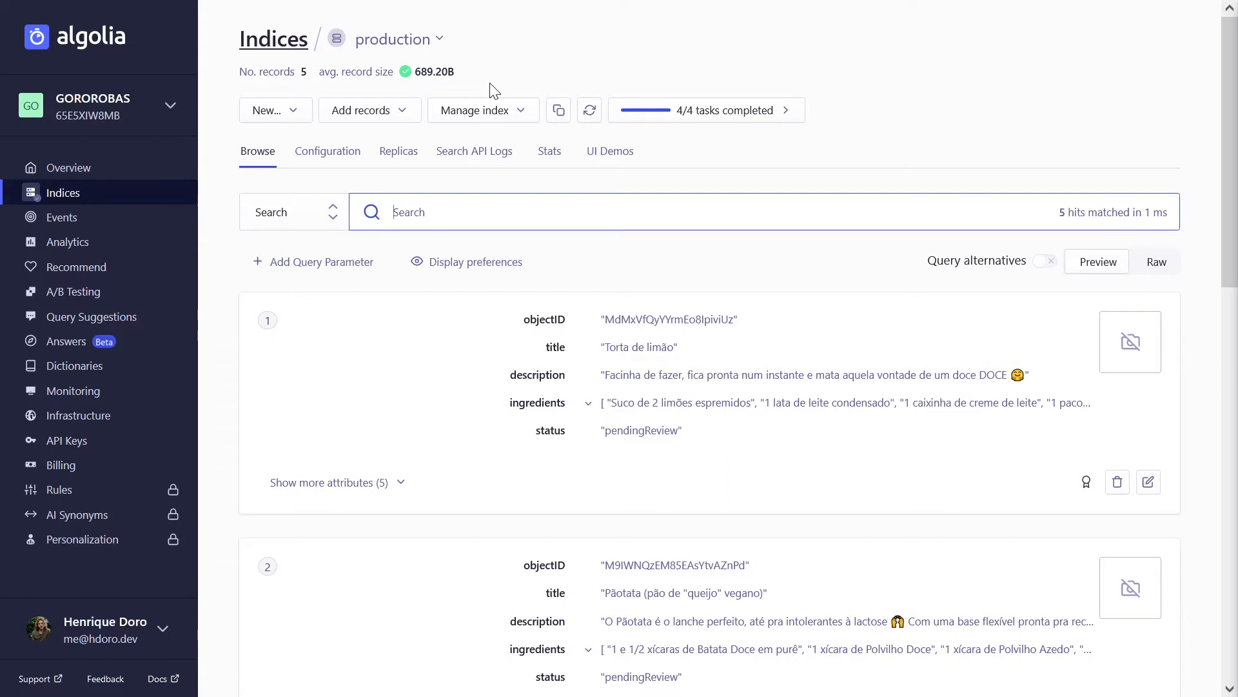
text(limao)
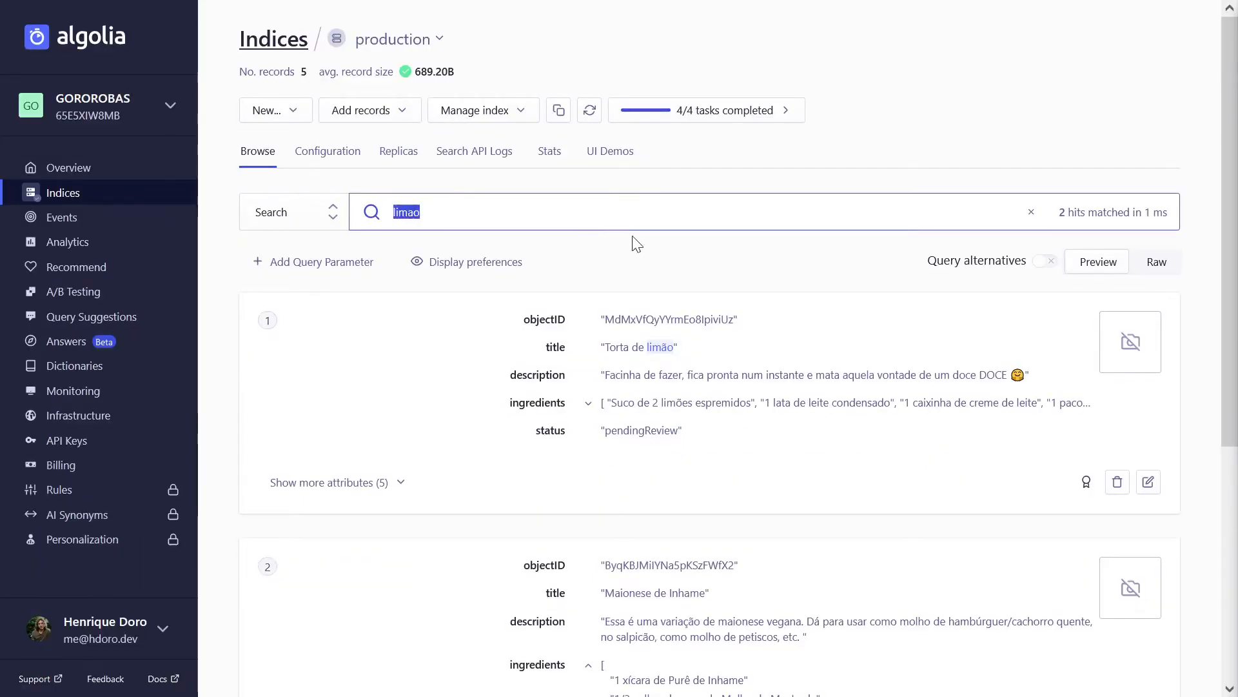
text(leite)
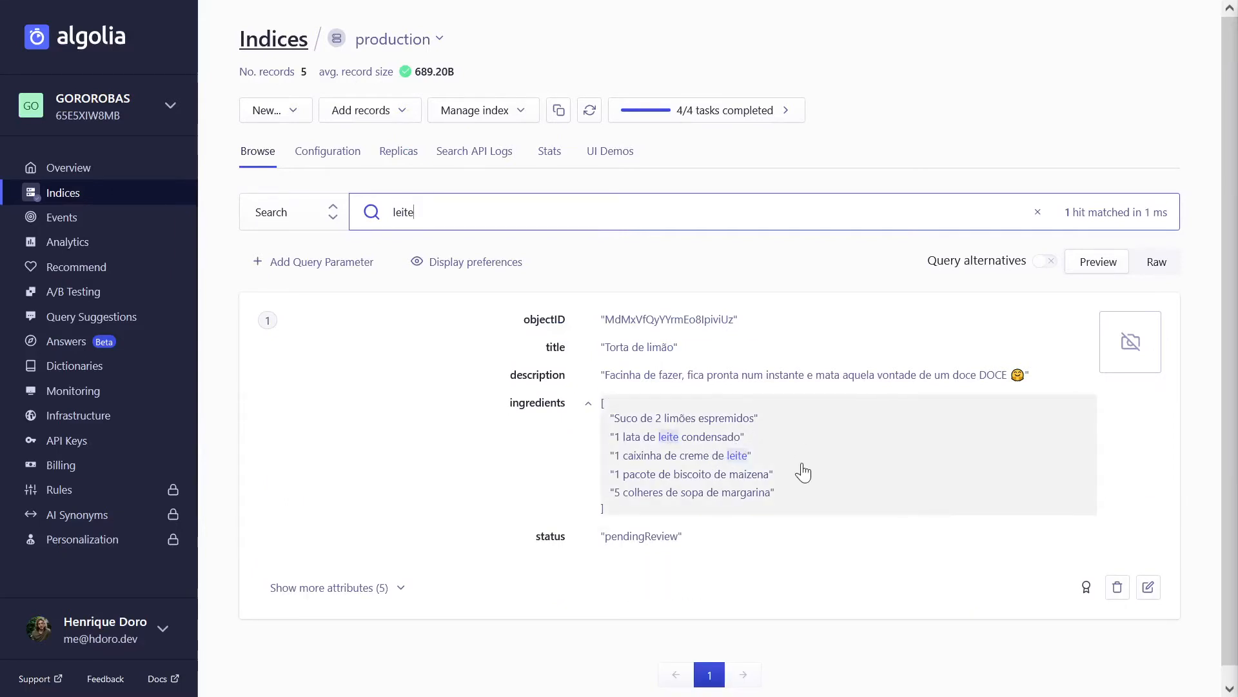
click(1038, 212)
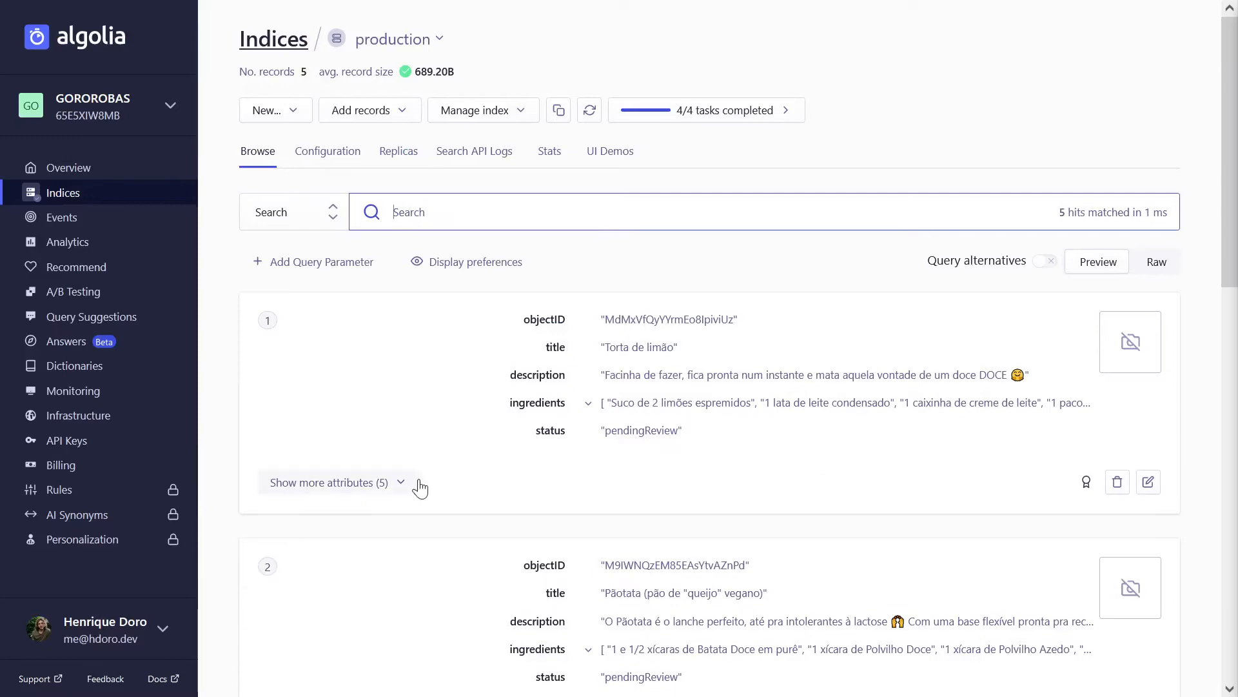
click(336, 482)
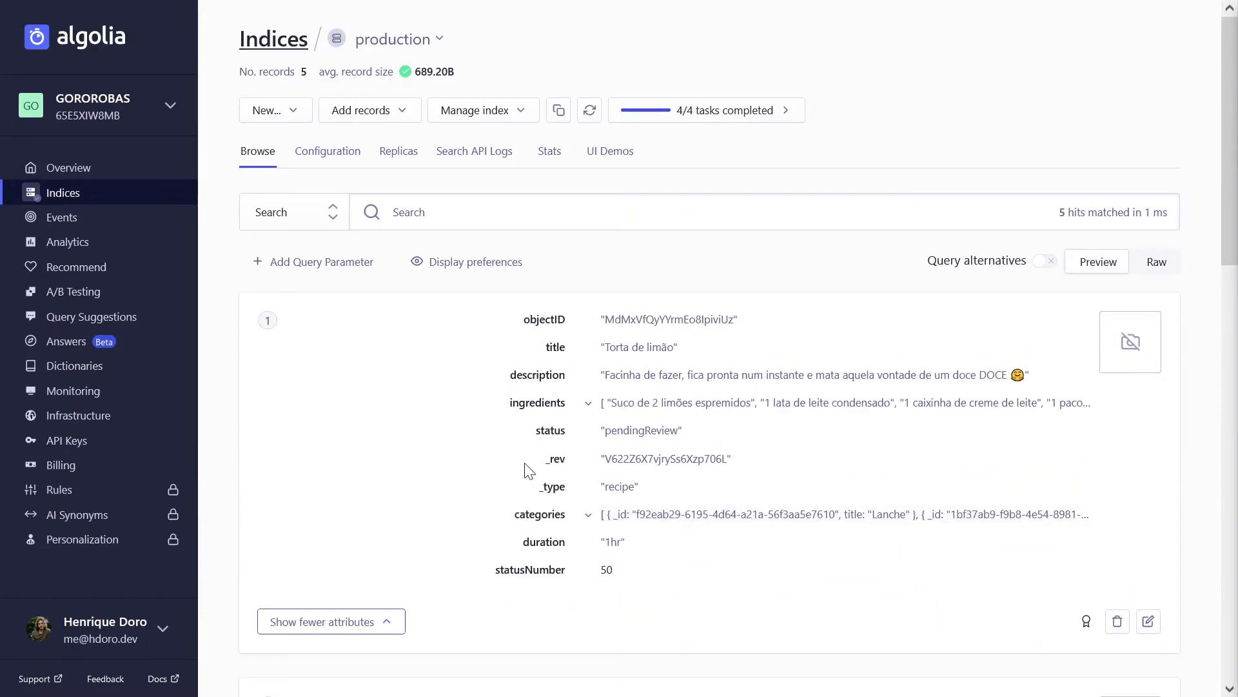
mouse_move(546, 237)
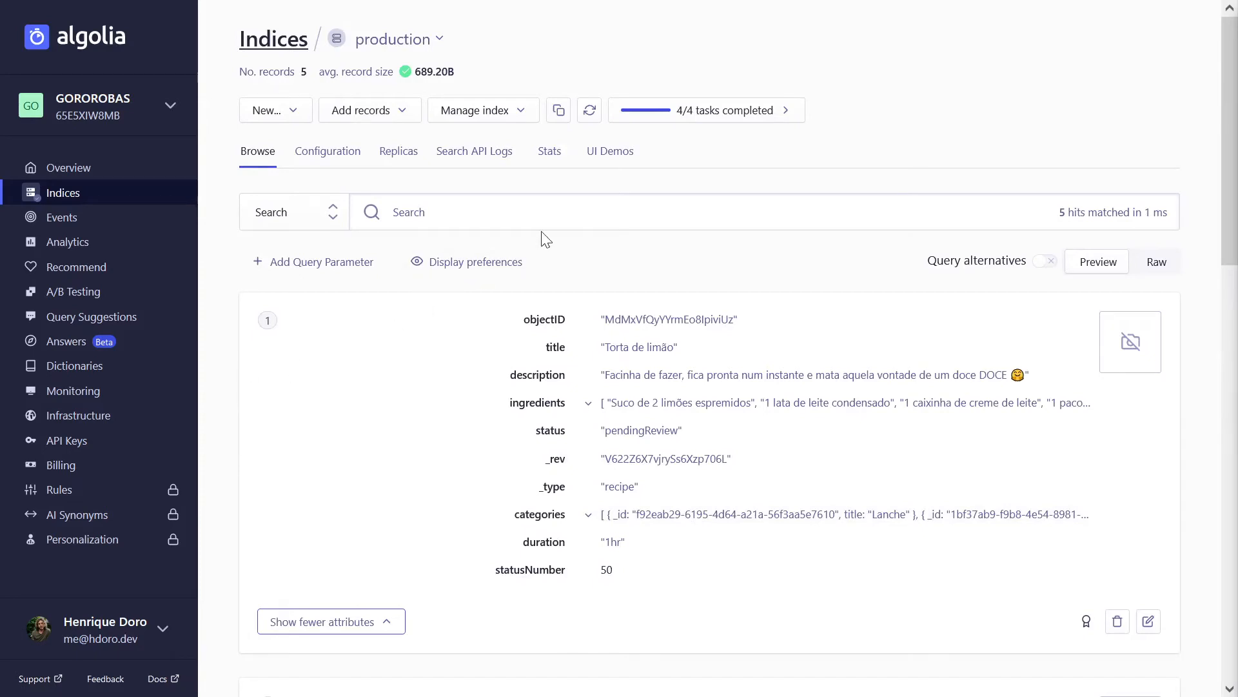
mouse_move(312, 160)
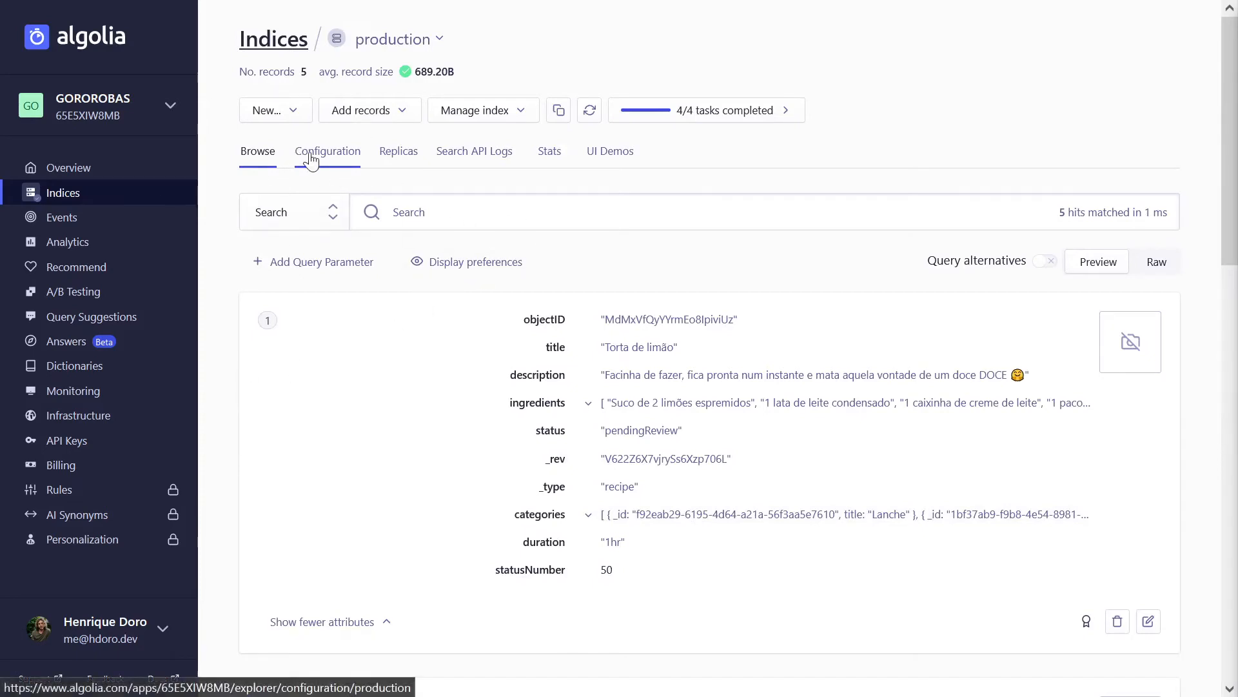
Set the custom ranking to statusNumber descending, save the settings and browse the records.
click(328, 151)
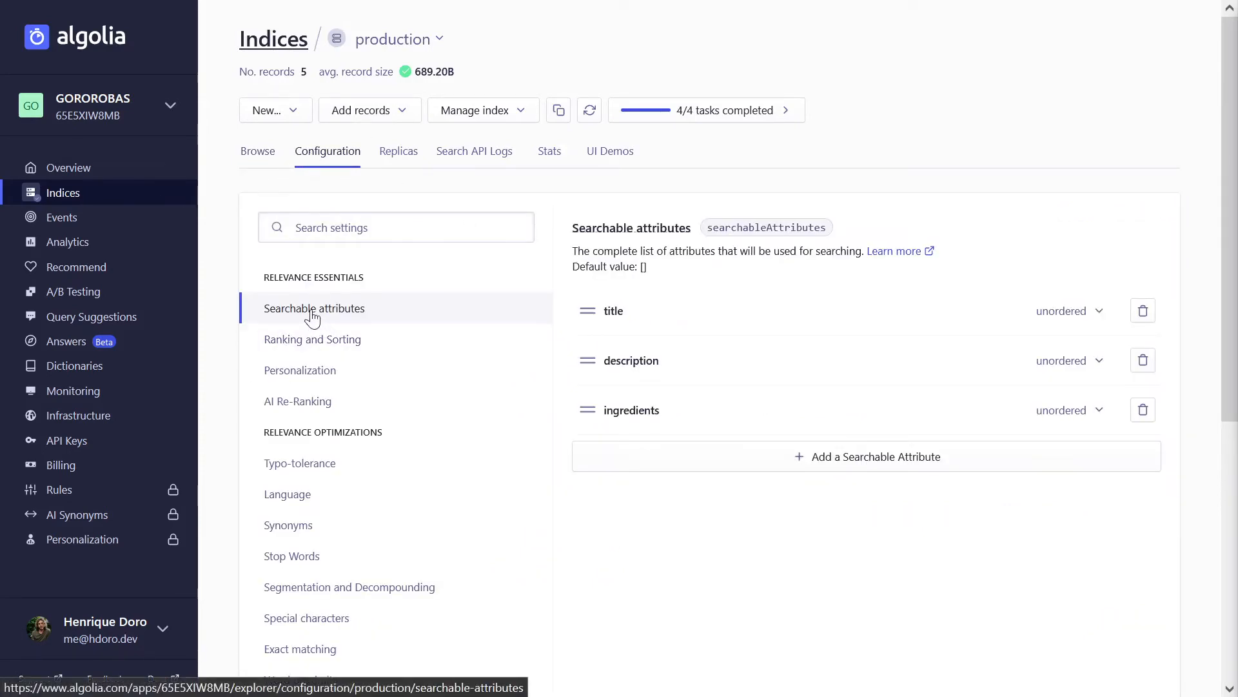
mouse_move(323, 355)
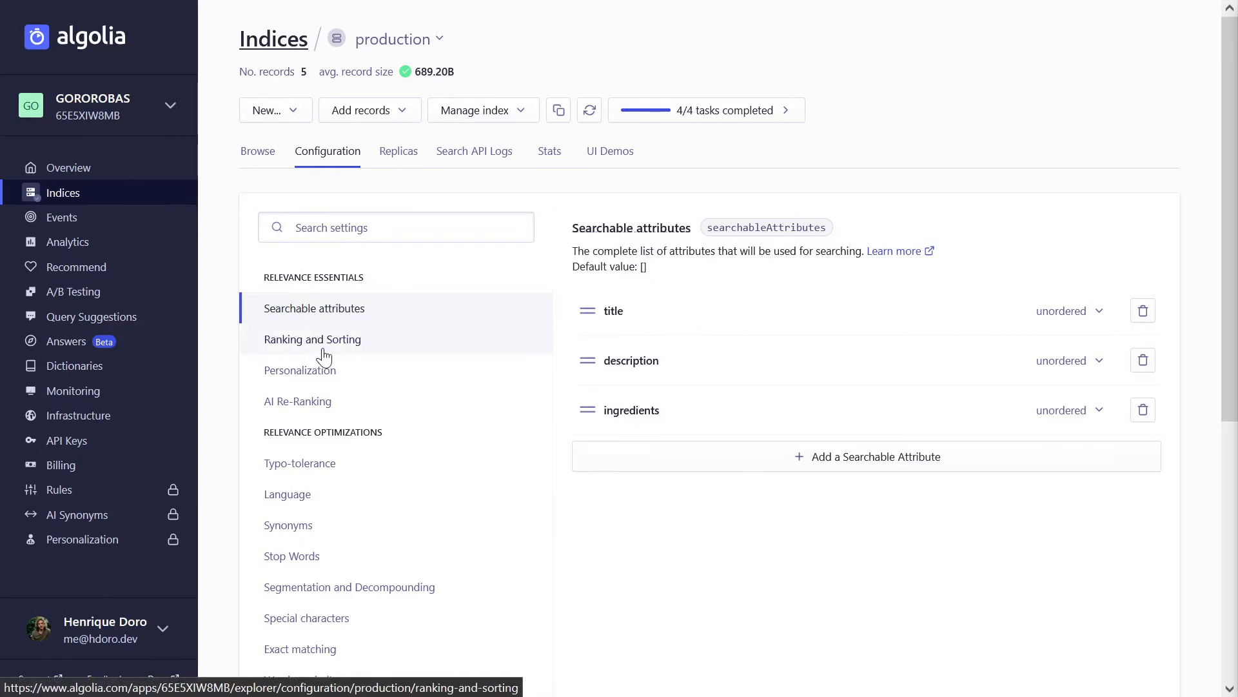
click(312, 340)
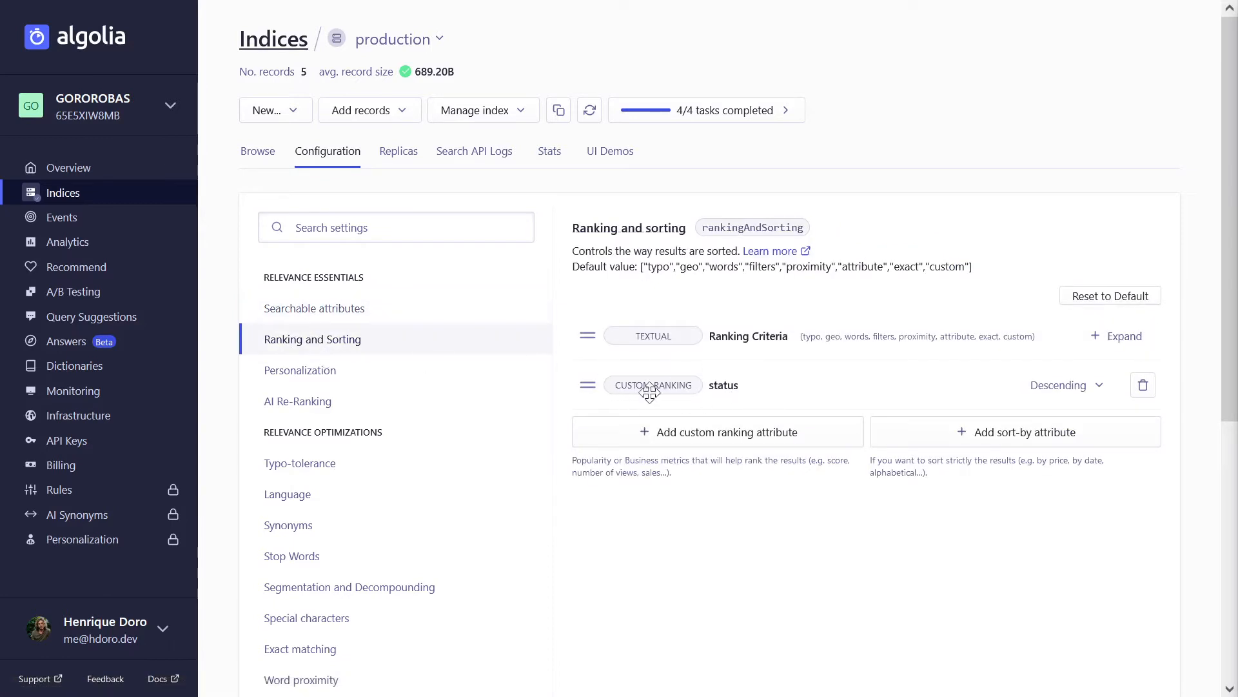
click(1143, 384)
text(s)
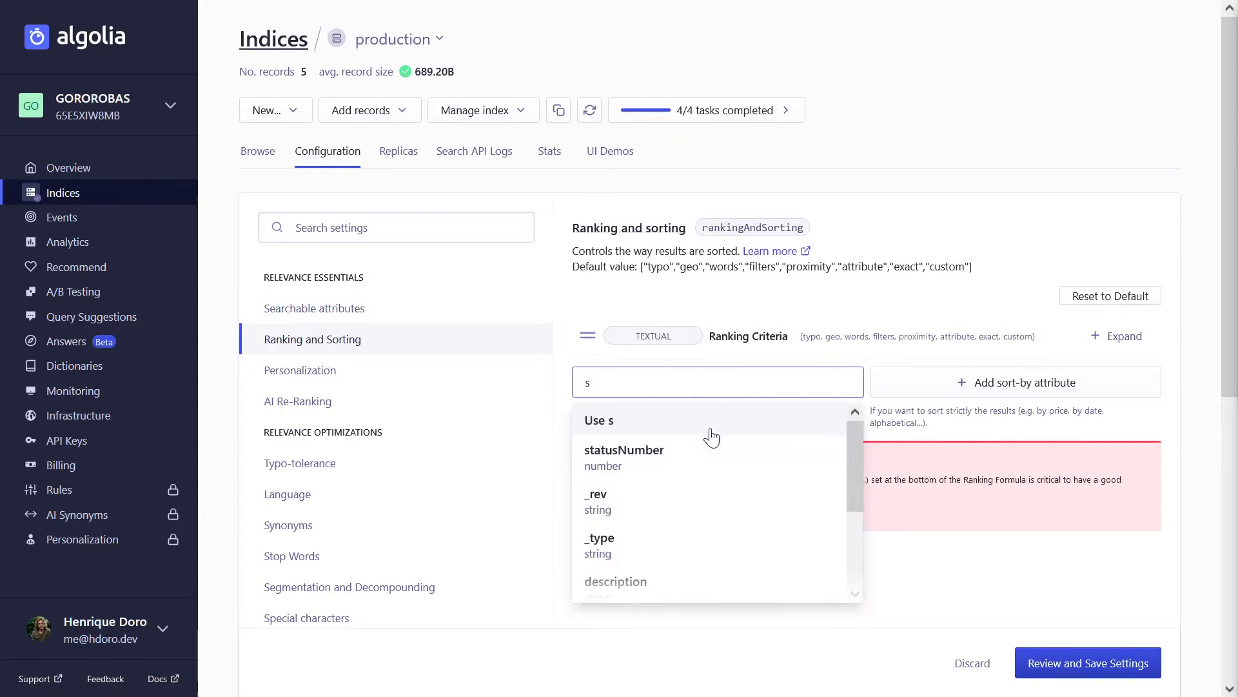
click(624, 450)
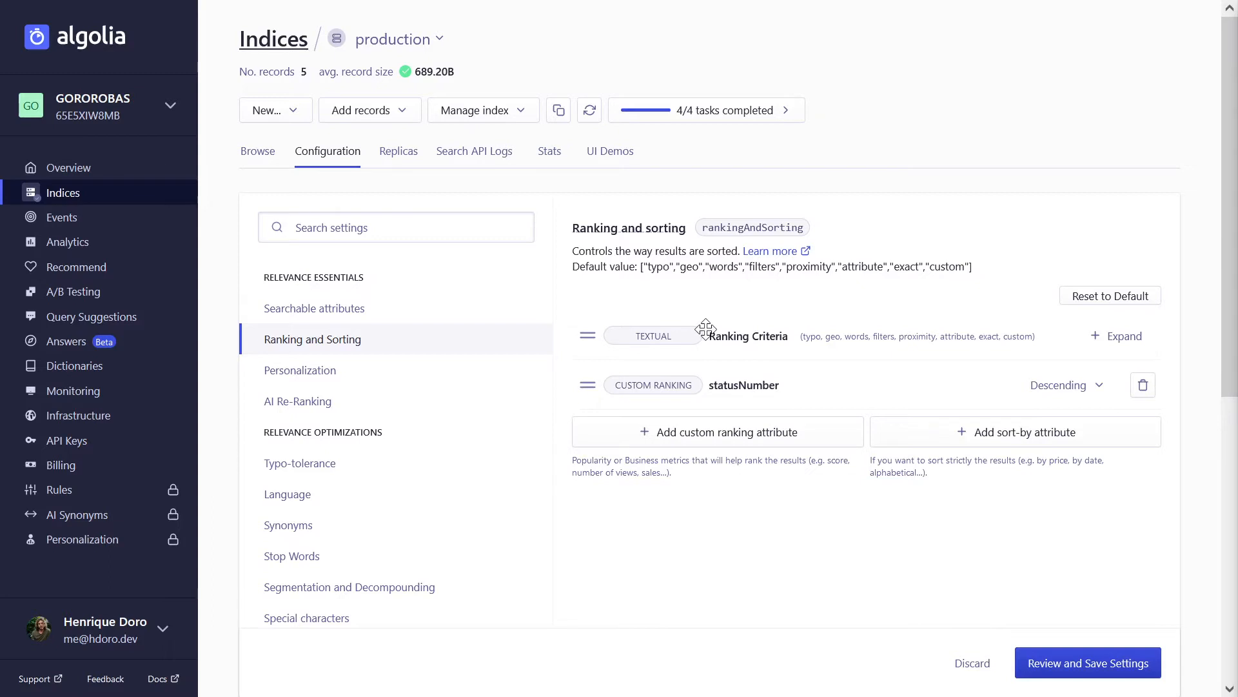
mouse_move(947, 570)
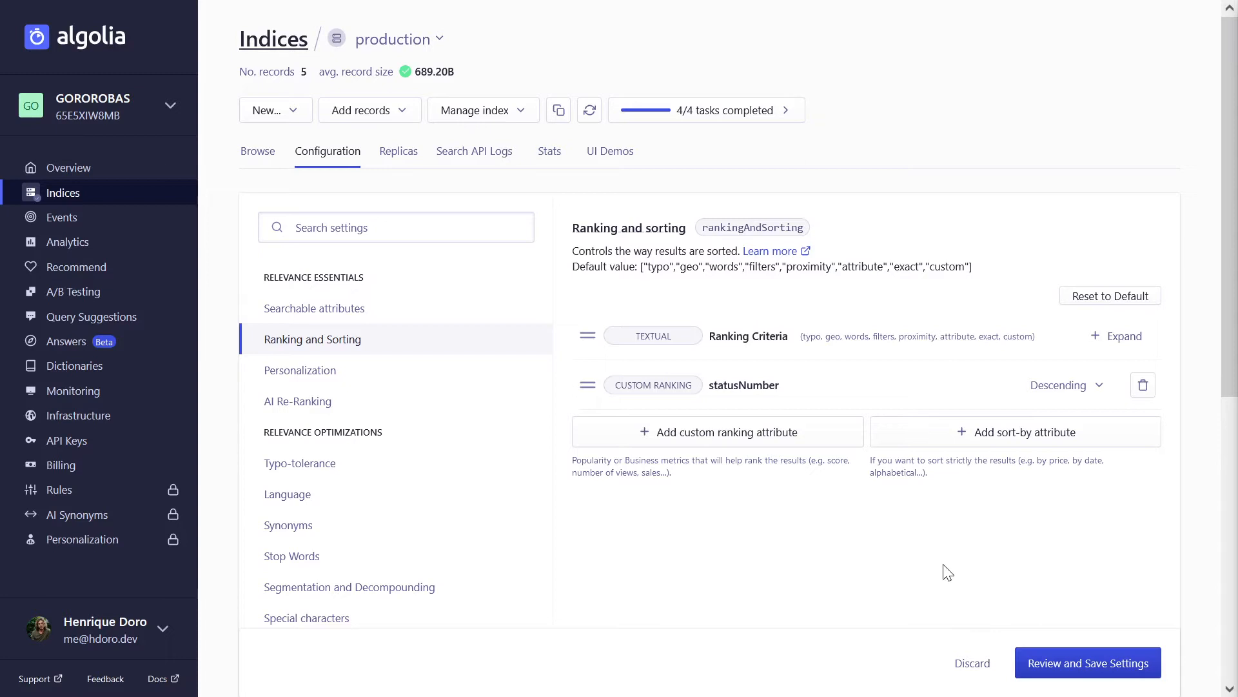
click(1089, 663)
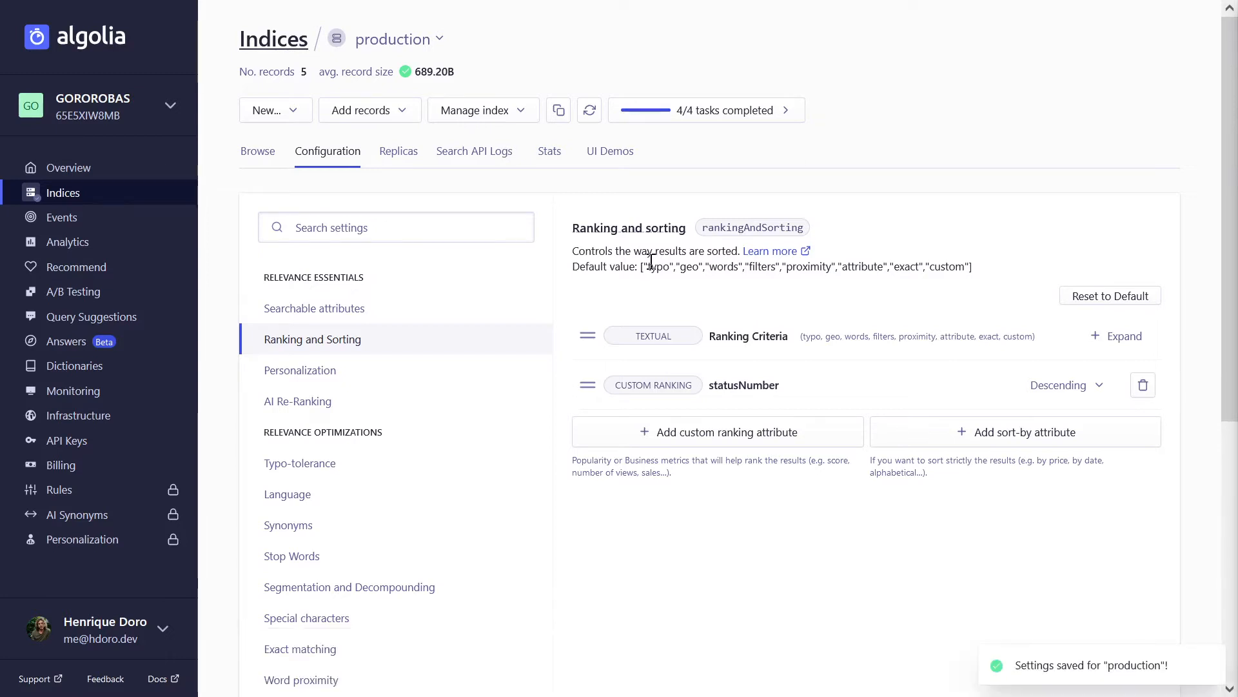
mouse_move(257, 151)
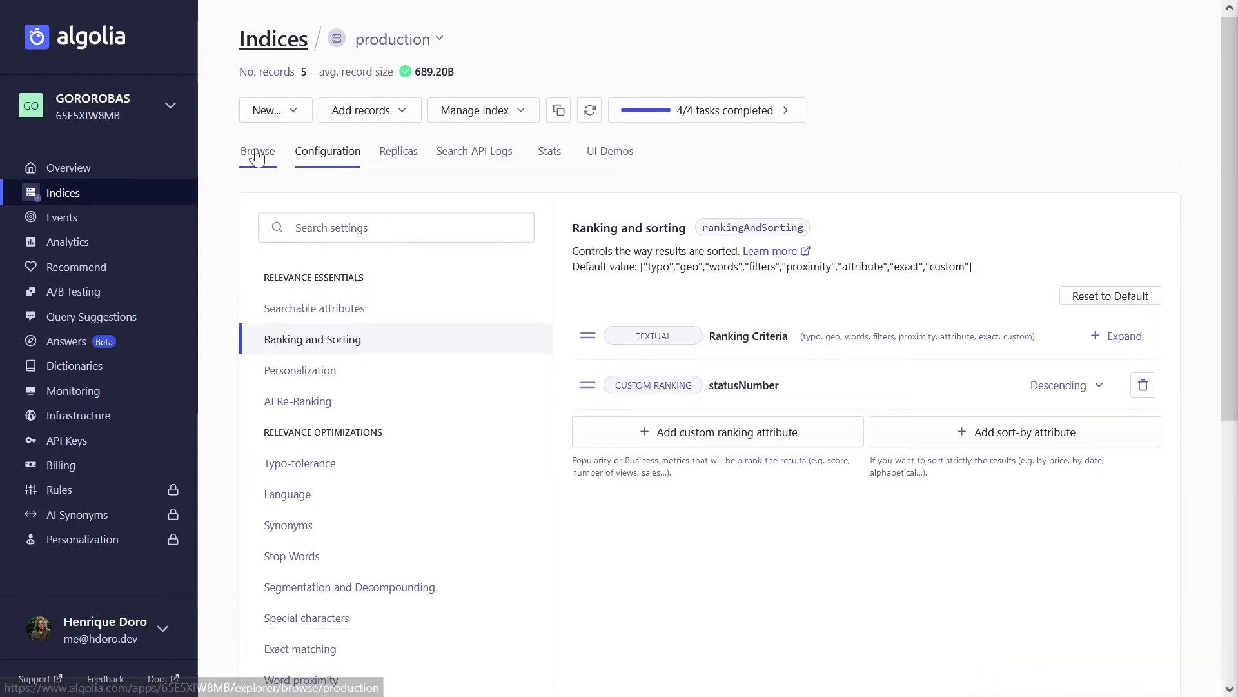
click(257, 151)
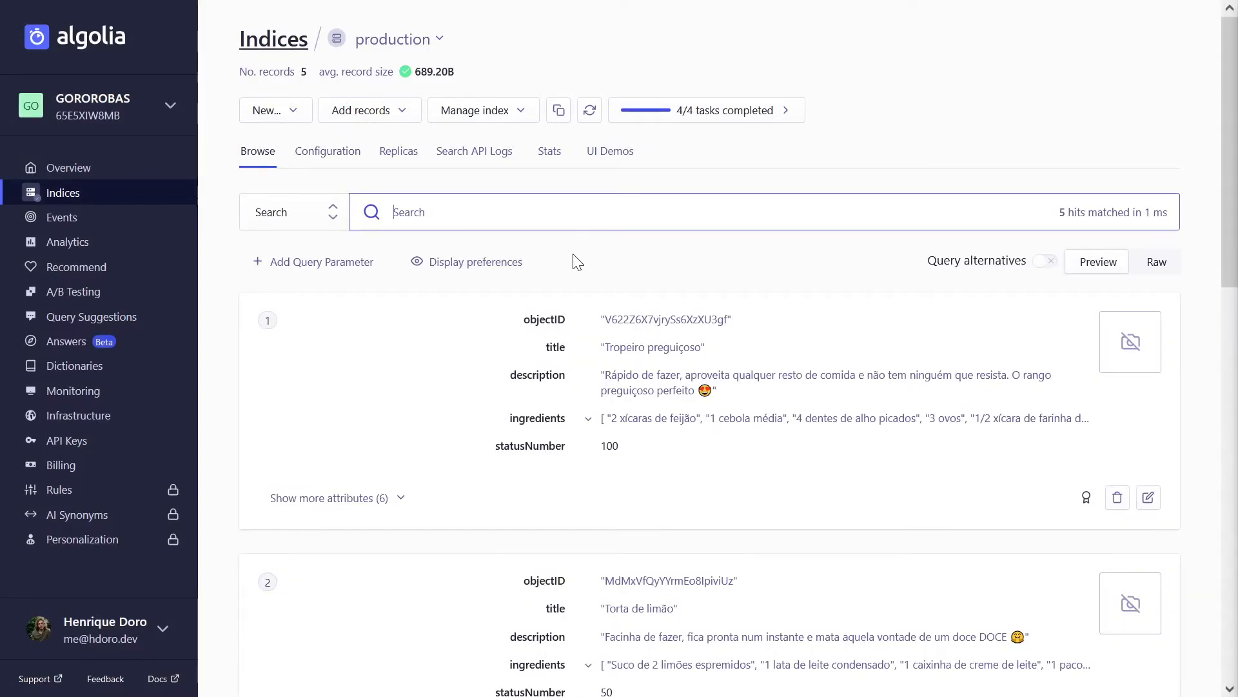
mouse_move(489, 134)
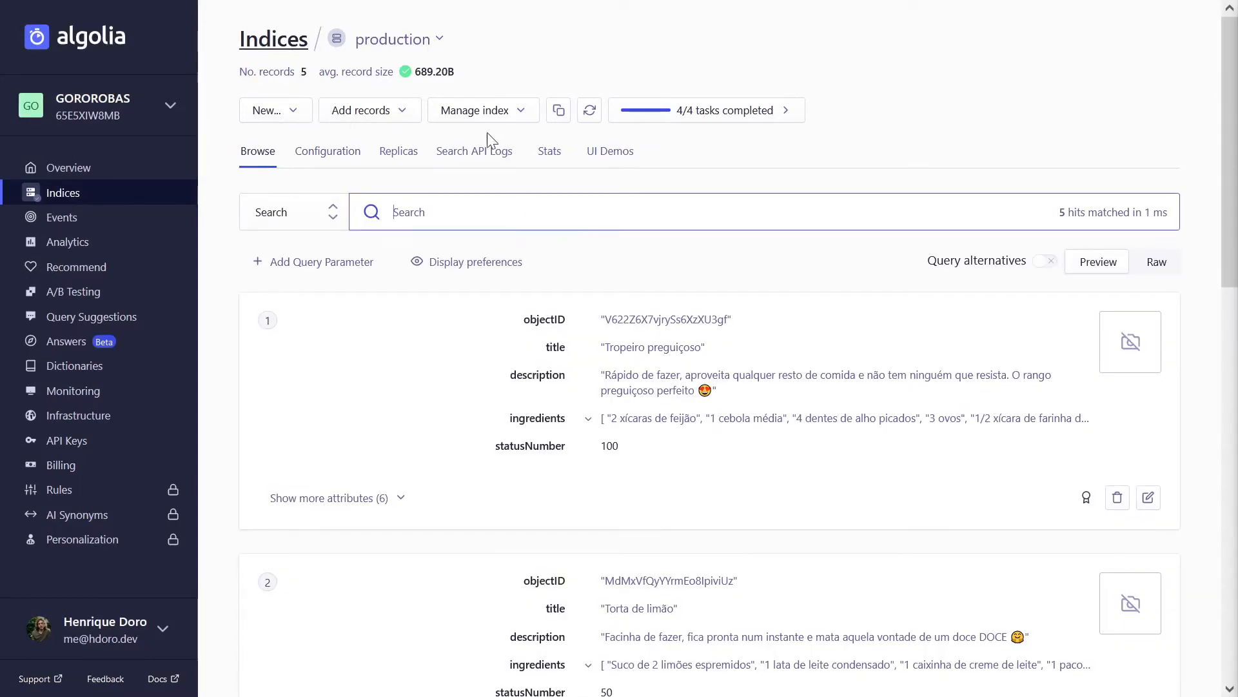
Clear all records from the production index, confirming with 'CLEAR'.
click(483, 110)
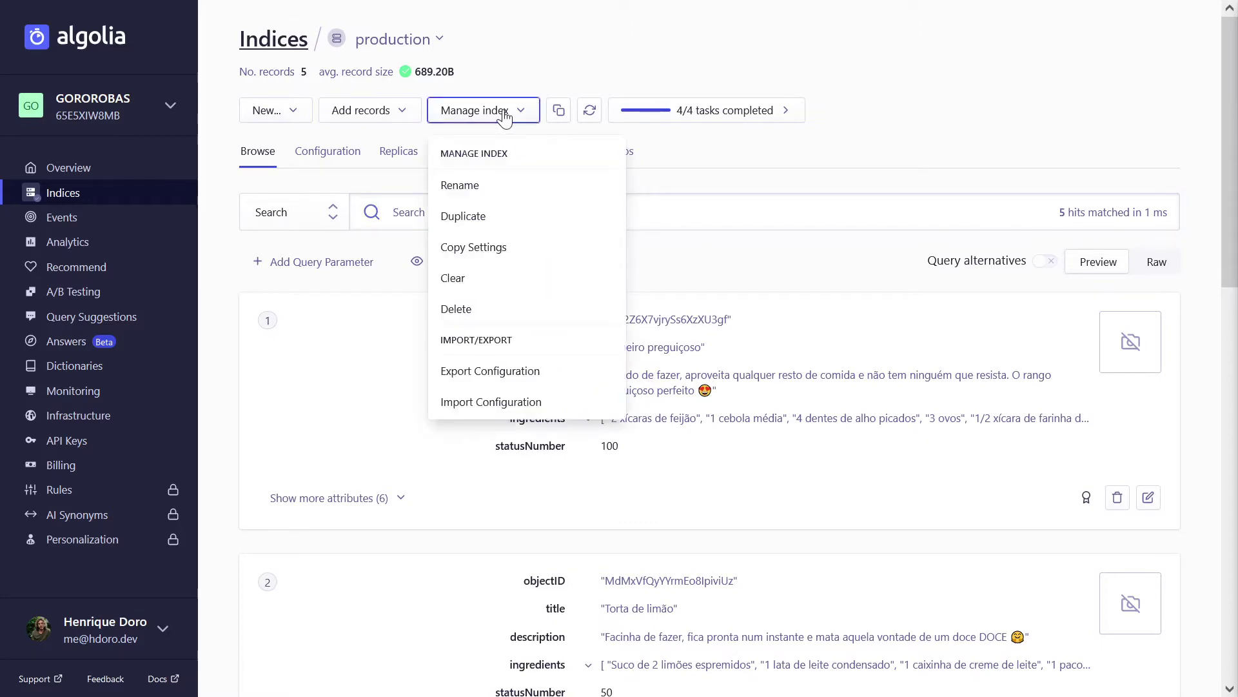
click(452, 279)
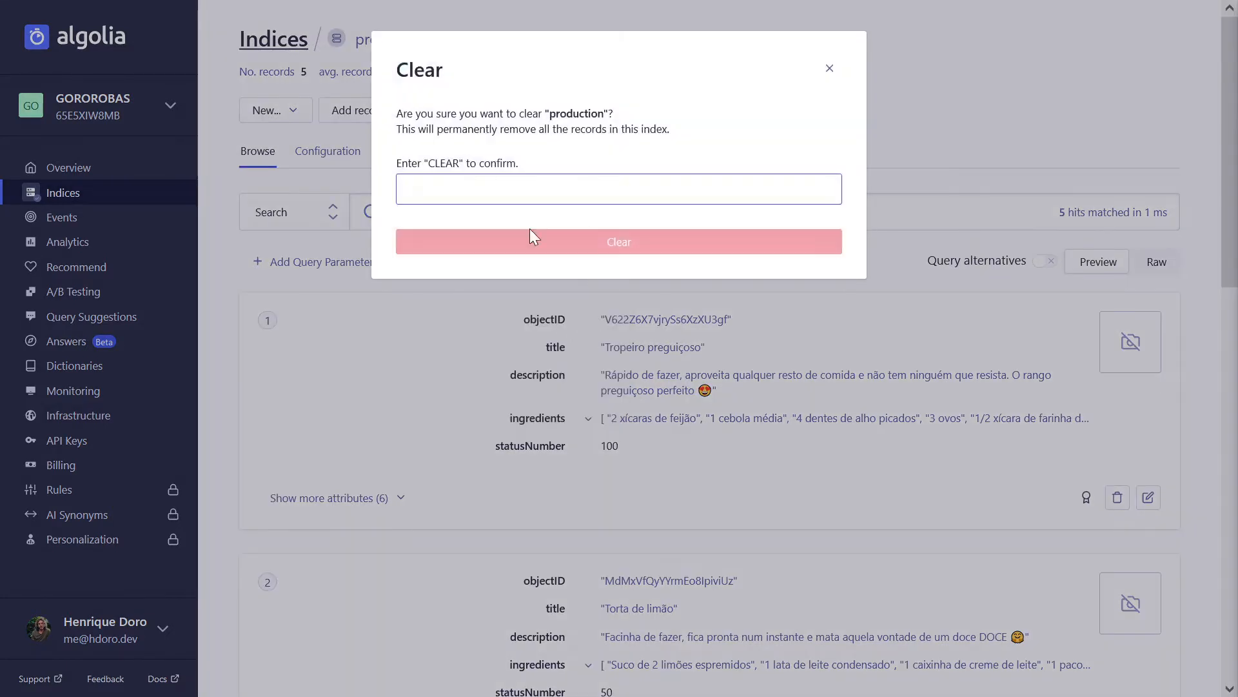
text(CLEAR)
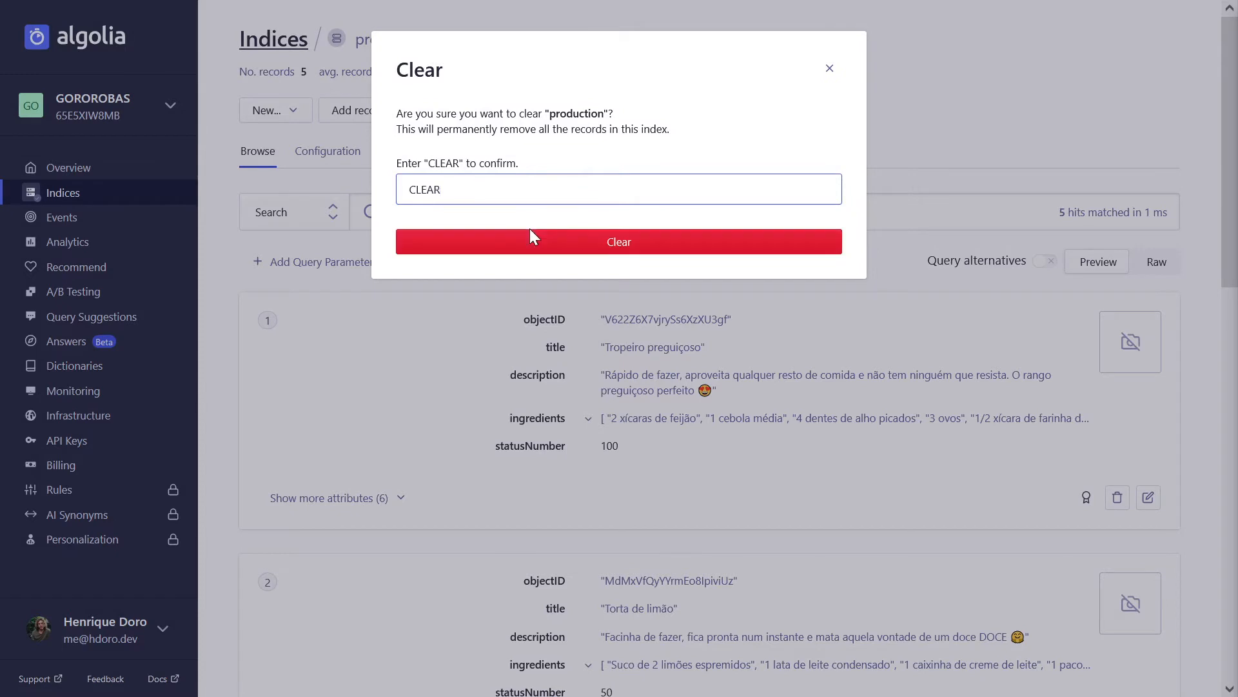
click(619, 241)
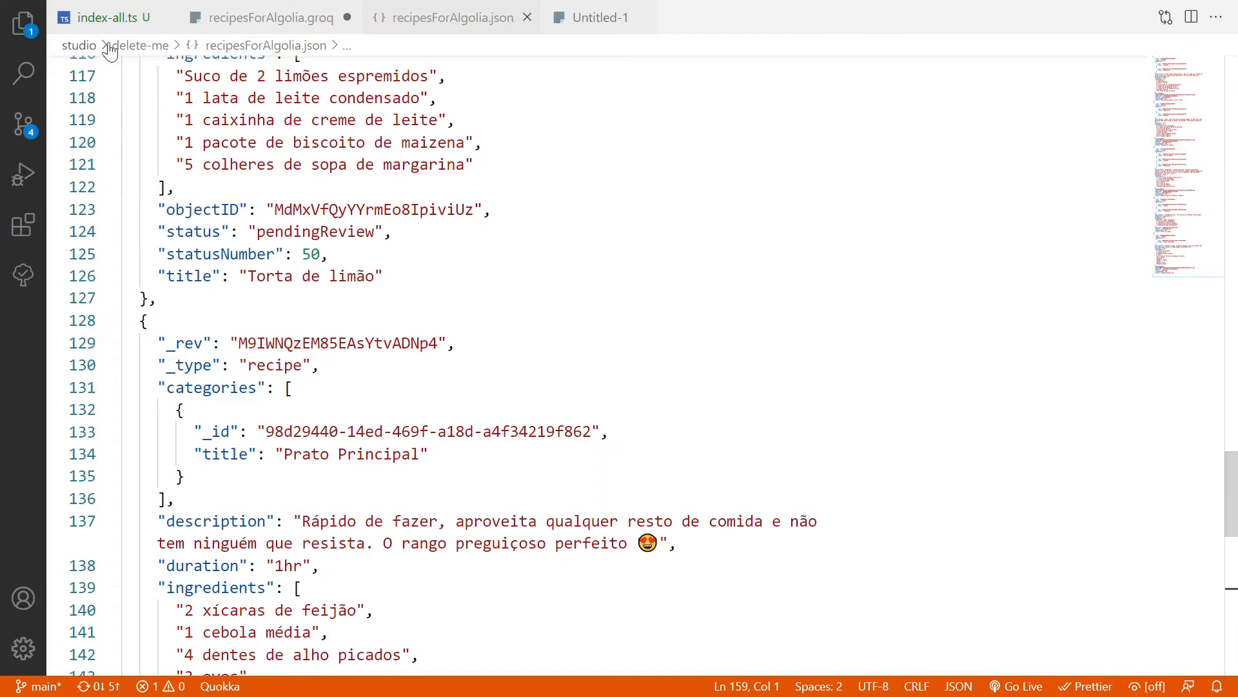
mouse_move(129, 67)
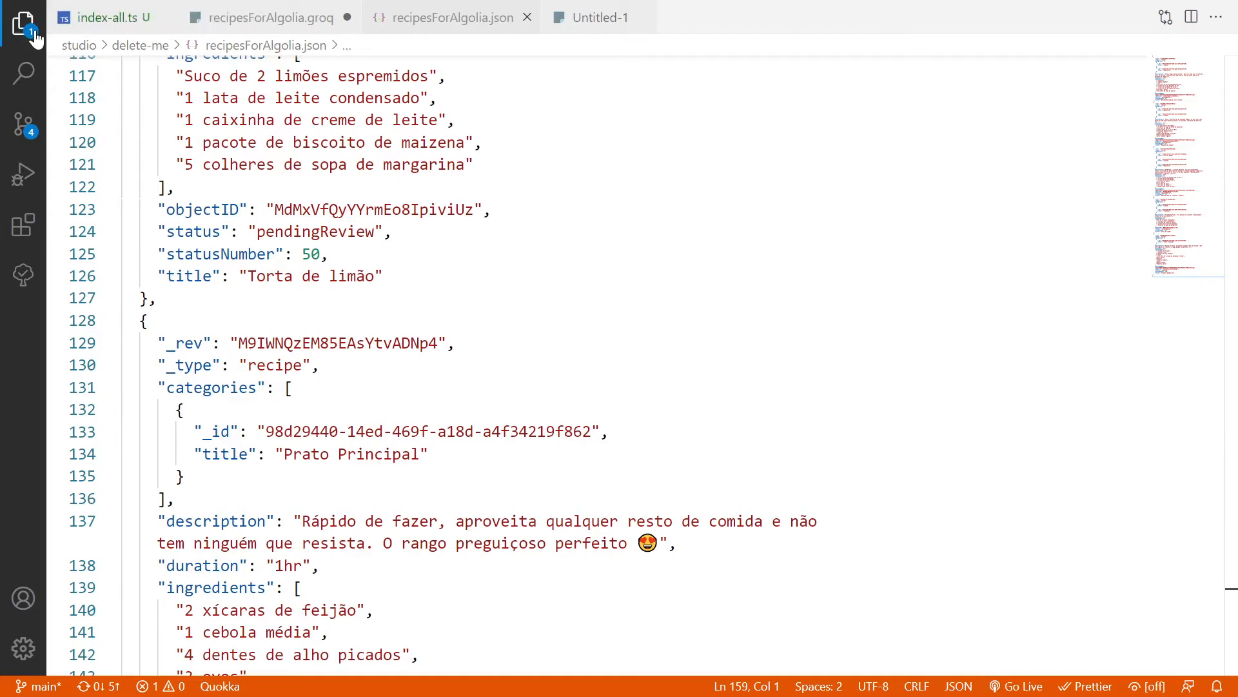
Review index-all.ts: algoliaInstance built from ALGOLIA_APPLICATION_ID and ALGOLIA_ADMIN_KEY, plus the sanityServerClient import.
click(20, 19)
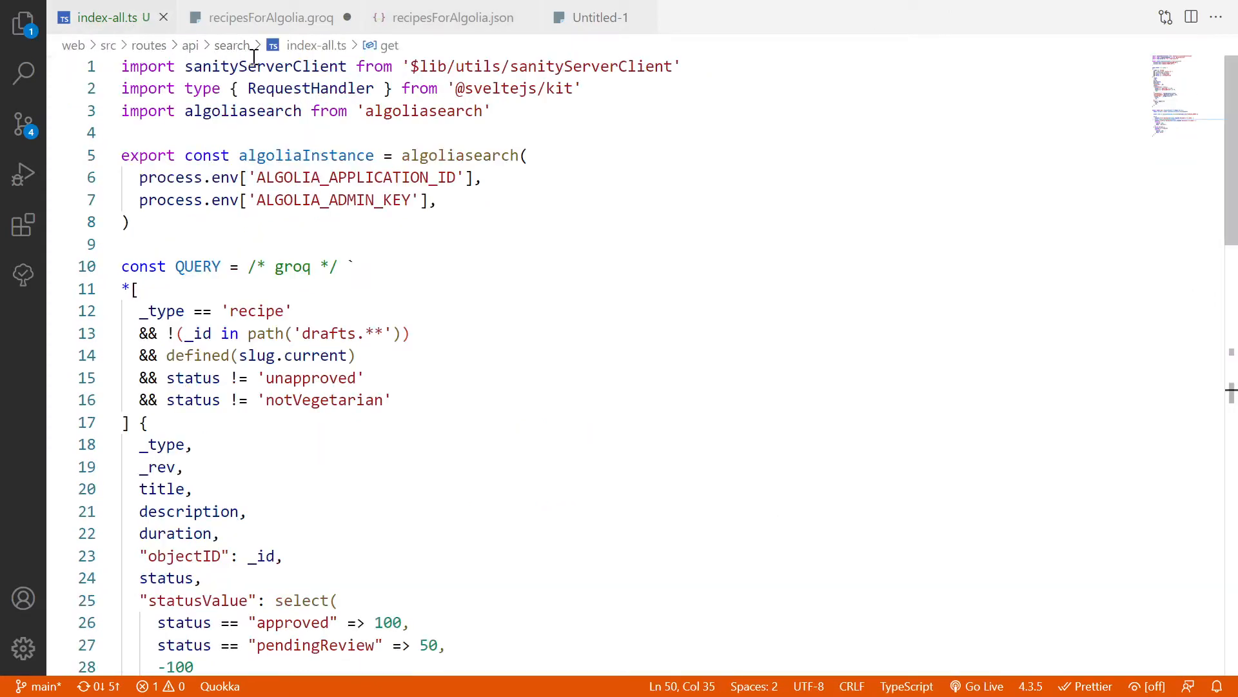
mouse_move(348, 165)
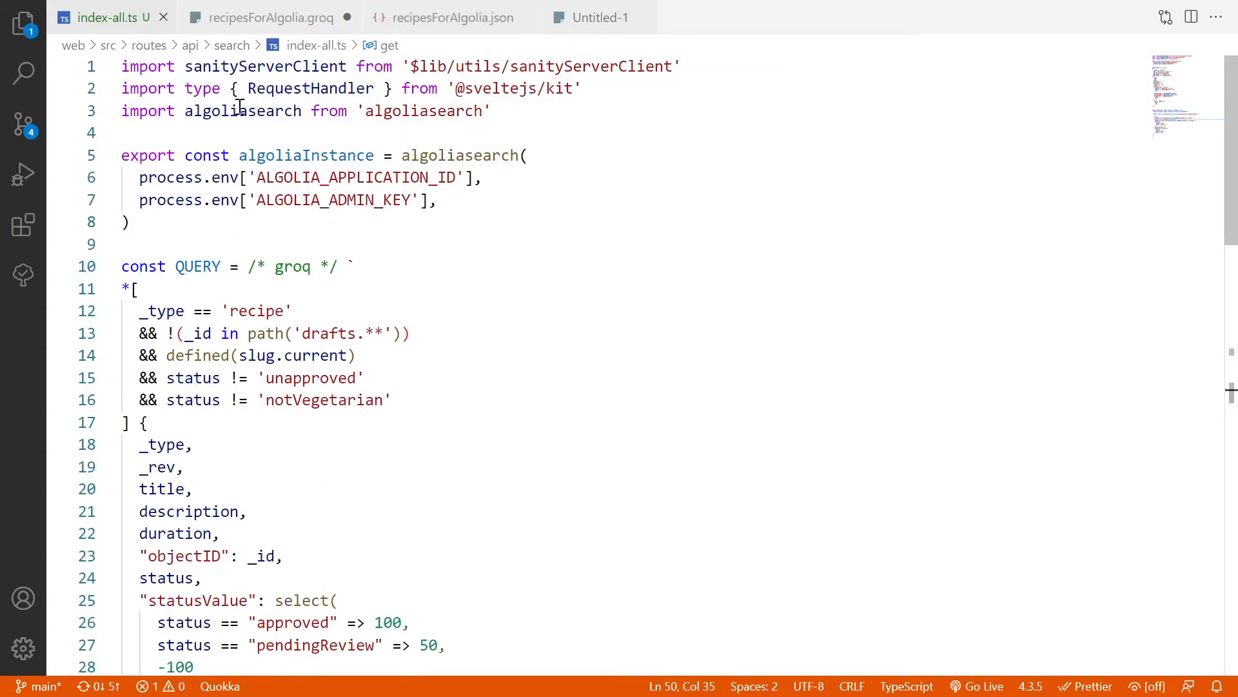
double_click(242, 111)
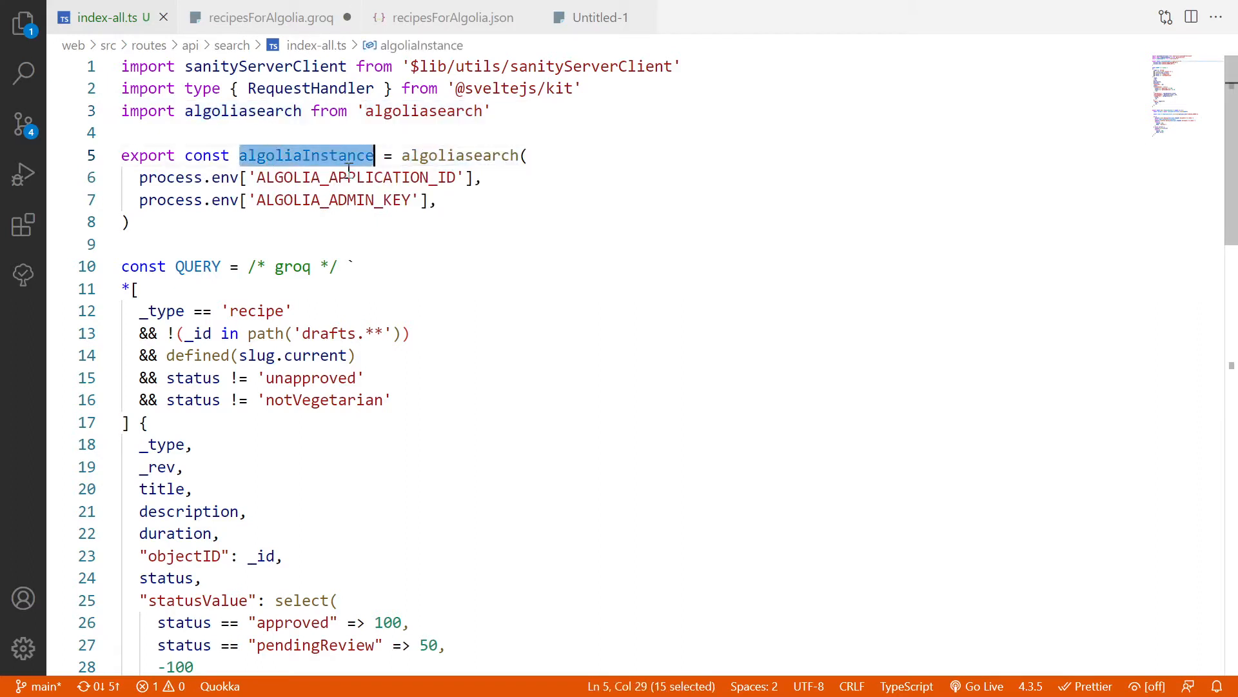
double_click(356, 177)
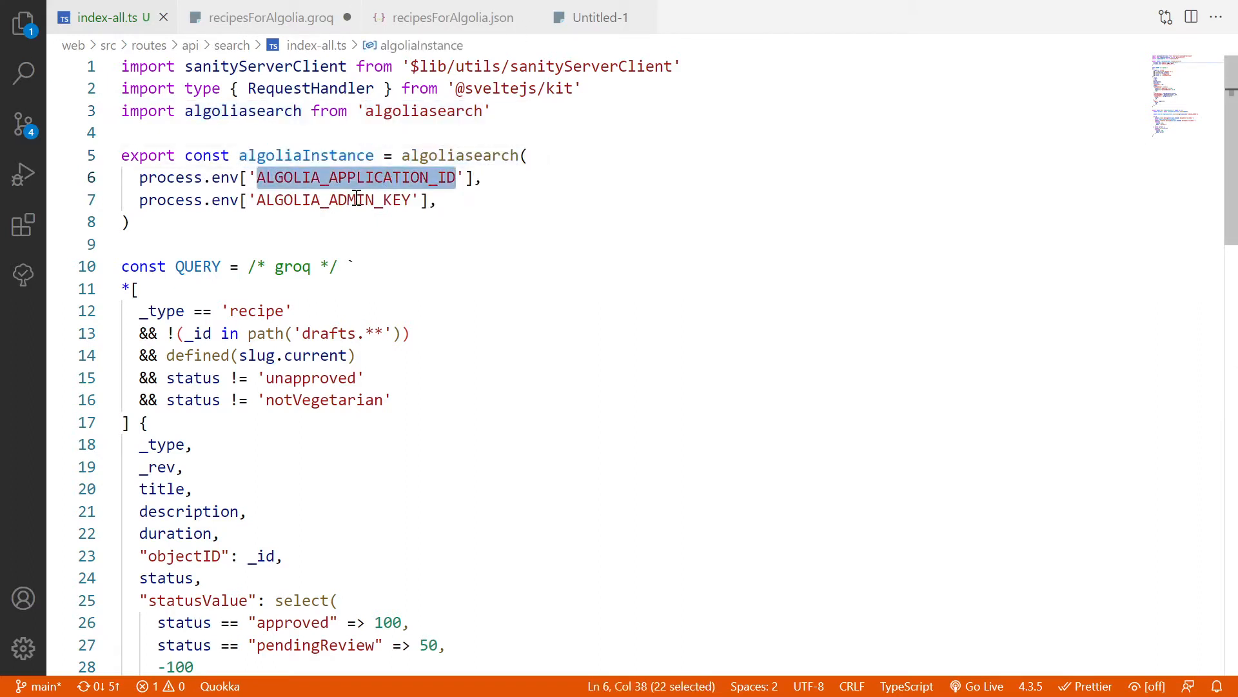
double_click(352, 200)
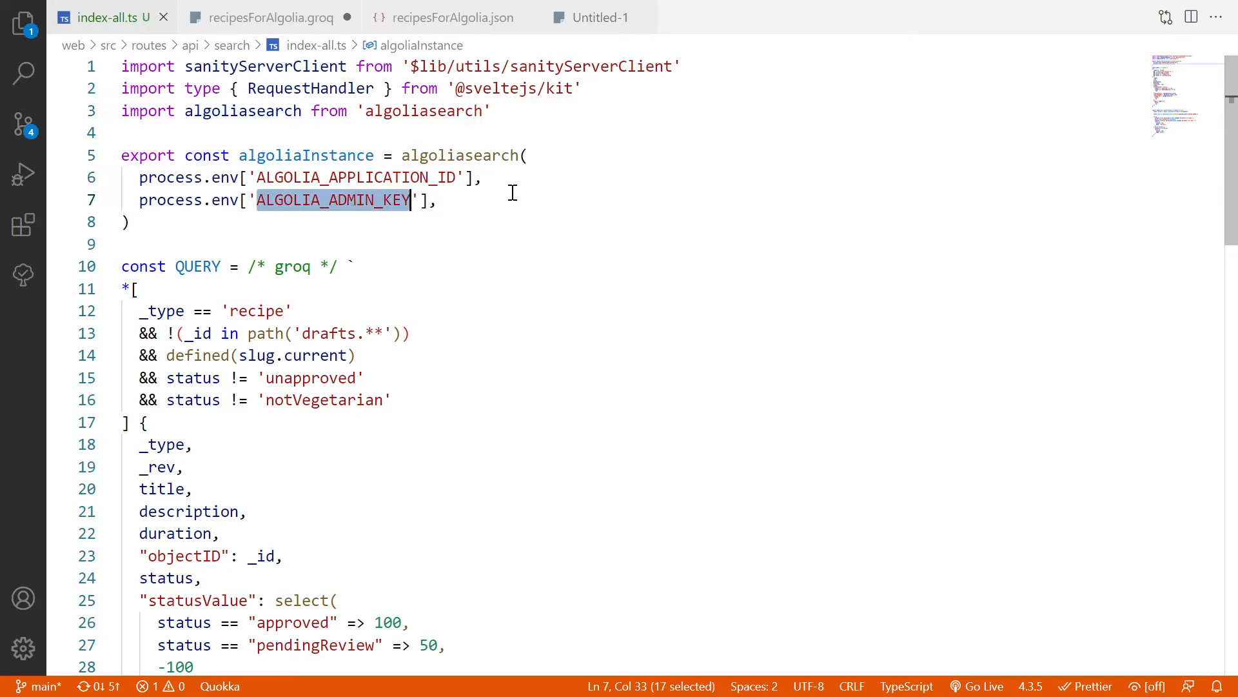
double_click(260, 65)
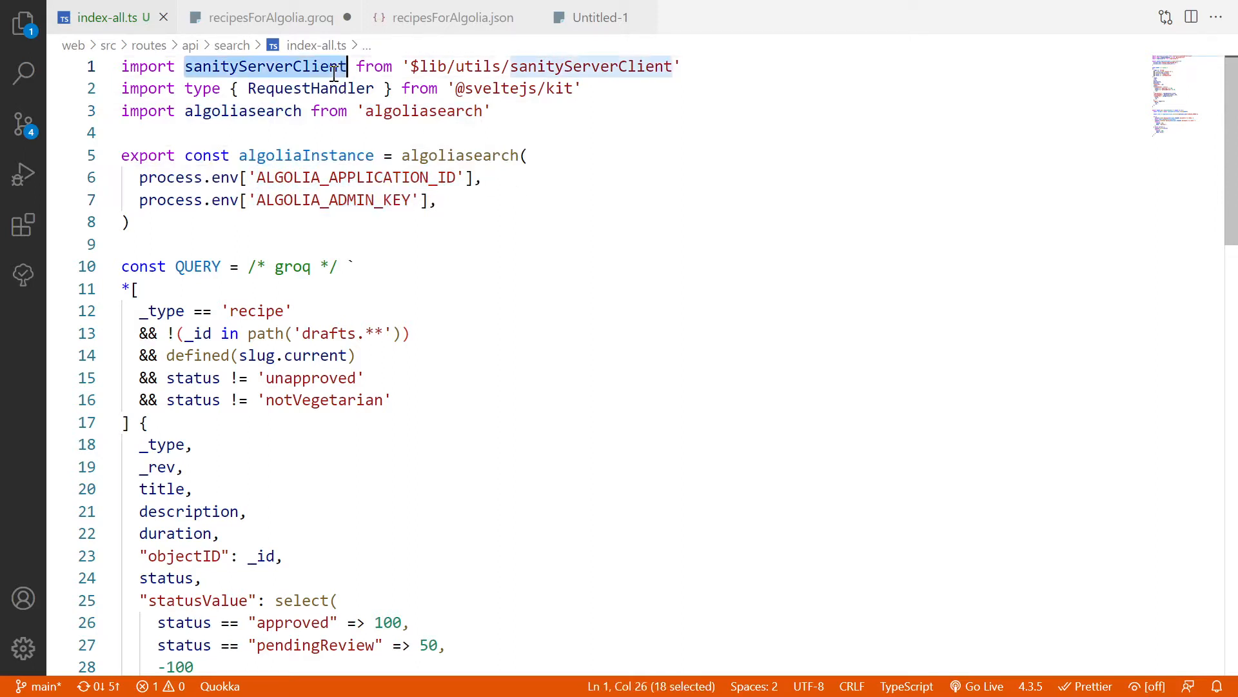
mouse_move(418, 155)
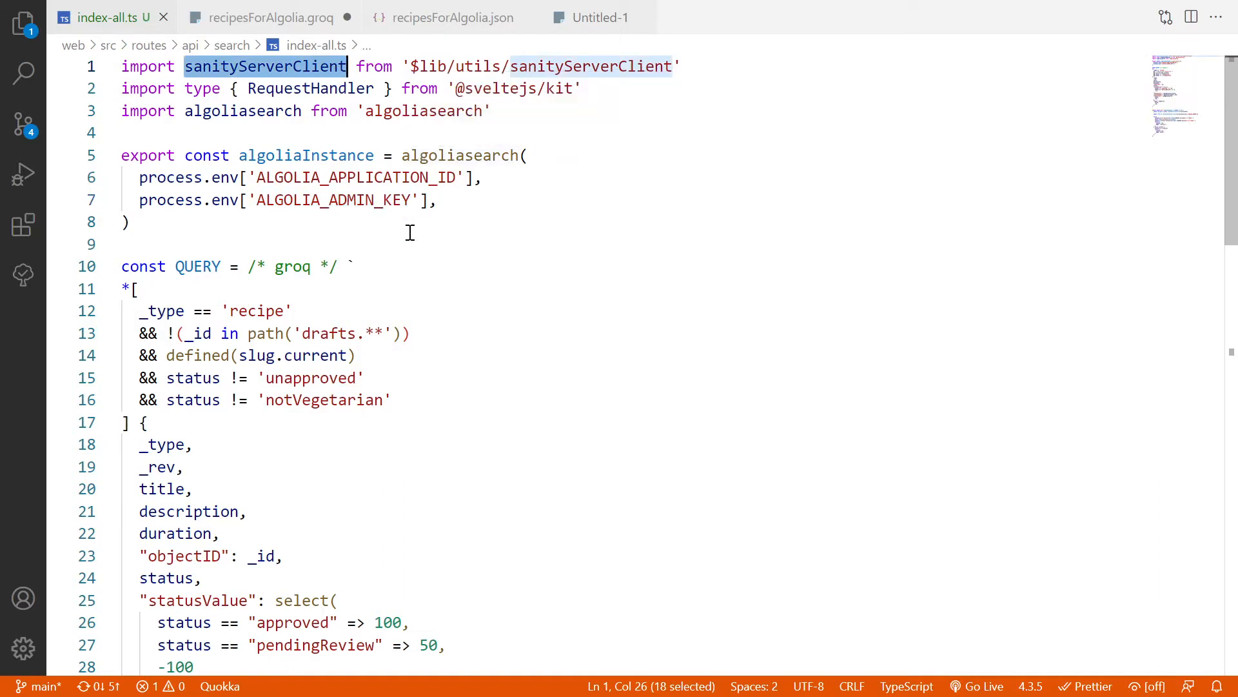
mouse_move(594, 184)
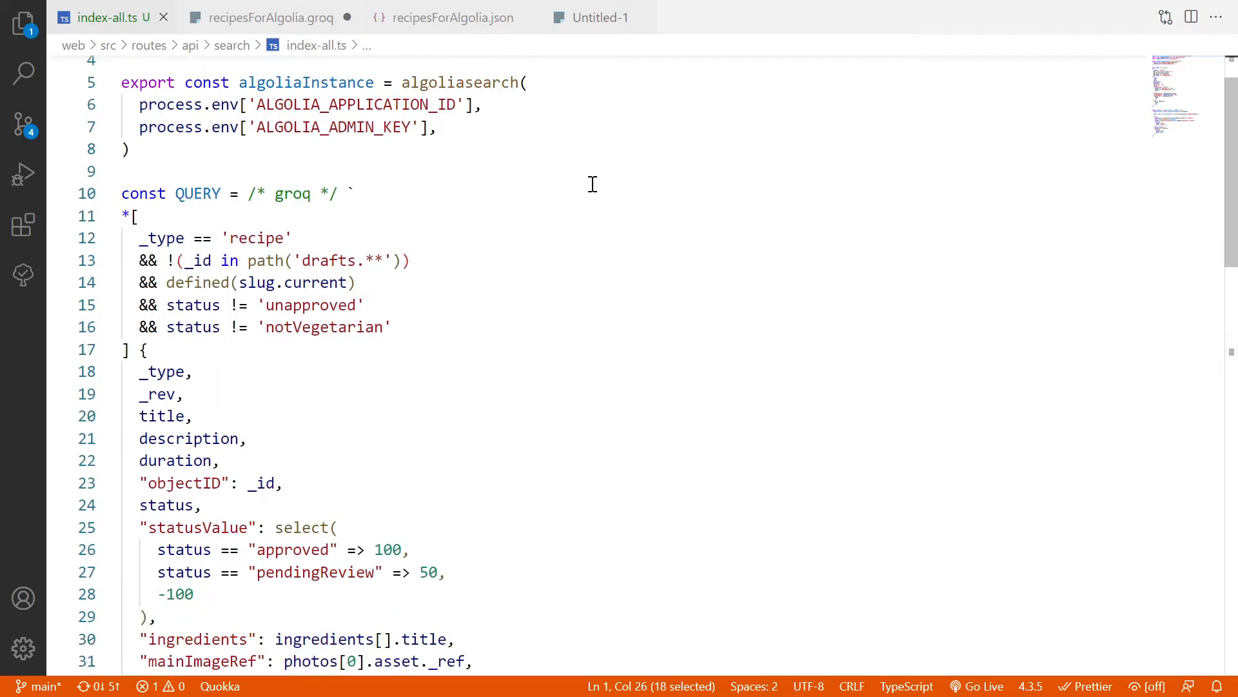
click(266, 18)
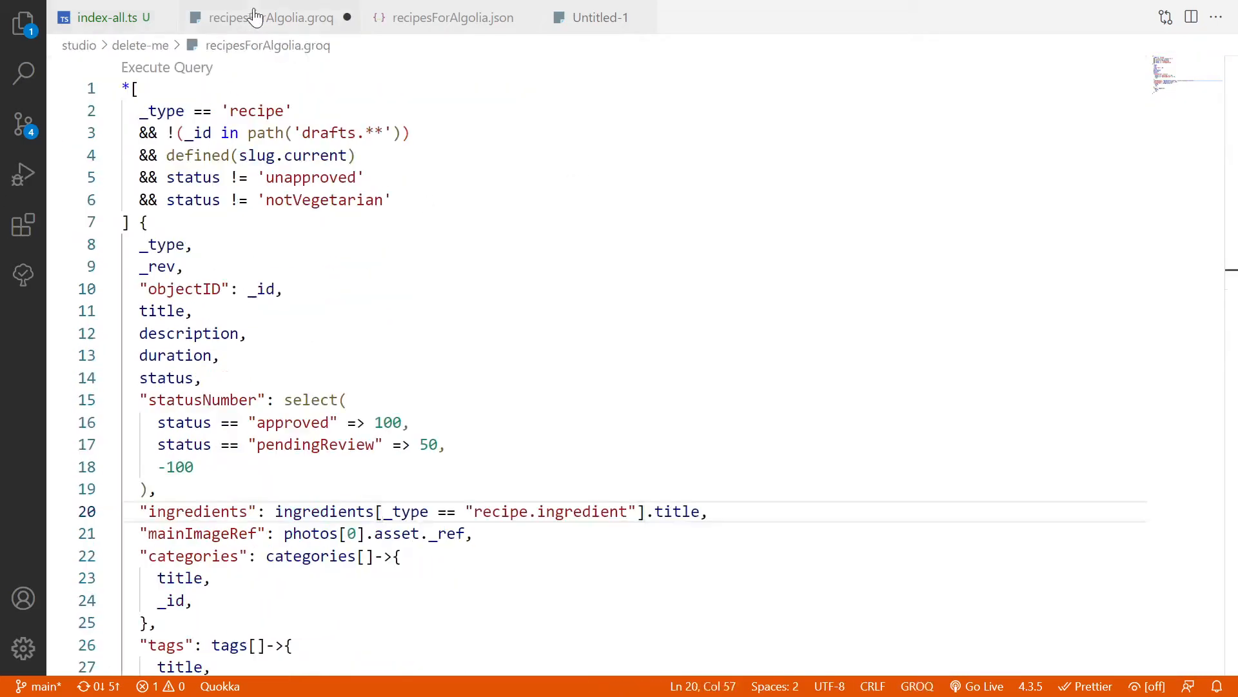
click(452, 19)
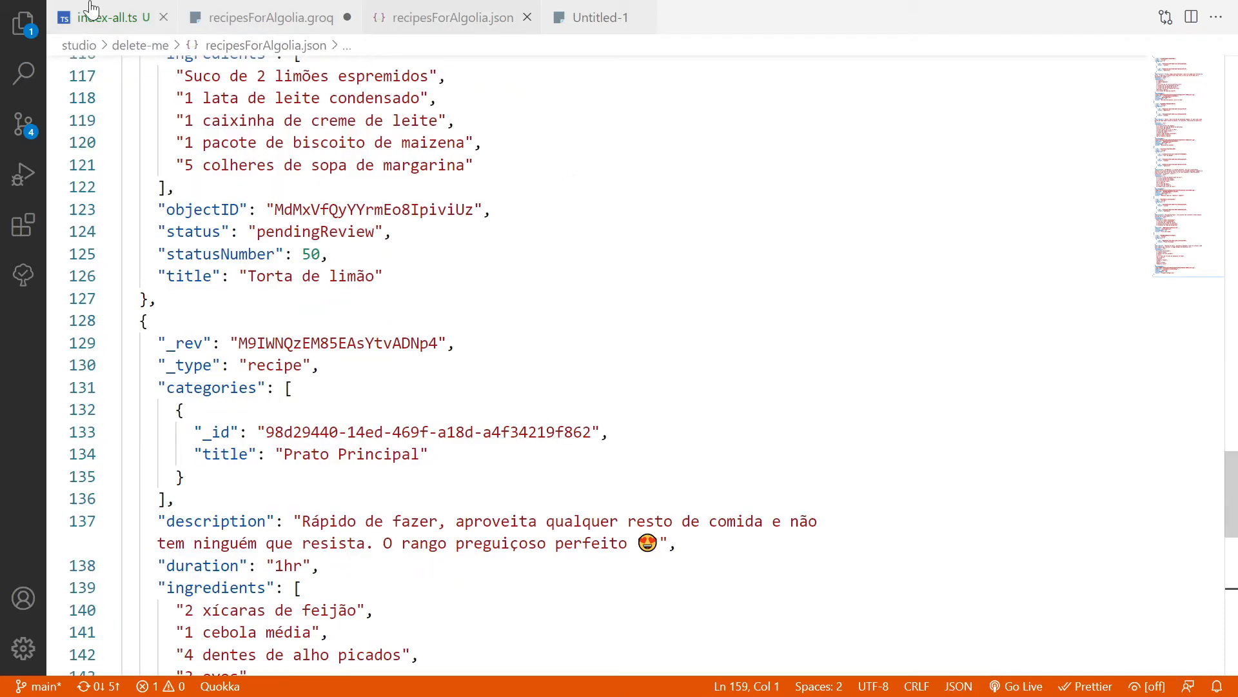
click(104, 18)
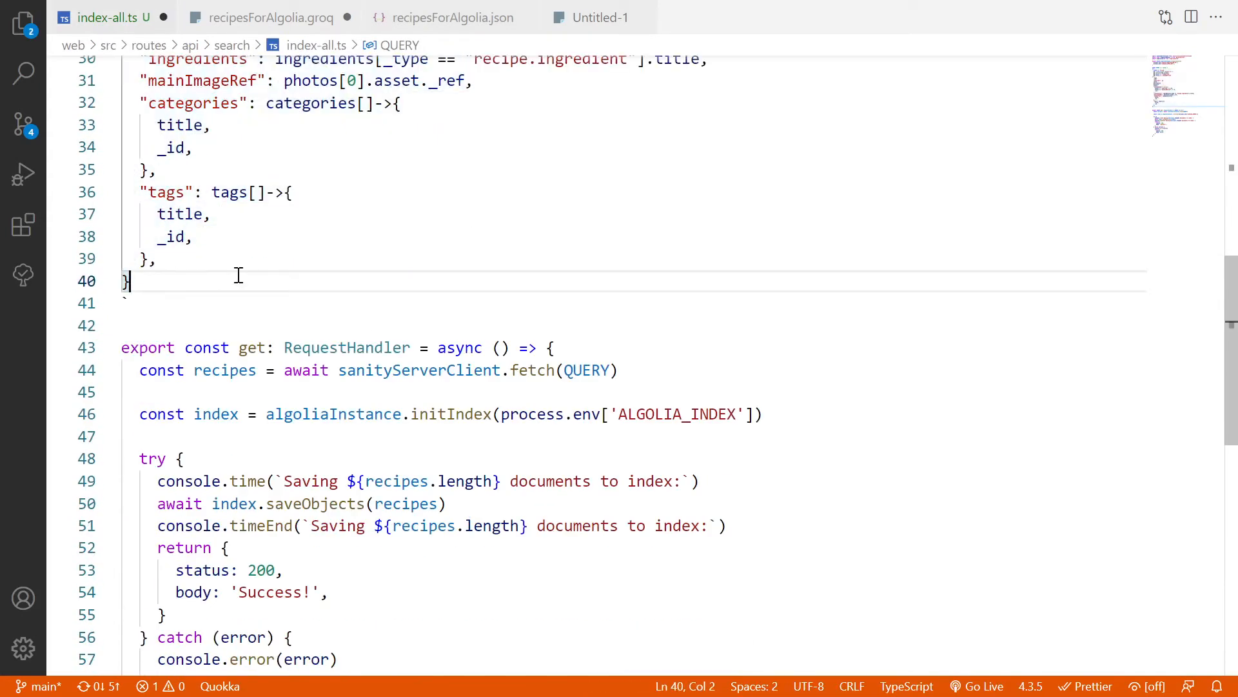
scroll(down, 3)
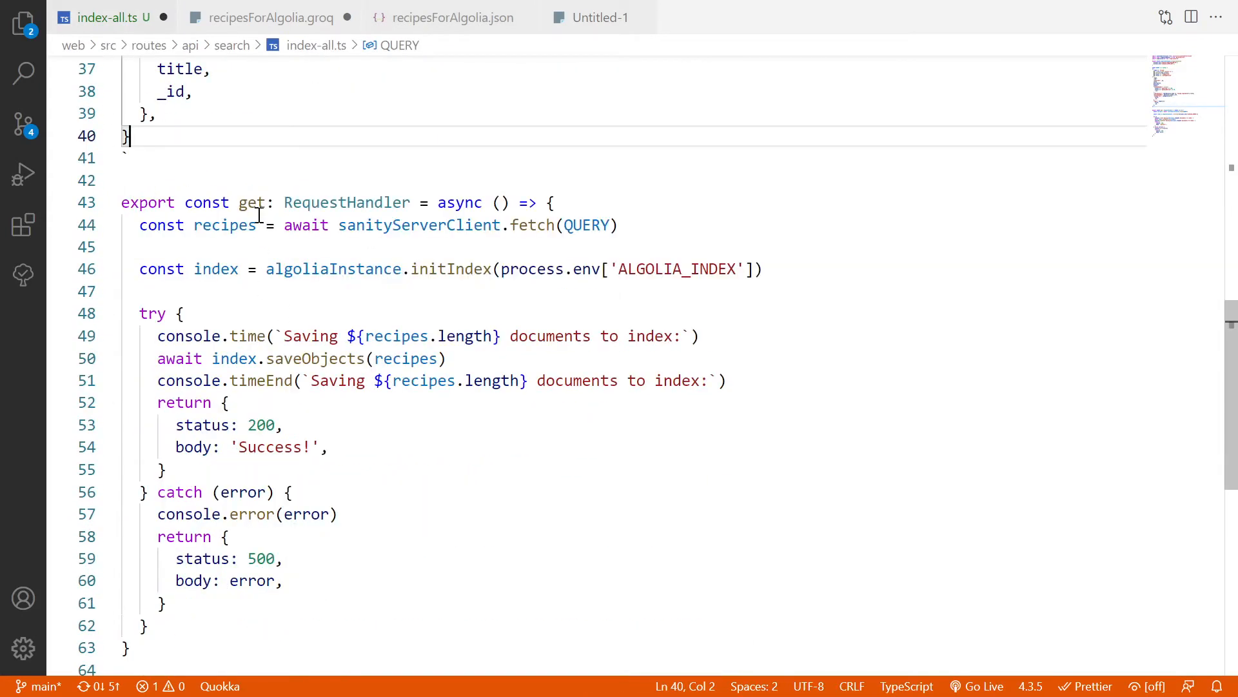
mouse_move(237, 224)
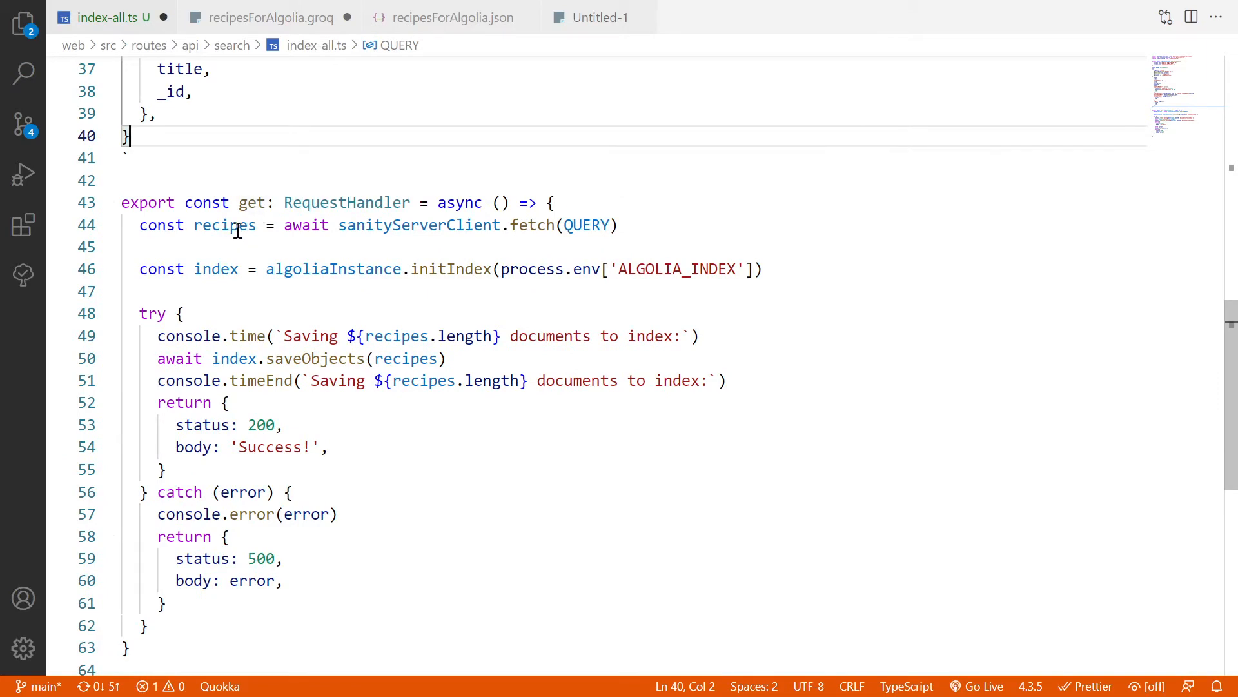
double_click(225, 224)
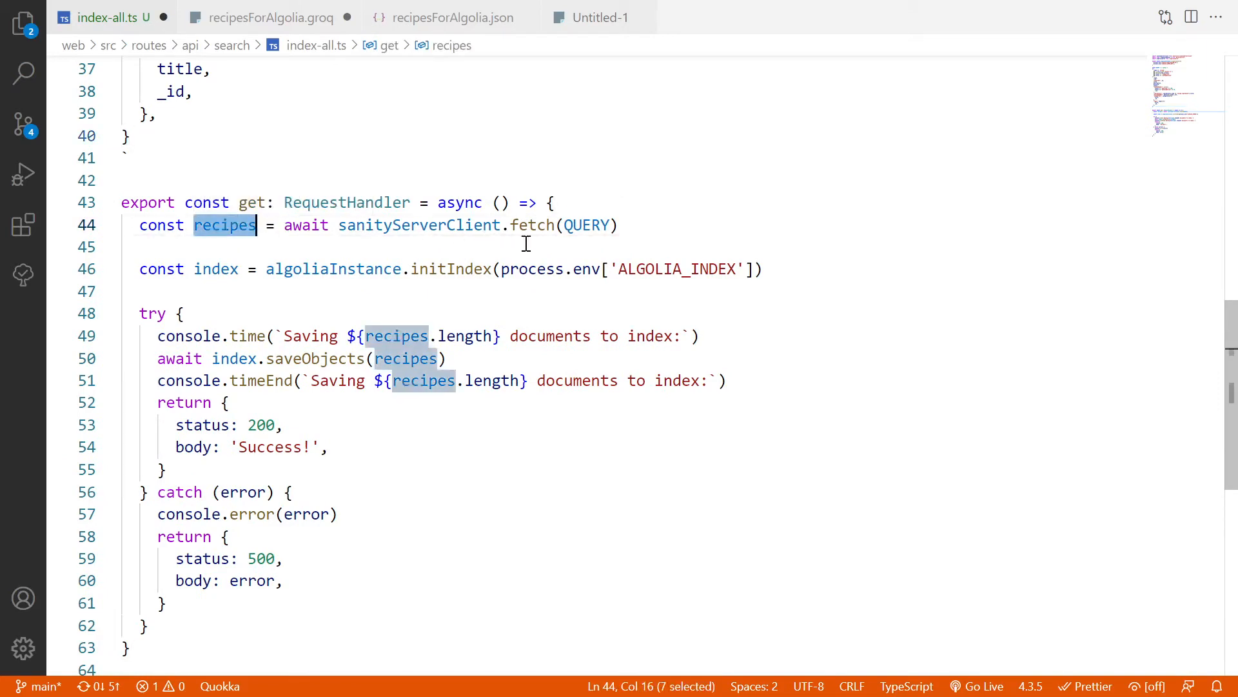
scroll(up, 3)
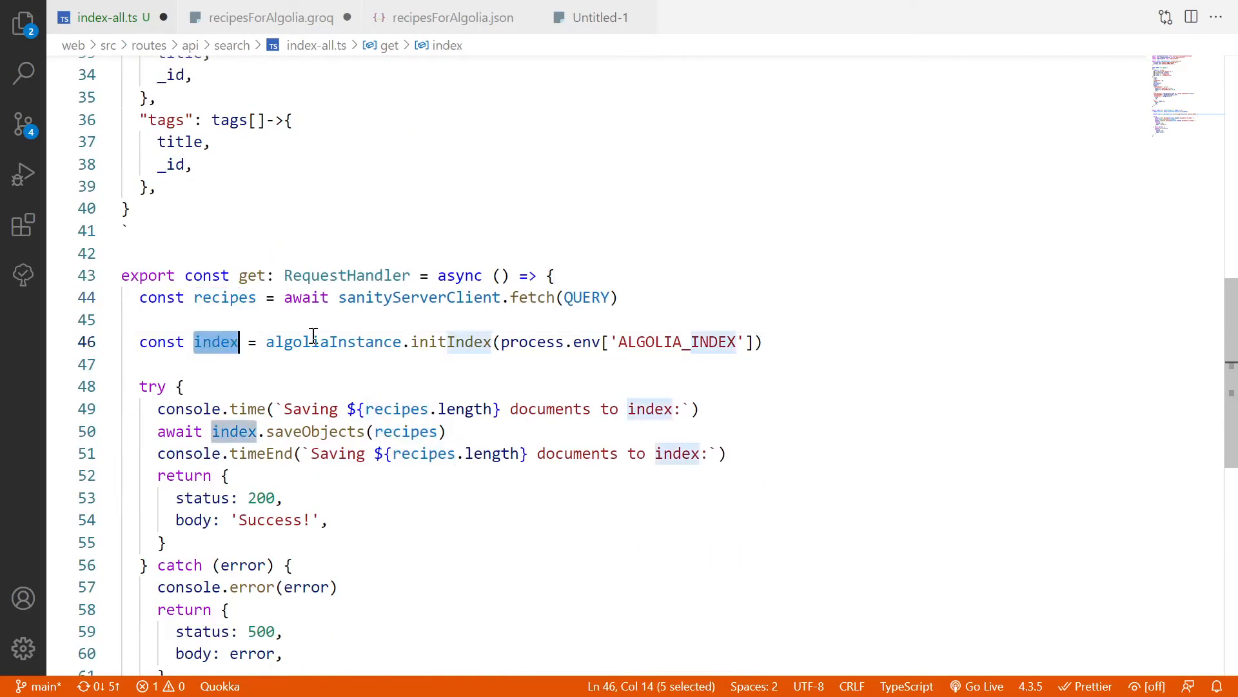
mouse_move(332, 342)
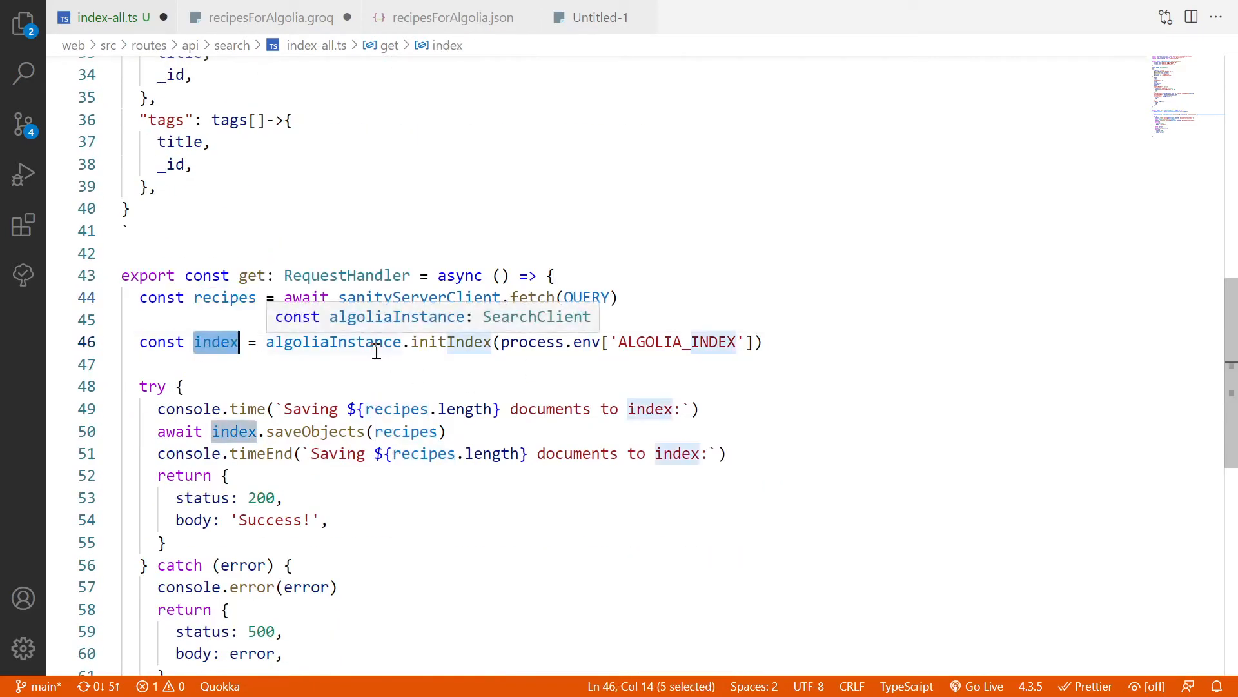
mouse_move(570, 342)
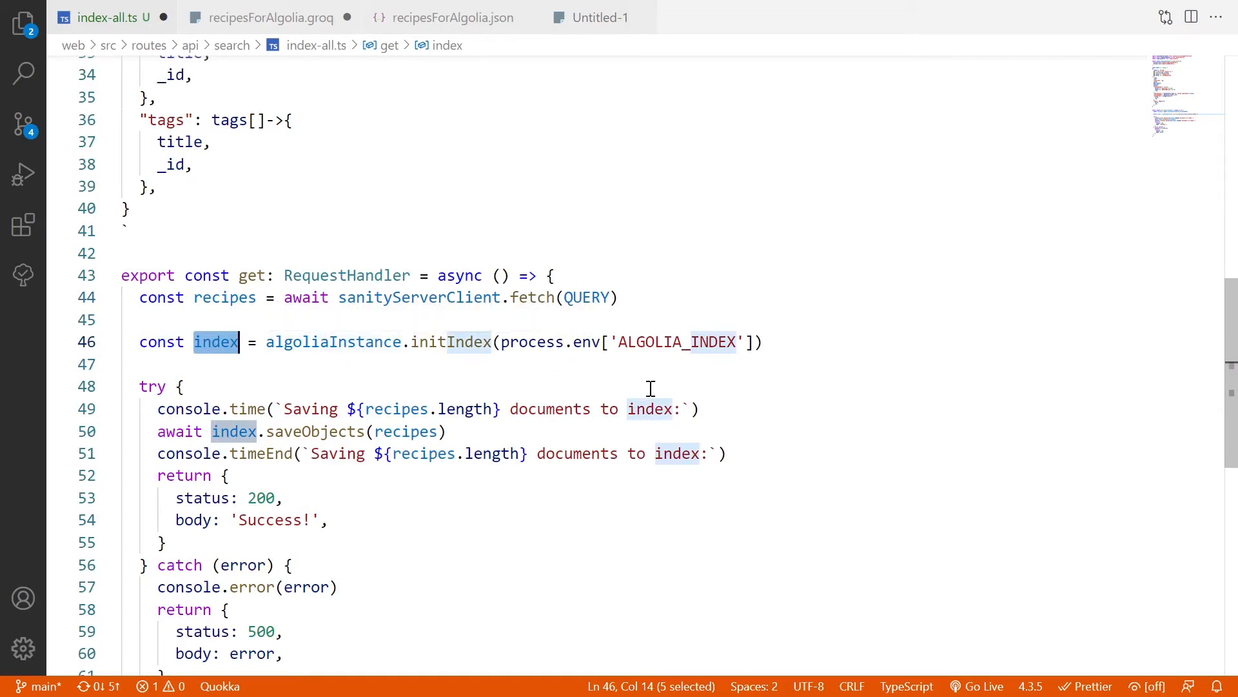
mouse_move(415, 381)
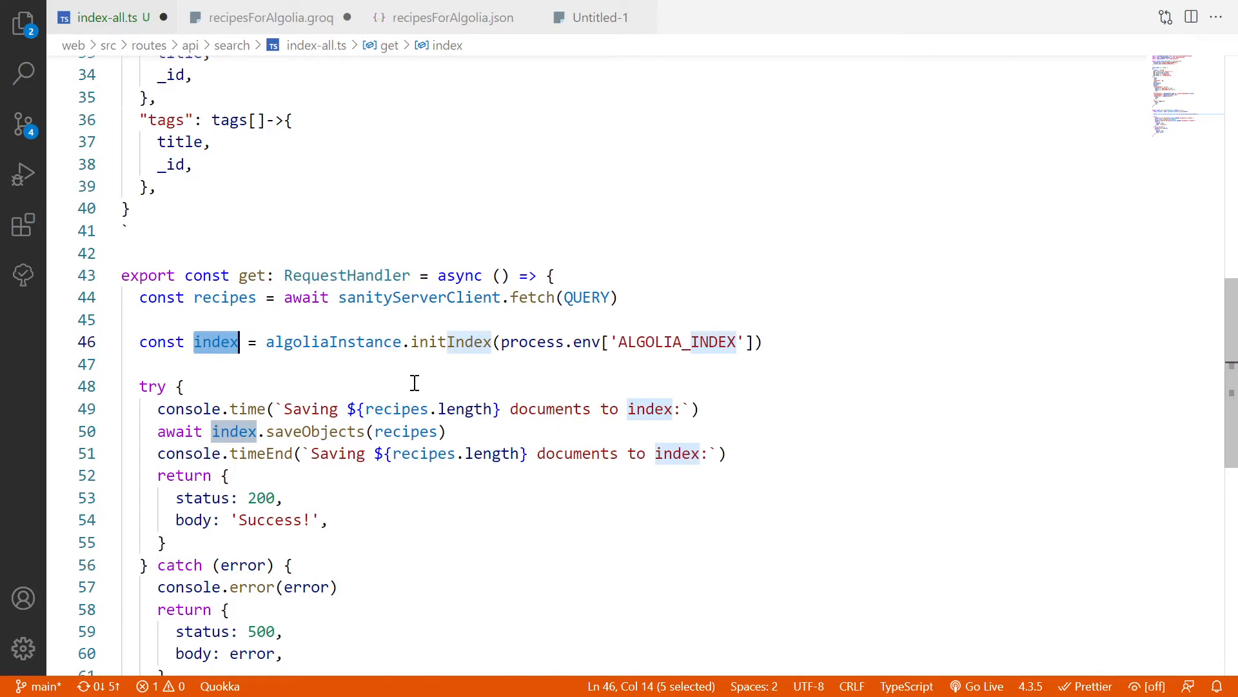
scroll(down, 3)
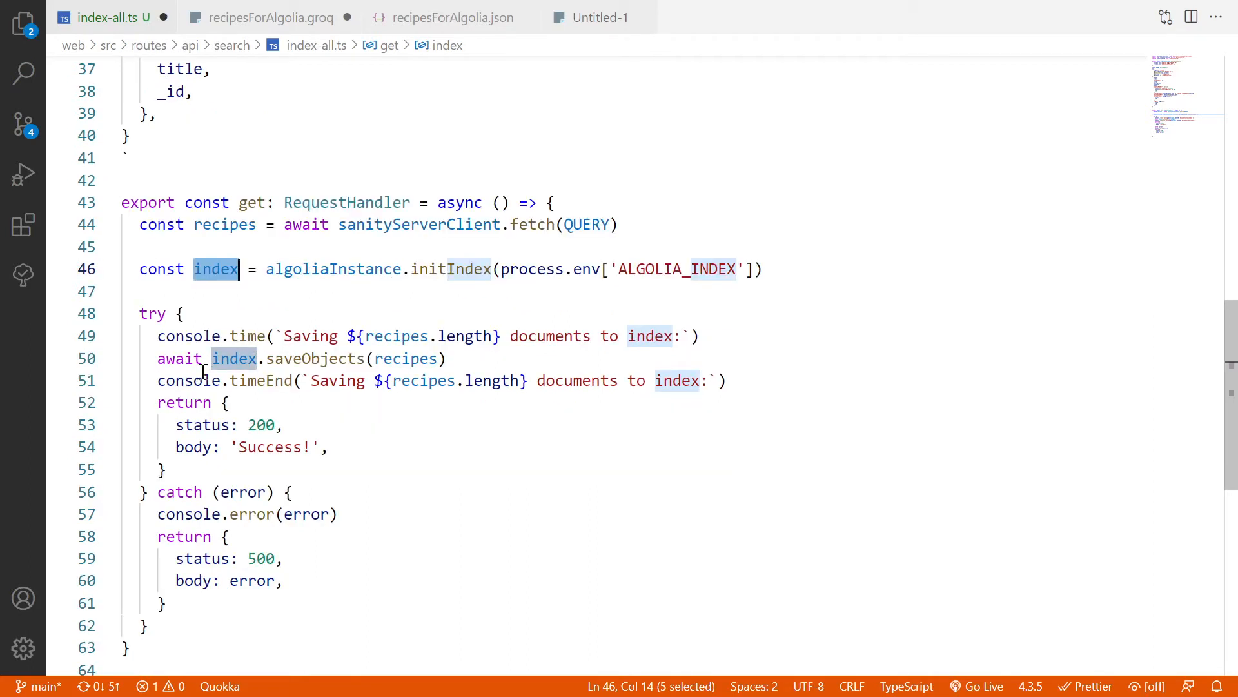
mouse_move(321, 359)
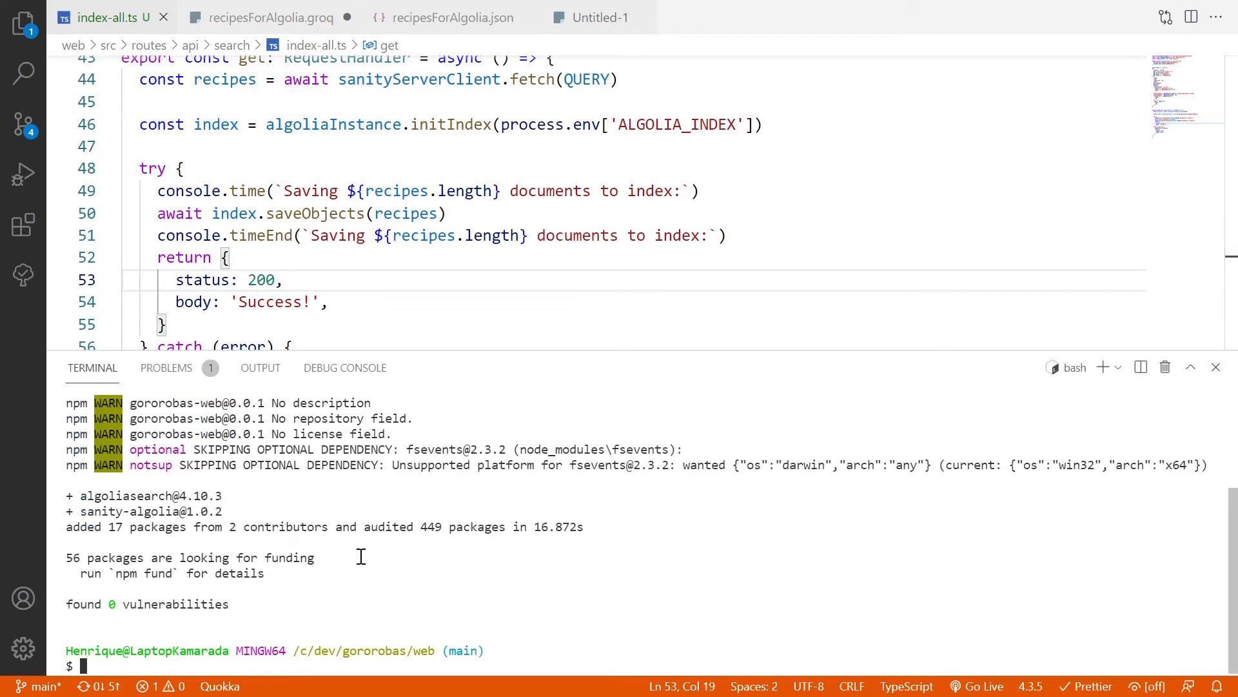
Start the dev server with yarn dev in the integrated terminal.
text(yarn dev)
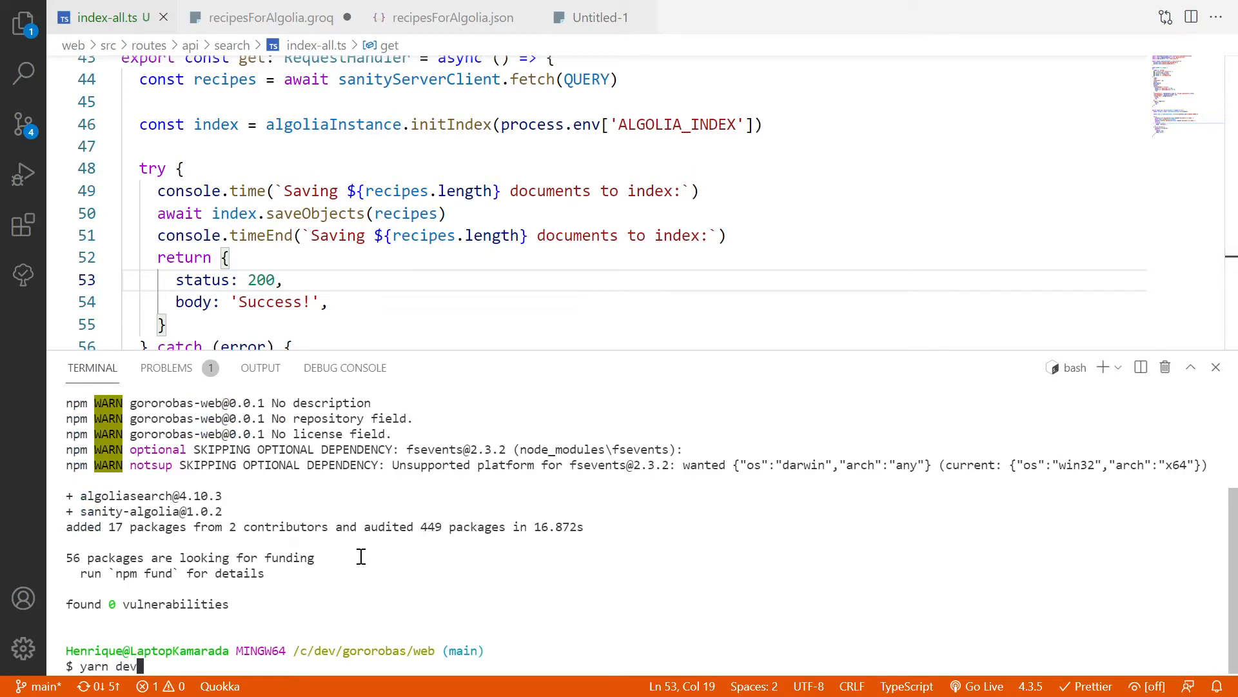
key(Enter)
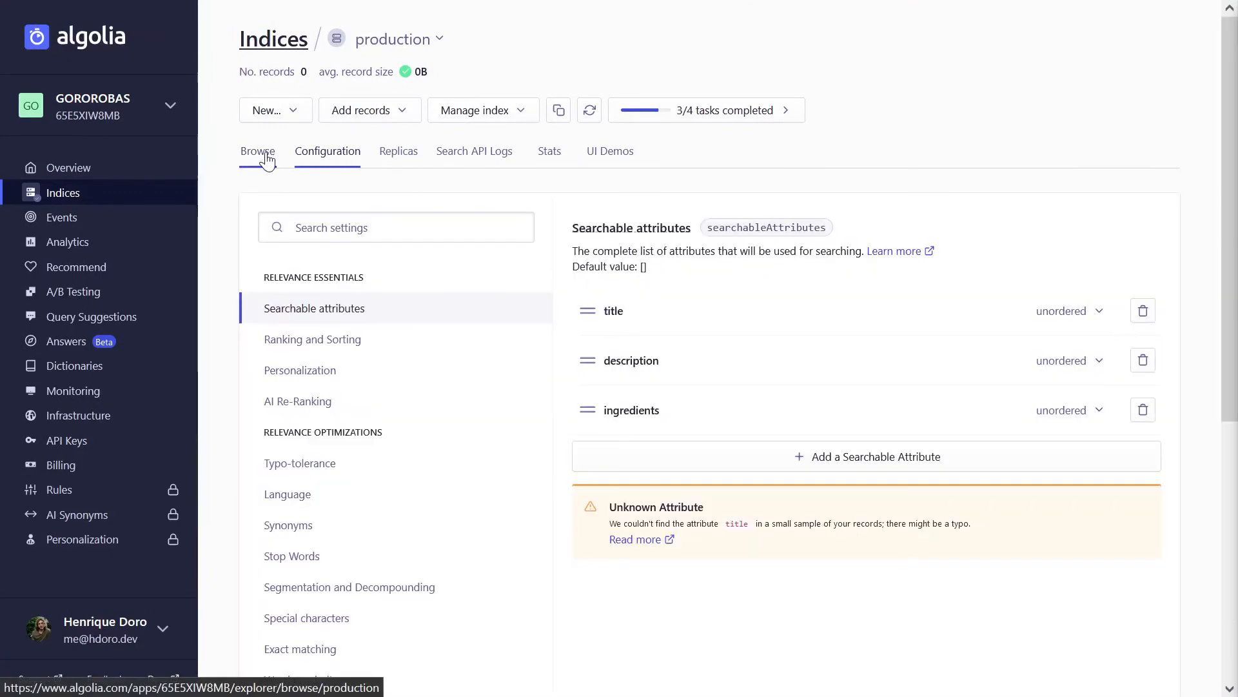
Browse the production index's 5 recipe records and search 'trope' to find Tropeiro preguiçoso.
click(256, 151)
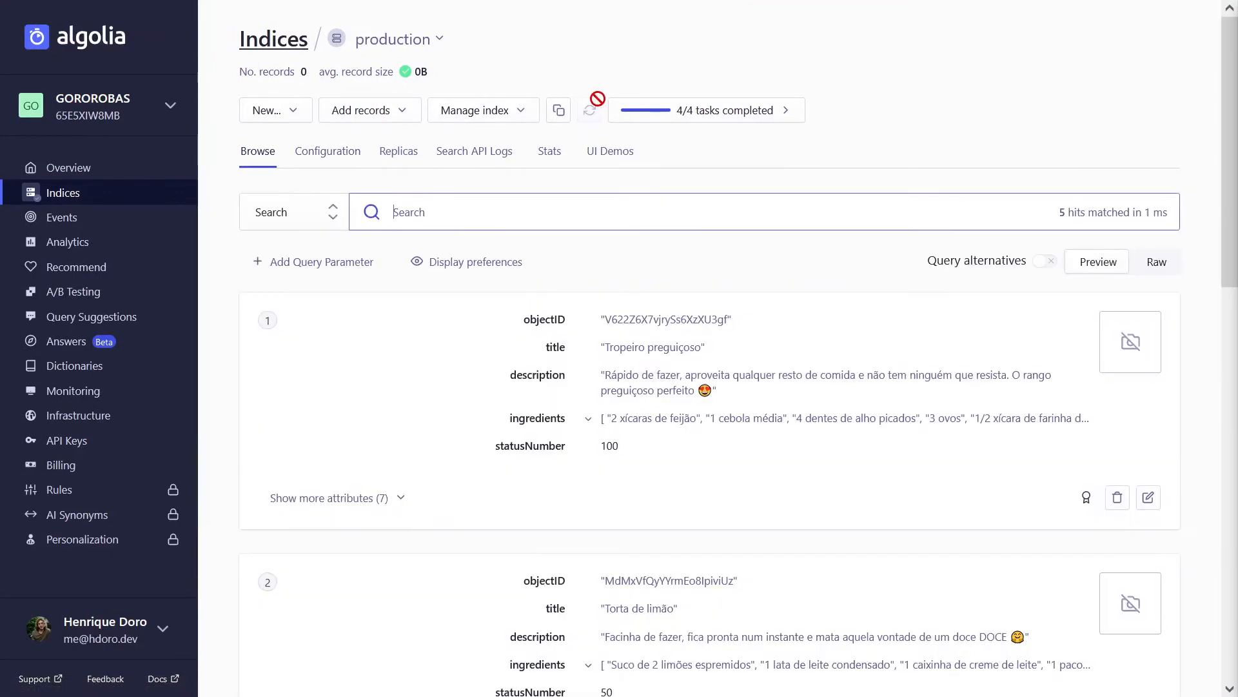
scroll(down, 3)
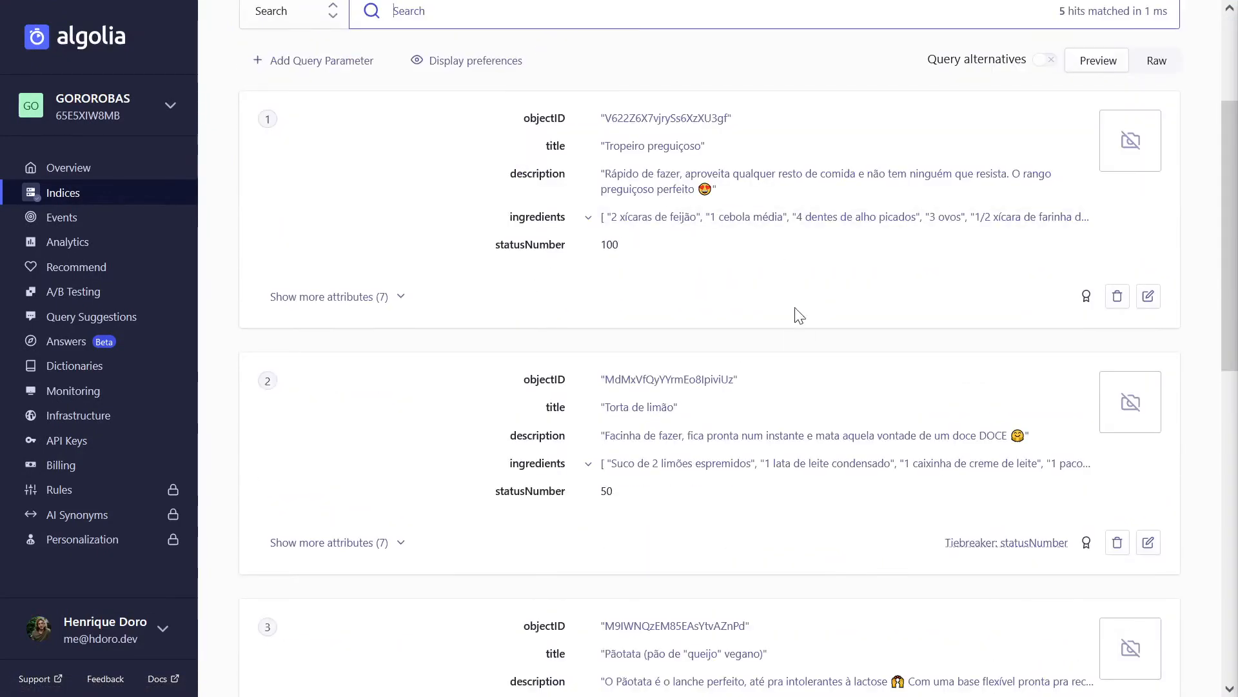
scroll(down, 3)
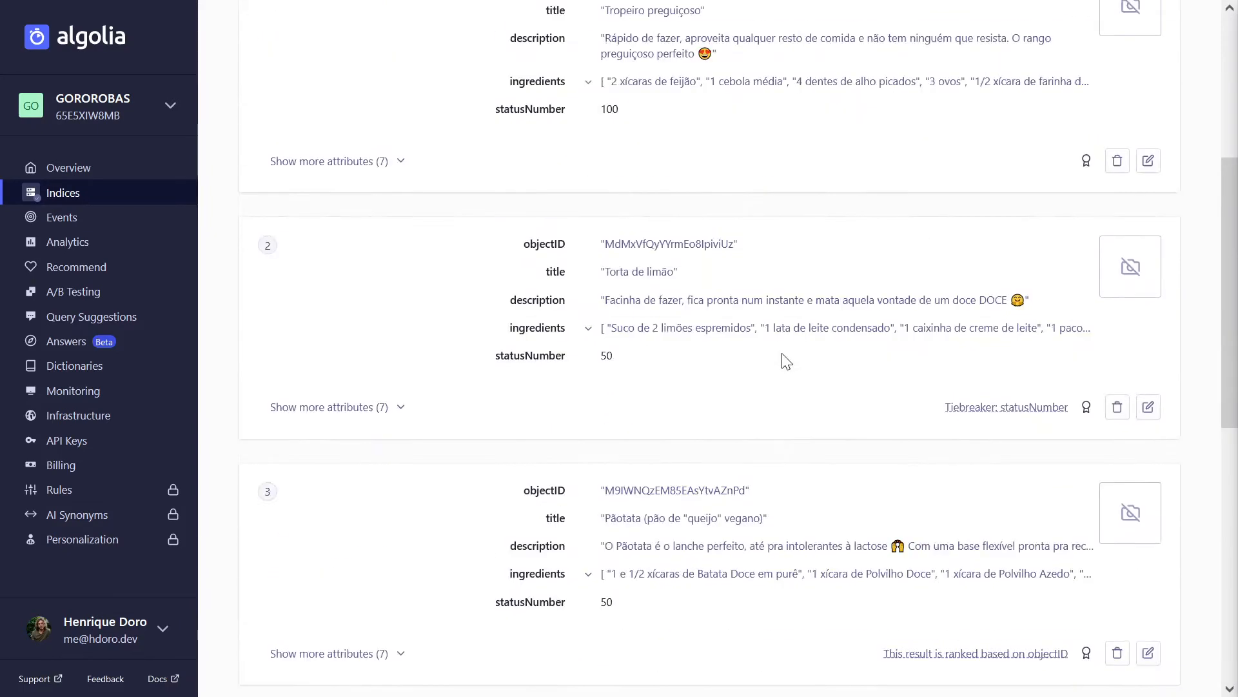
text(tropei)
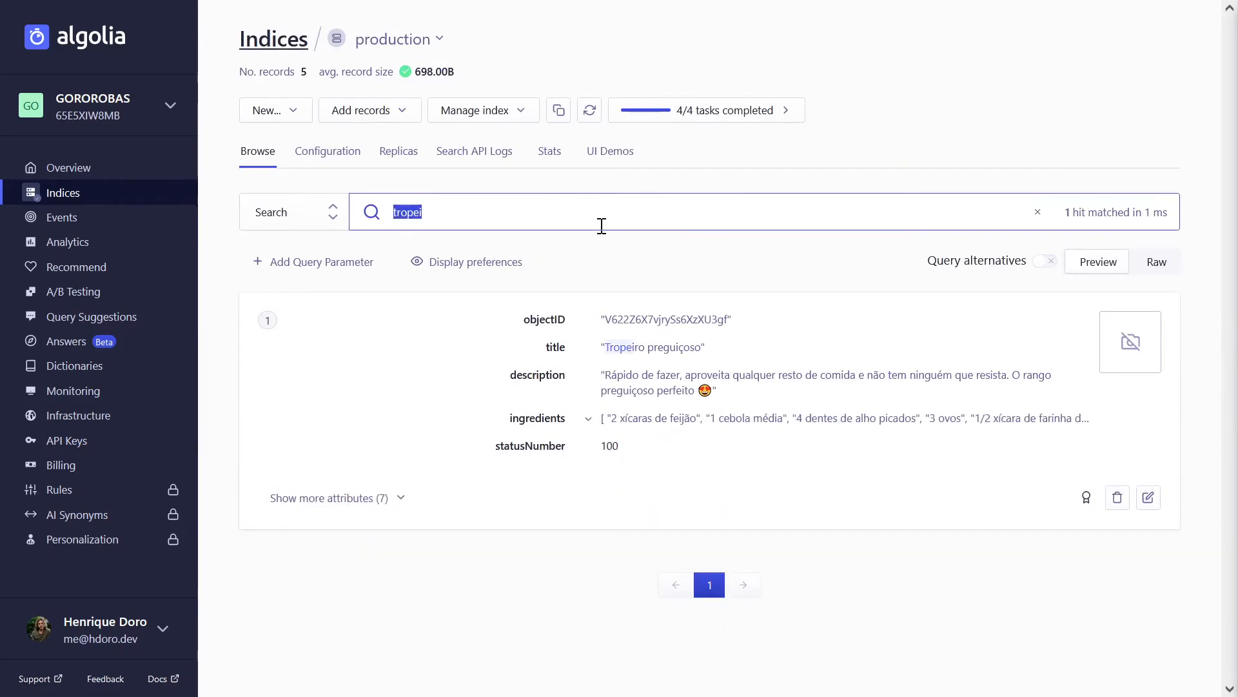
click(1037, 211)
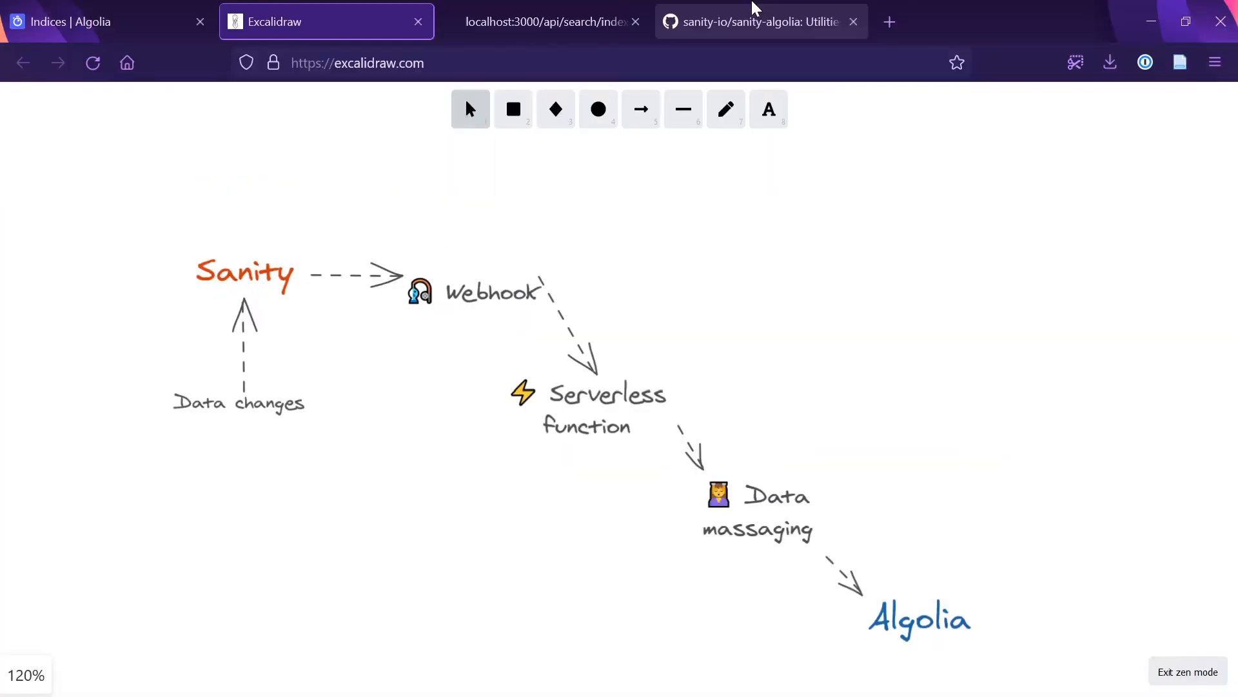
Go to the sanity-algolia repository README in the browser.
click(761, 20)
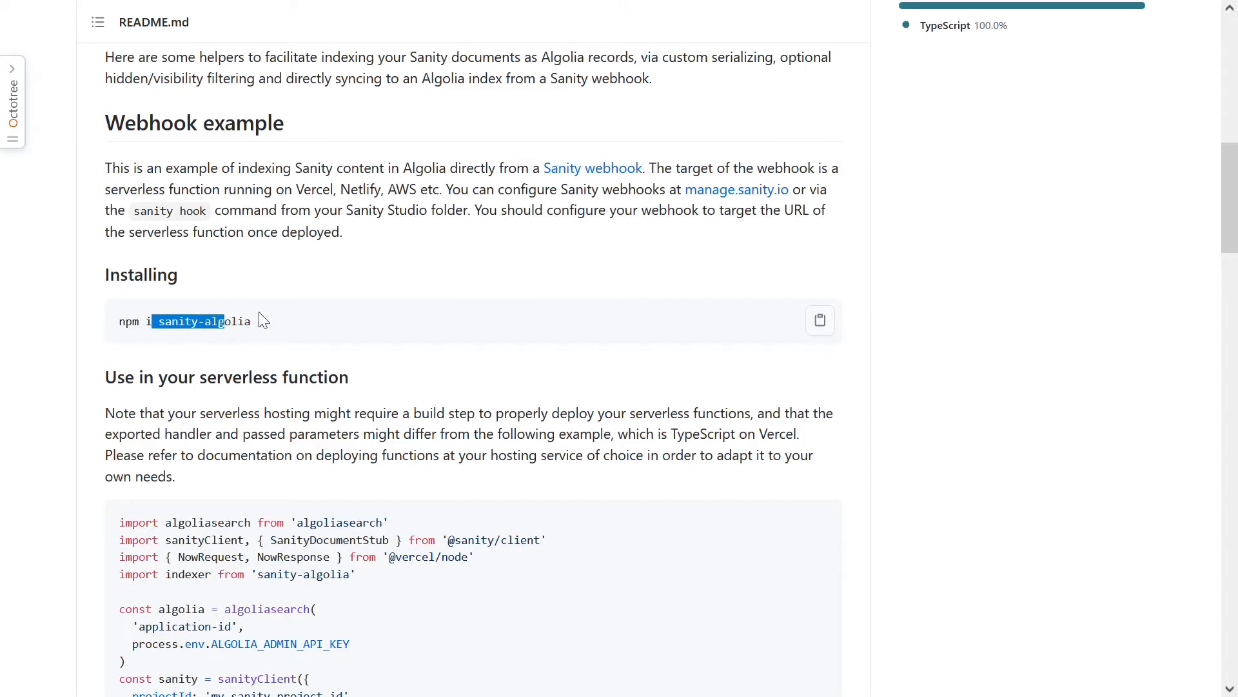
scroll(down, 3)
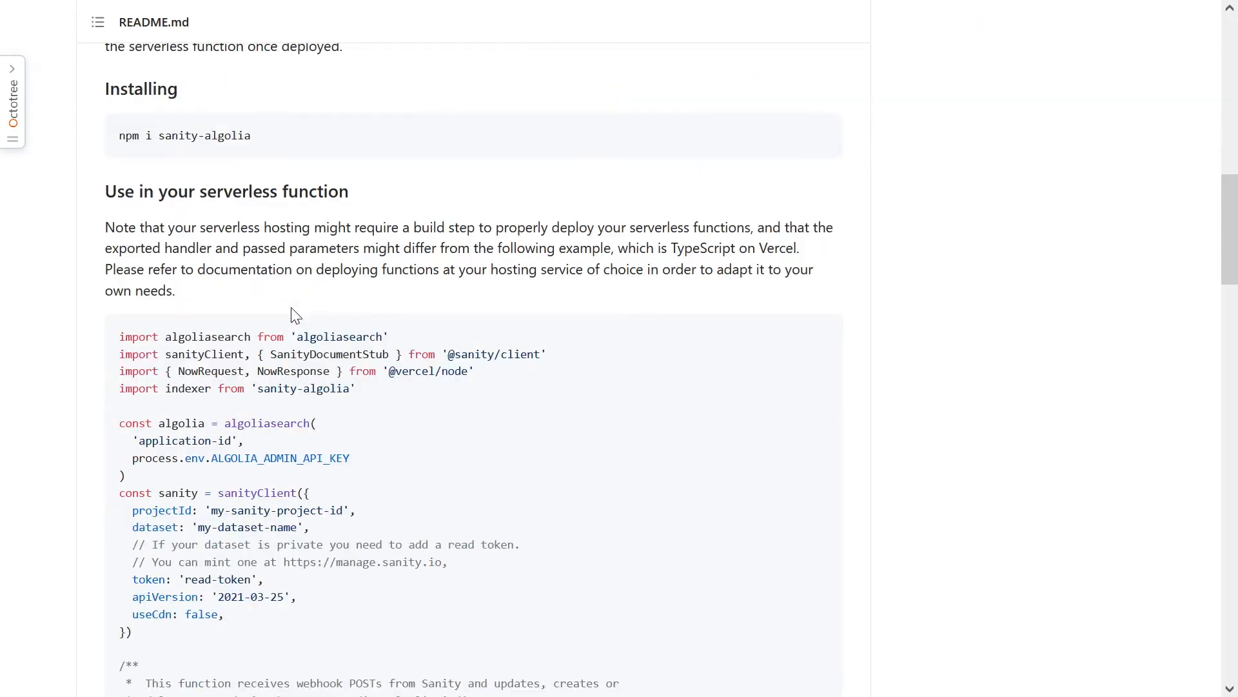
mouse_move(293, 319)
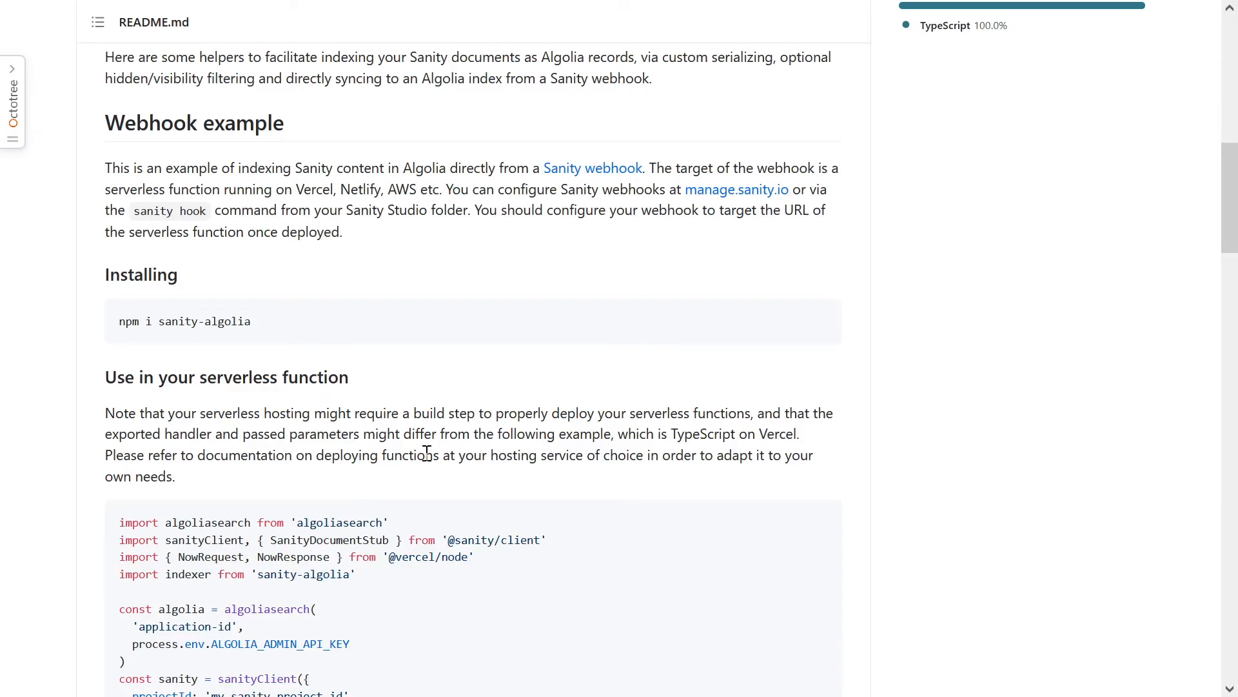
mouse_move(297, 488)
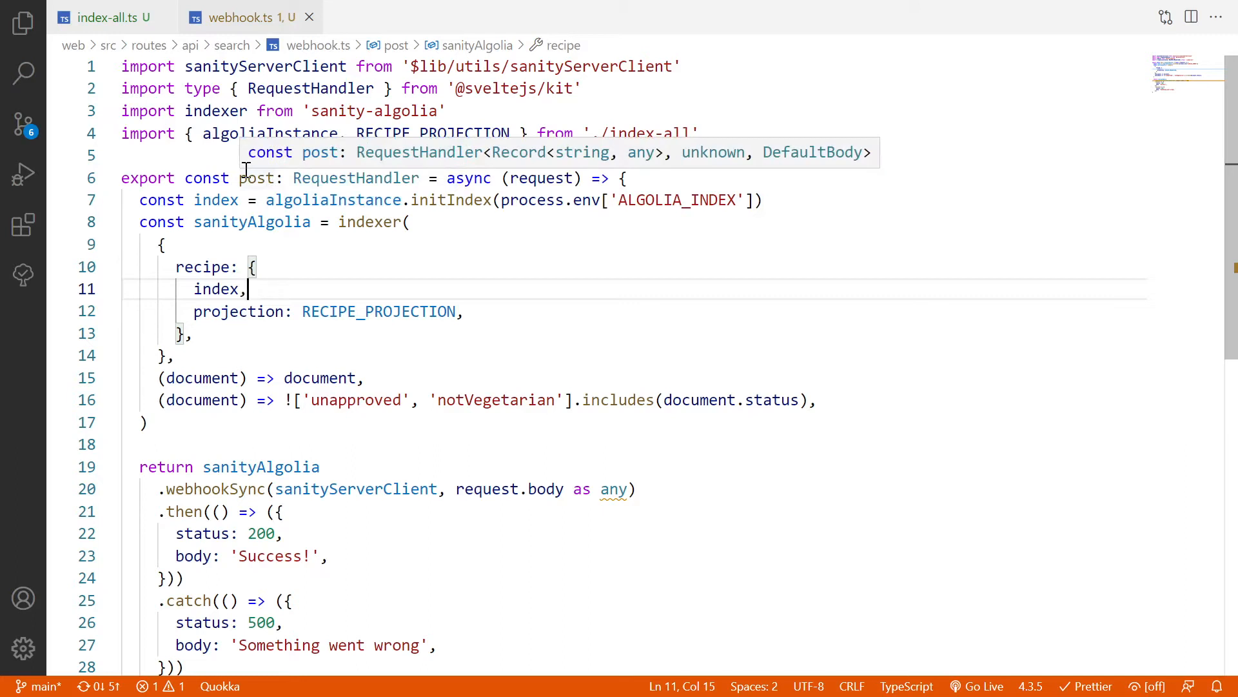
mouse_move(513, 200)
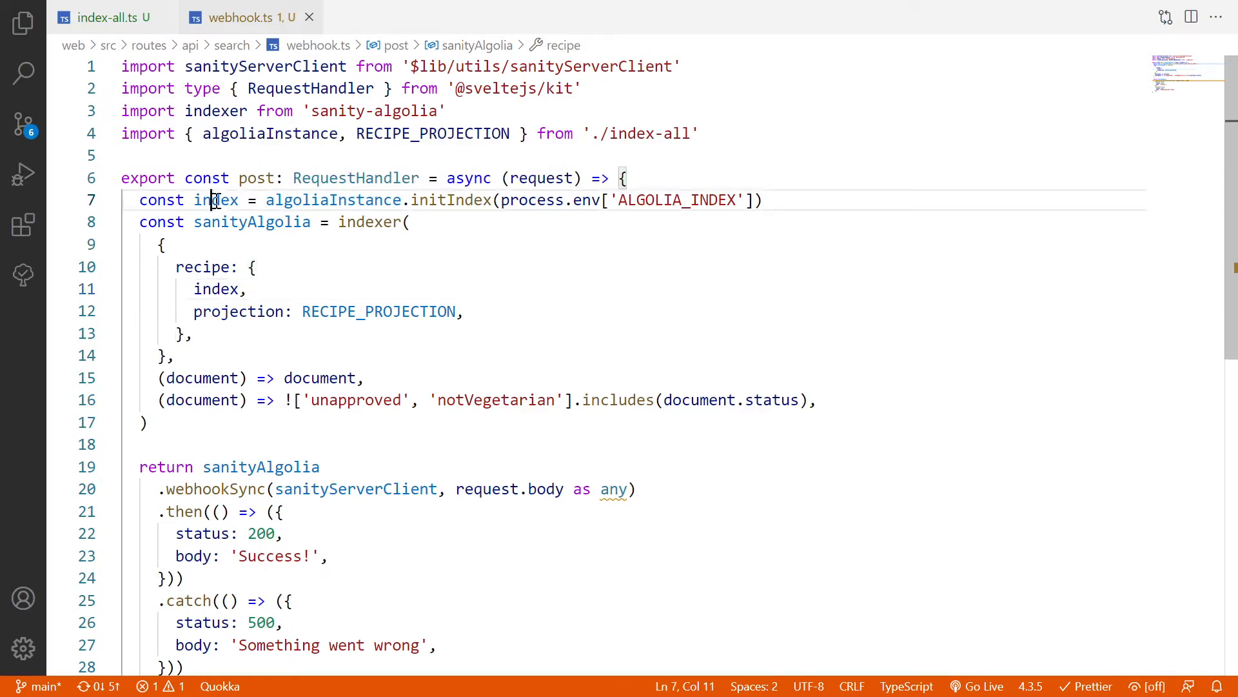
Review webhook.ts: the index, the sanityAlgolia indexer and its recipe projection setting.
double_click(333, 199)
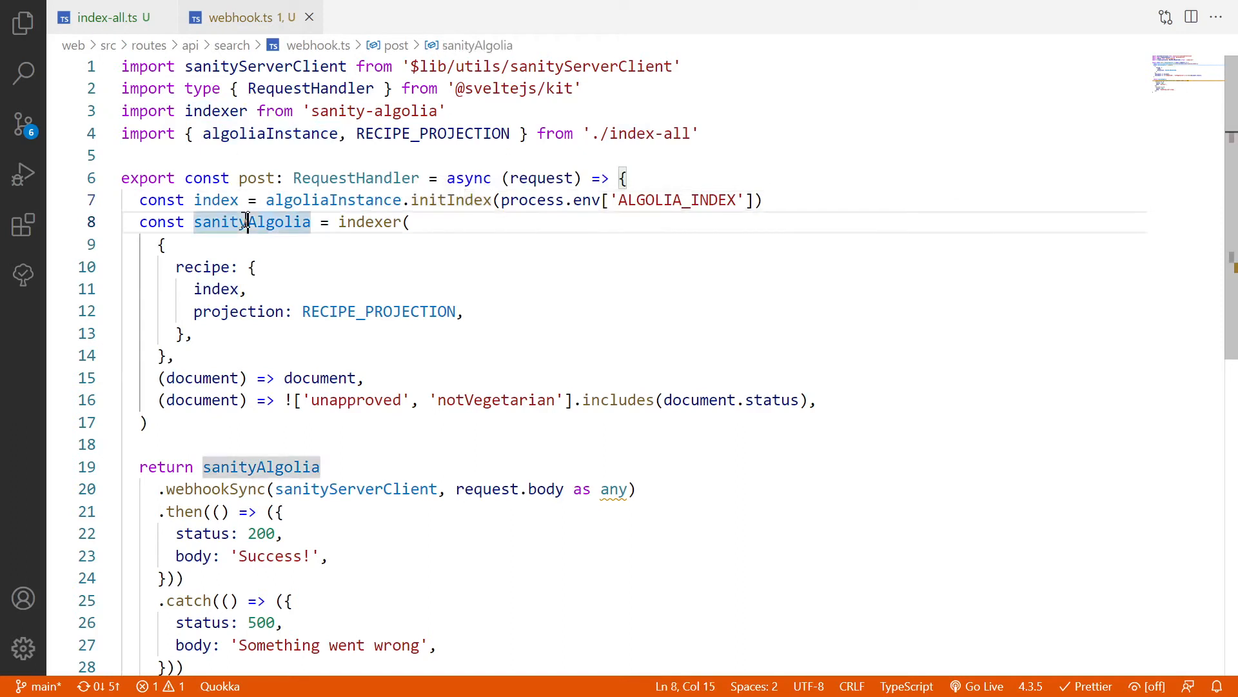
double_click(250, 222)
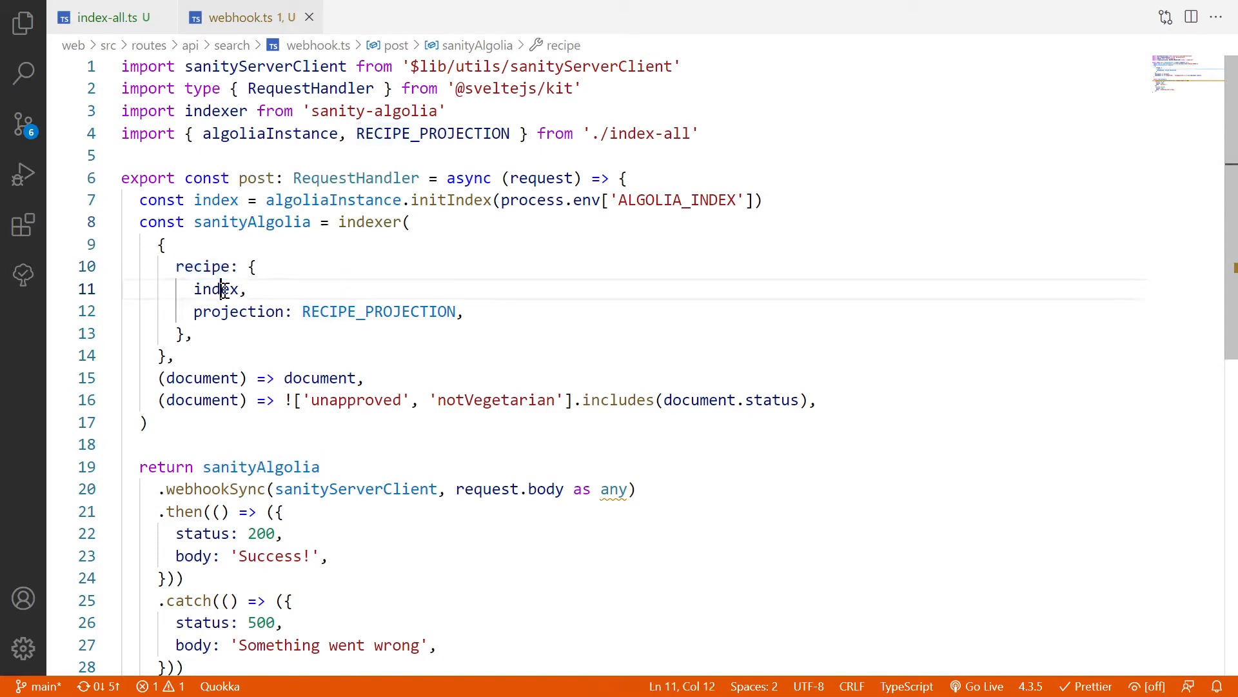
double_click(217, 289)
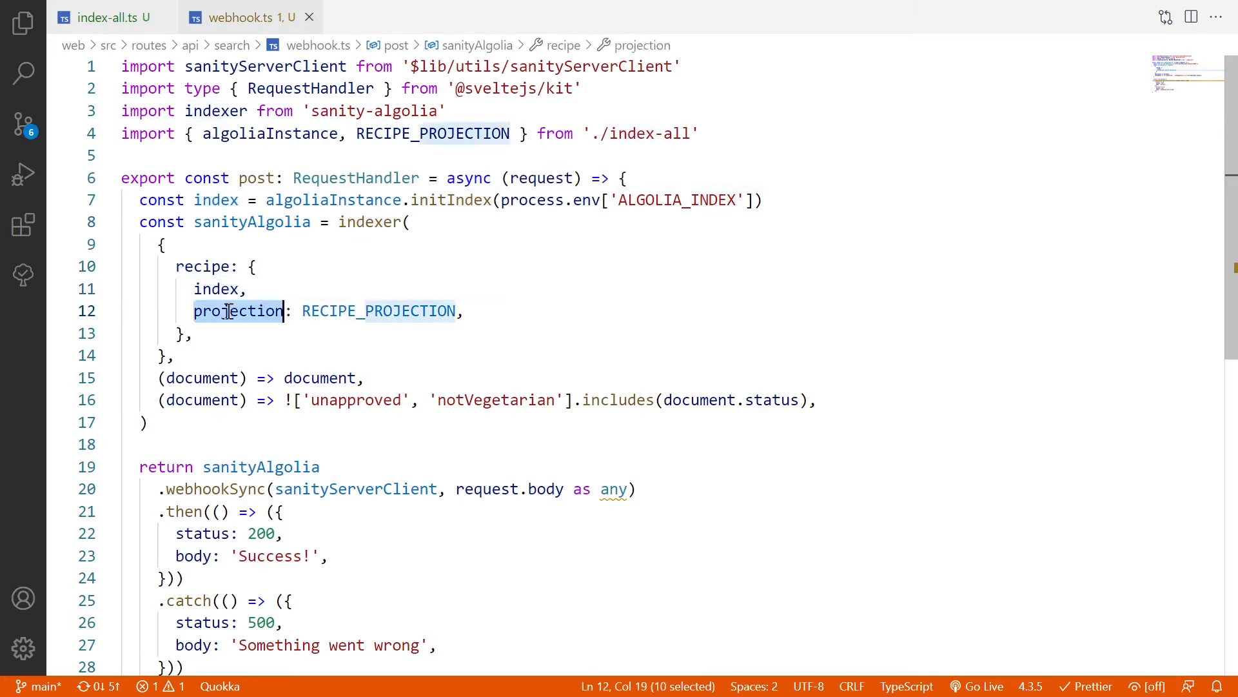
Check RECIPE_PROJECTION's objectID field in index-all.ts, then return to webhook.ts.
click(103, 18)
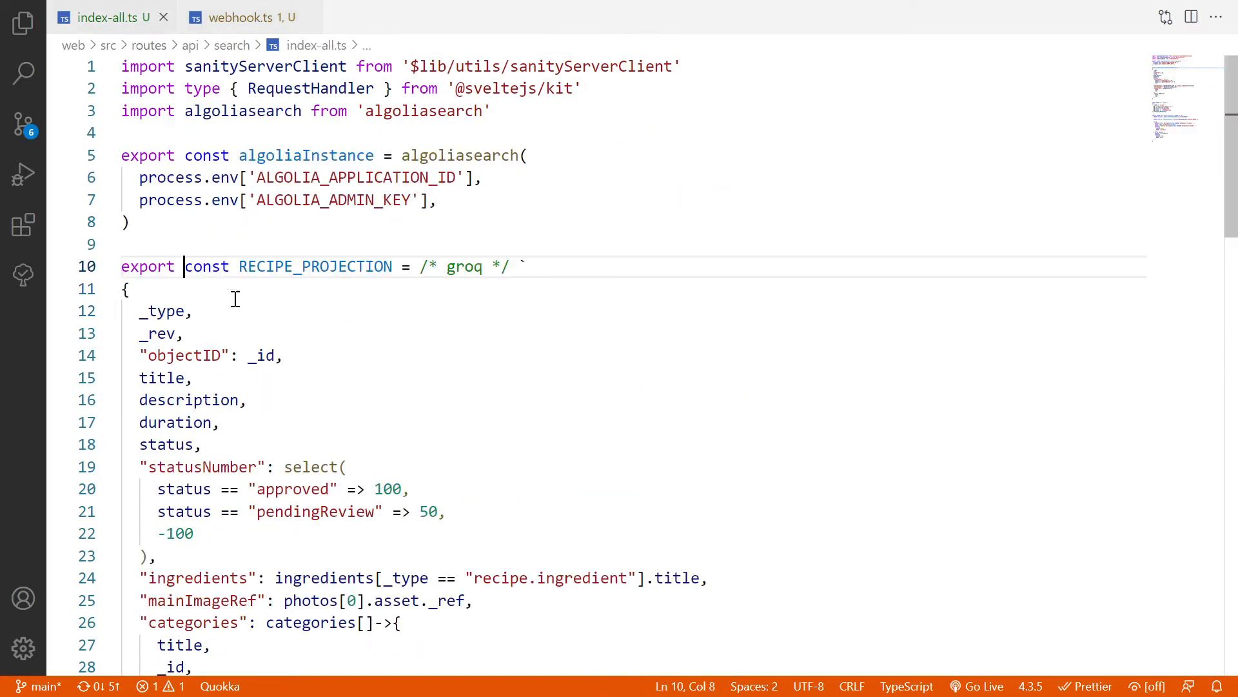
scroll(down, 3)
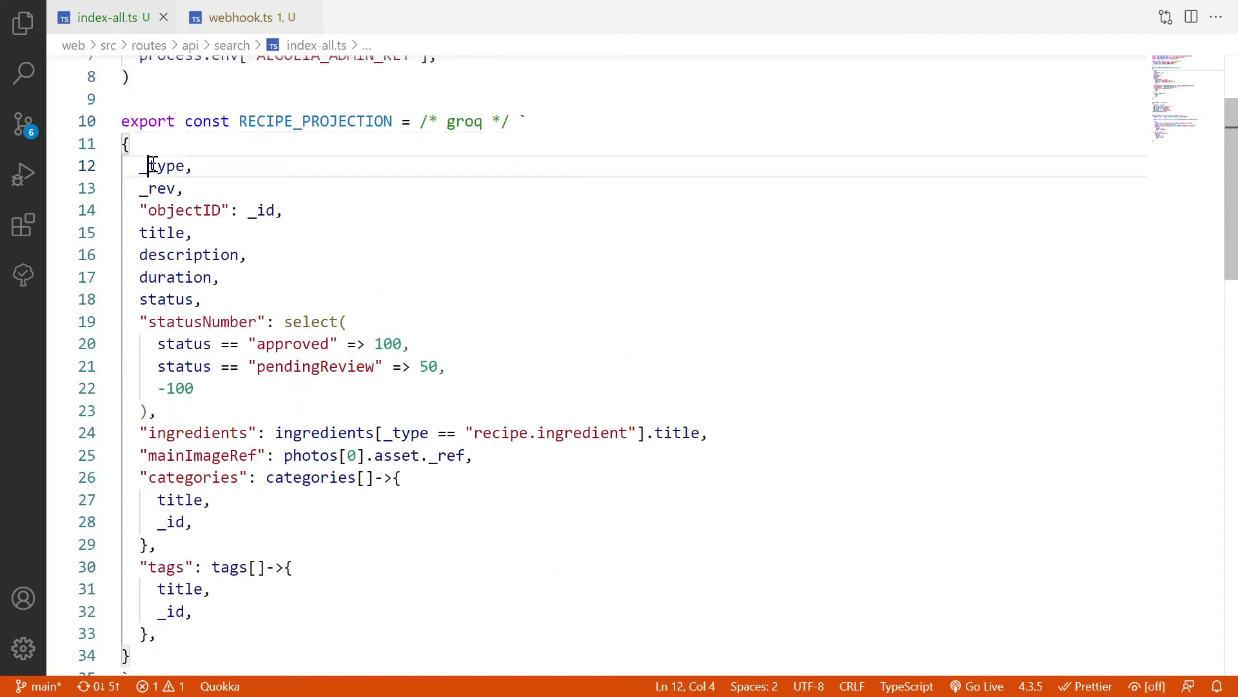
double_click(183, 209)
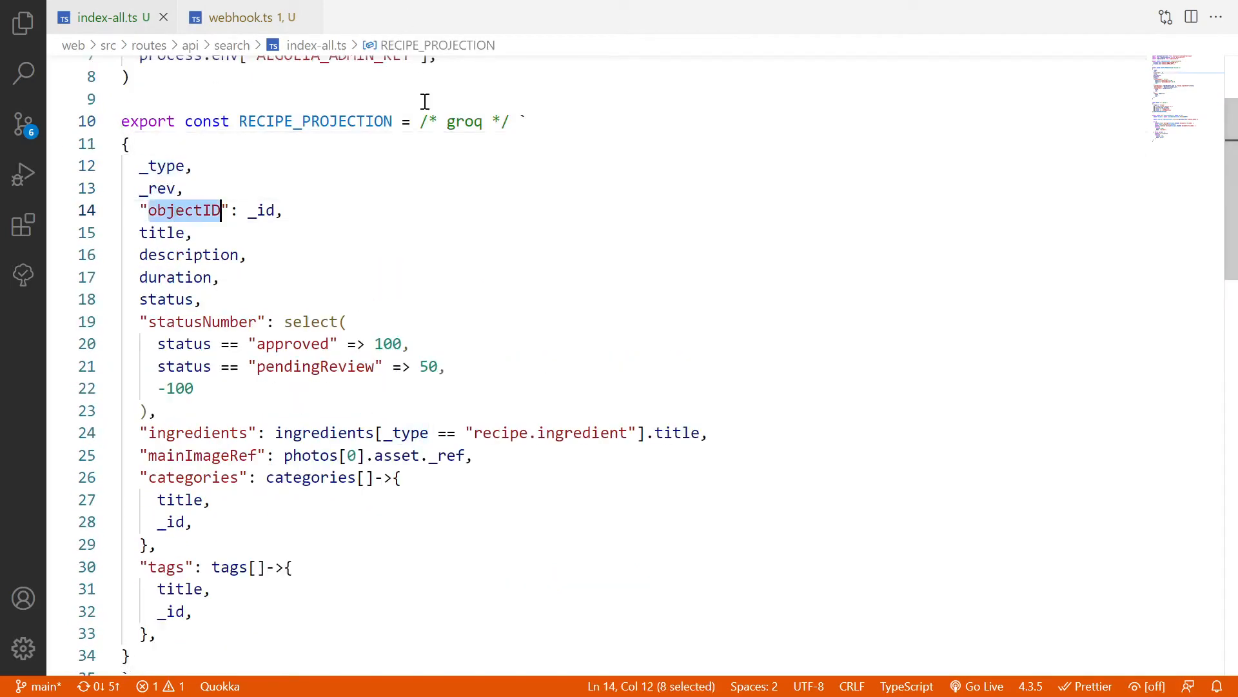
click(247, 18)
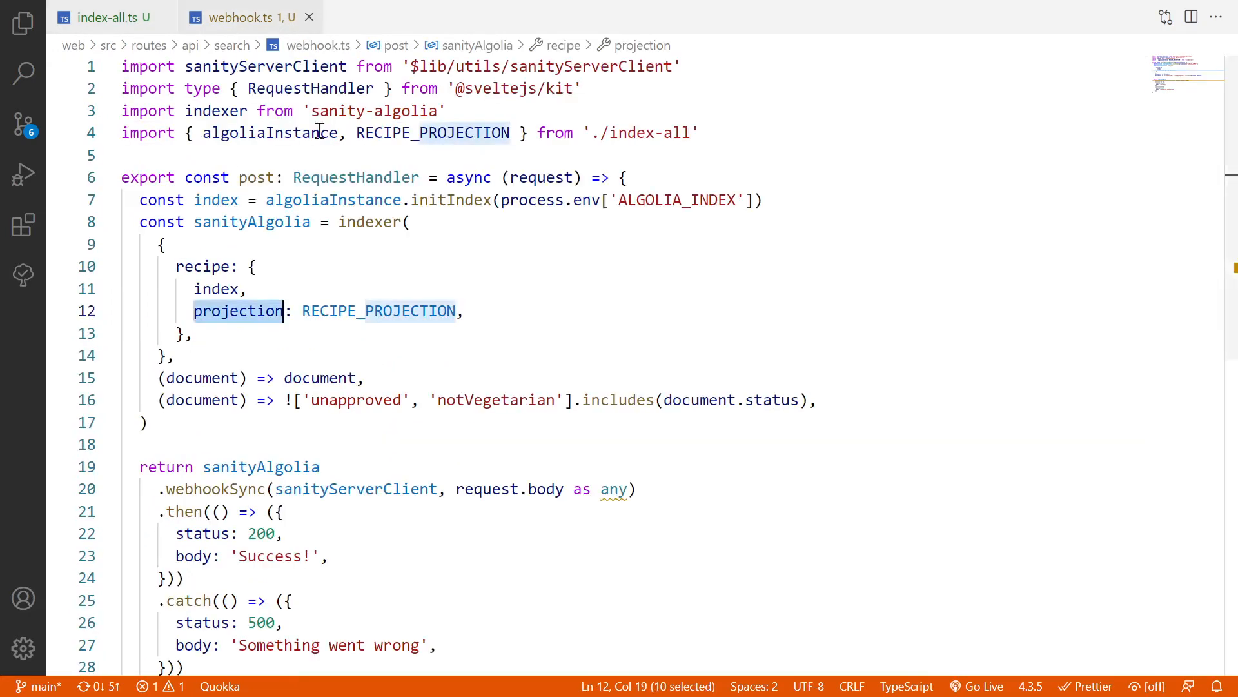
mouse_move(194, 378)
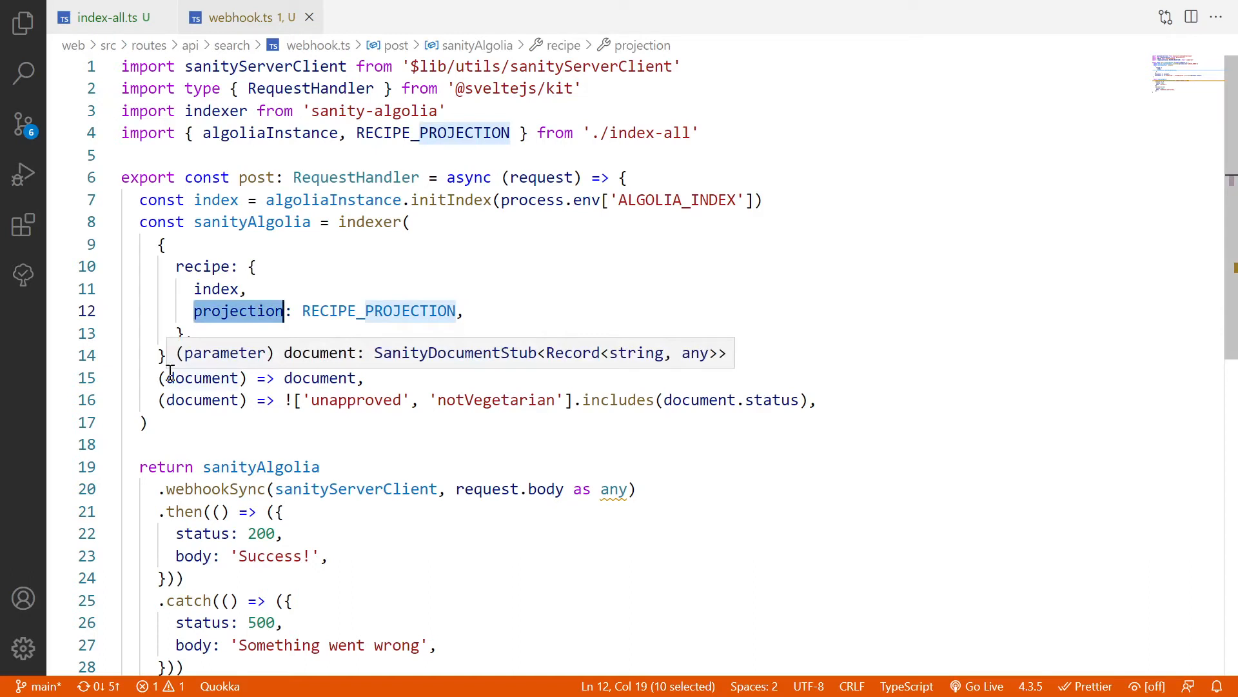
mouse_move(227, 400)
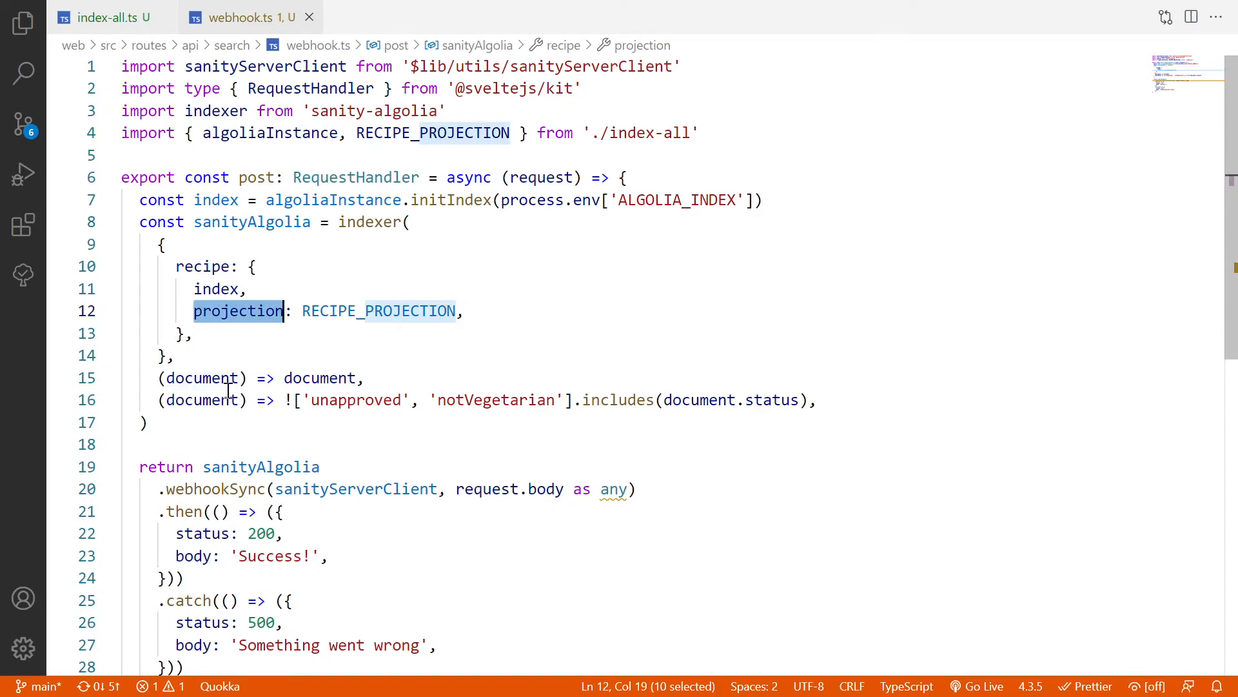
mouse_move(210, 374)
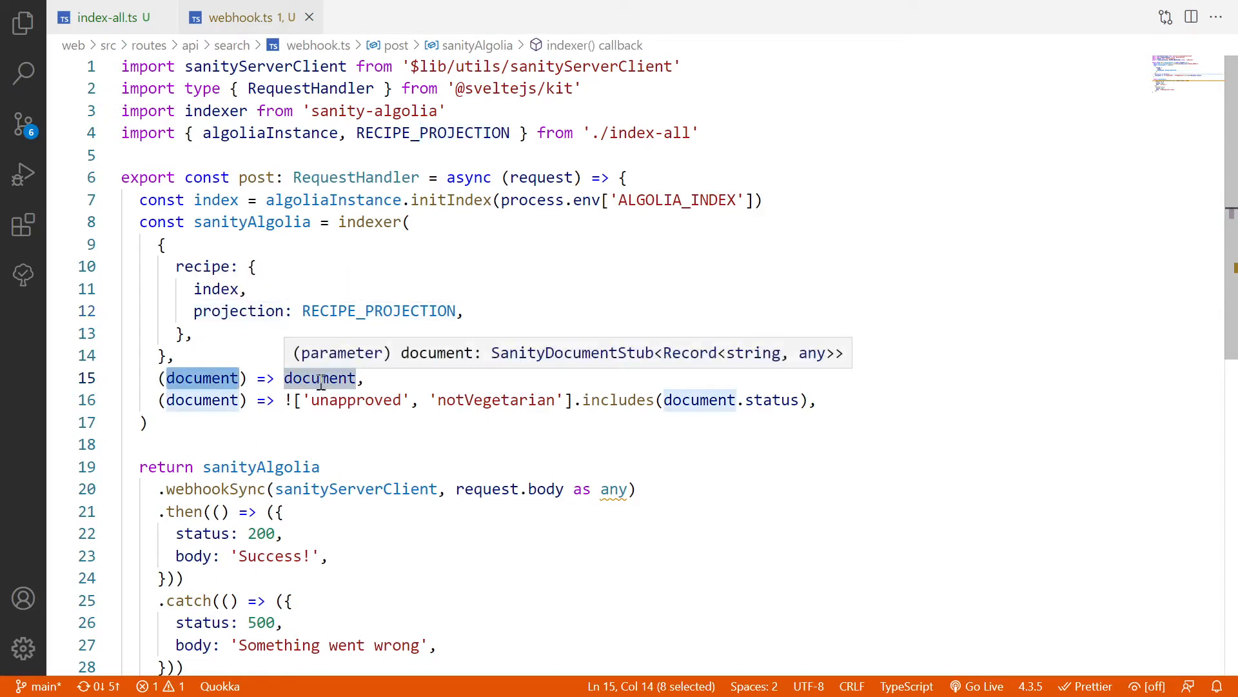
mouse_move(281, 436)
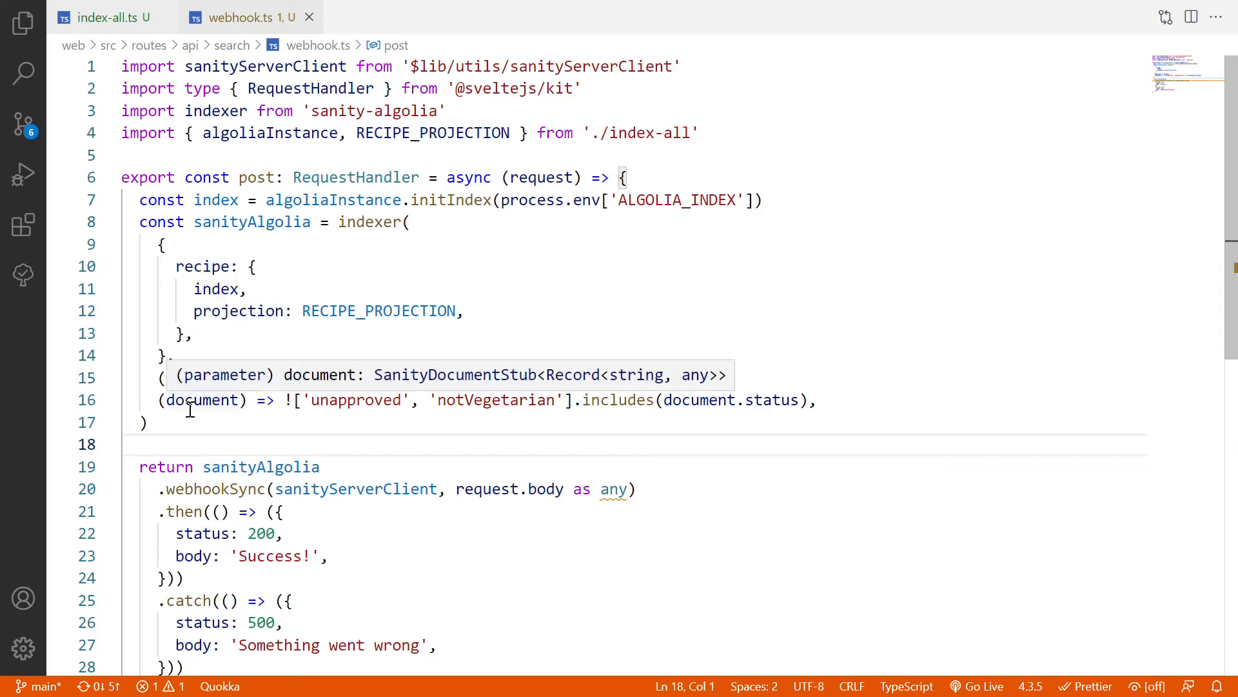
click(135, 444)
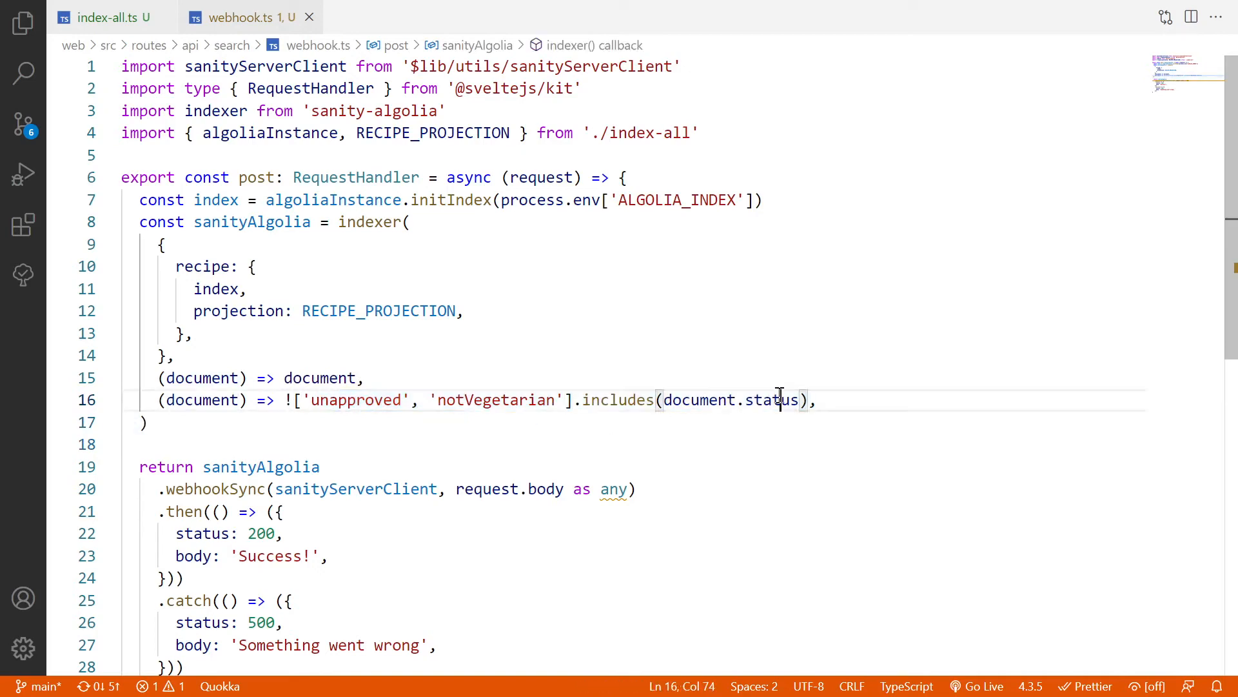
double_click(354, 400)
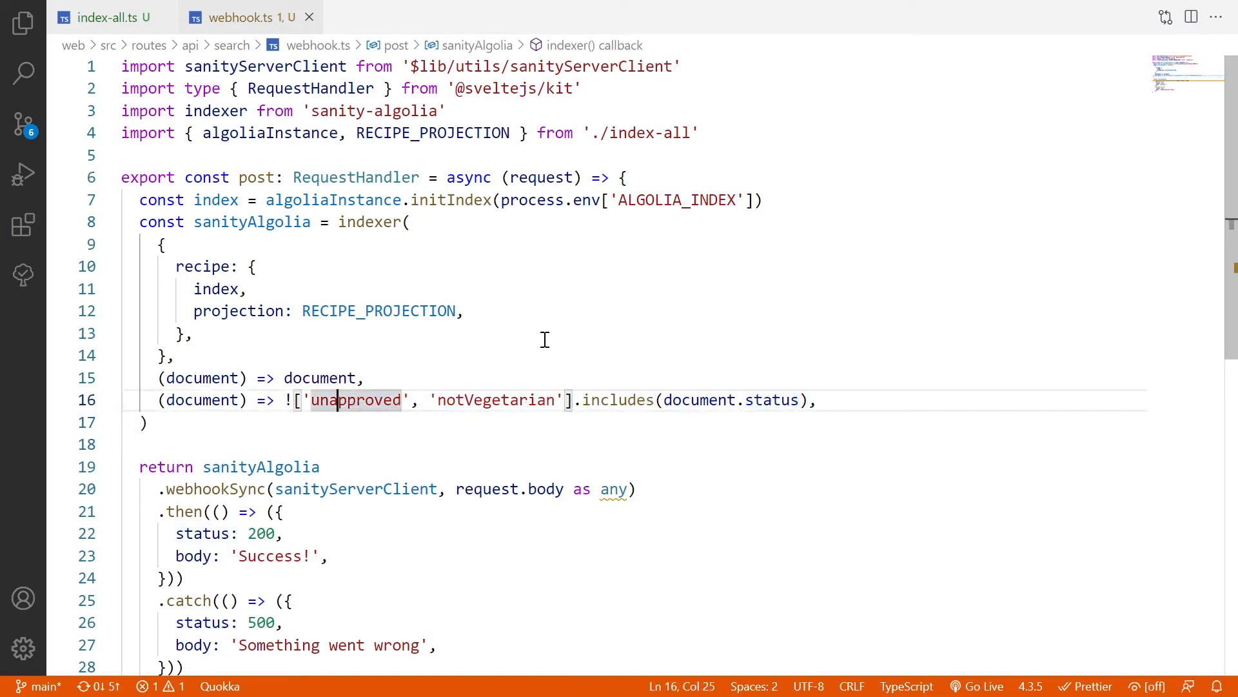
scroll(down, 3)
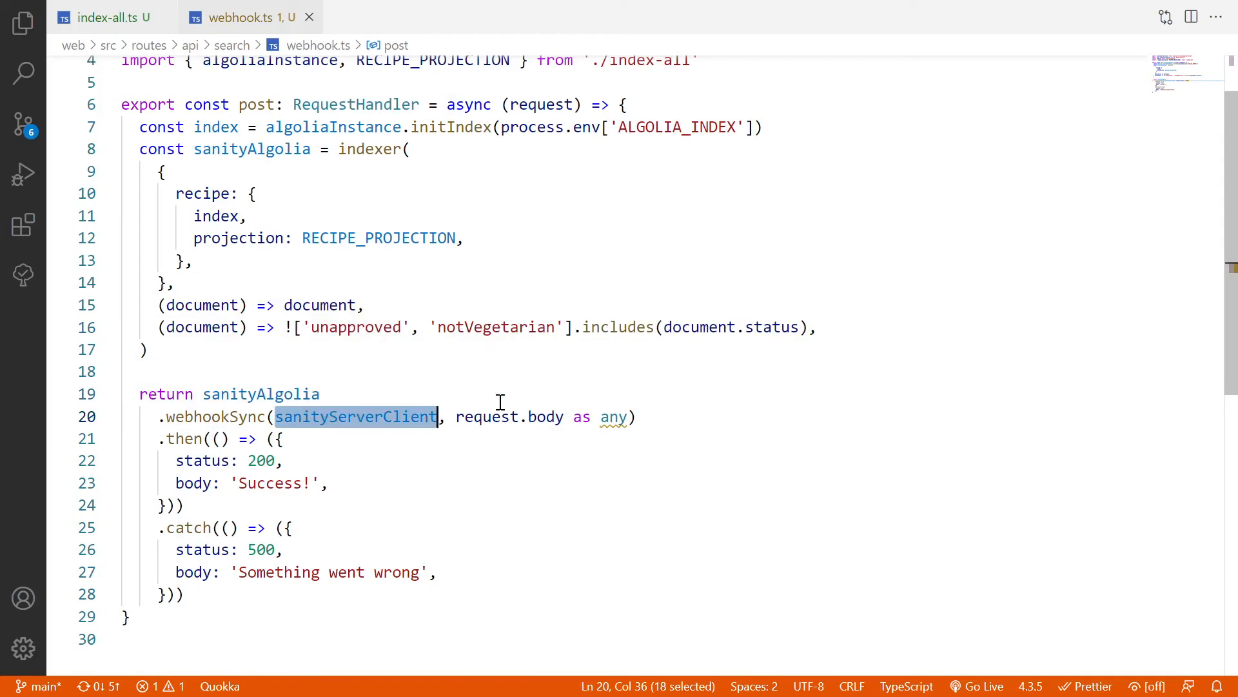
mouse_move(543, 431)
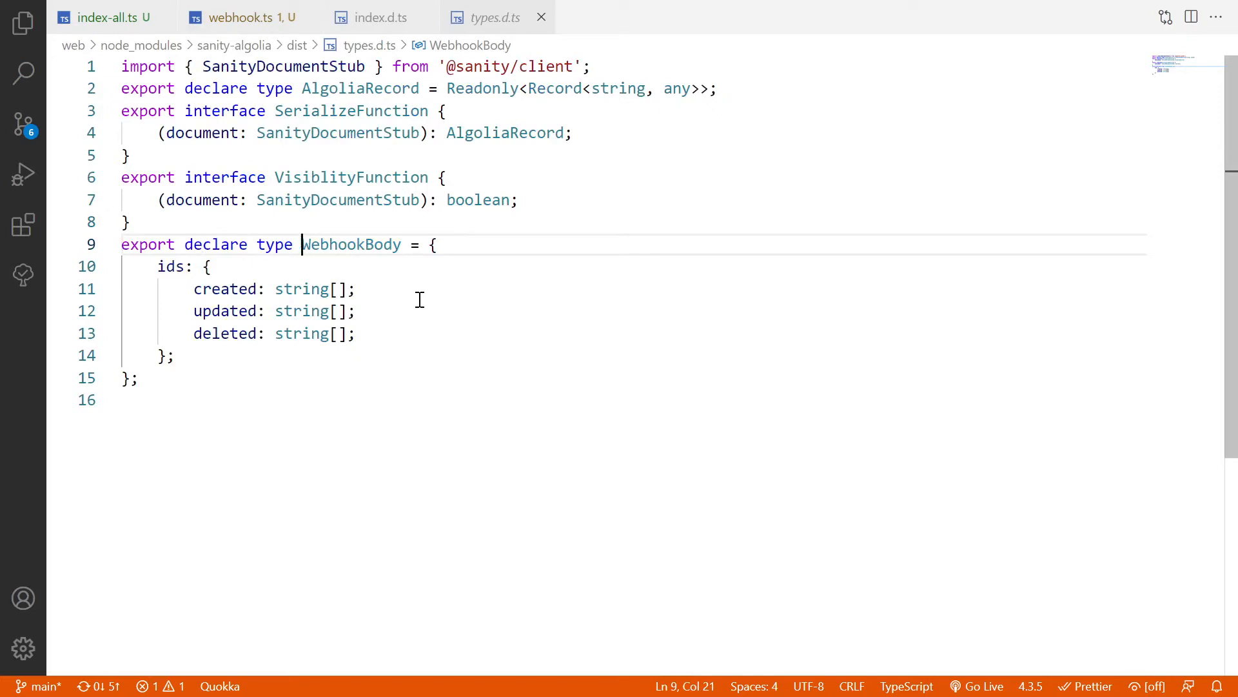
mouse_move(260, 266)
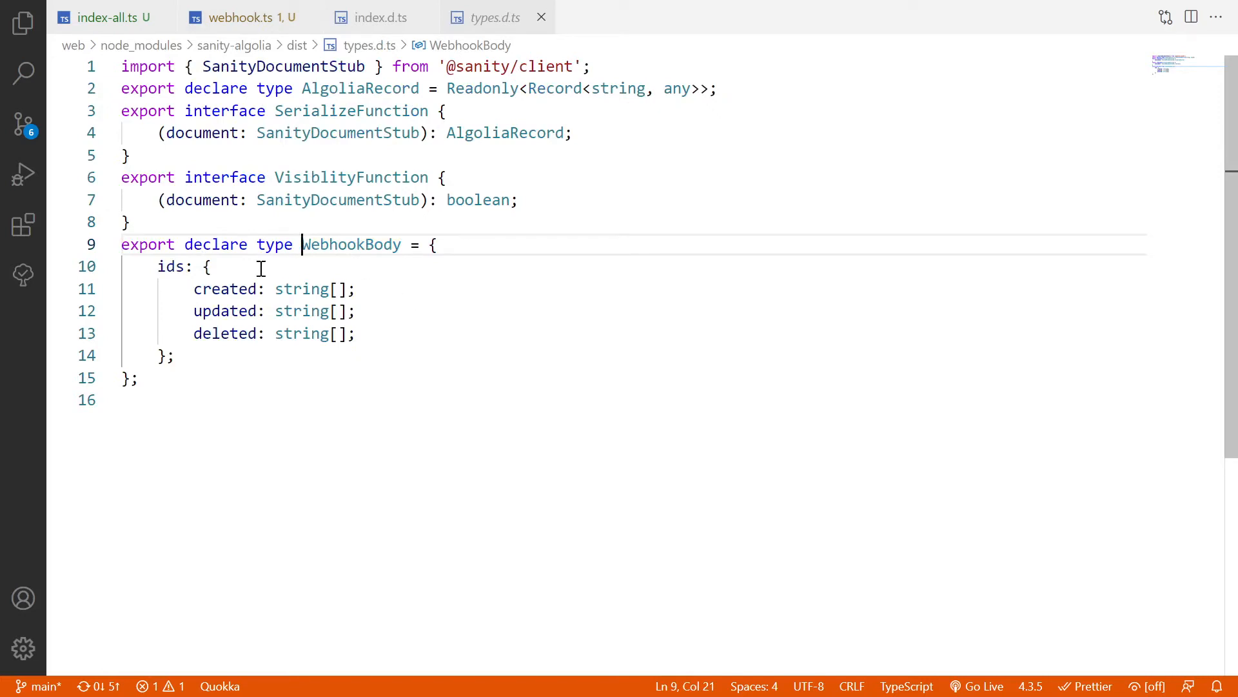
Review WebhookBody's created and updated ids and the webhookSync call with its responses.
double_click(224, 289)
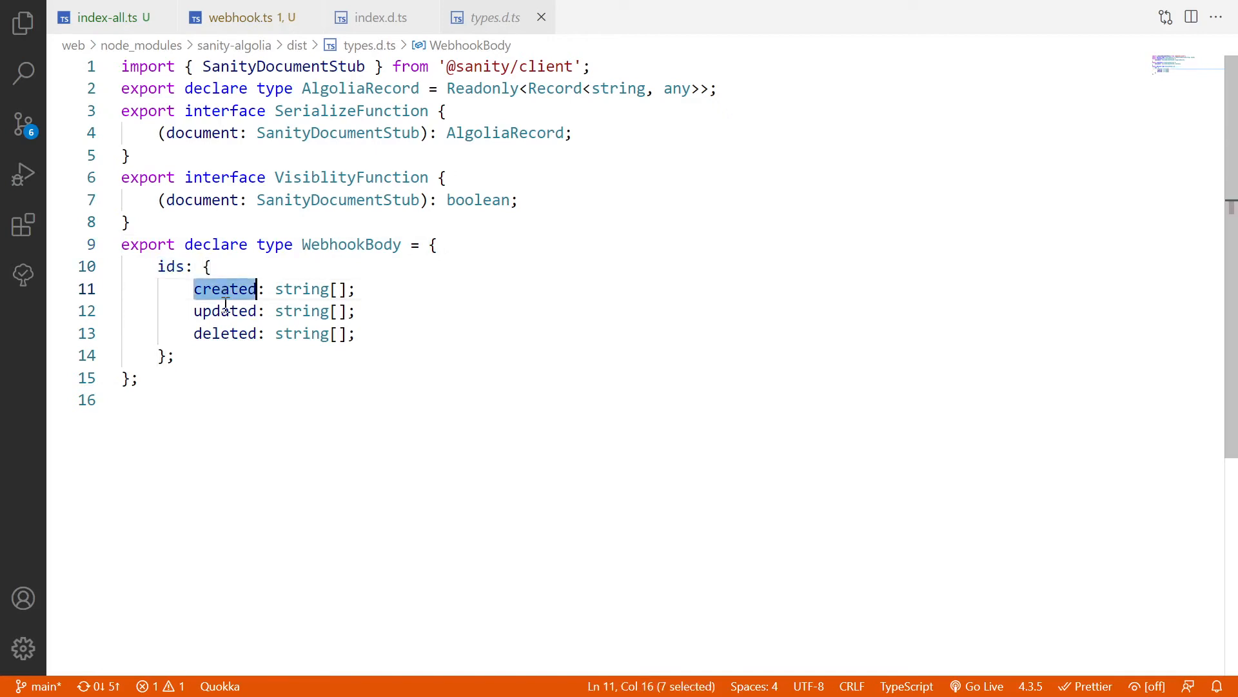
double_click(224, 333)
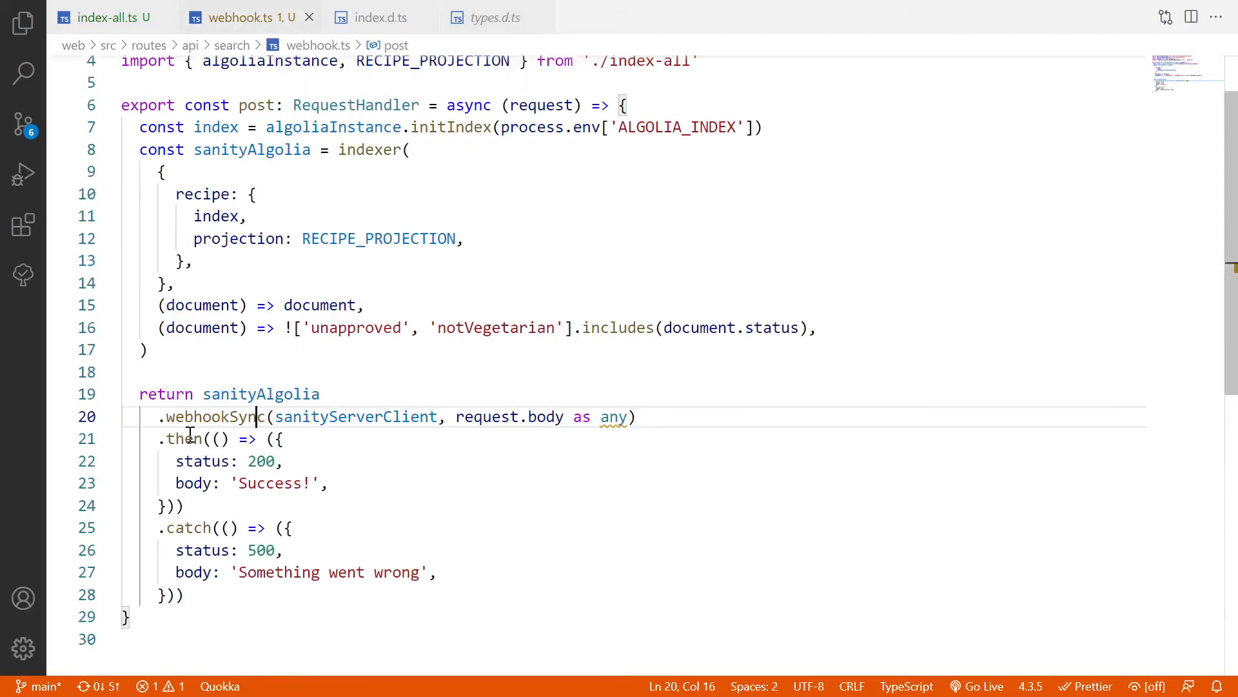
double_click(261, 461)
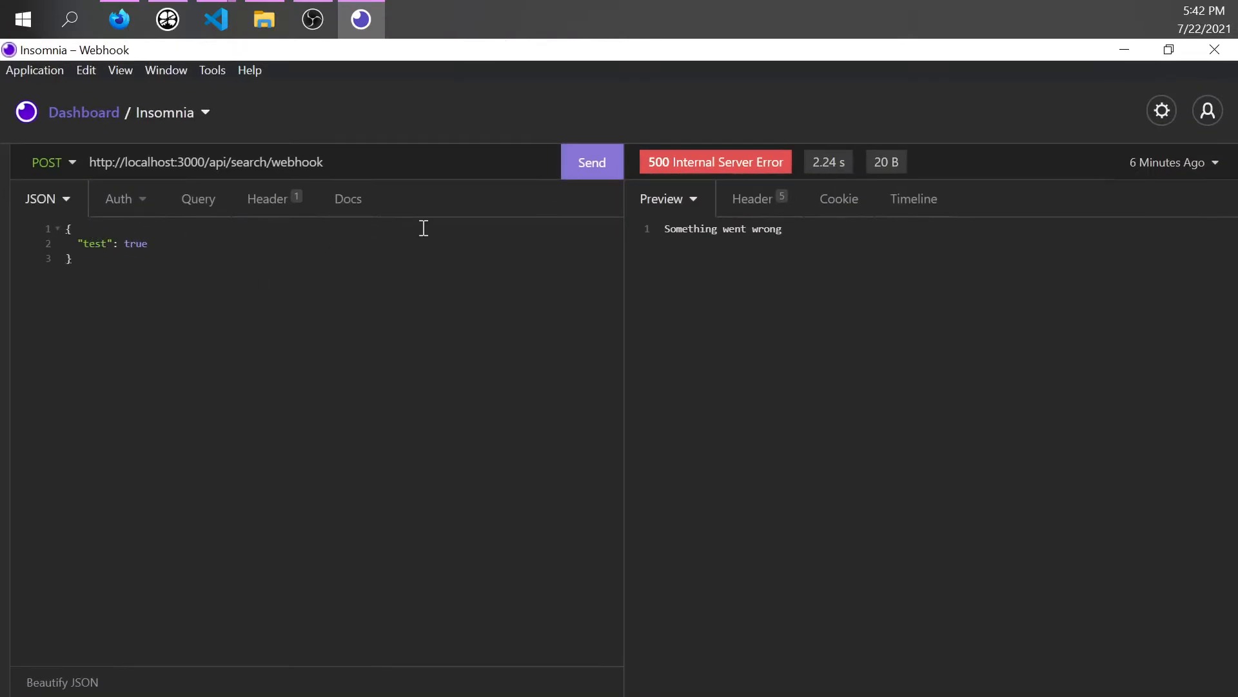
Send the POST localhost:3000/api/search/webhook request and read the 500 response.
click(592, 163)
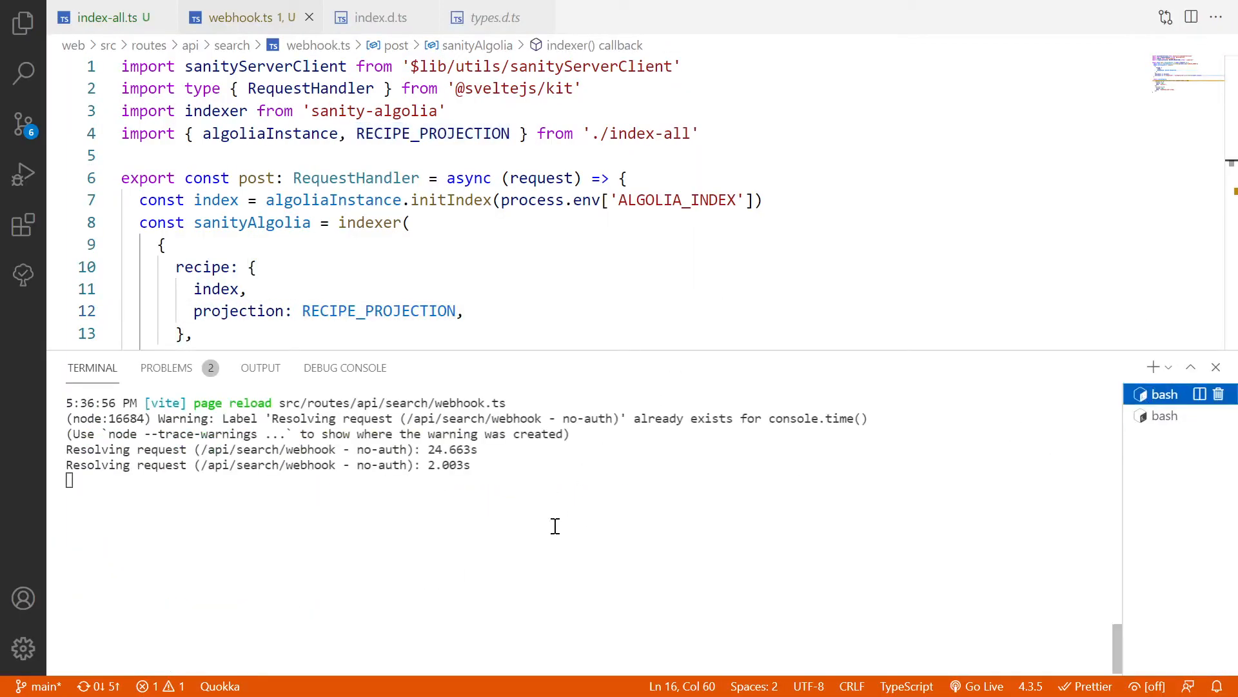
mouse_move(478, 379)
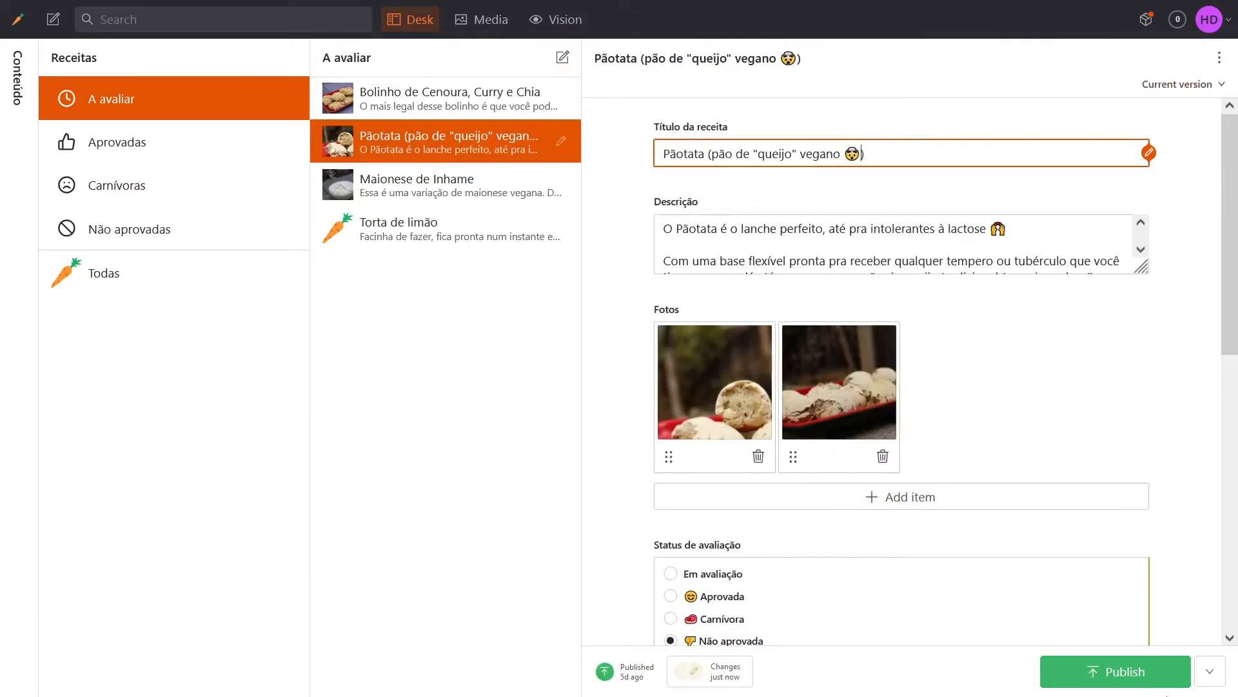
Publish the Pãotata recipe and inspect its raw document with ID M9IWNQzEM85EAsYtvAZnPd.
click(1116, 670)
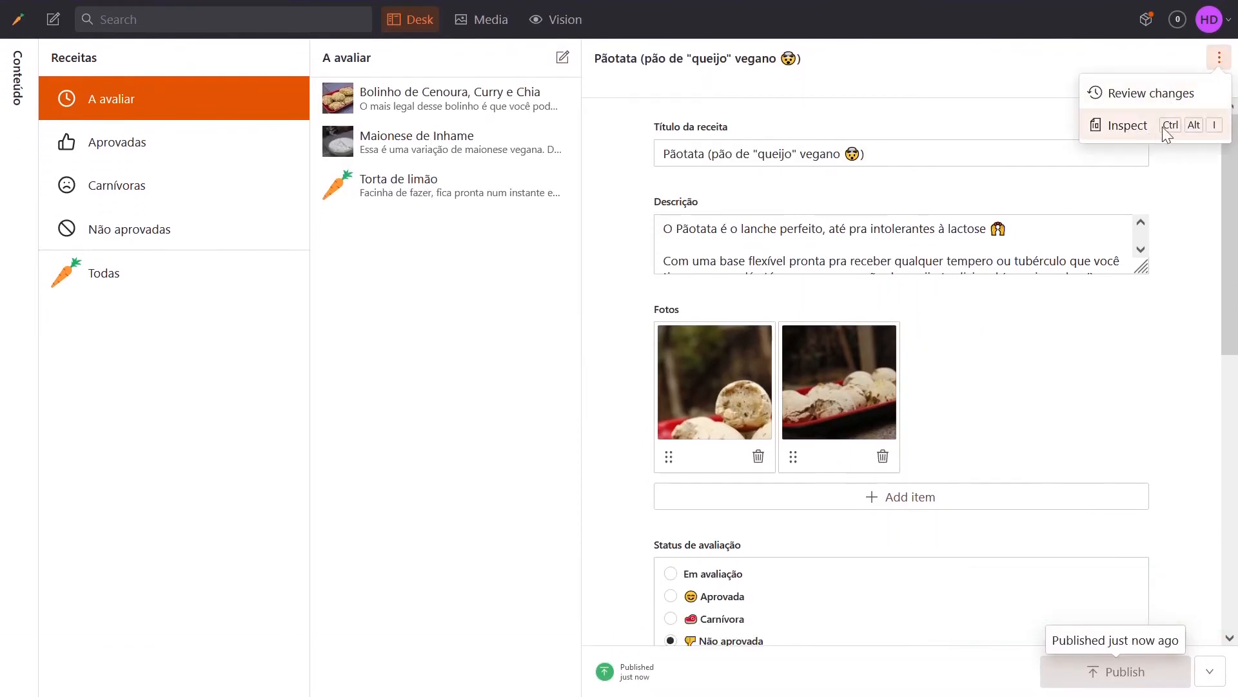
click(1127, 125)
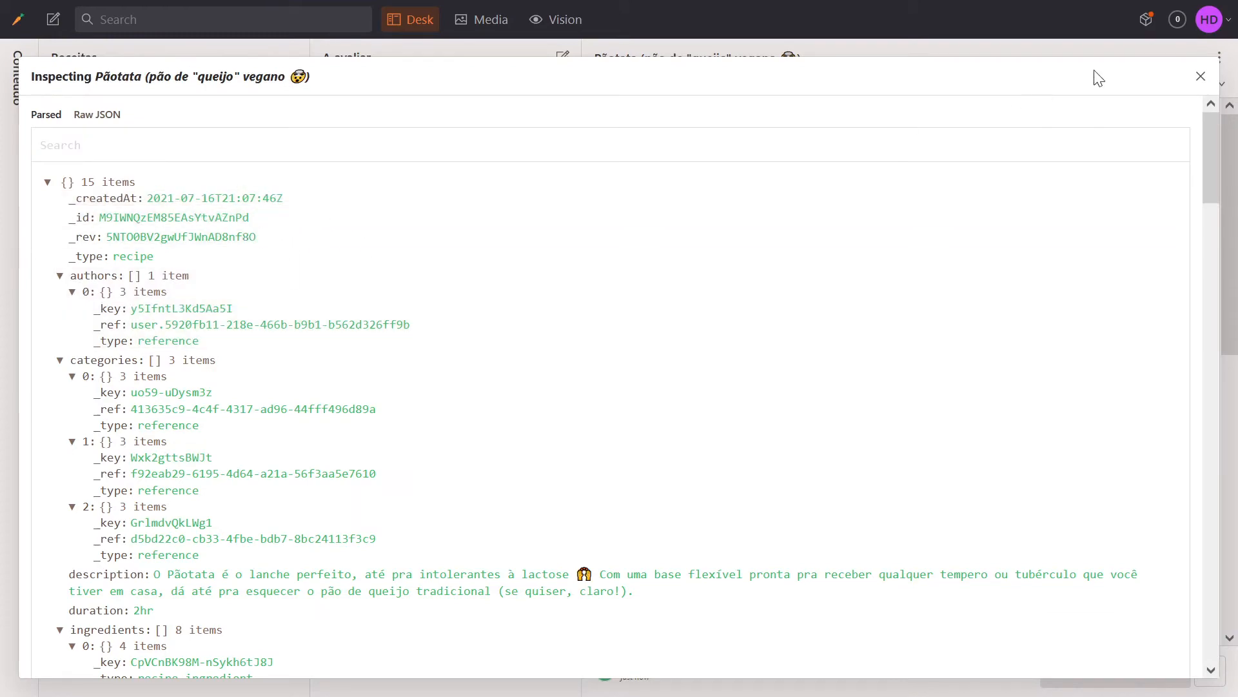
click(1199, 74)
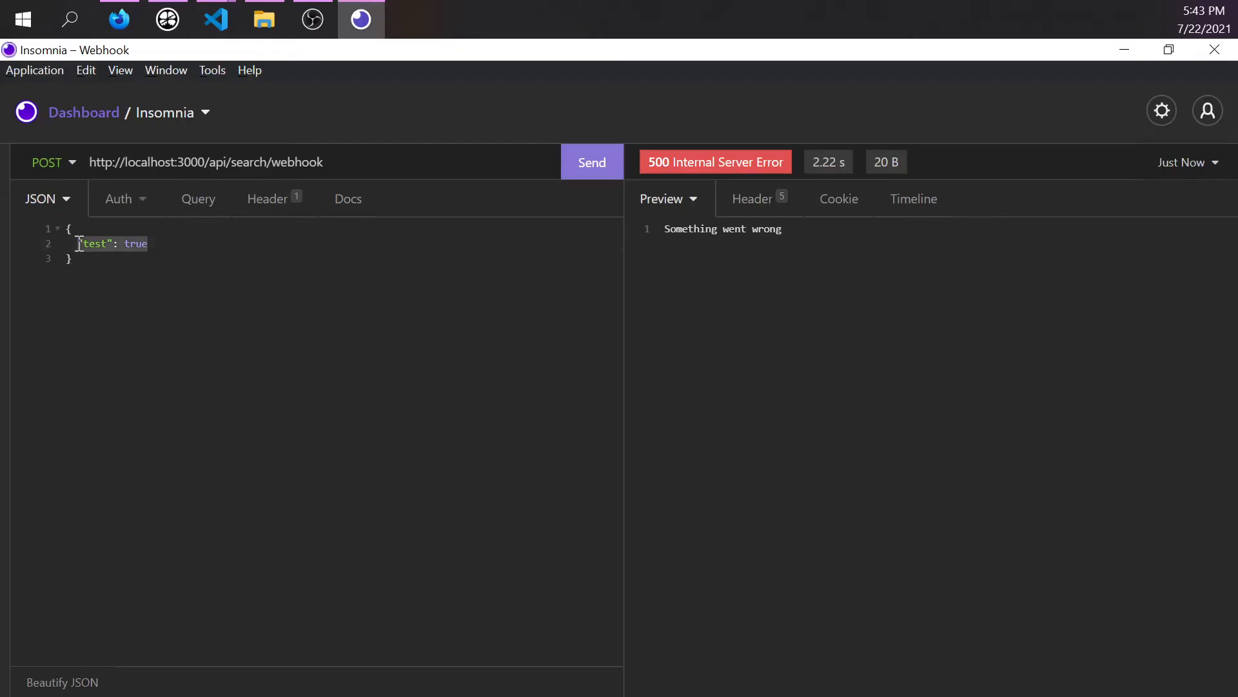
Set the body to ids with updated ["M9IWNQzEM85EAsYtvAZnPd"], empty created and deleted, and send it.
text("ids":)
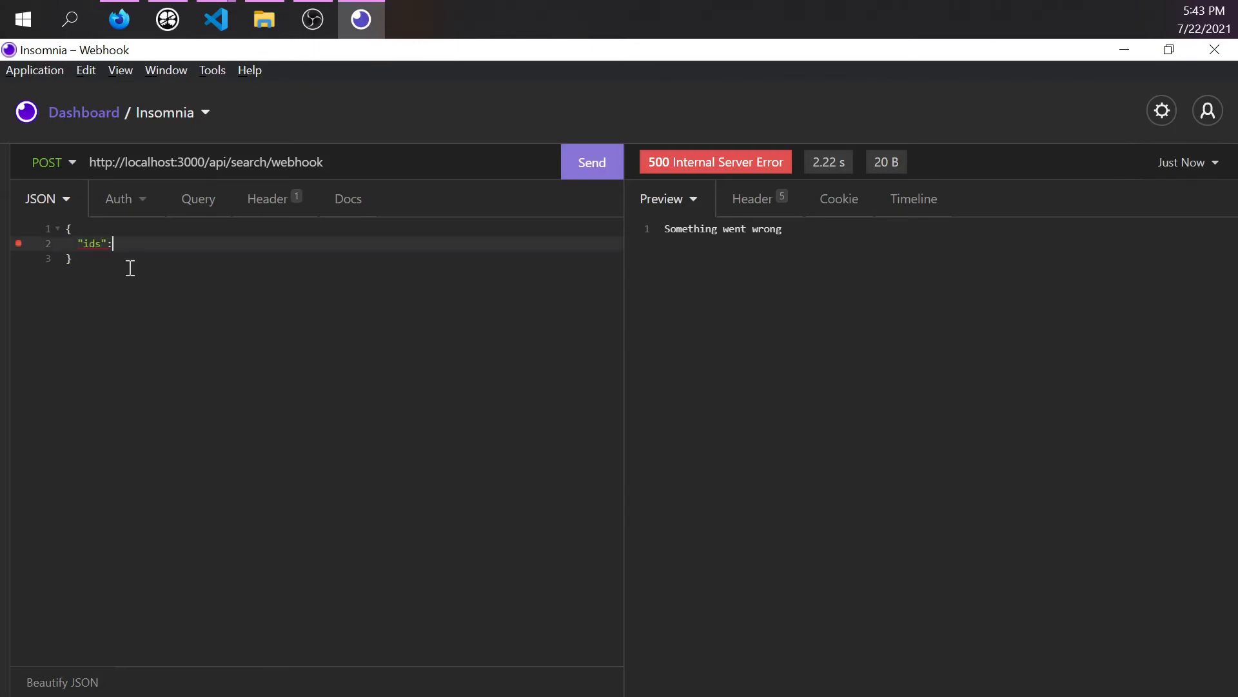
text({)
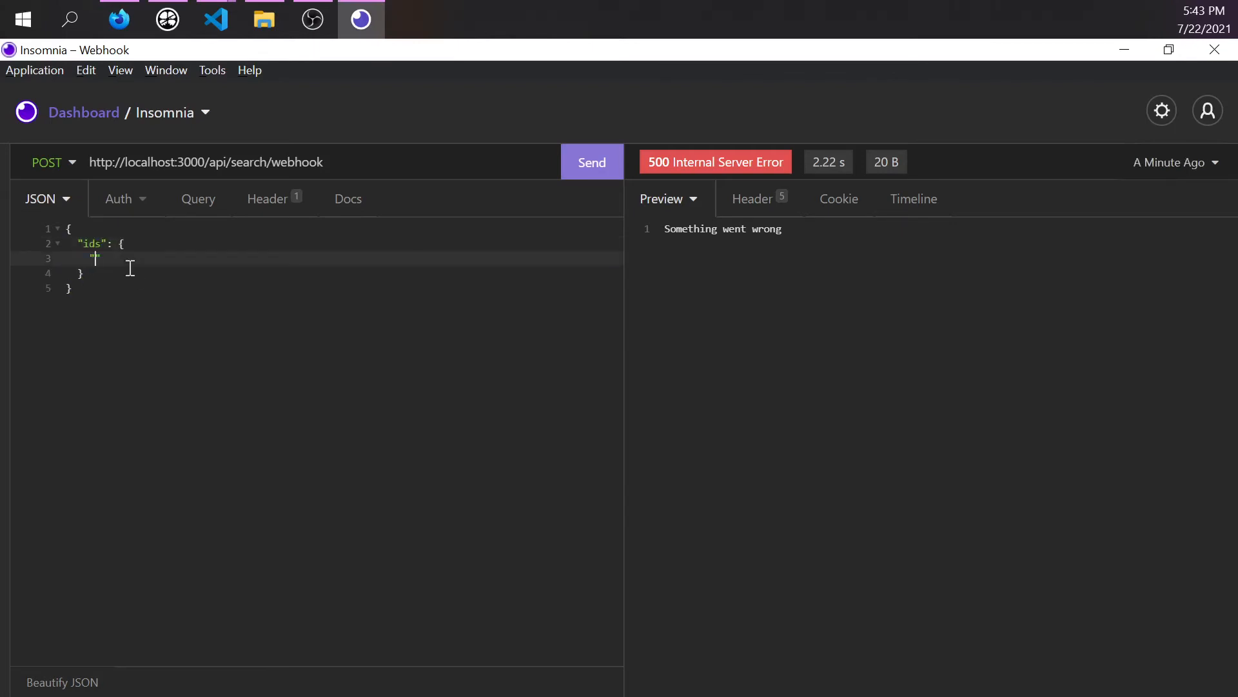
text(updated":)
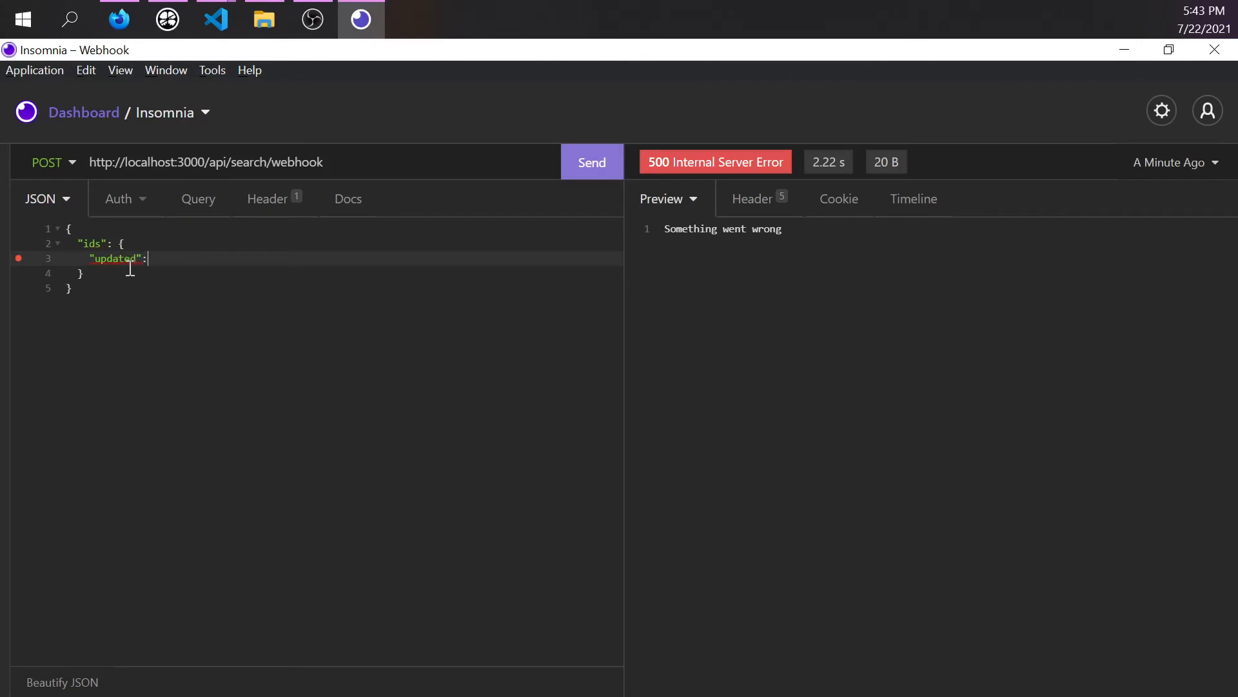
text(["M9IWNQzEM85EAsYtvAZnPd"],)
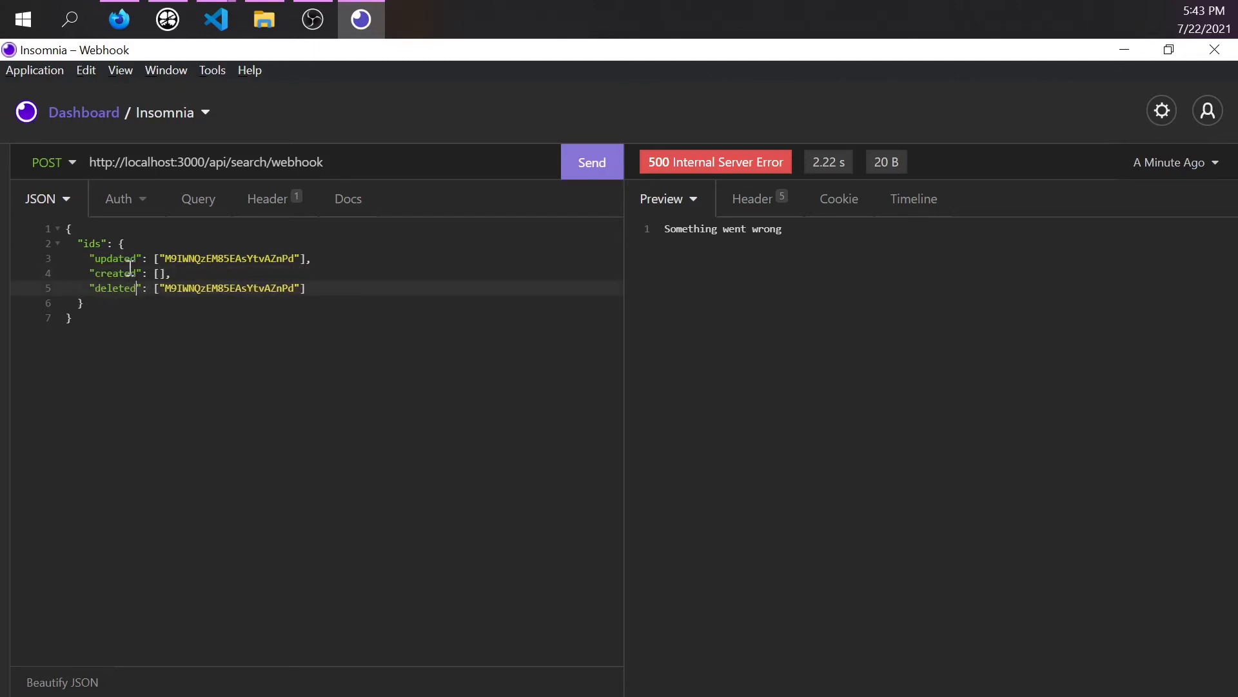
double_click(229, 287)
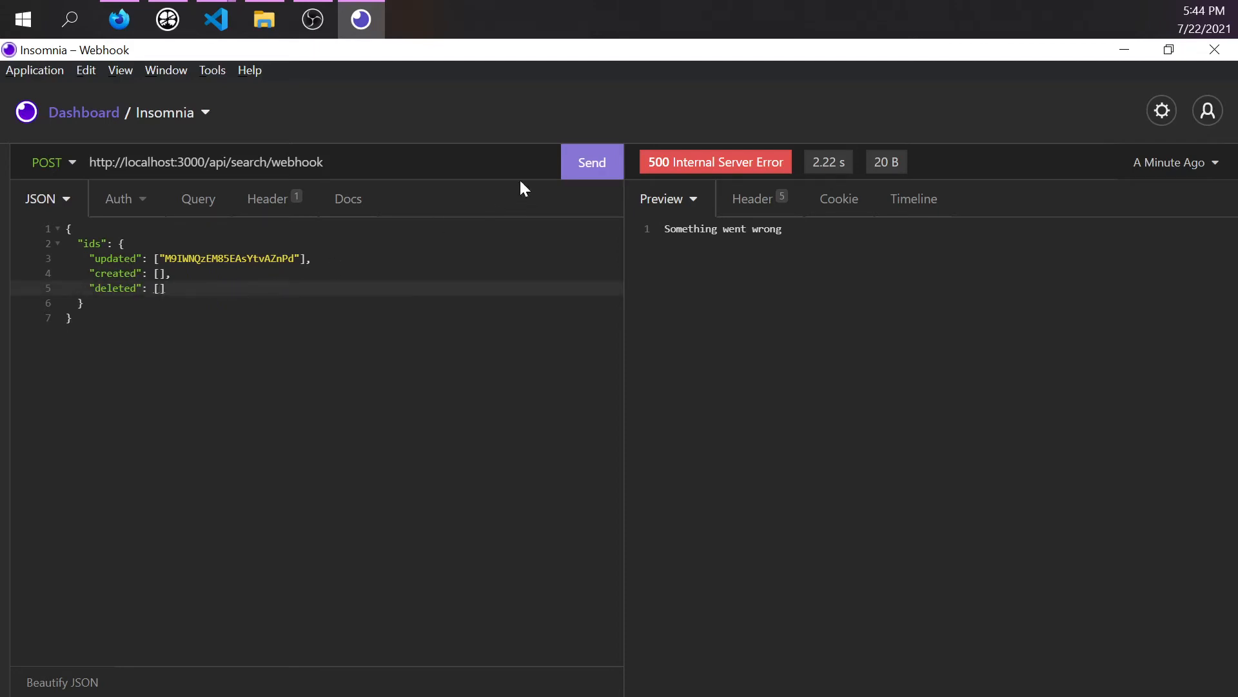
click(591, 162)
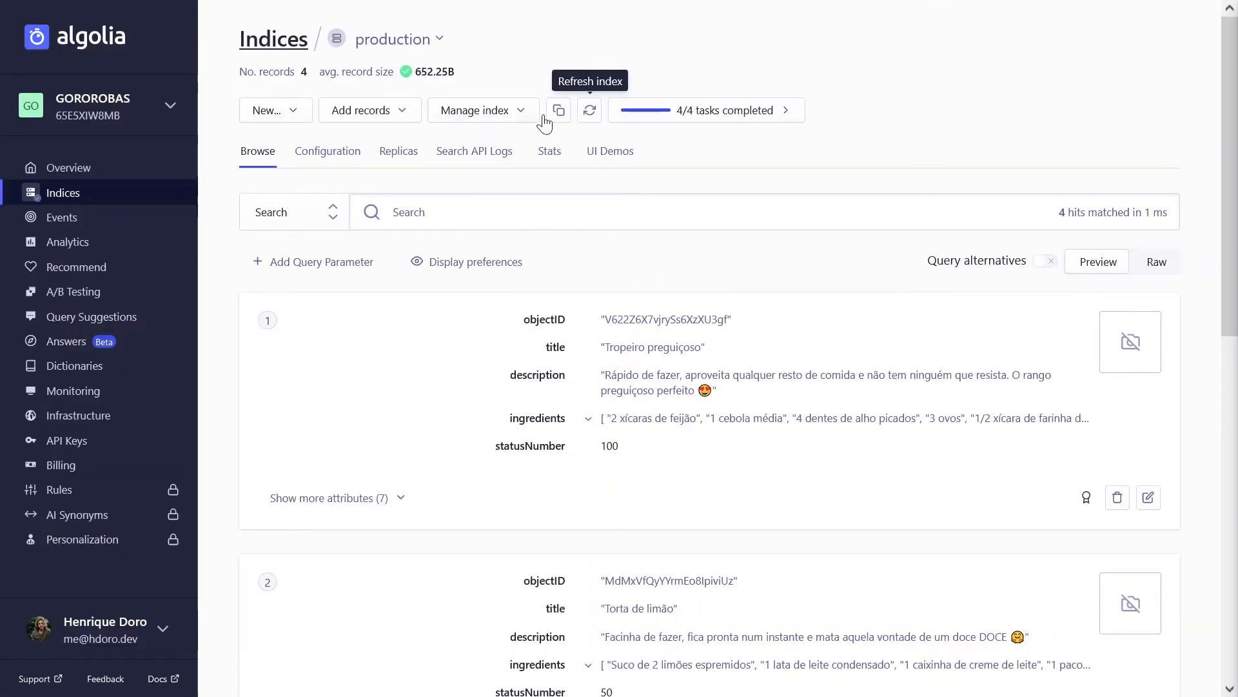
Refresh the Algolia production index to check its 4 records, then resend the webhook request for 200 Success.
click(590, 110)
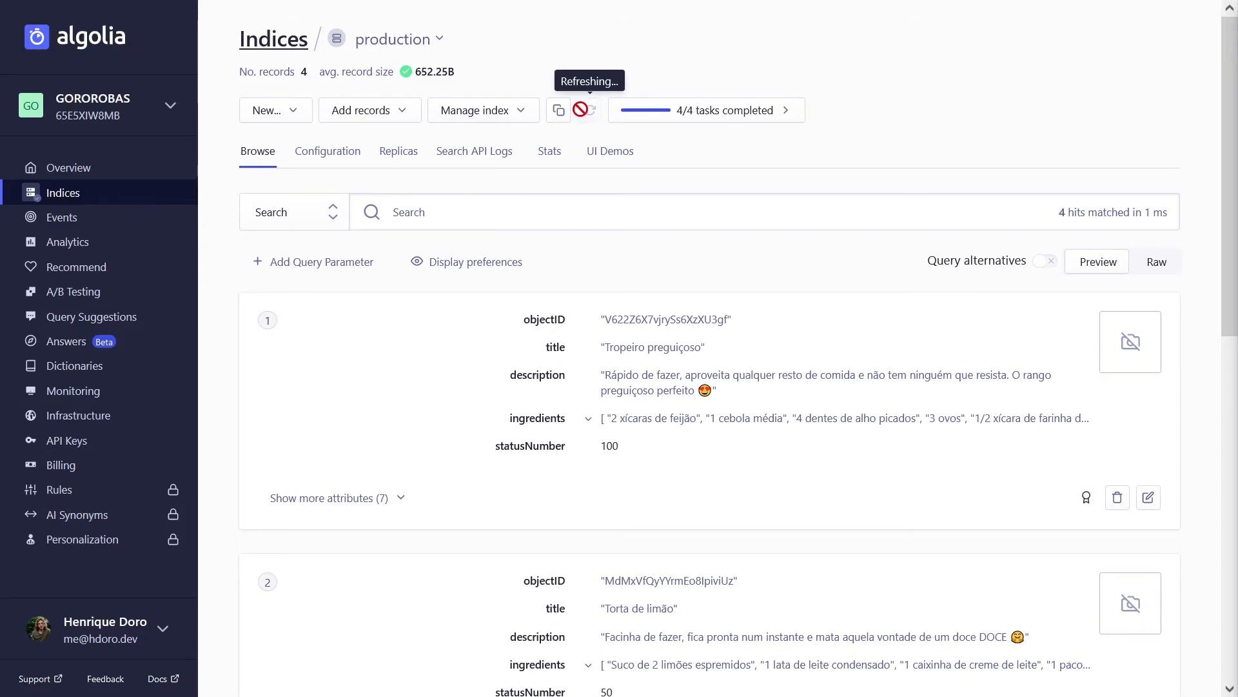
scroll(down, 3)
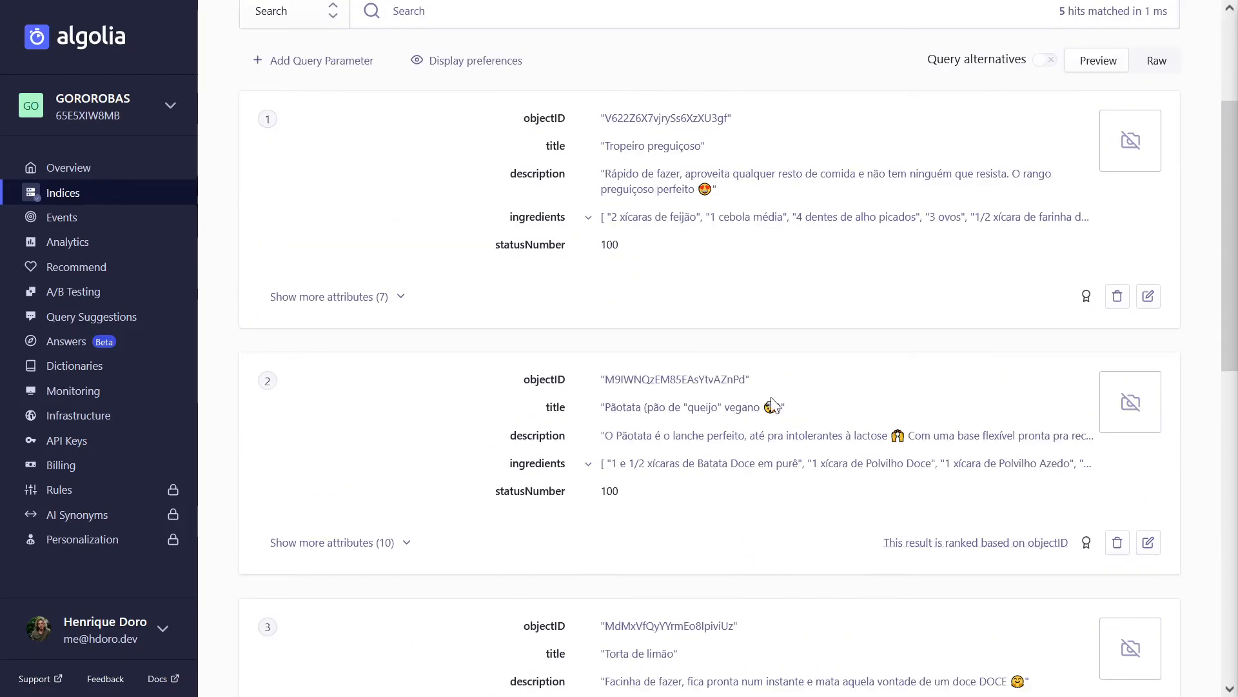
mouse_move(782, 407)
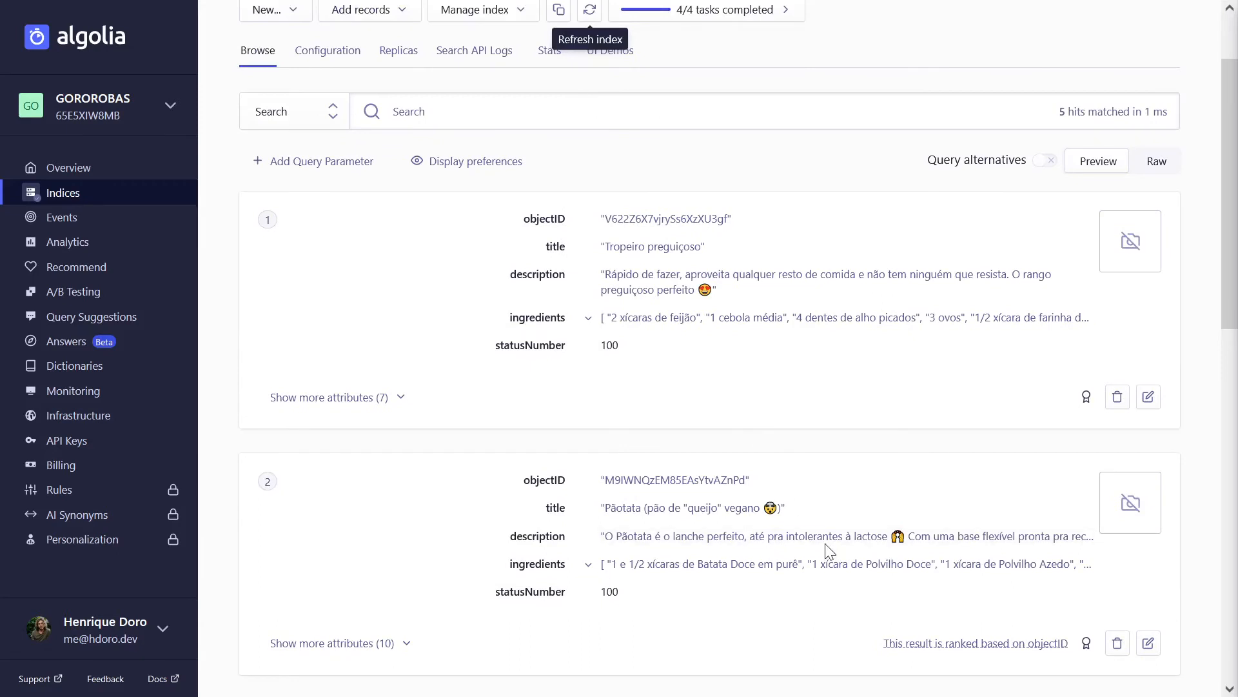
mouse_move(818, 554)
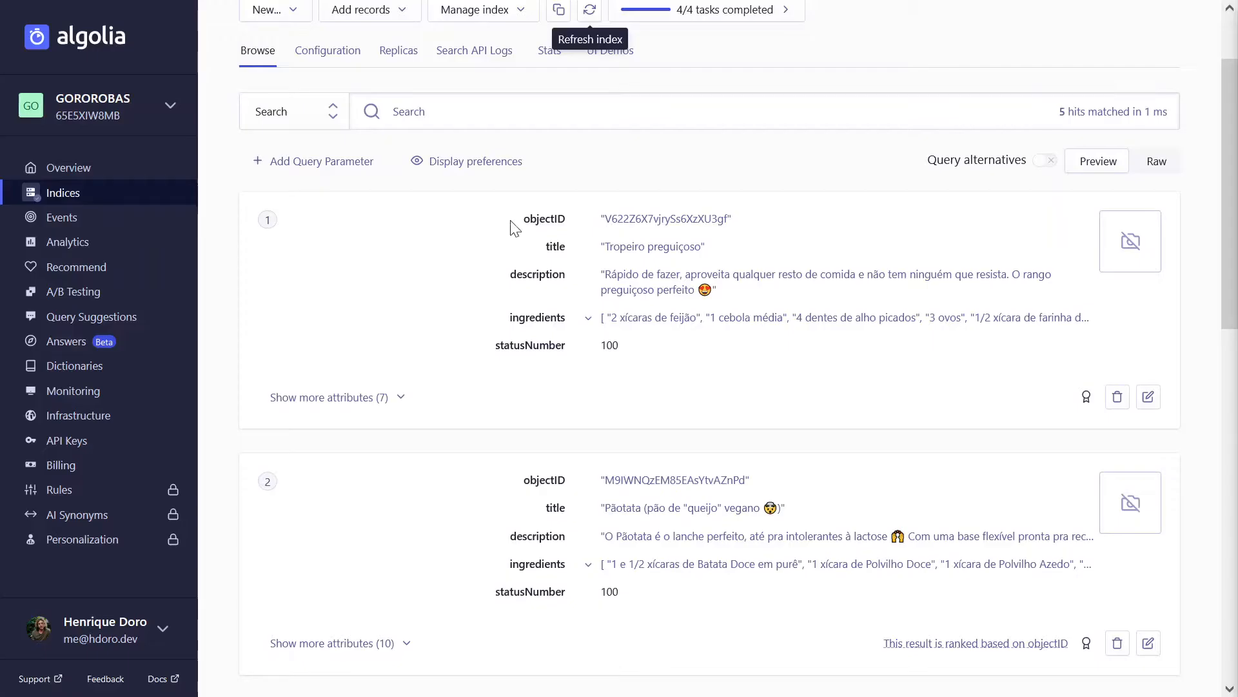
click(590, 9)
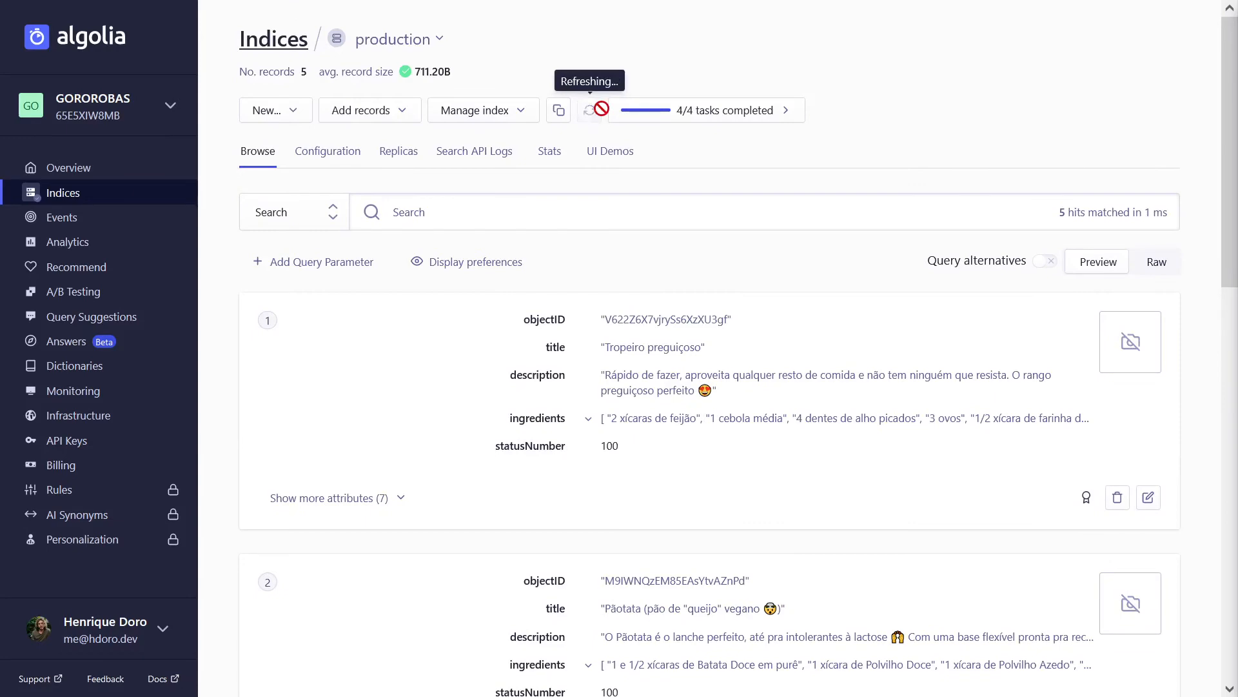
scroll(down, 3)
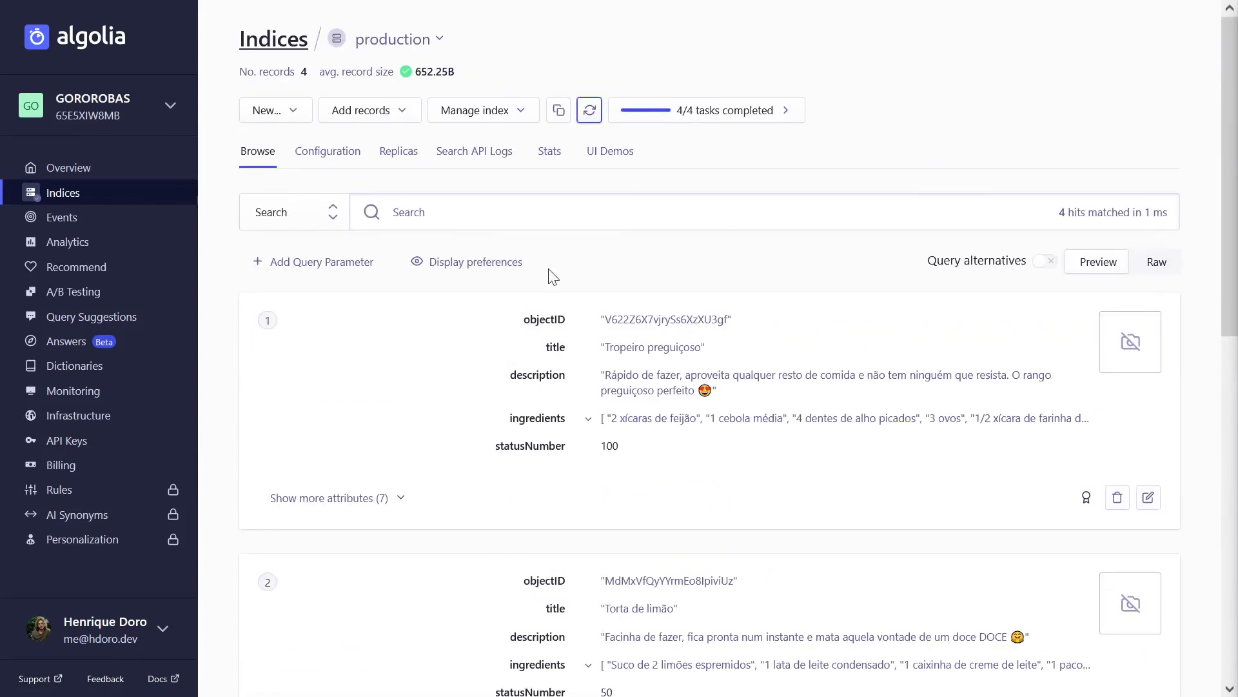
mouse_move(1091, 218)
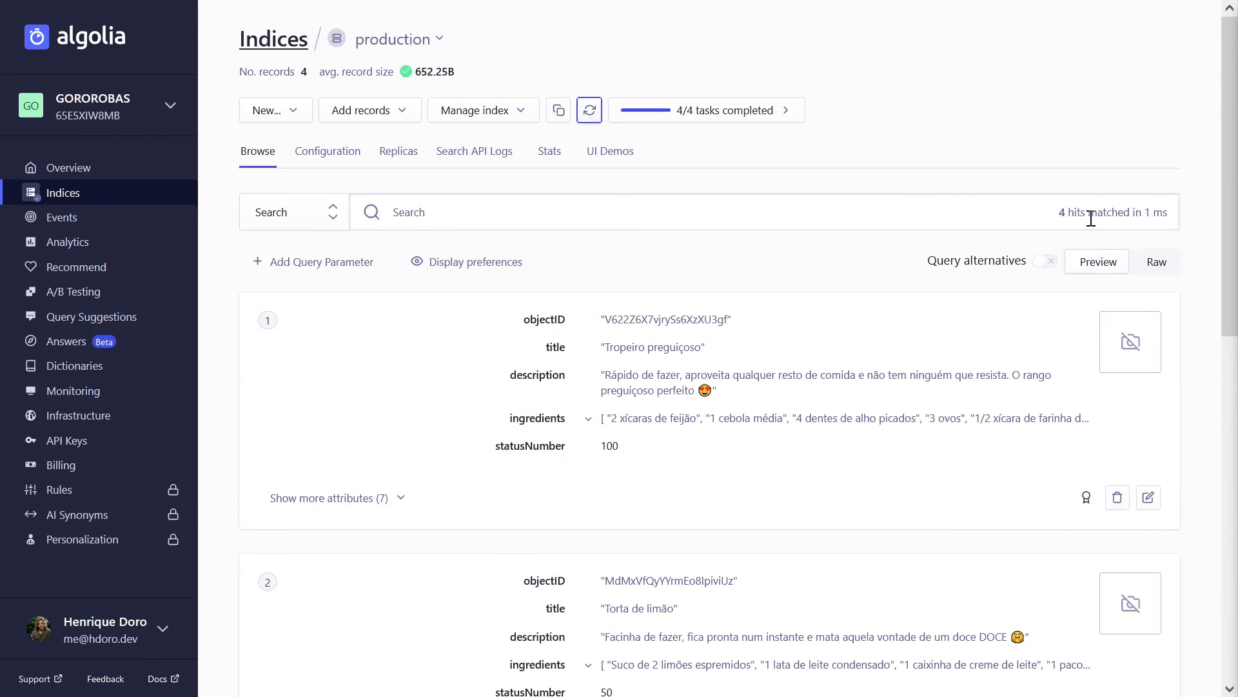
mouse_move(1096, 210)
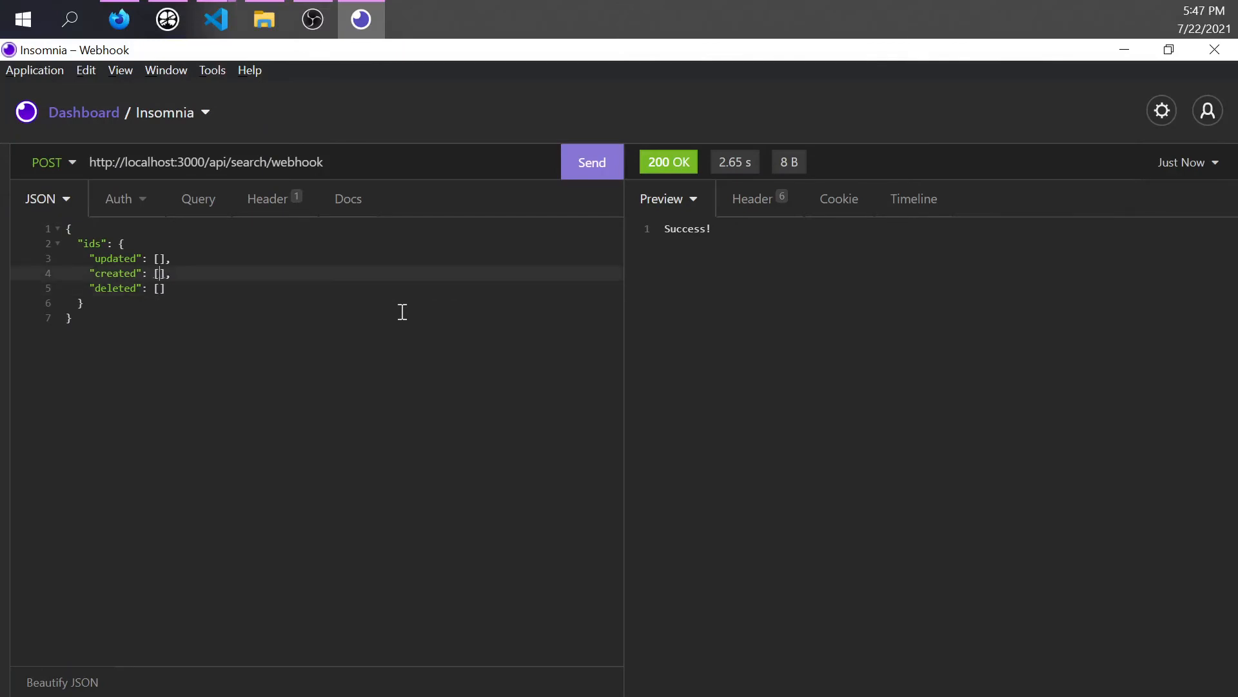
click(592, 162)
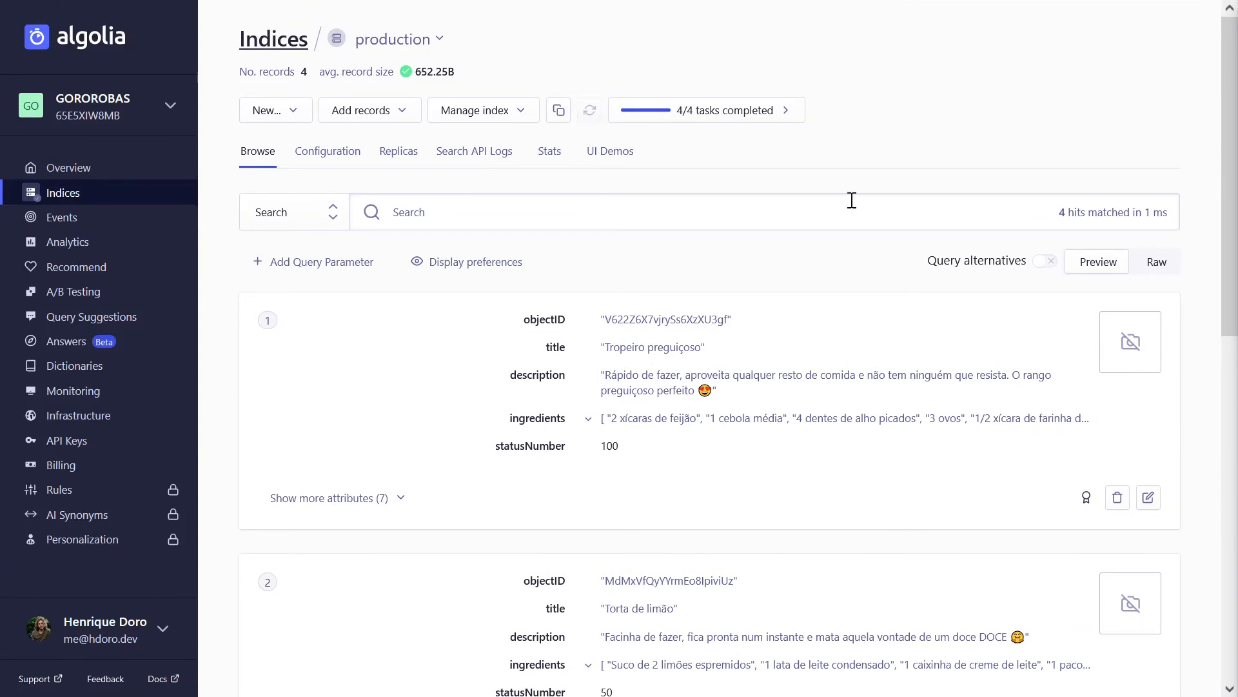
Refresh the production index and expand the attributes of the Pãotata and Tropeiro preguiçoso records.
click(590, 109)
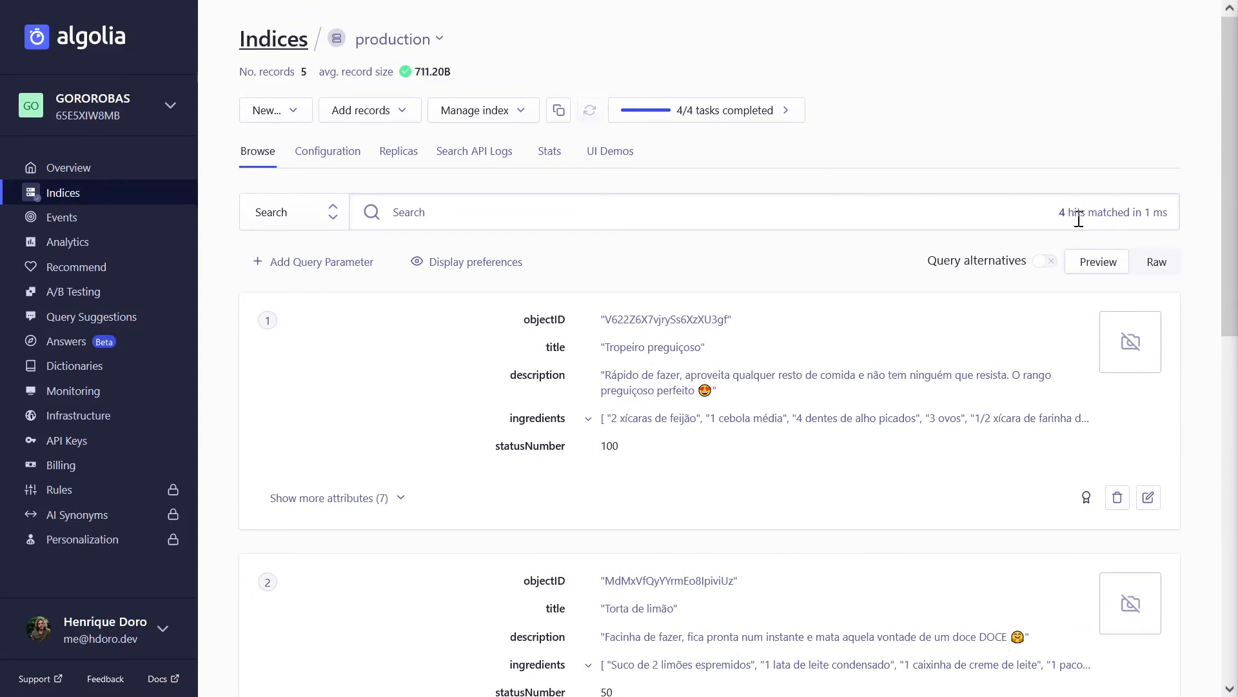
scroll(down, 3)
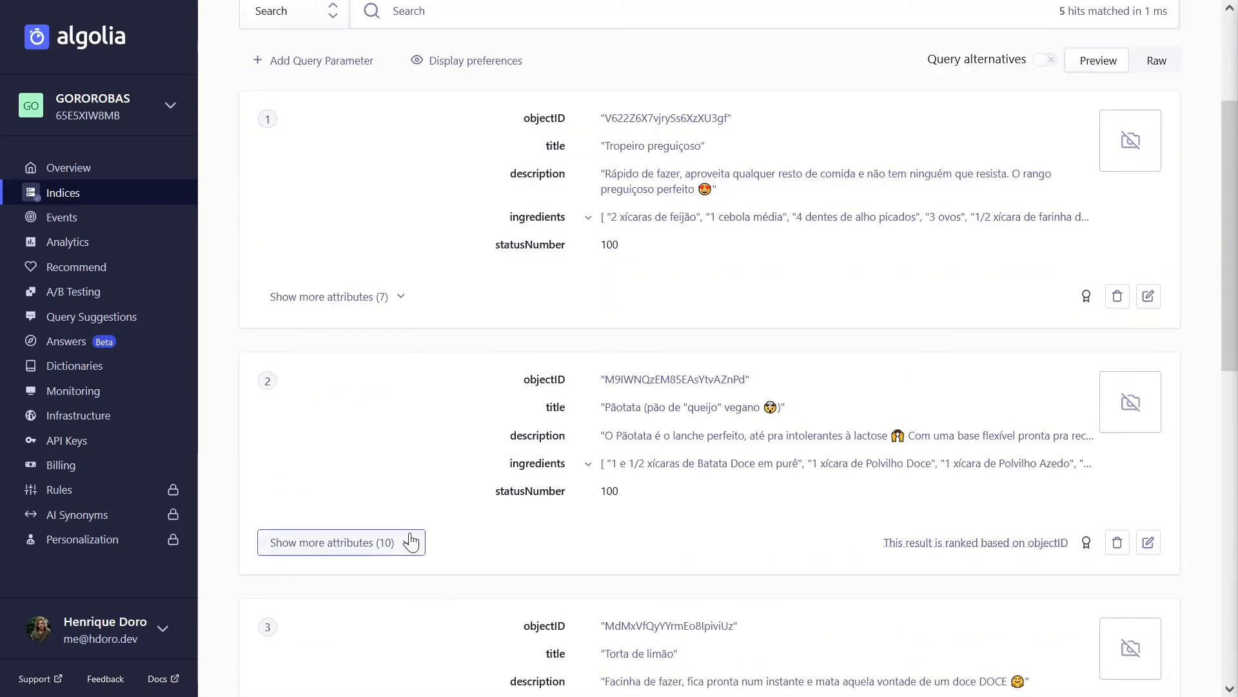
click(340, 542)
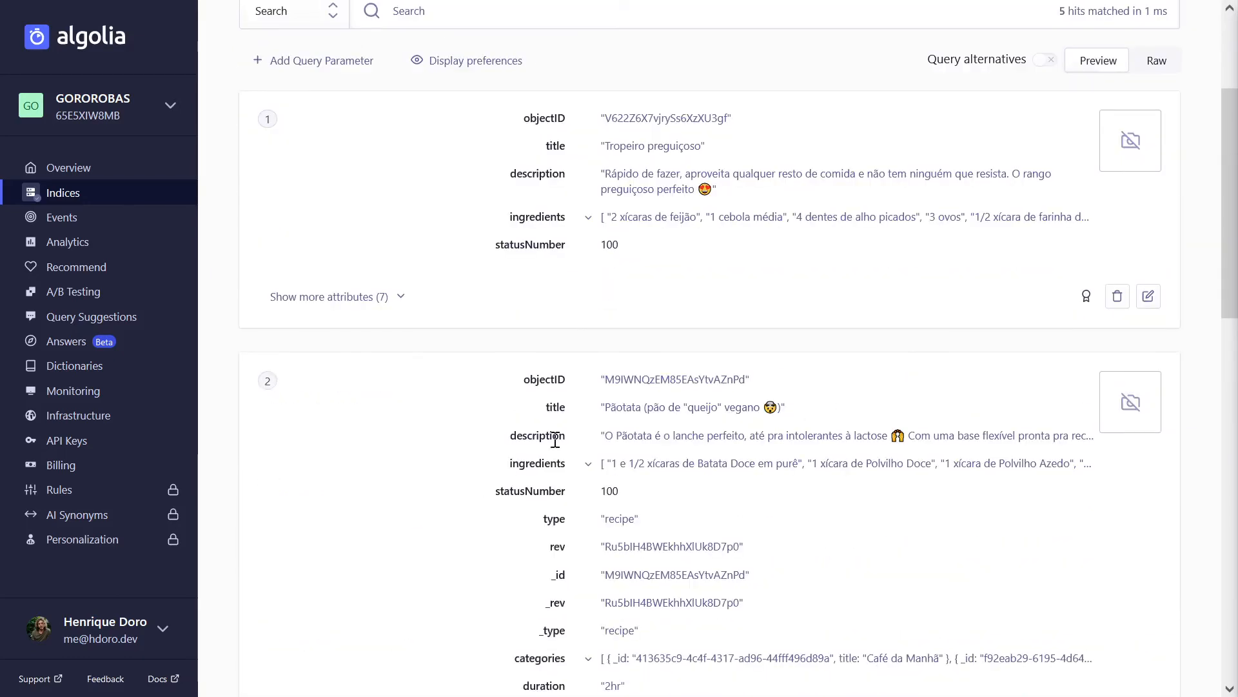
click(329, 296)
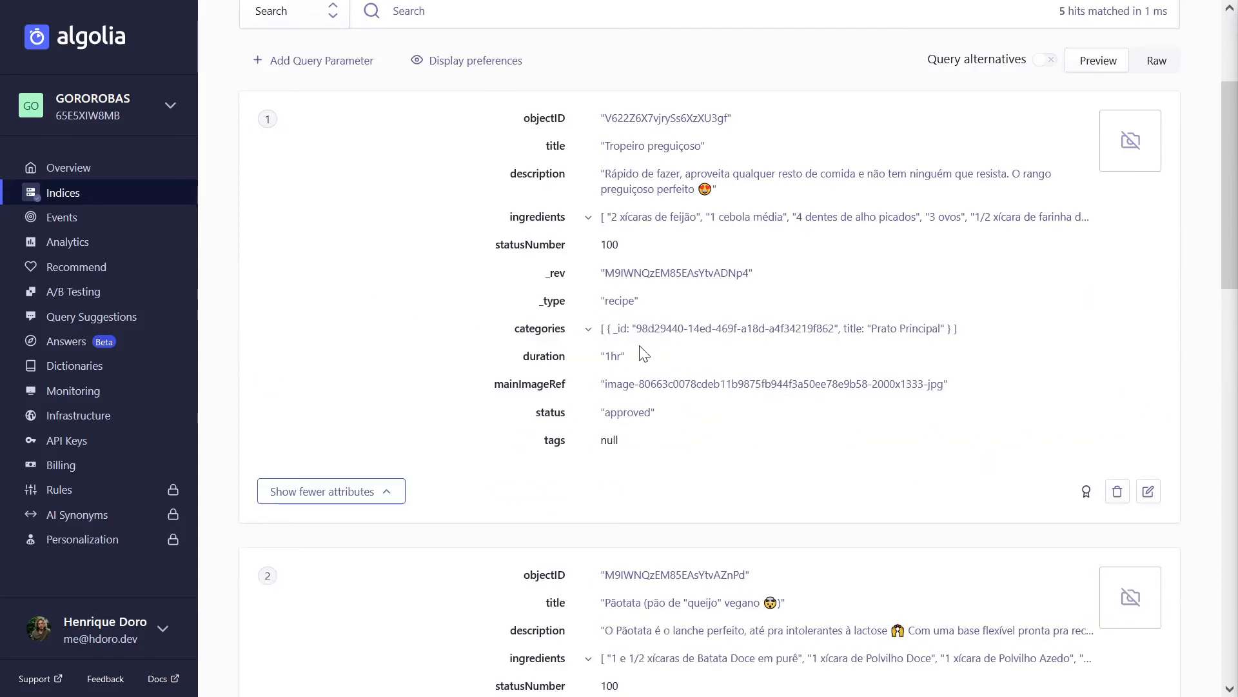
scroll(down, 3)
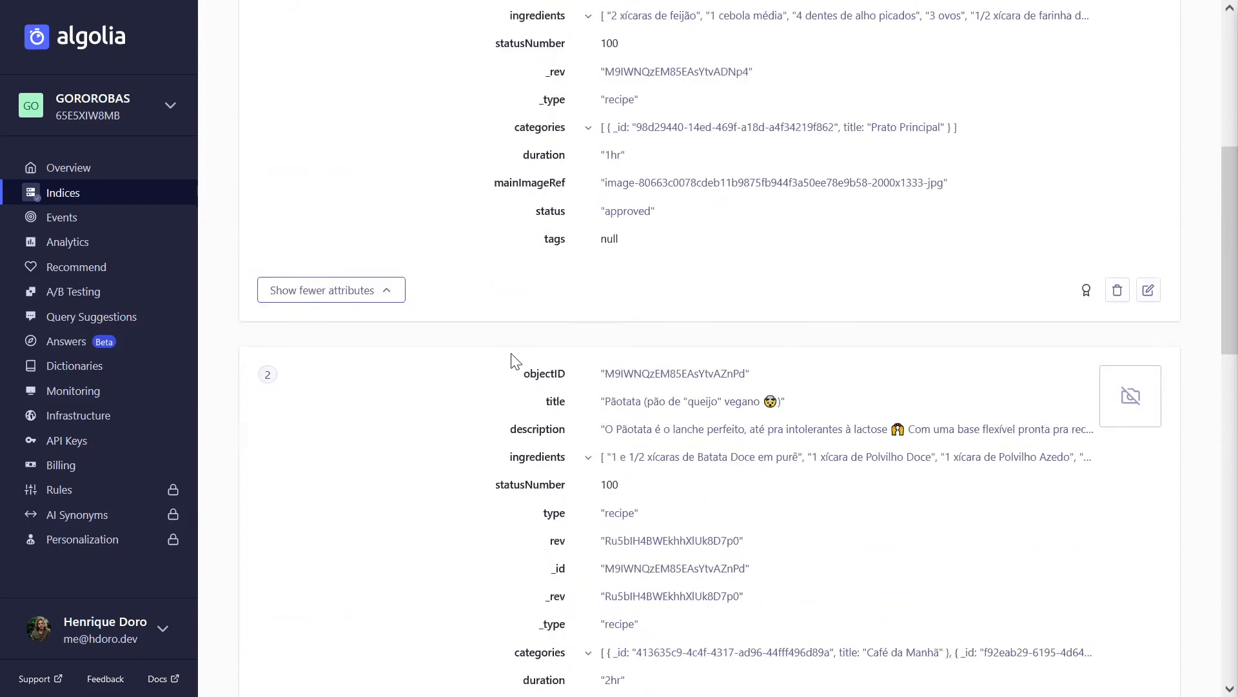
scroll(down, 3)
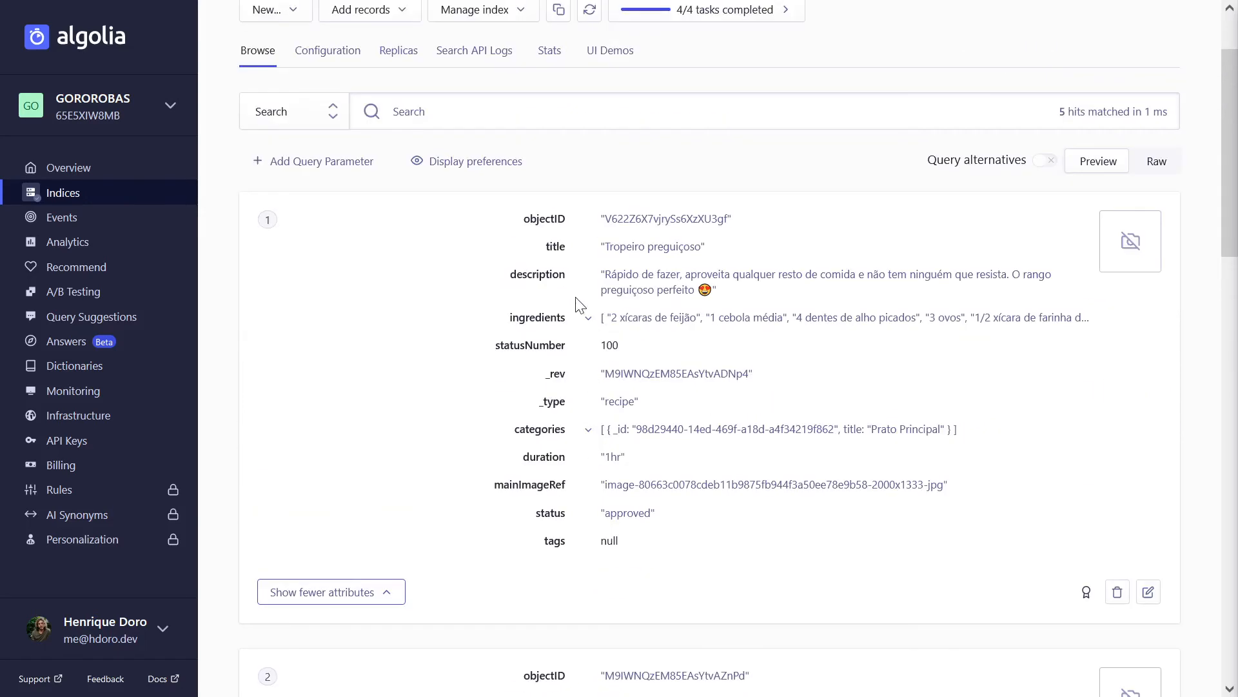
scroll(down, 3)
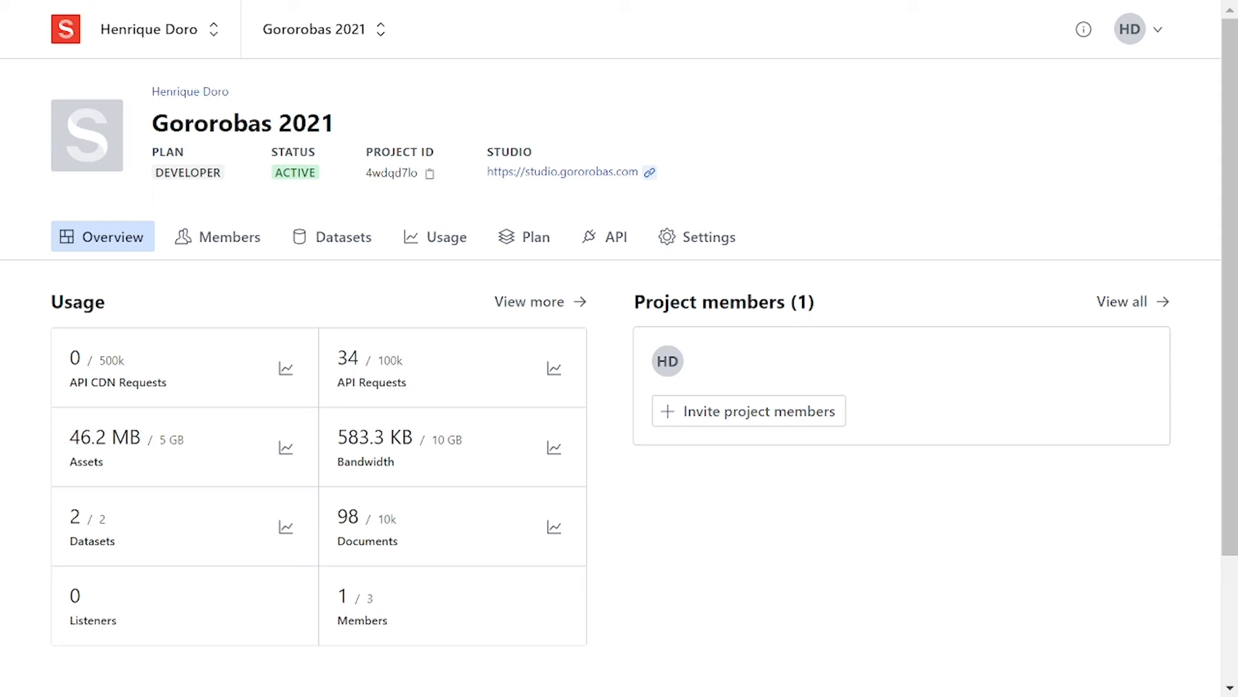
mouse_move(1119, 106)
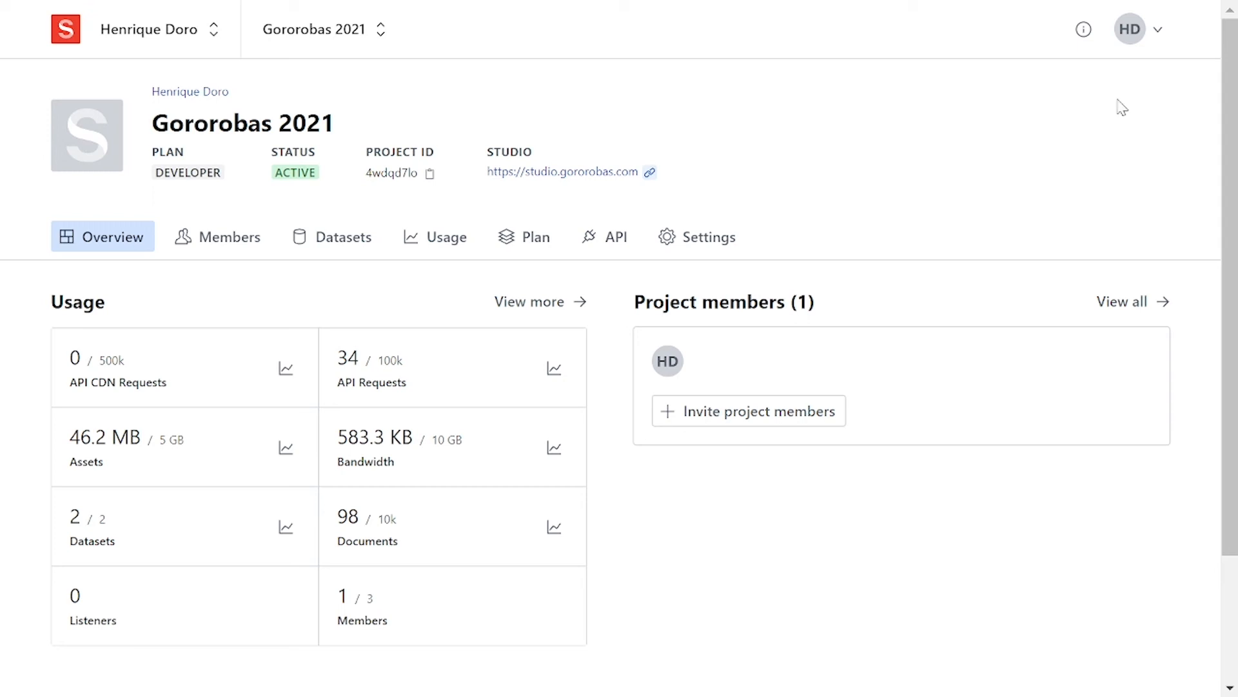
mouse_move(408, 301)
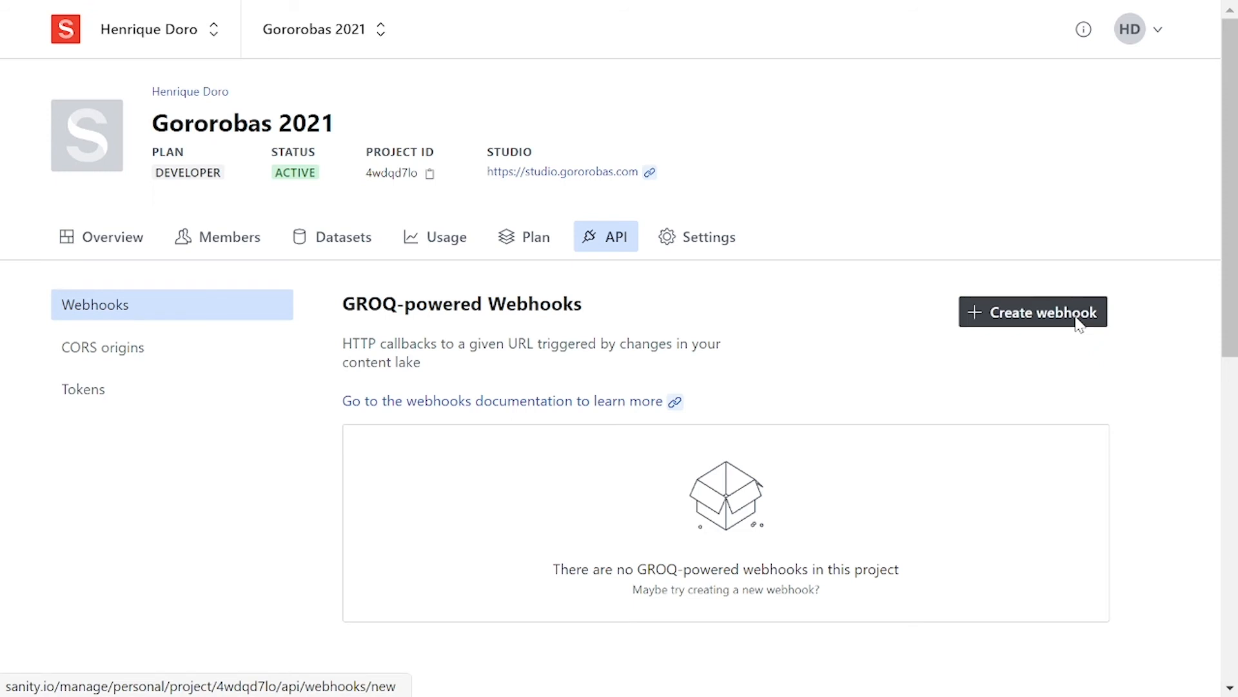
Create a new webhook named Algolia Sync.
click(1034, 312)
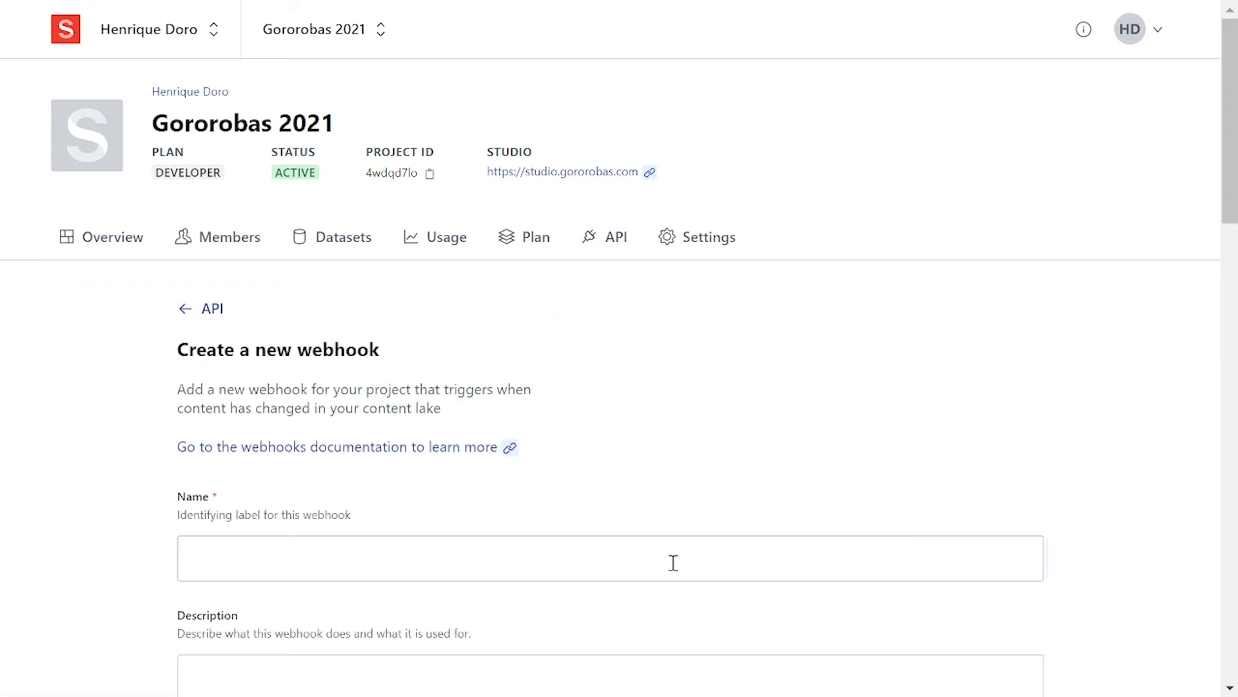
text(A)
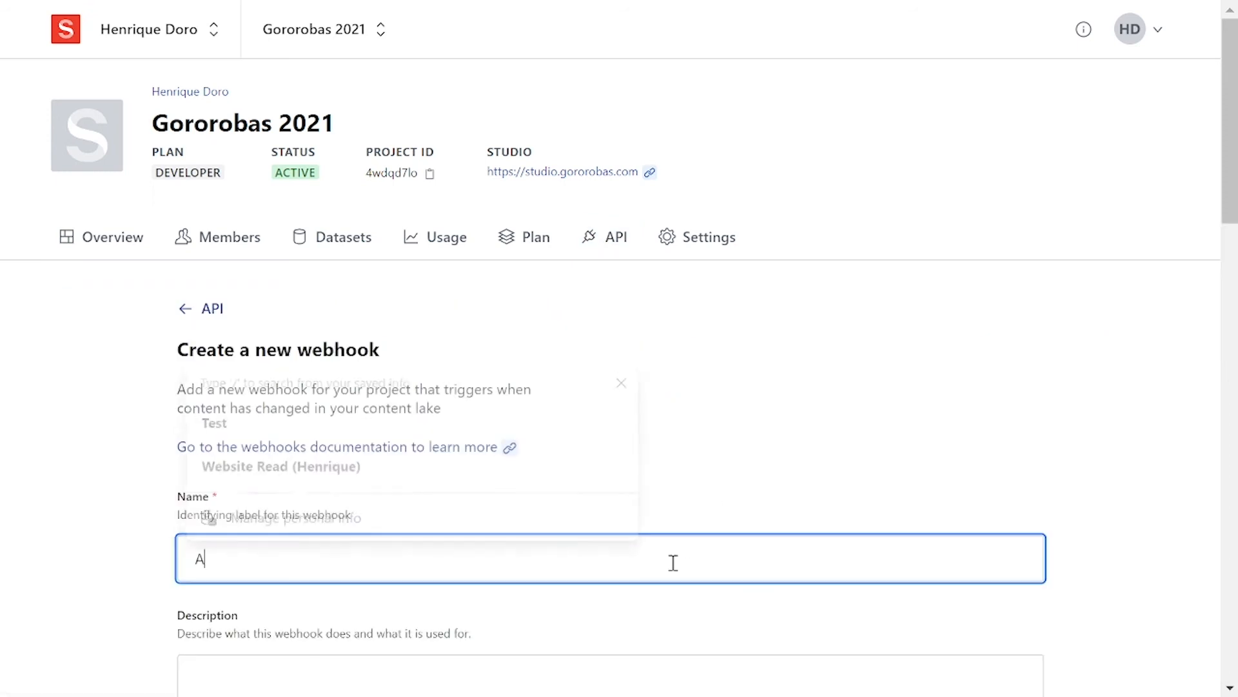
text(lgolia Sy)
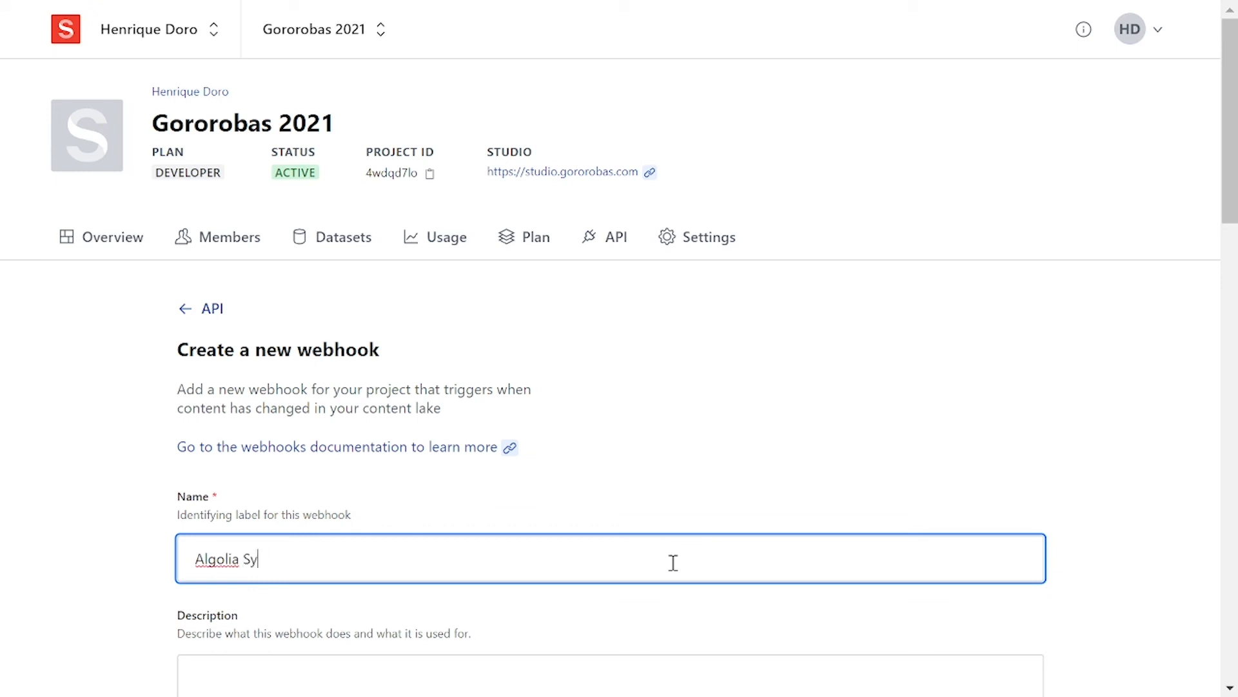
text(nchr)
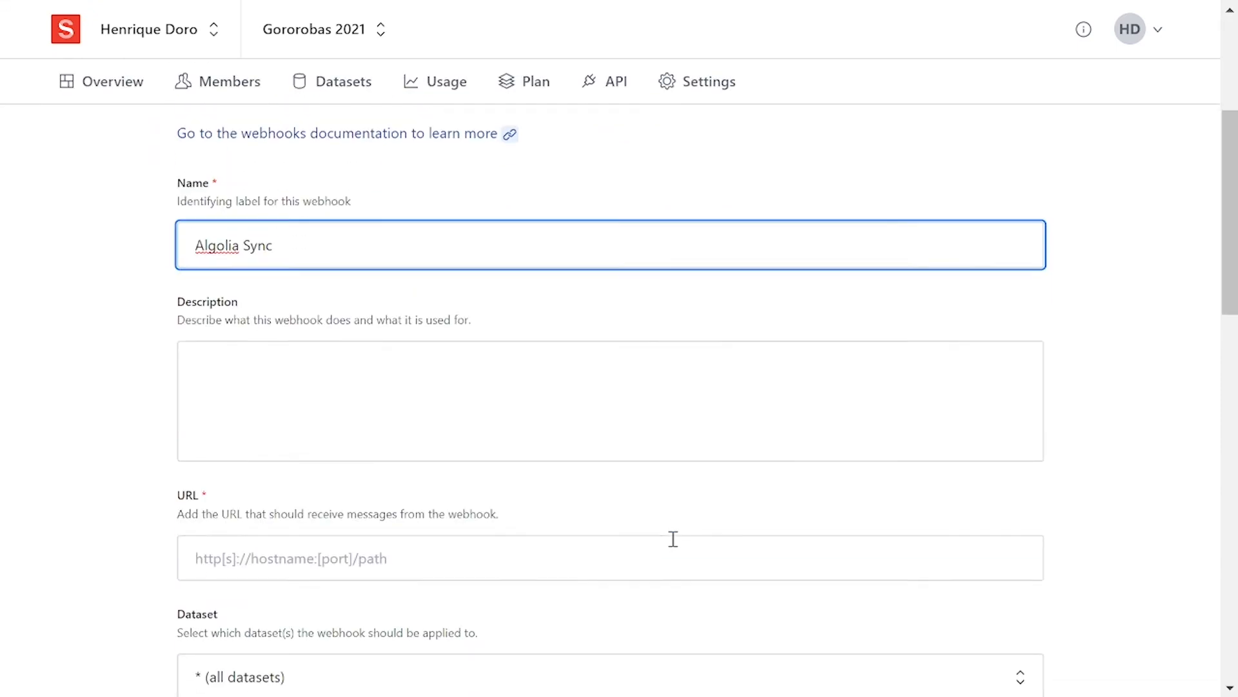
scroll(down, 3)
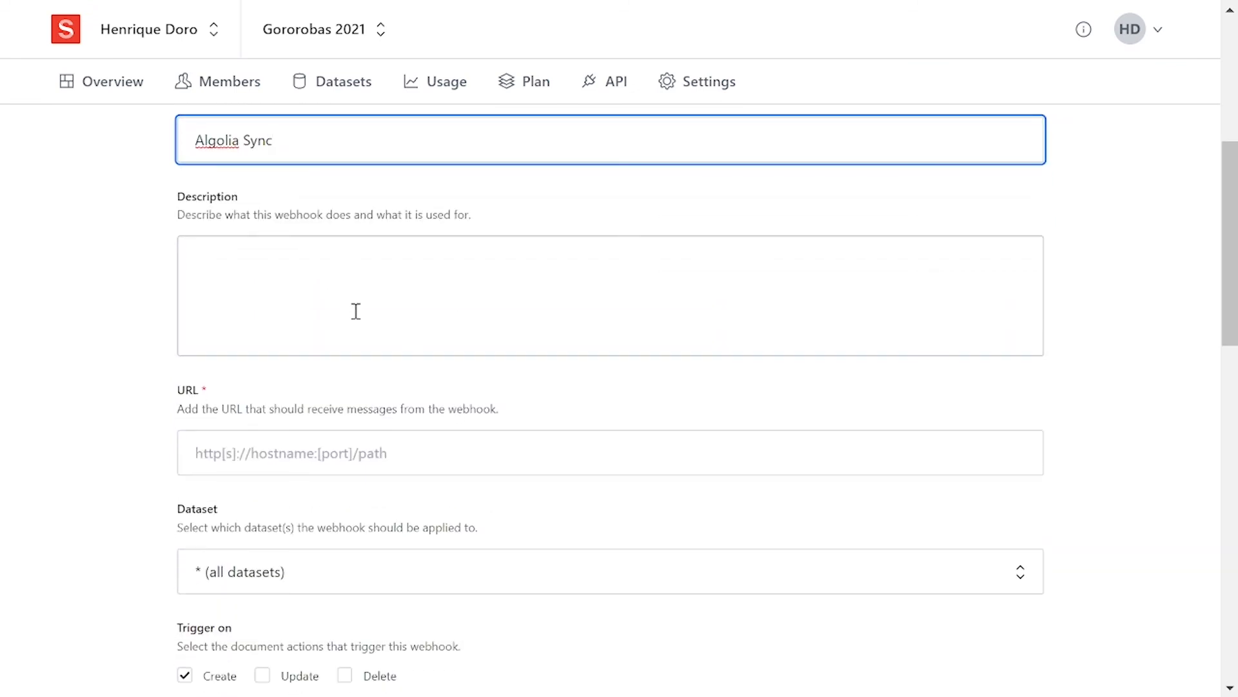
mouse_move(294, 224)
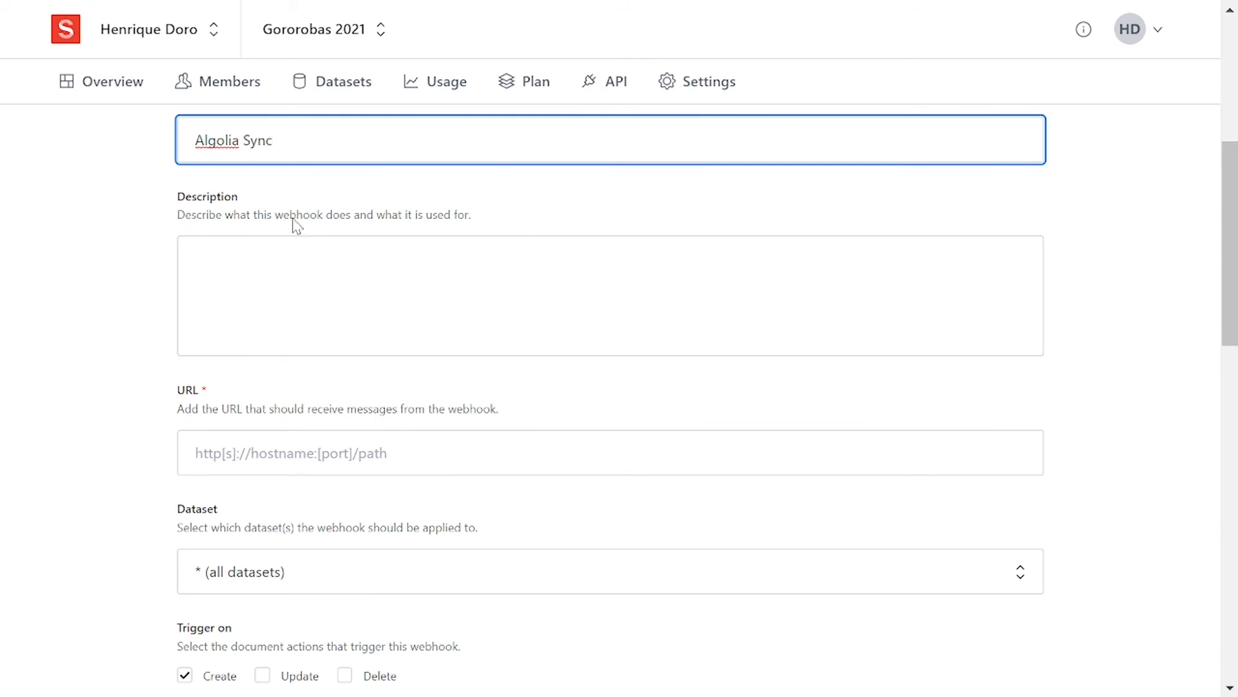
mouse_move(529, 208)
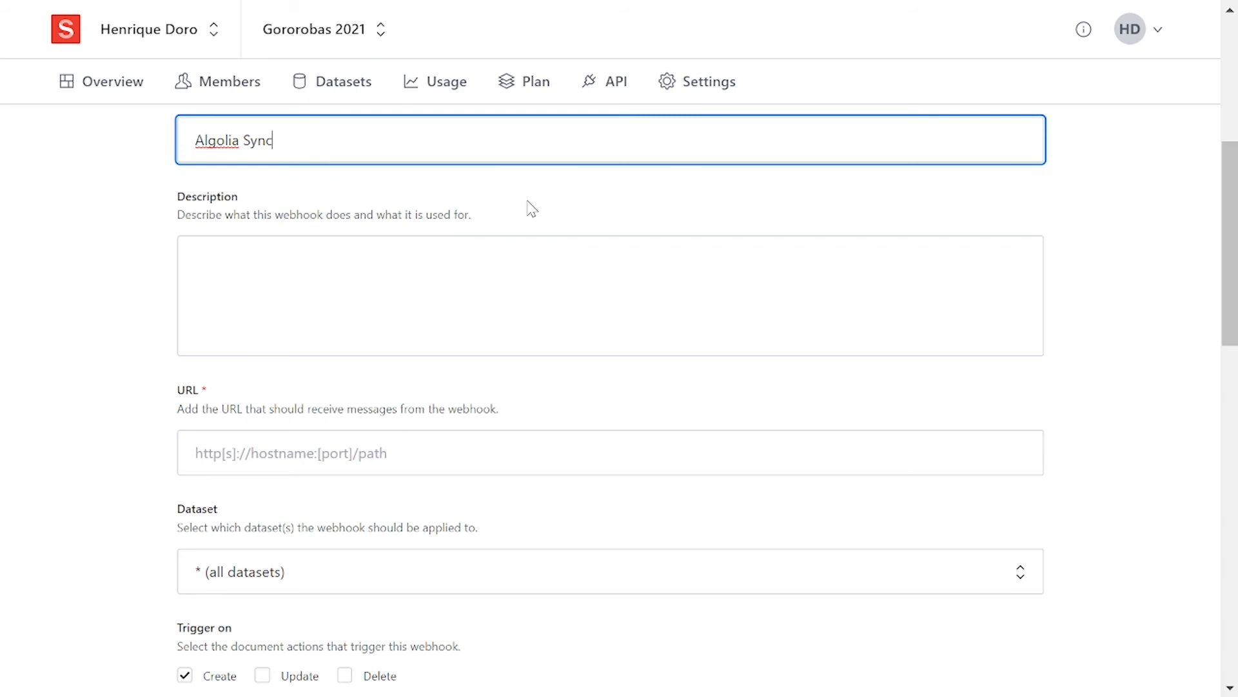
mouse_move(349, 480)
text(https:/)
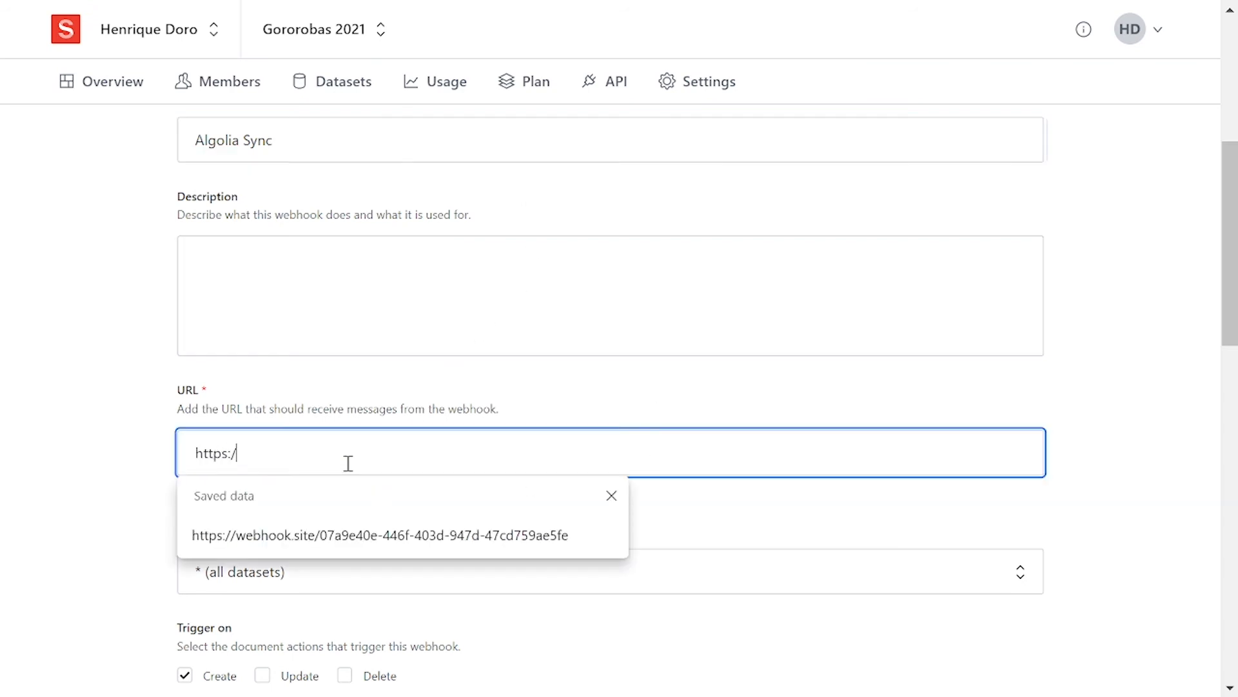
Fill the URL field with the saved webhook.site receiving address.
click(379, 535)
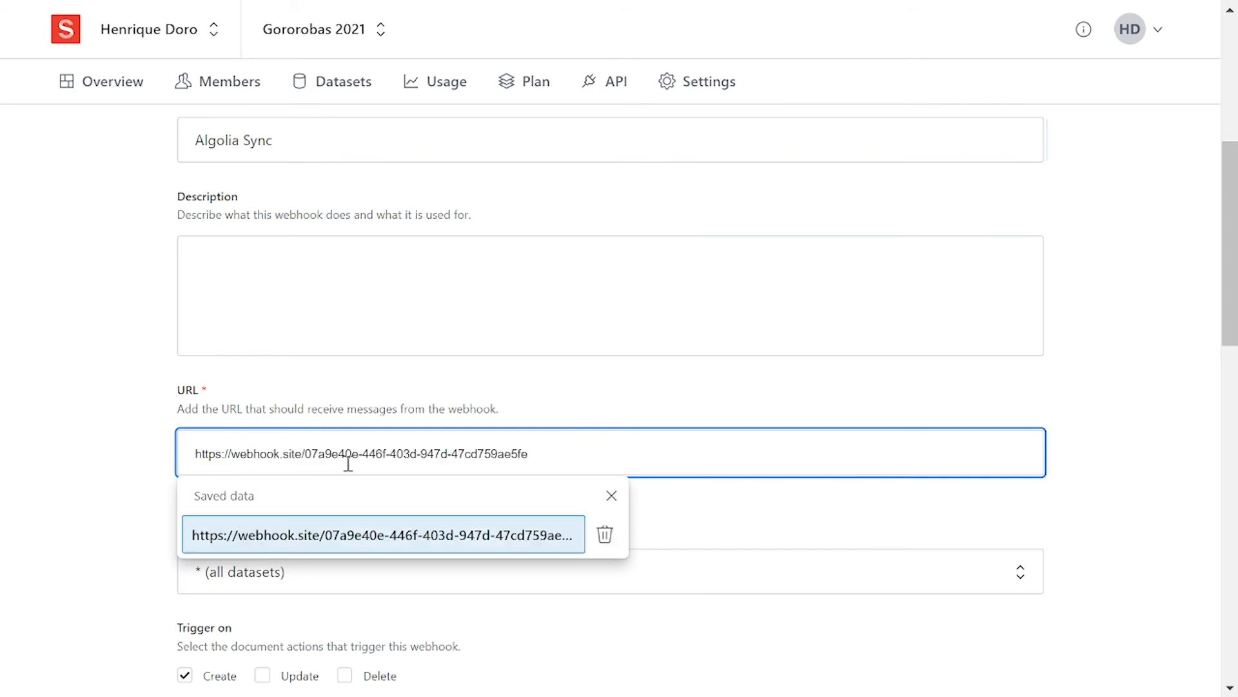
click(672, 285)
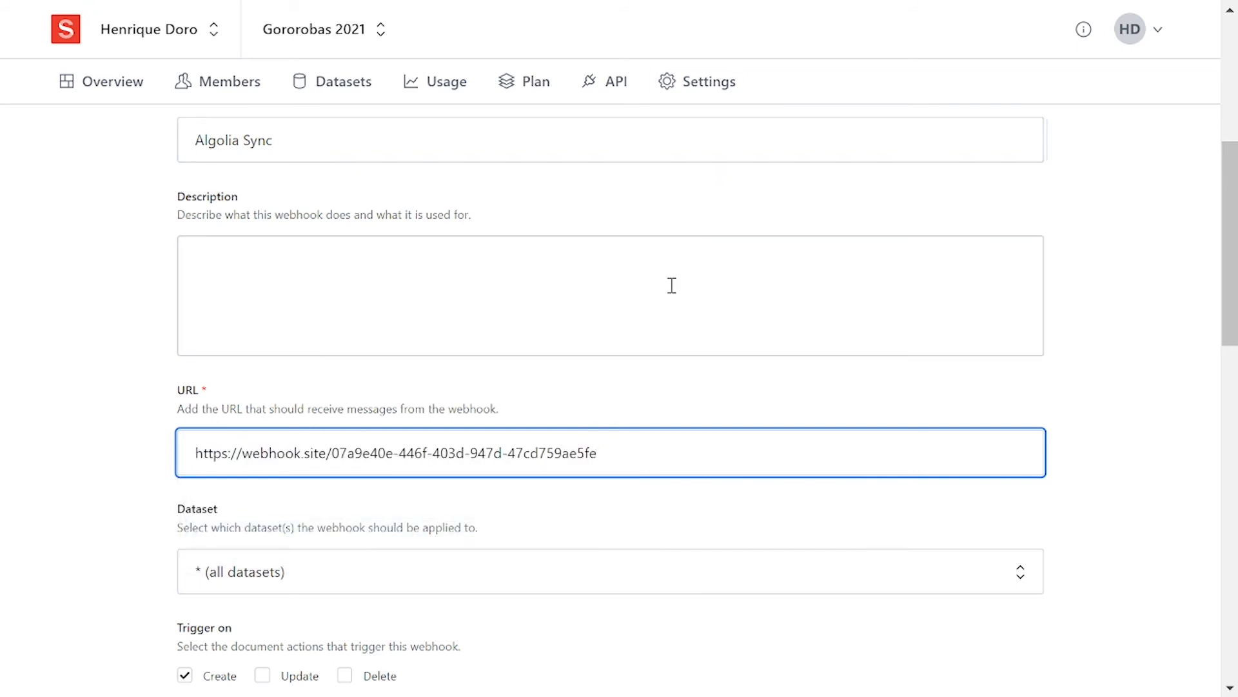
Apply the webhook to the production dataset and have it fire on create, update and delete.
scroll(down, 3)
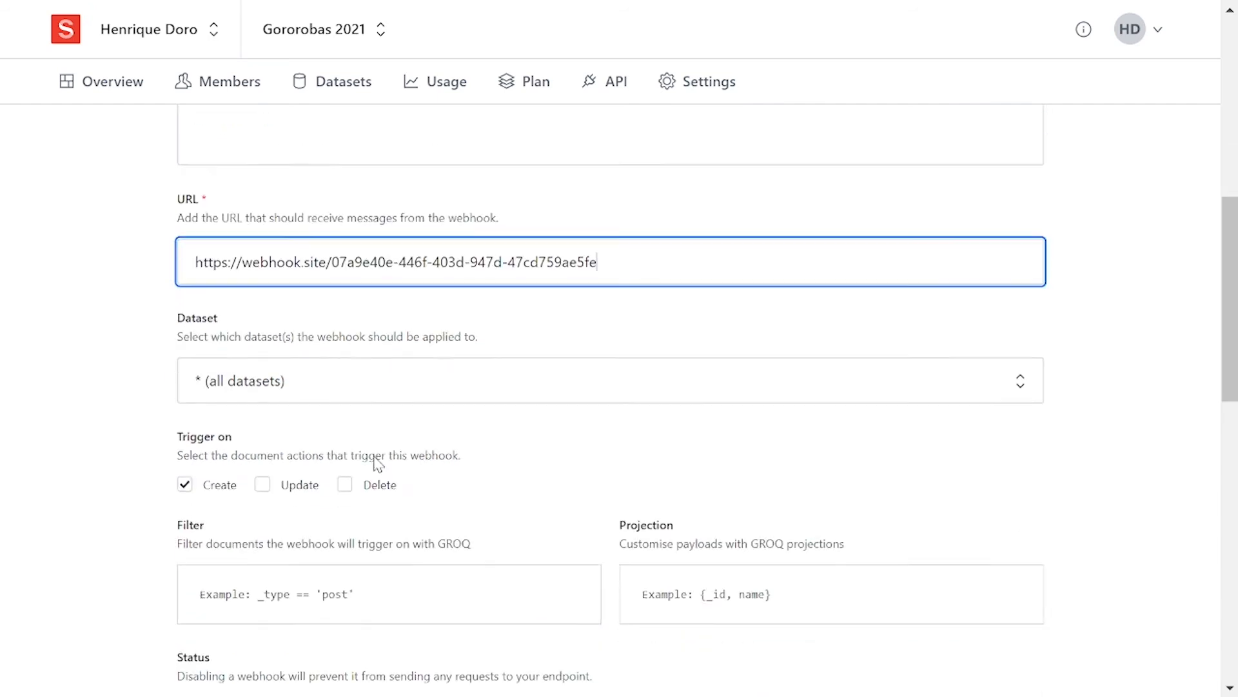
scroll(down, 3)
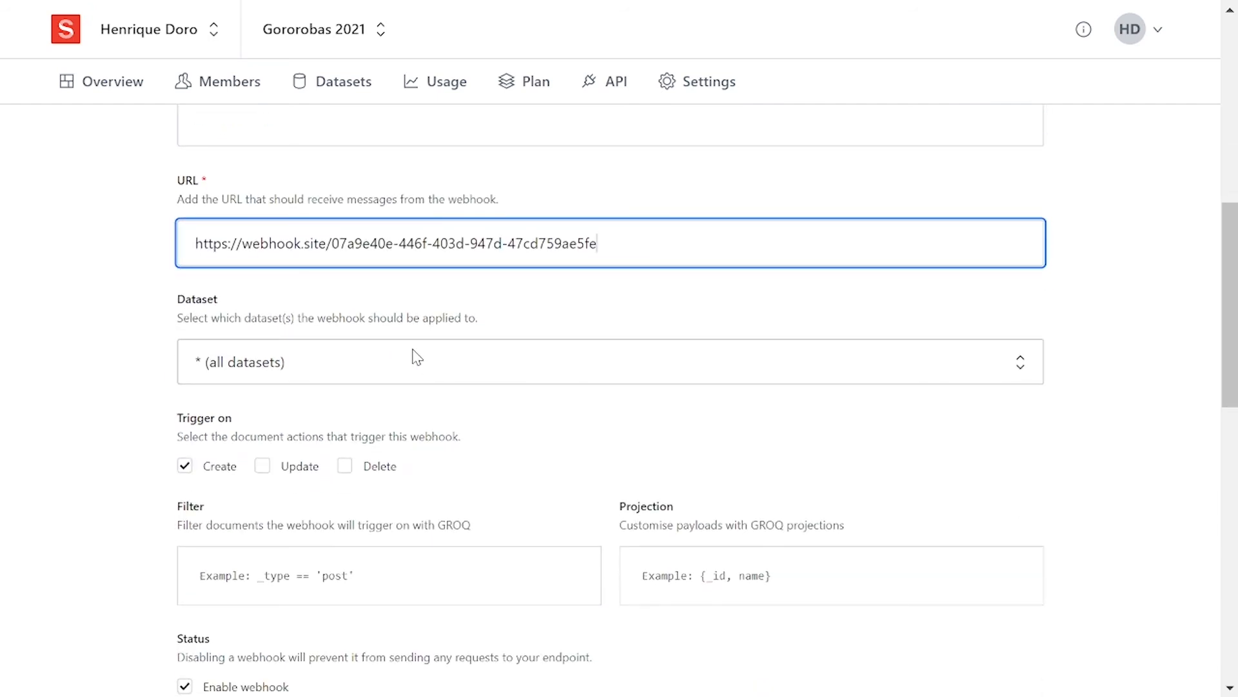
click(608, 372)
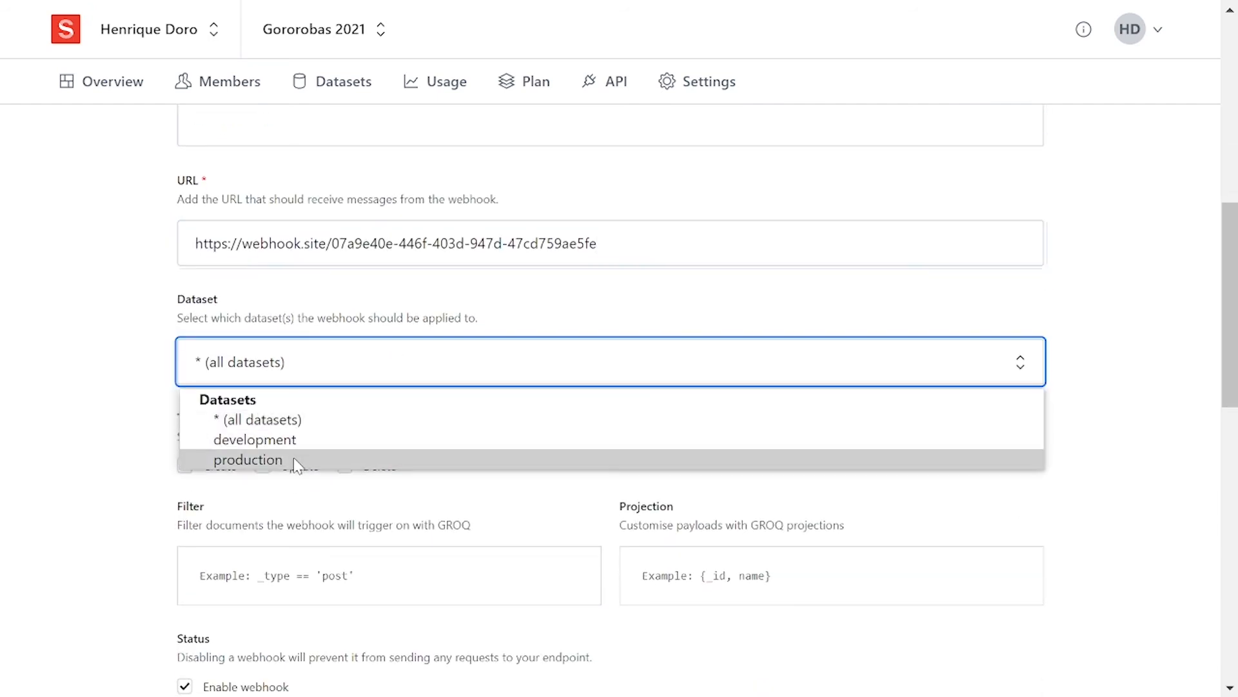
click(248, 460)
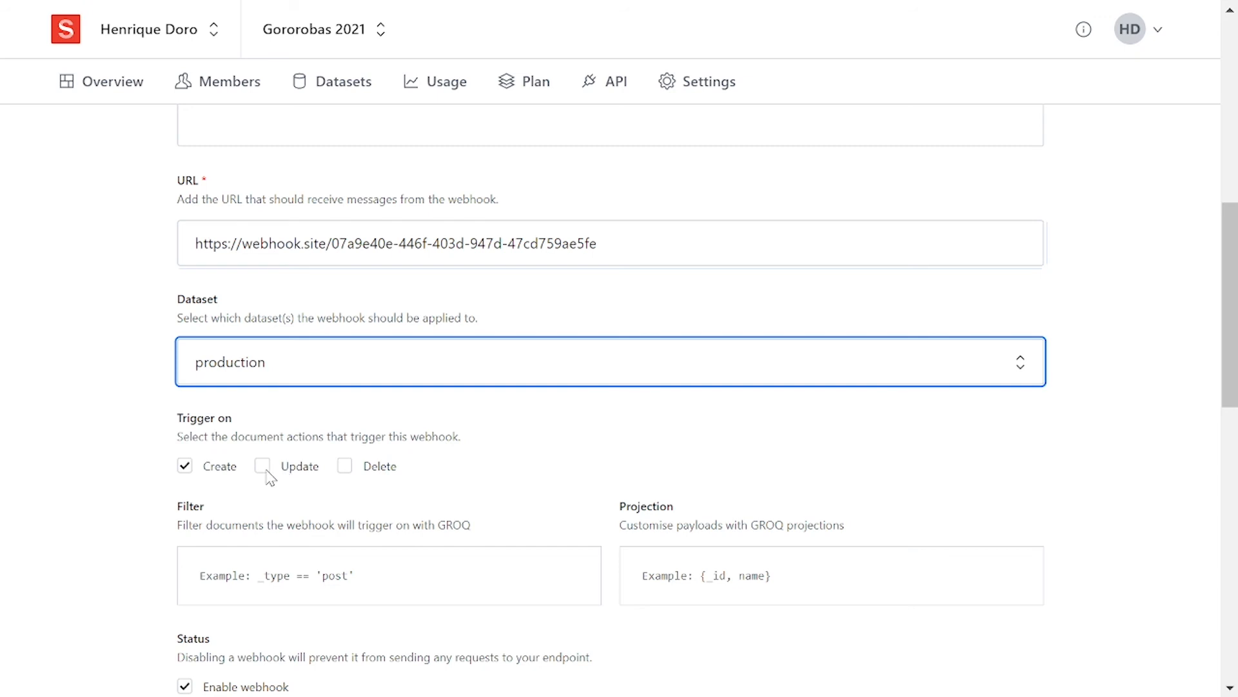
click(343, 466)
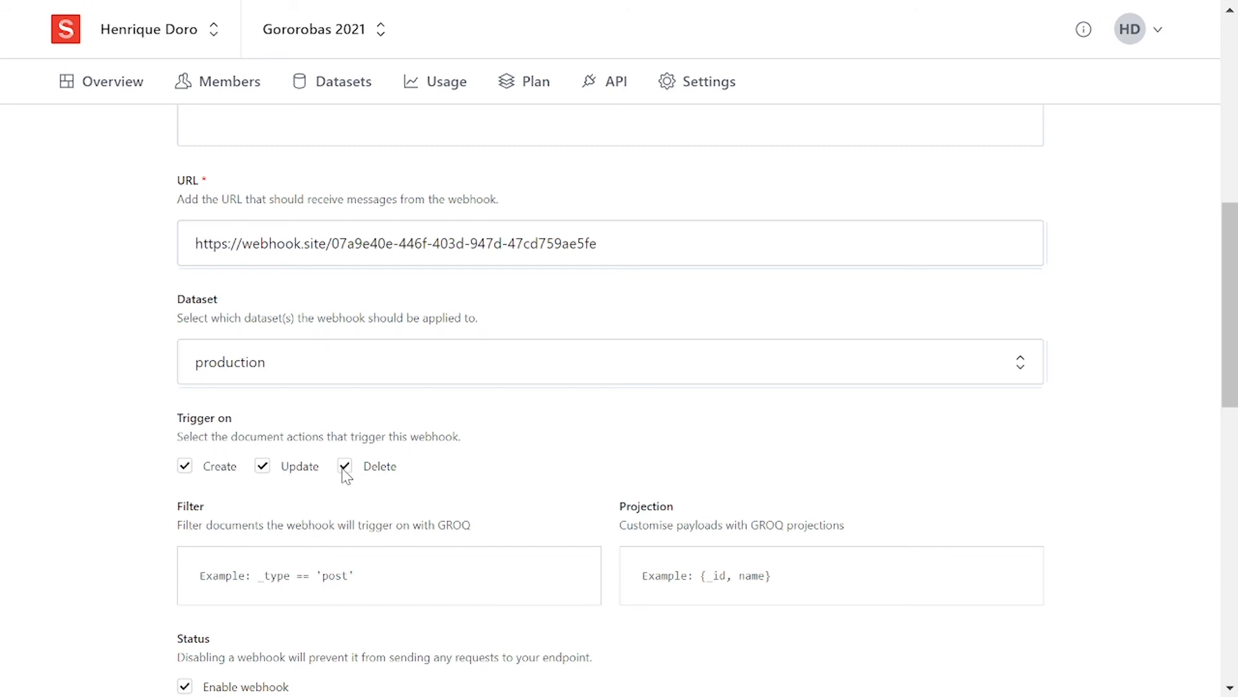
scroll(down, 3)
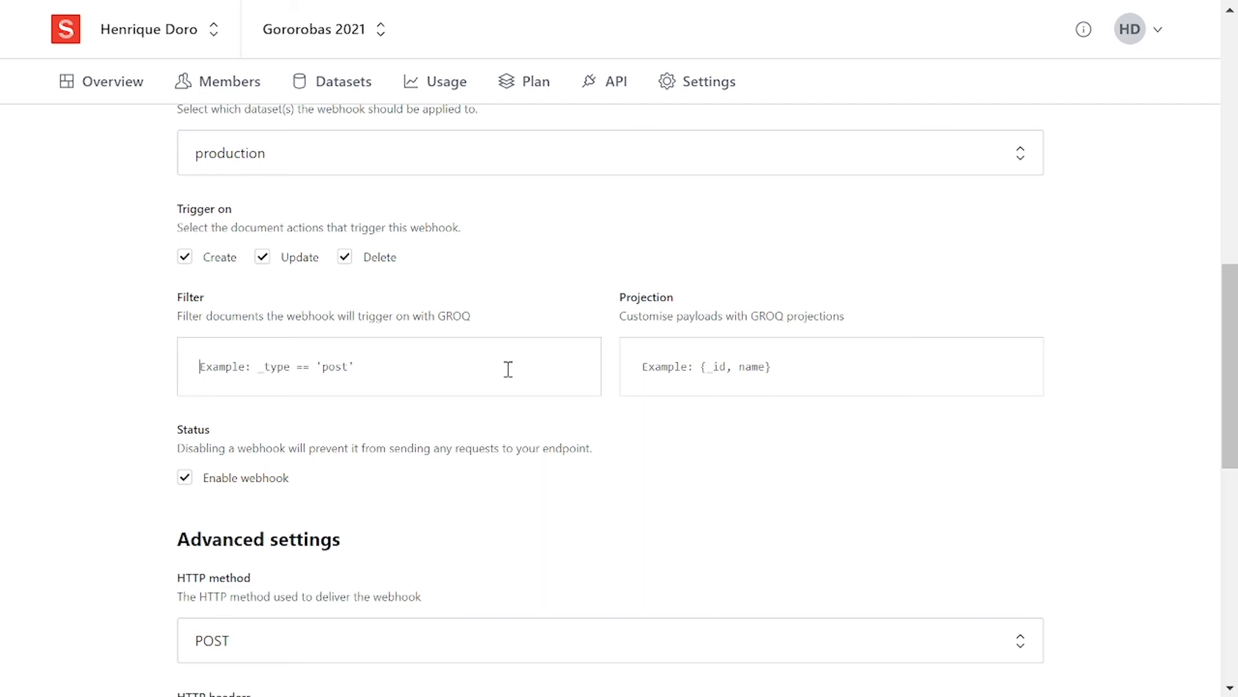
Write a GROQ filter _type in [...] listing recipe and category types.
text(_type == "recip)
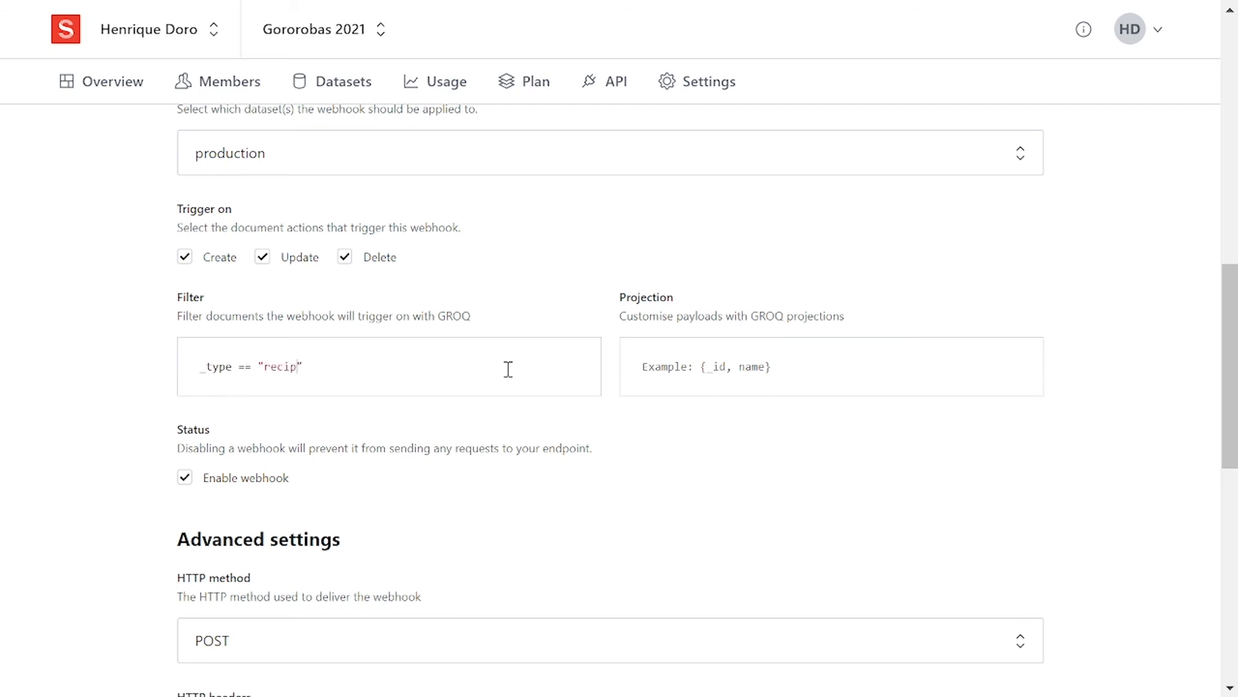
text(e)
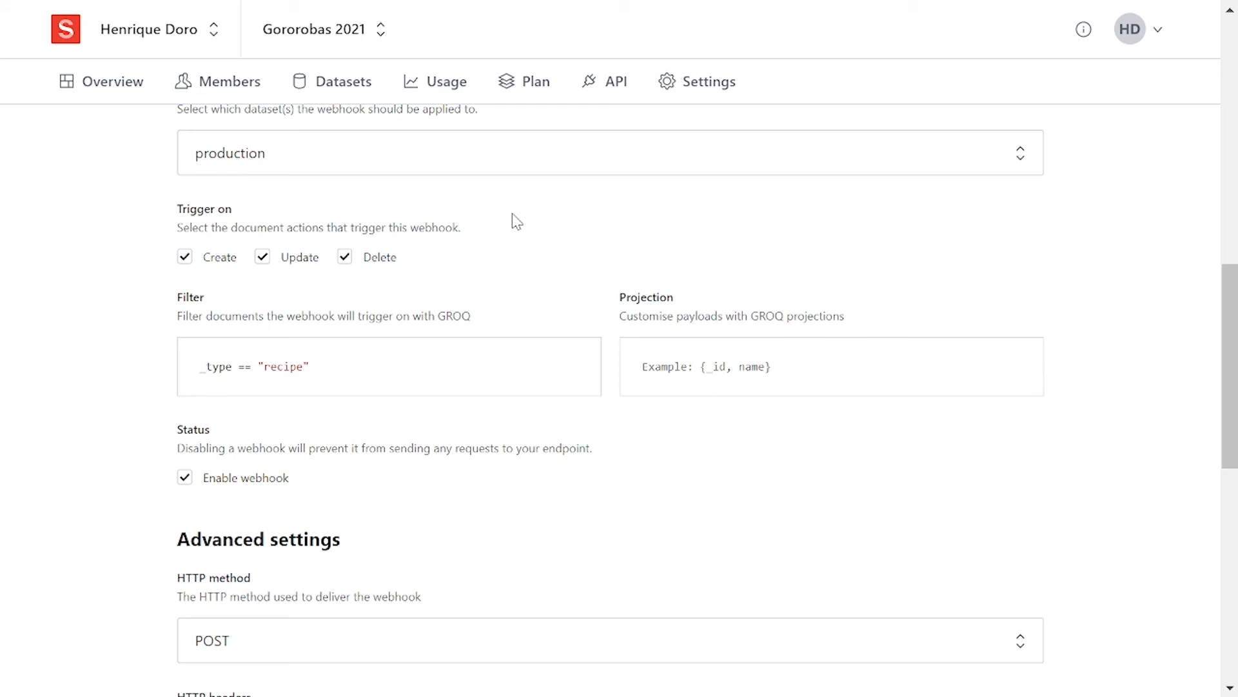
click(299, 366)
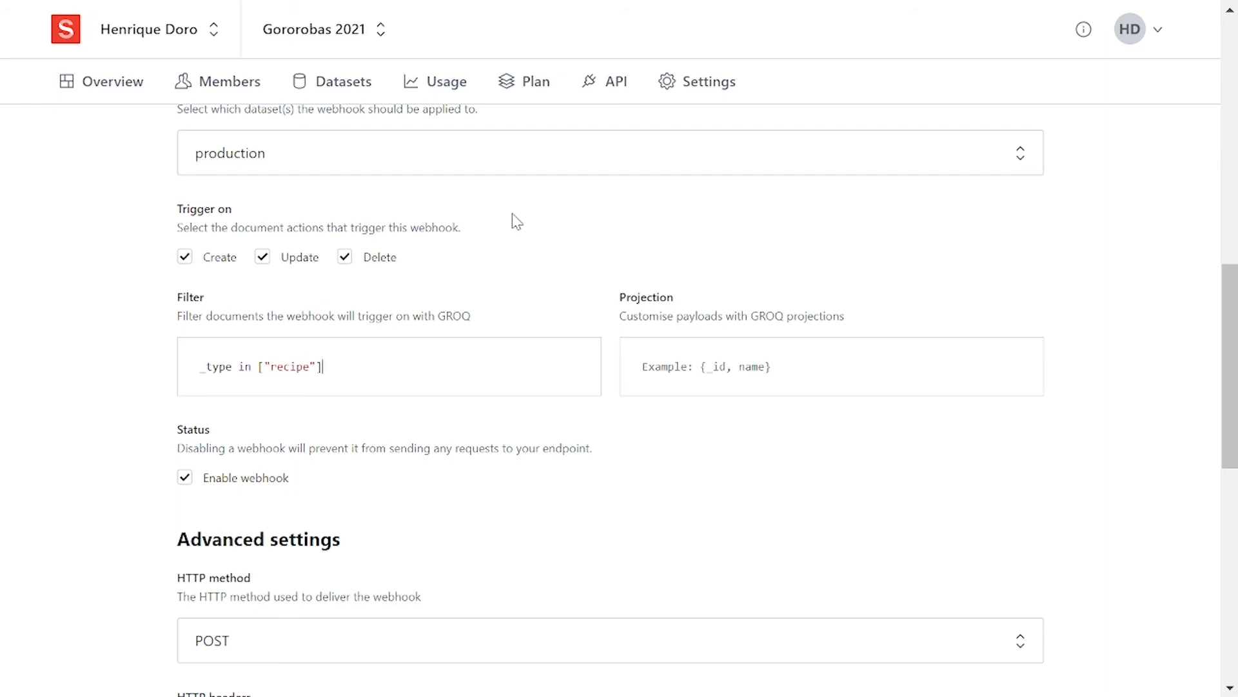
text(, "")
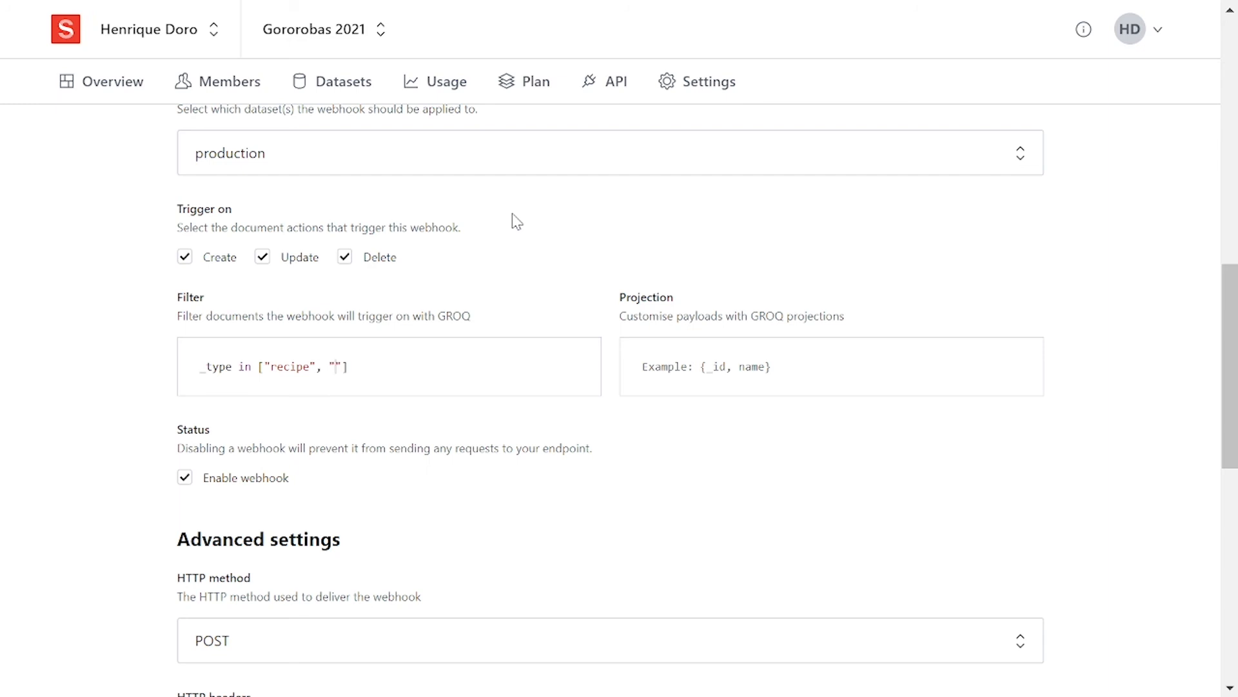
text(category)
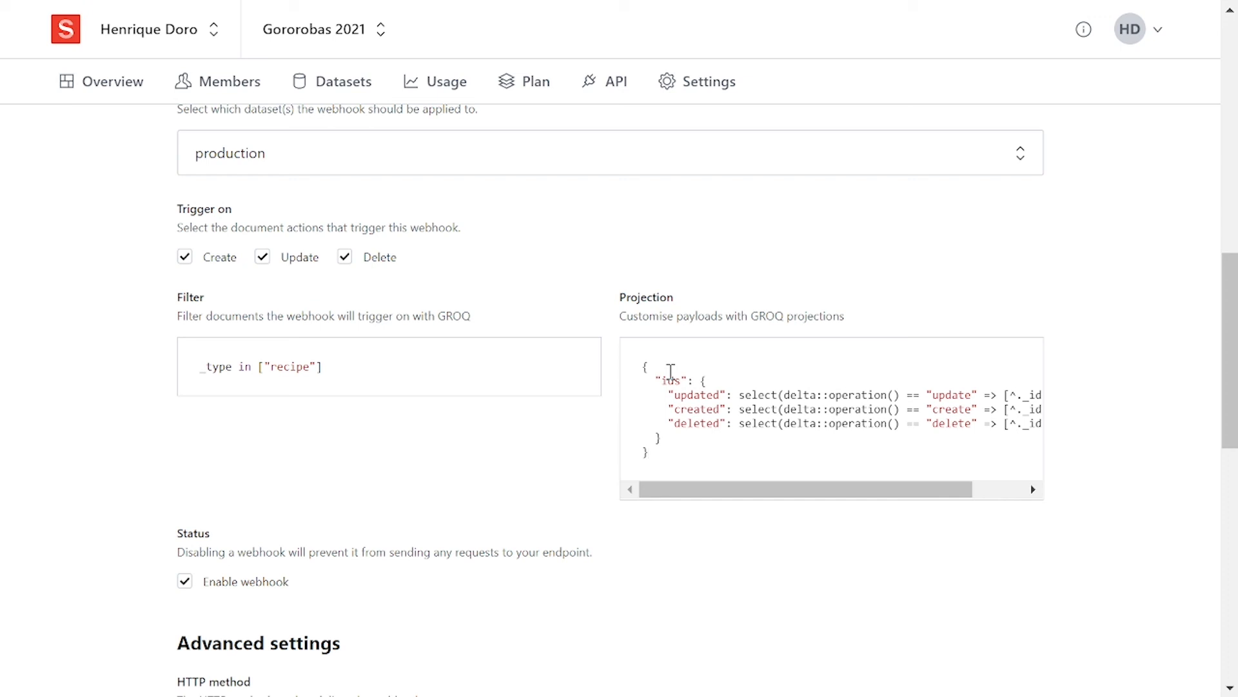
mouse_move(767, 401)
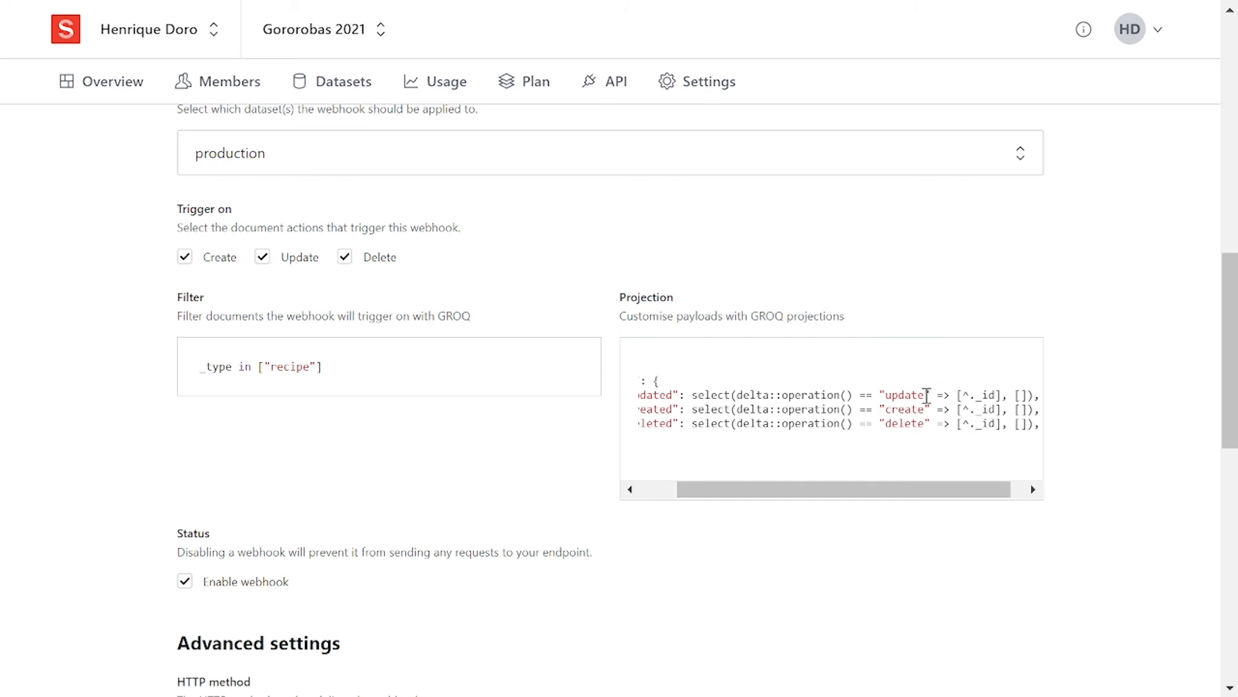
Review the filter _type in ["recipe"] and the delta::operation() projection in the form.
scroll(left, 3)
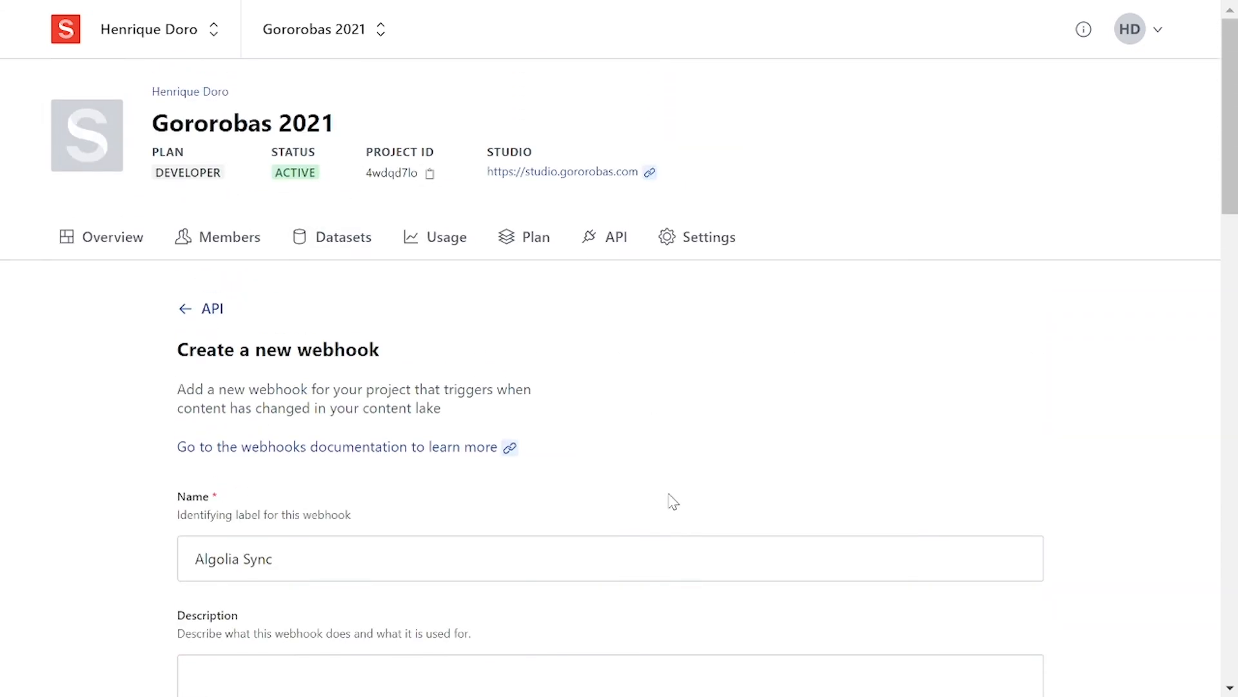
mouse_move(631, 493)
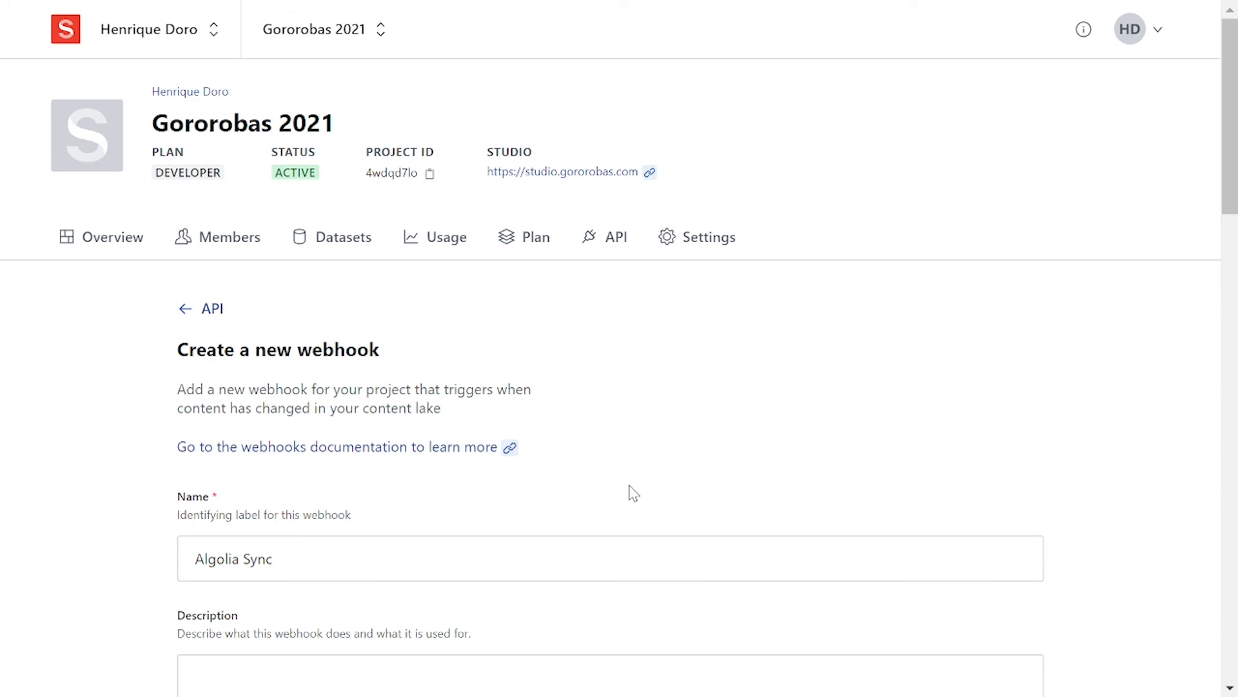
Save the Algolia Sync webhook so it is listed as enabled on production.
scroll(down, 3)
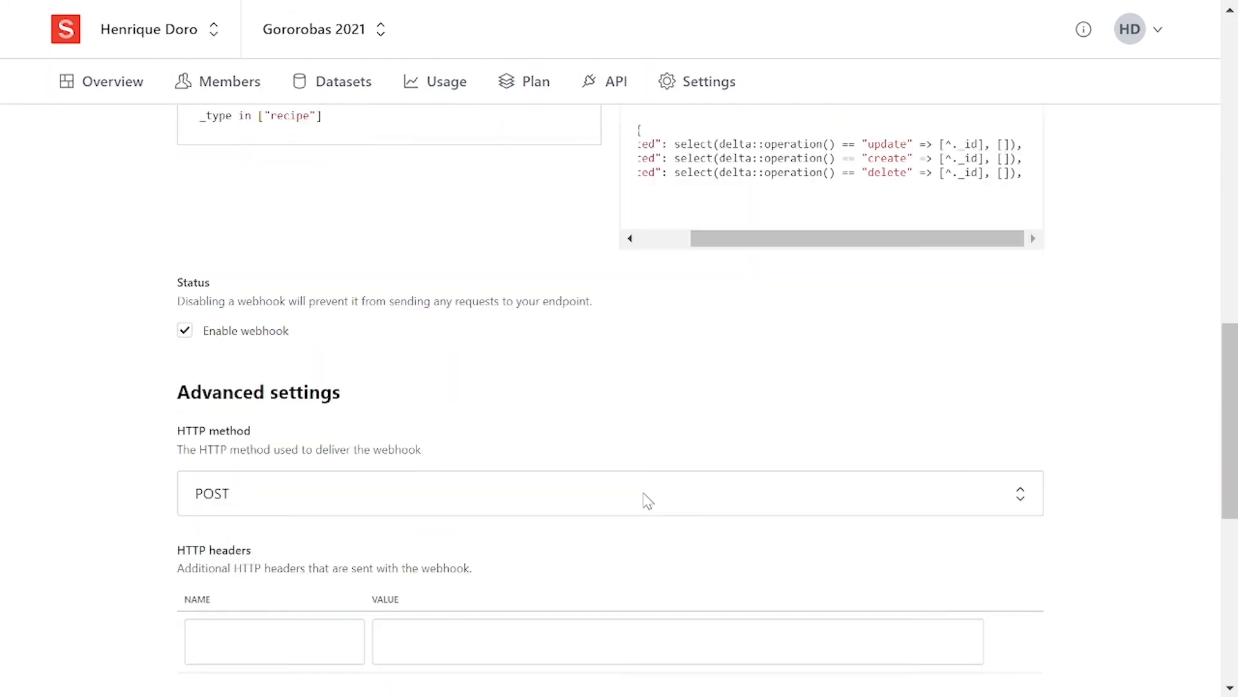
scroll(down, 3)
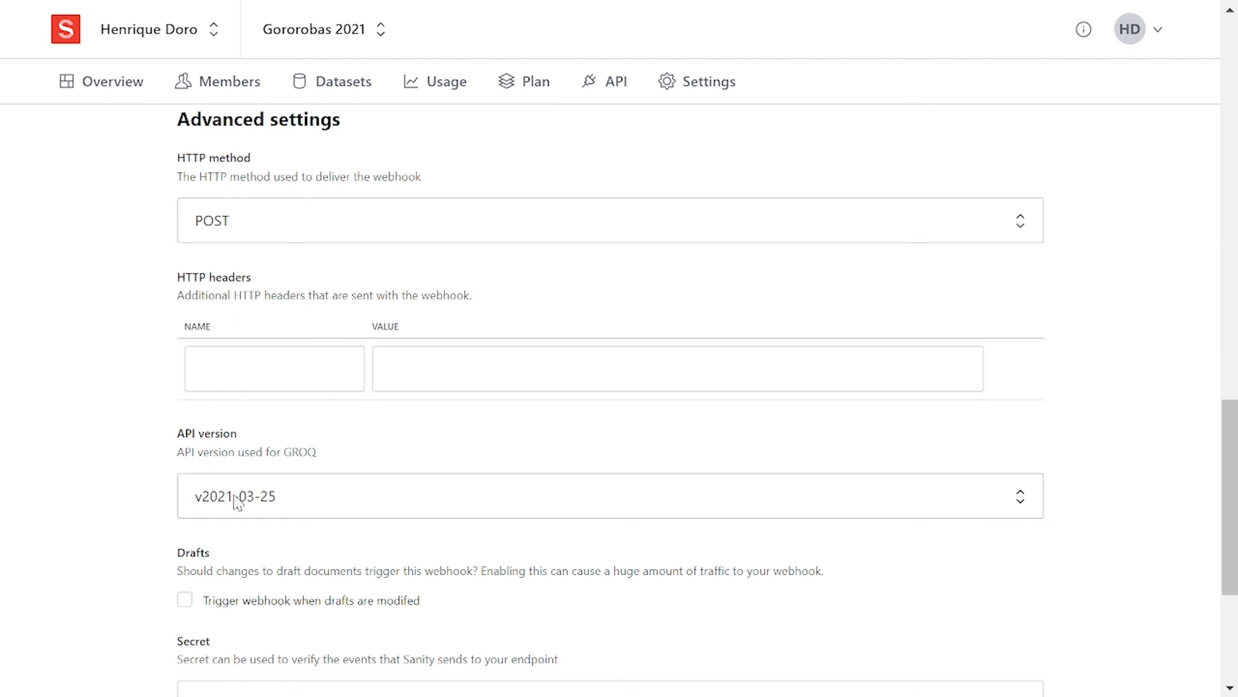
mouse_move(369, 320)
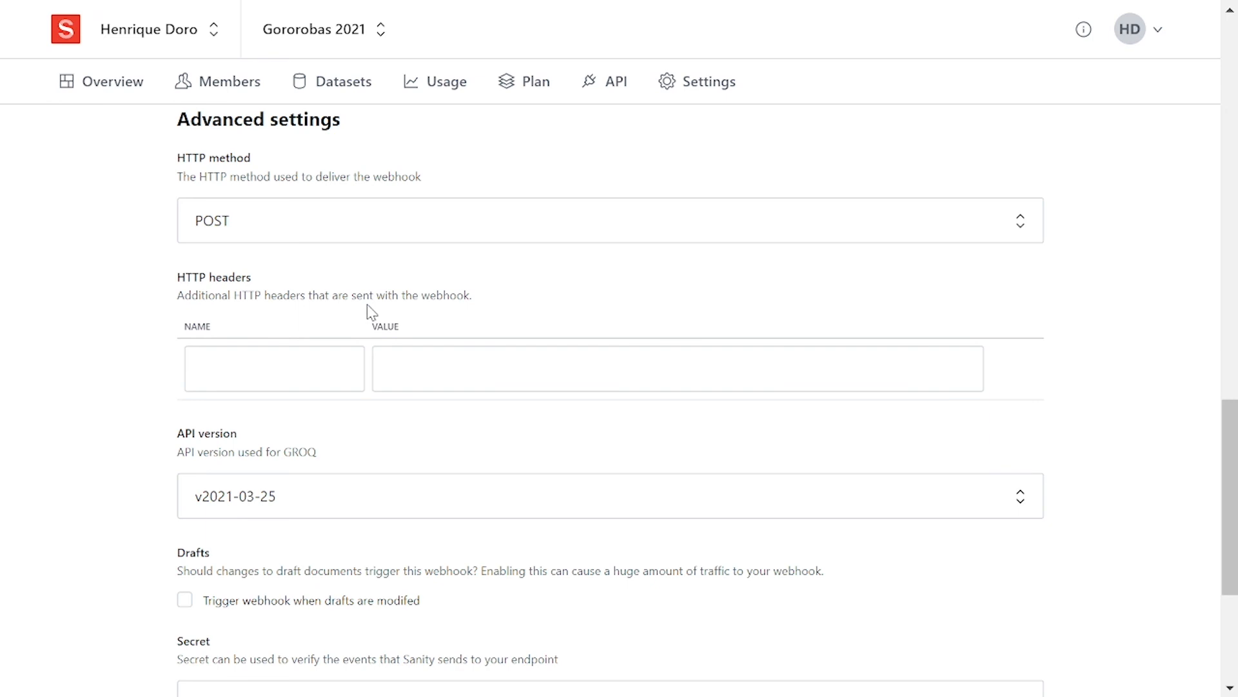
scroll(down, 3)
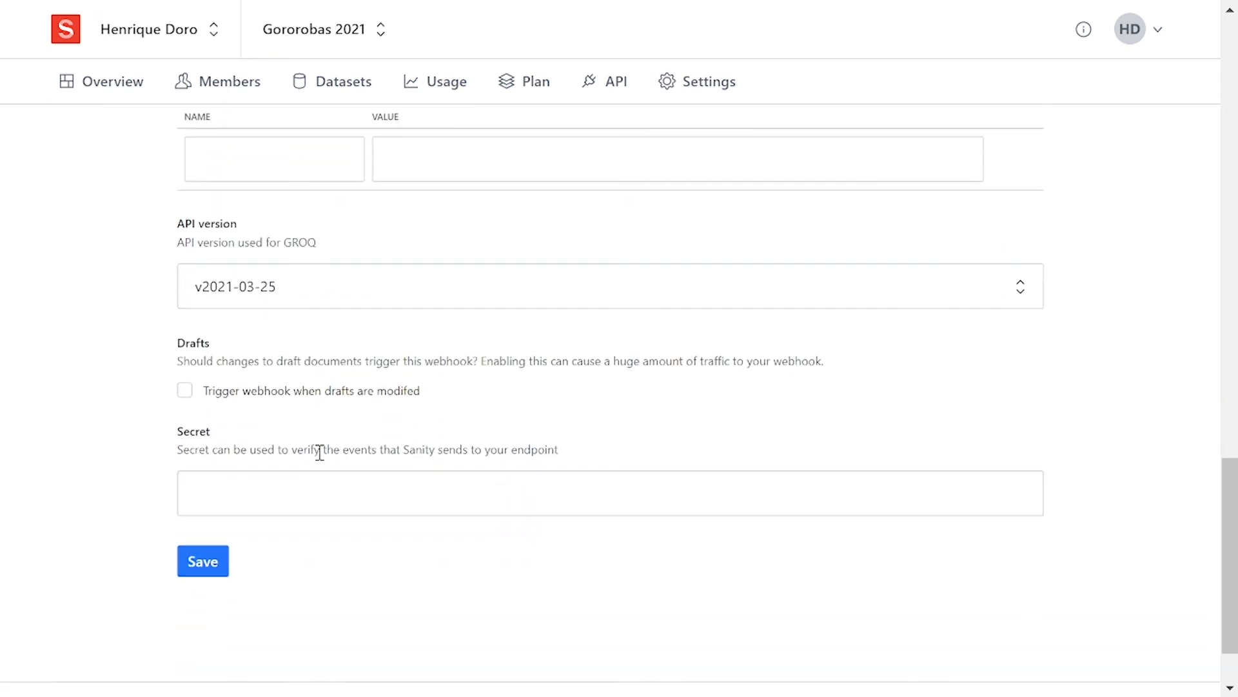
mouse_move(302, 430)
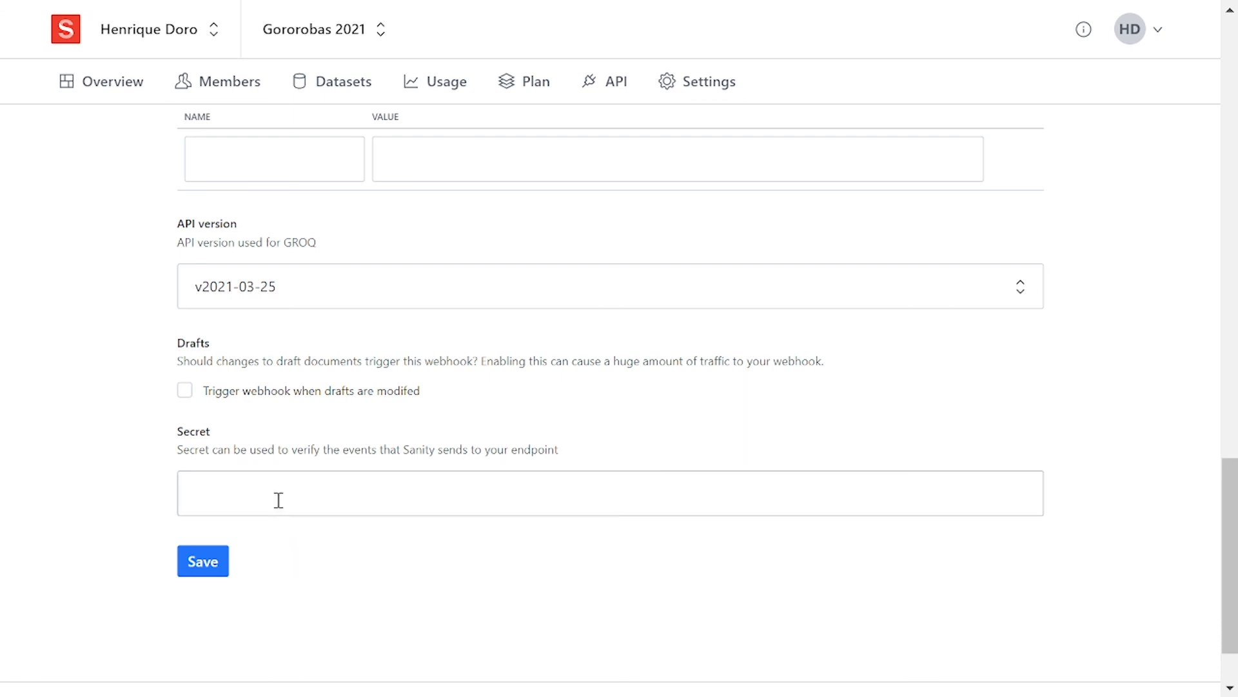
scroll(up, 3)
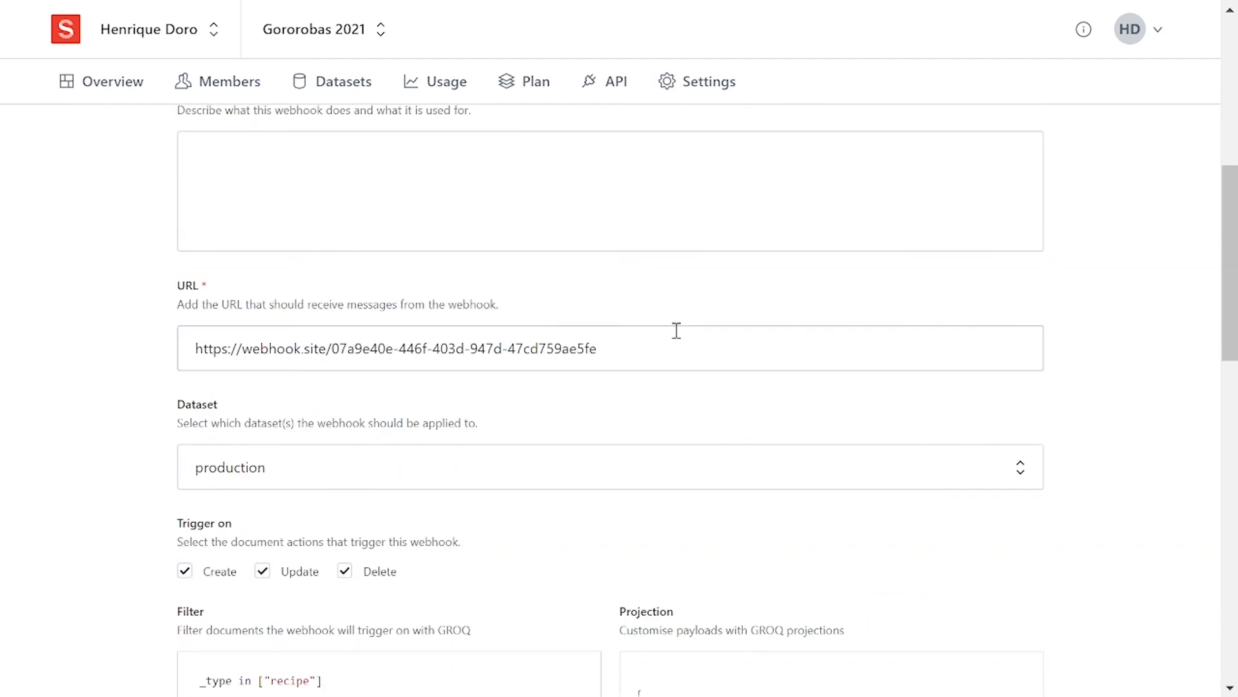
scroll(down, 3)
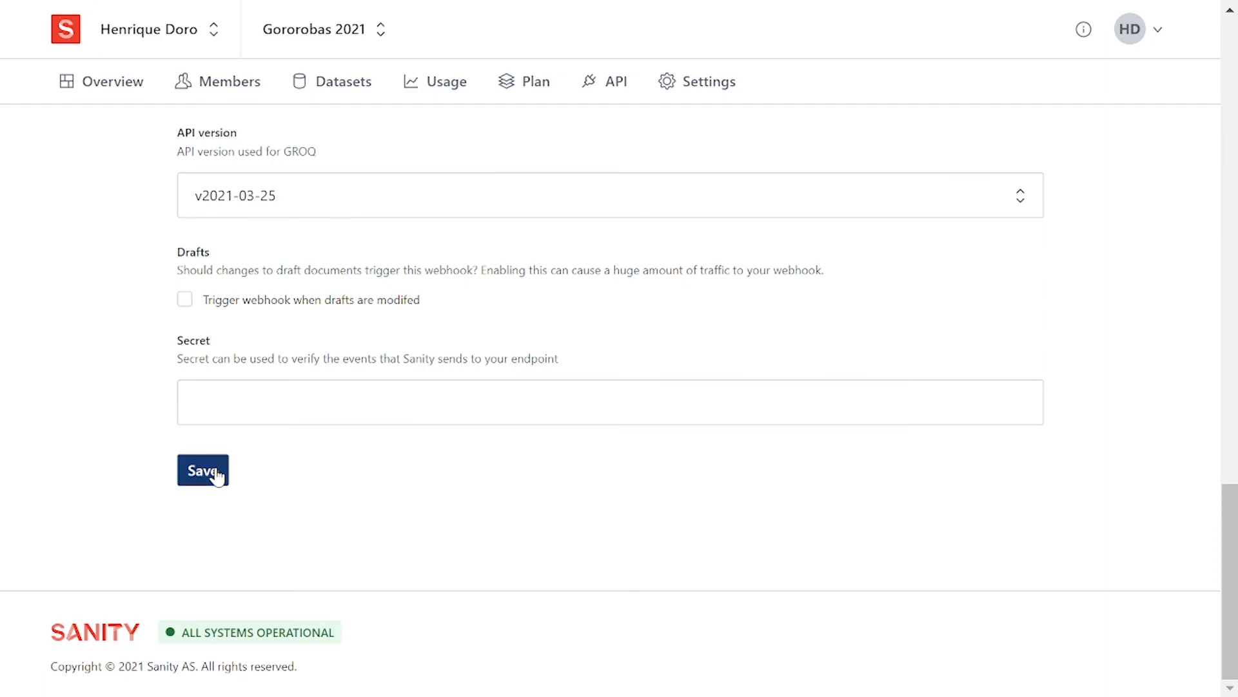
click(201, 469)
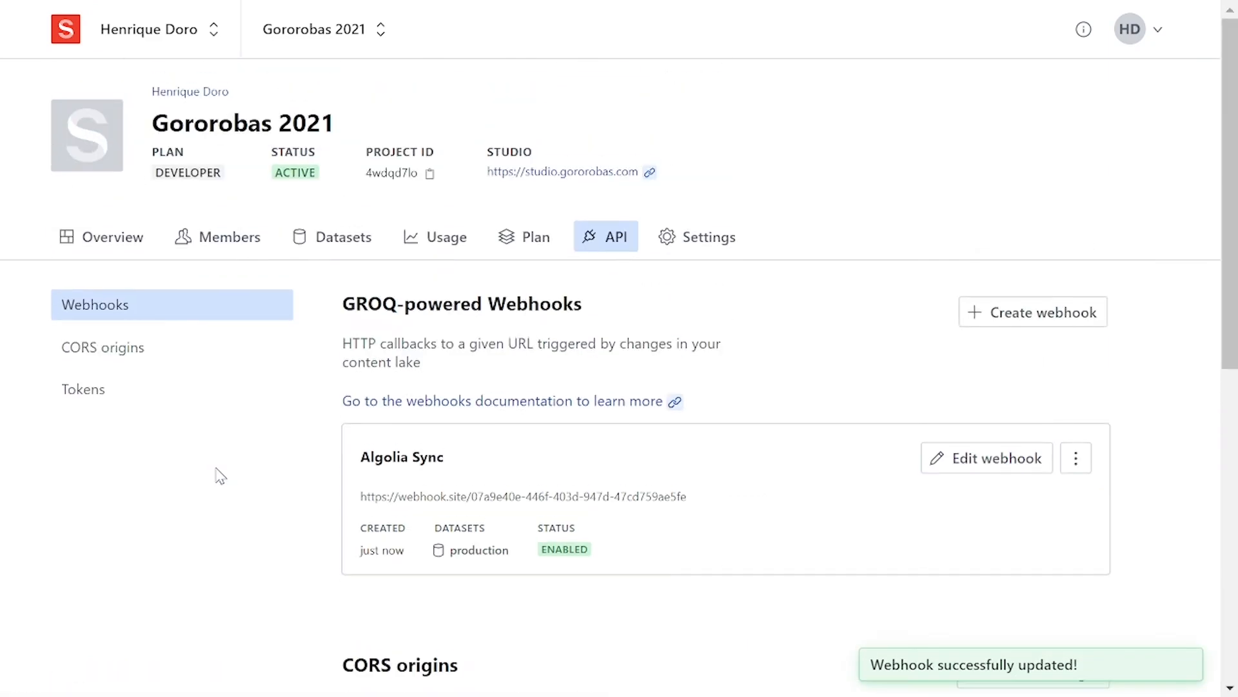
mouse_move(222, 482)
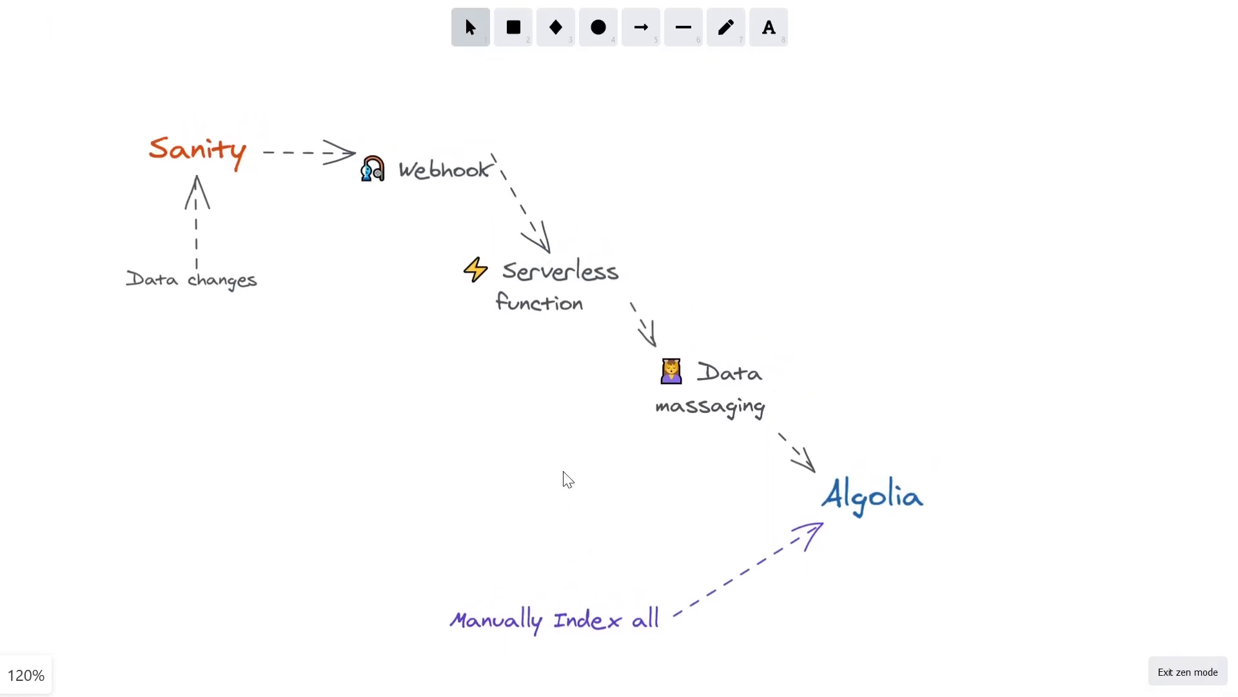
mouse_move(595, 635)
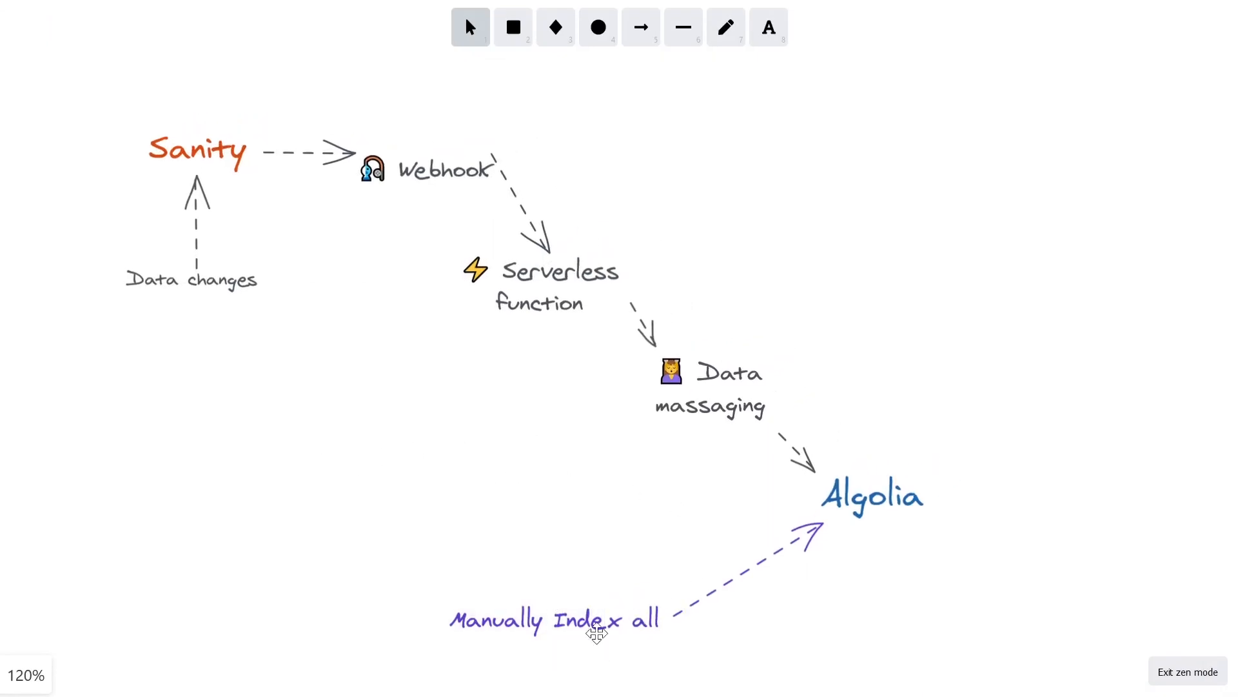
mouse_move(435, 174)
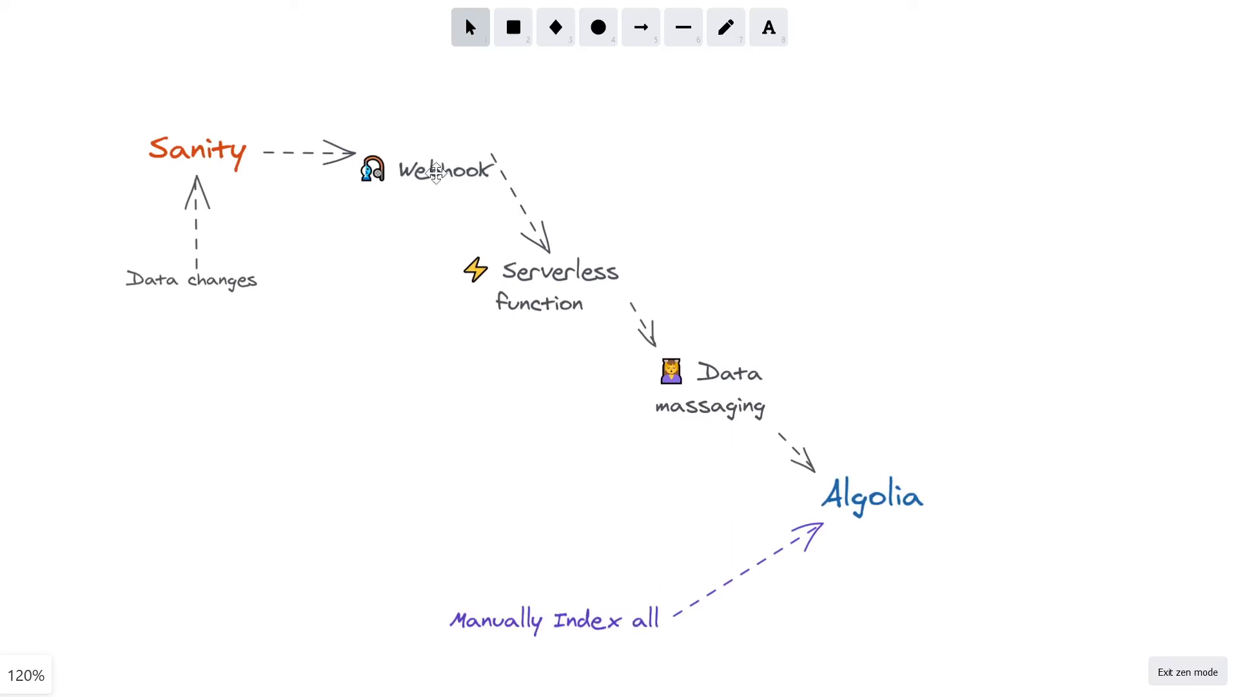
mouse_move(409, 183)
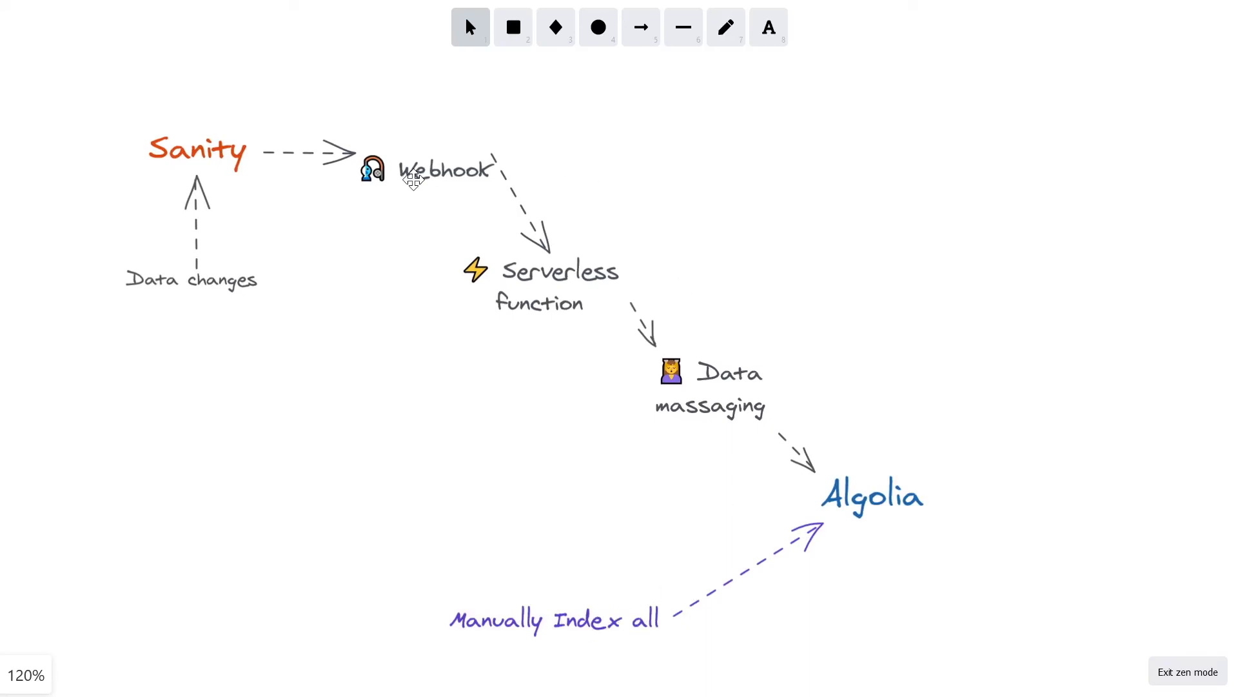
mouse_move(394, 154)
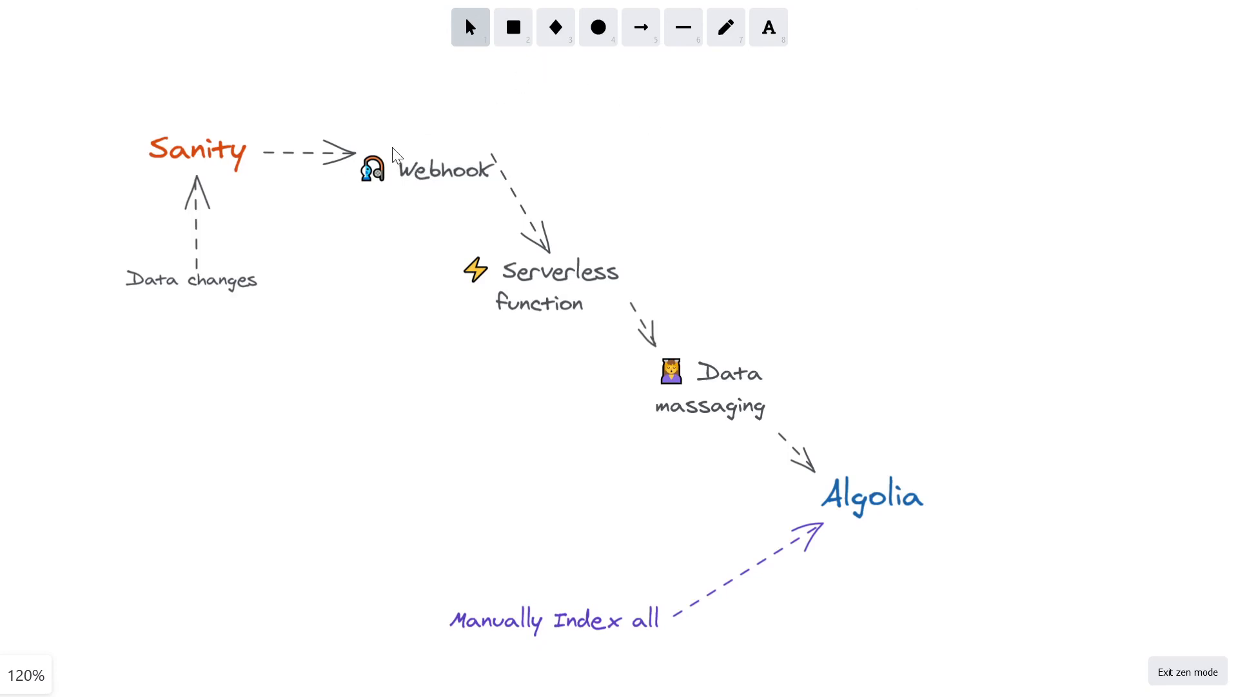
mouse_move(441, 160)
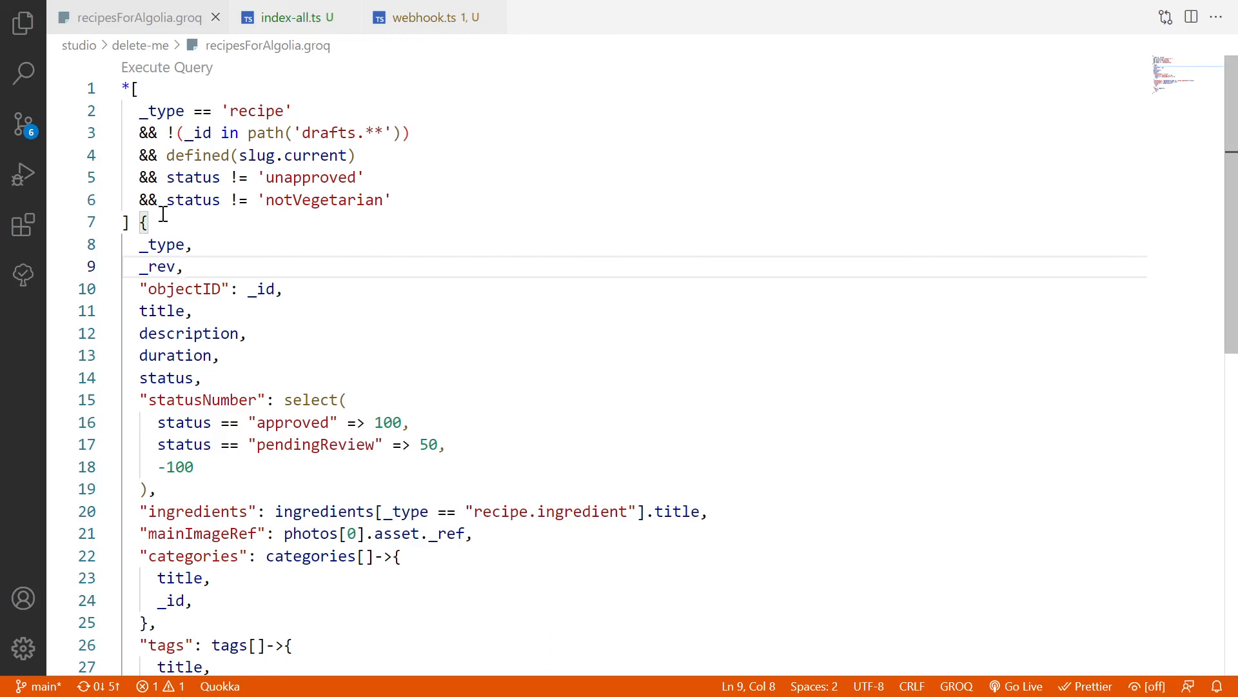
Review index-all.ts, highlighting the saveObjects call and the recipes variable, then move to webhook.ts.
scroll(down, 3)
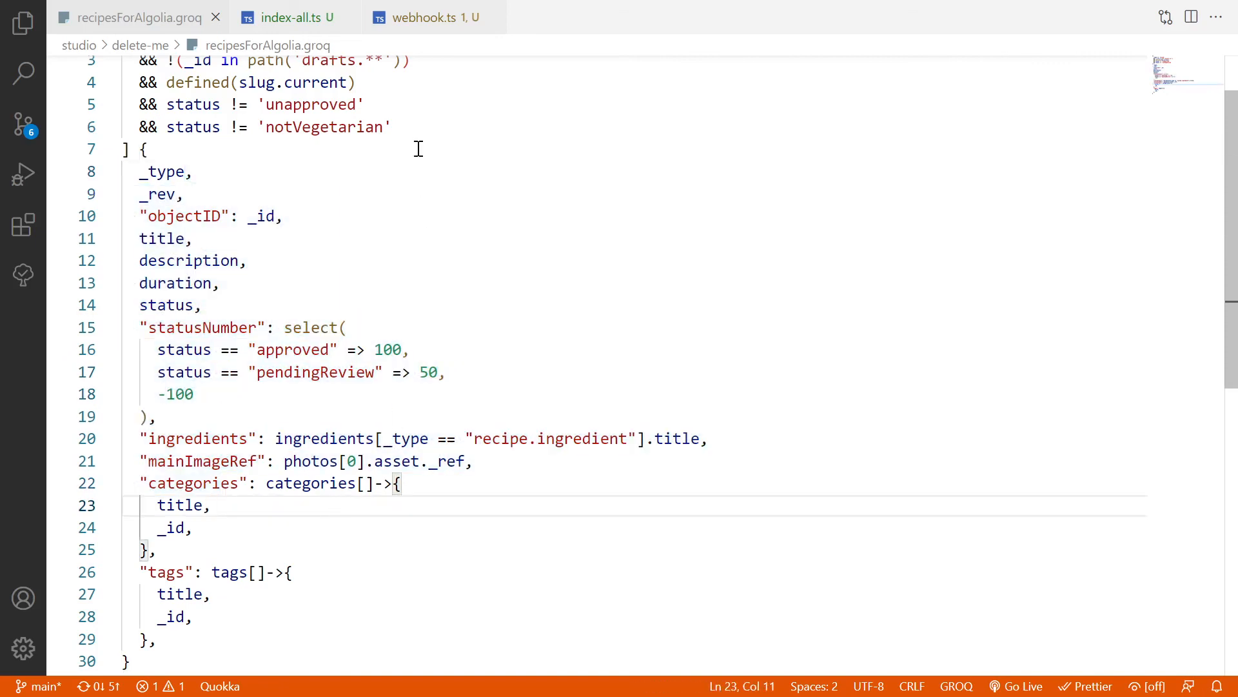
click(289, 18)
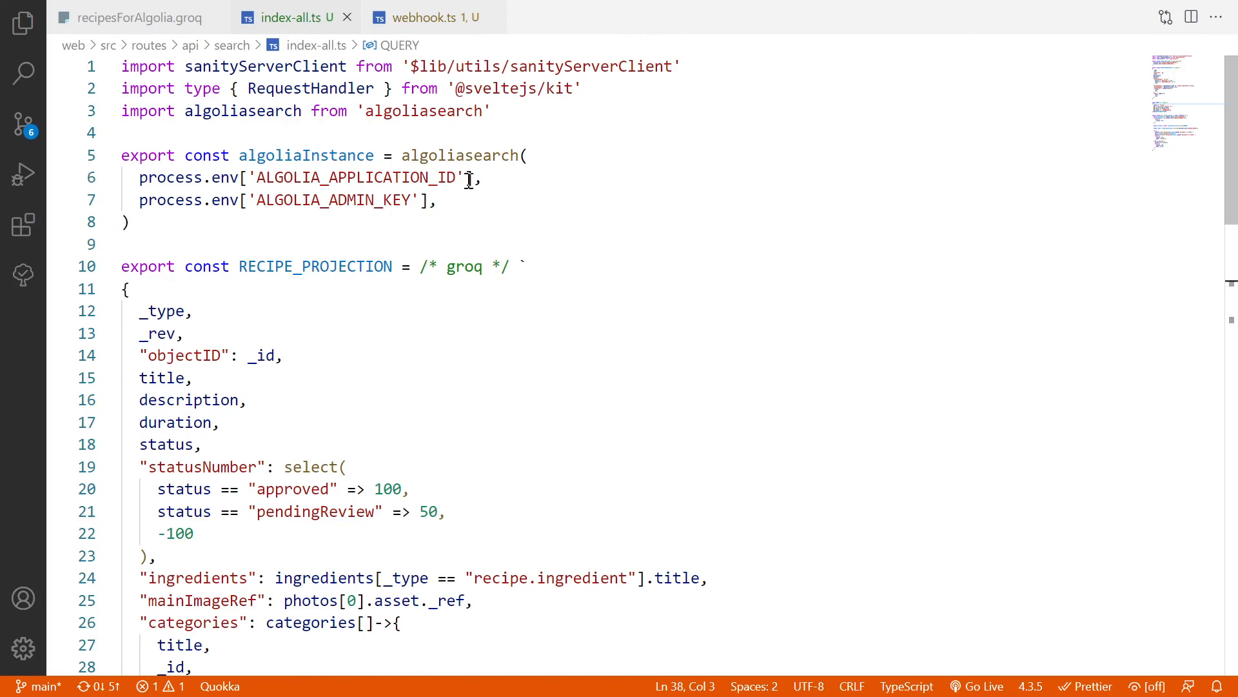
mouse_move(347, 177)
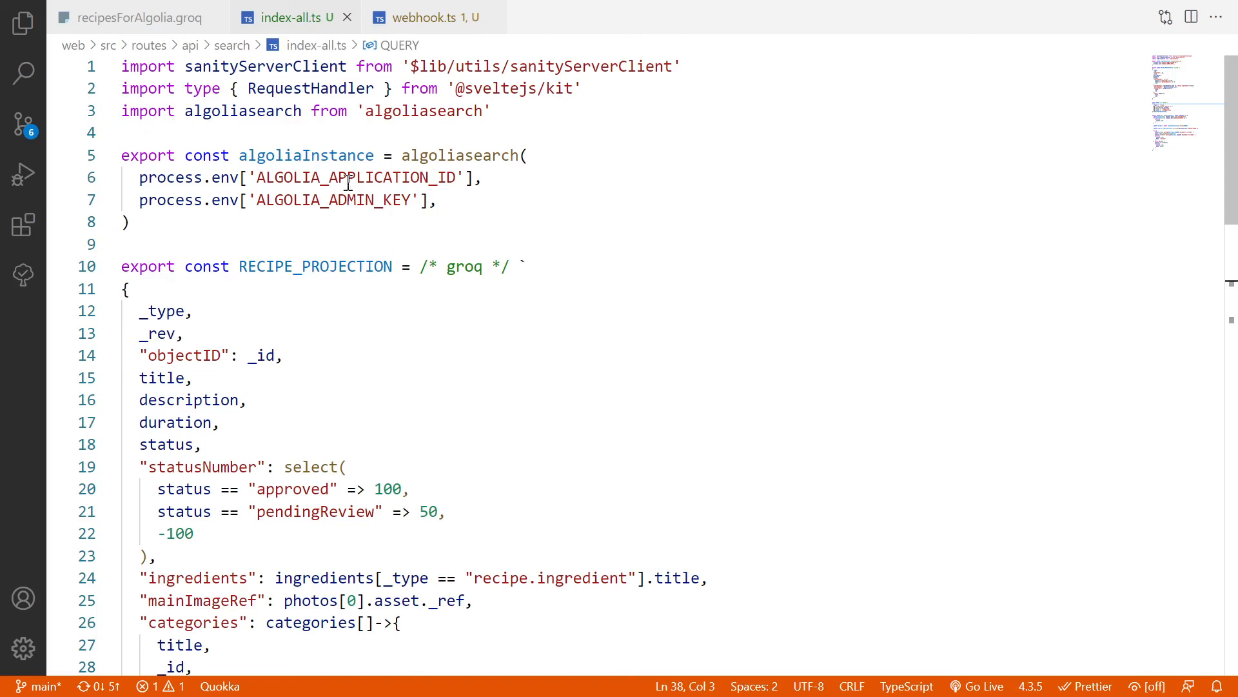
scroll(down, 3)
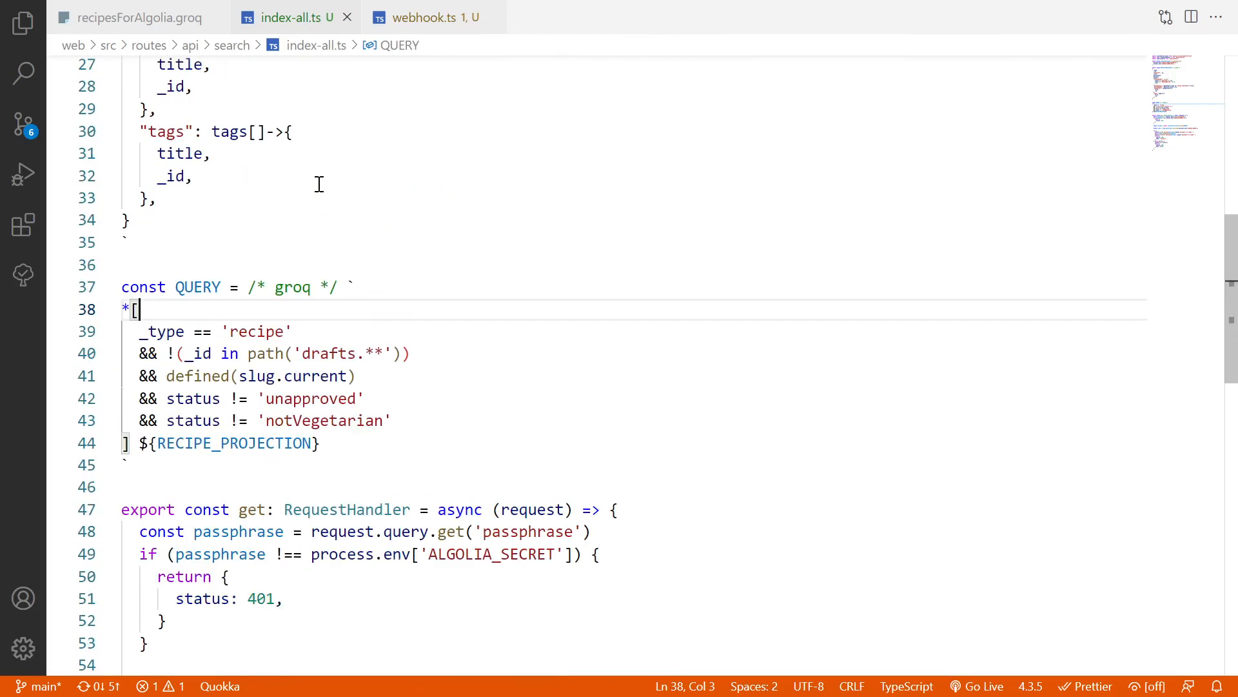
scroll(down, 3)
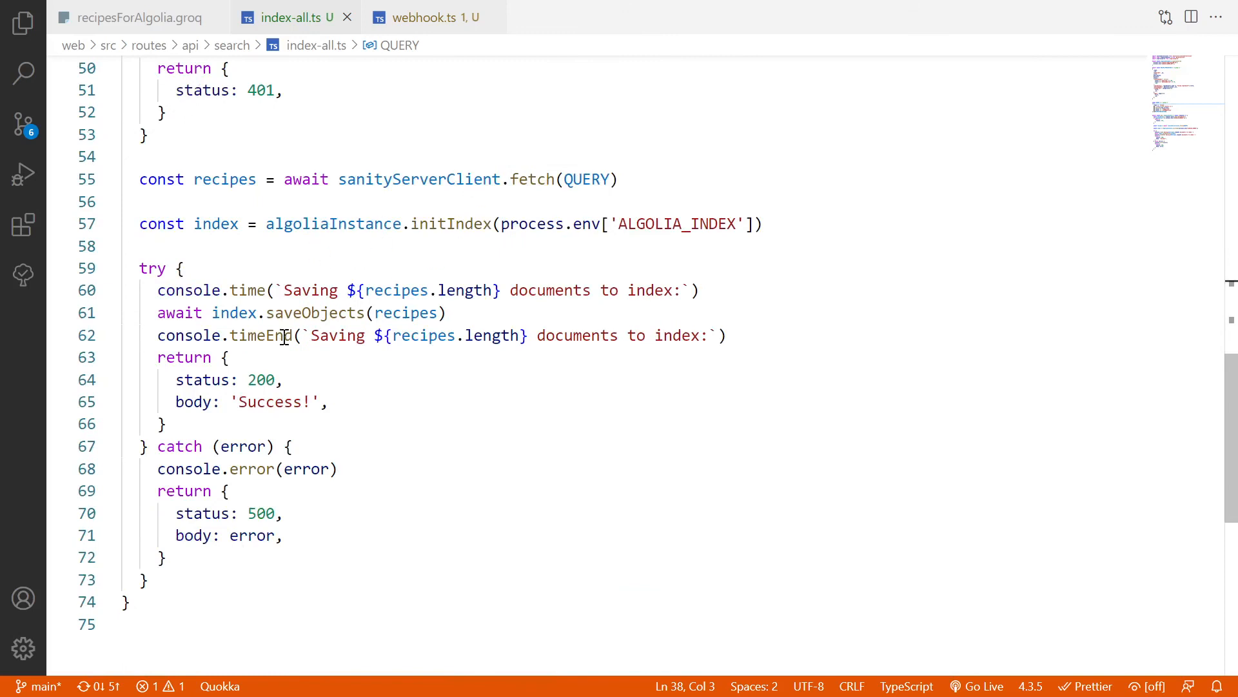
double_click(314, 312)
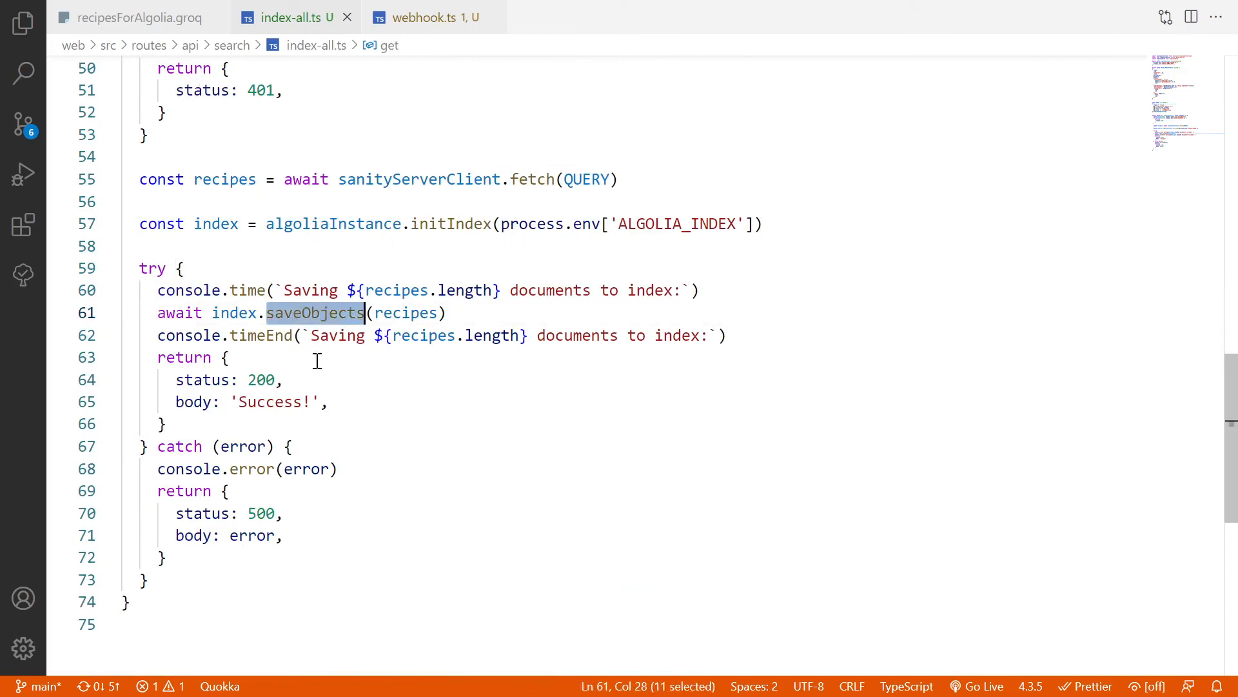
mouse_move(212, 181)
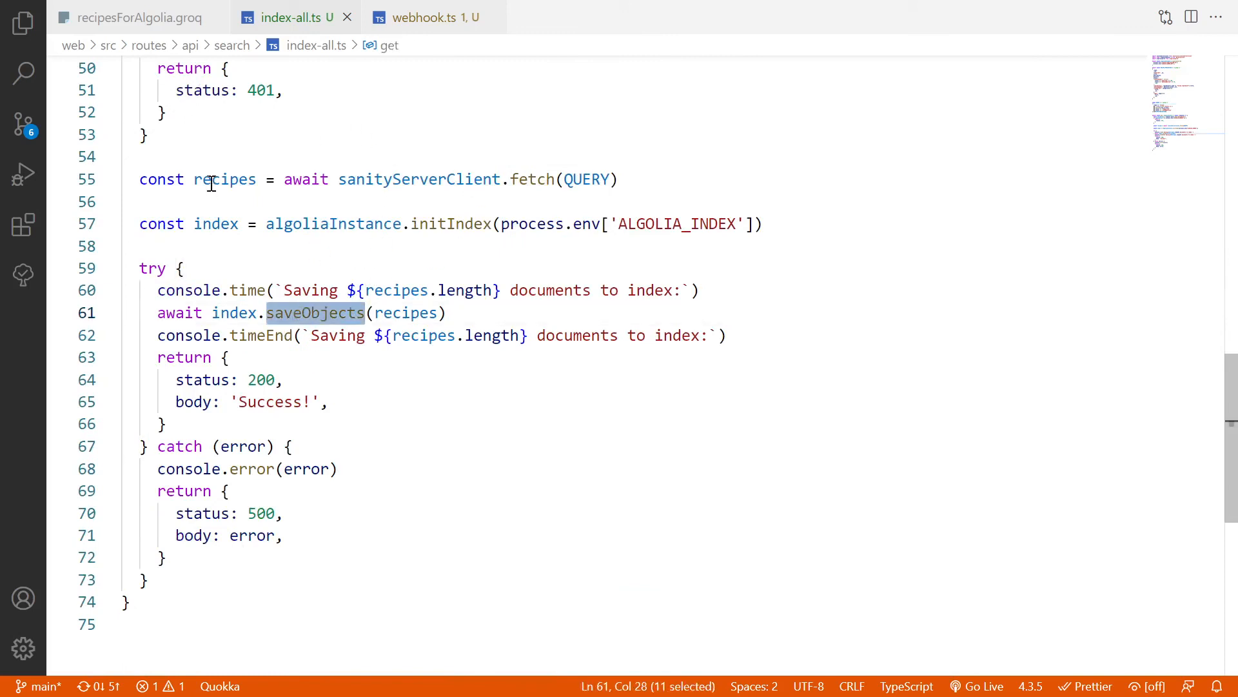
double_click(225, 179)
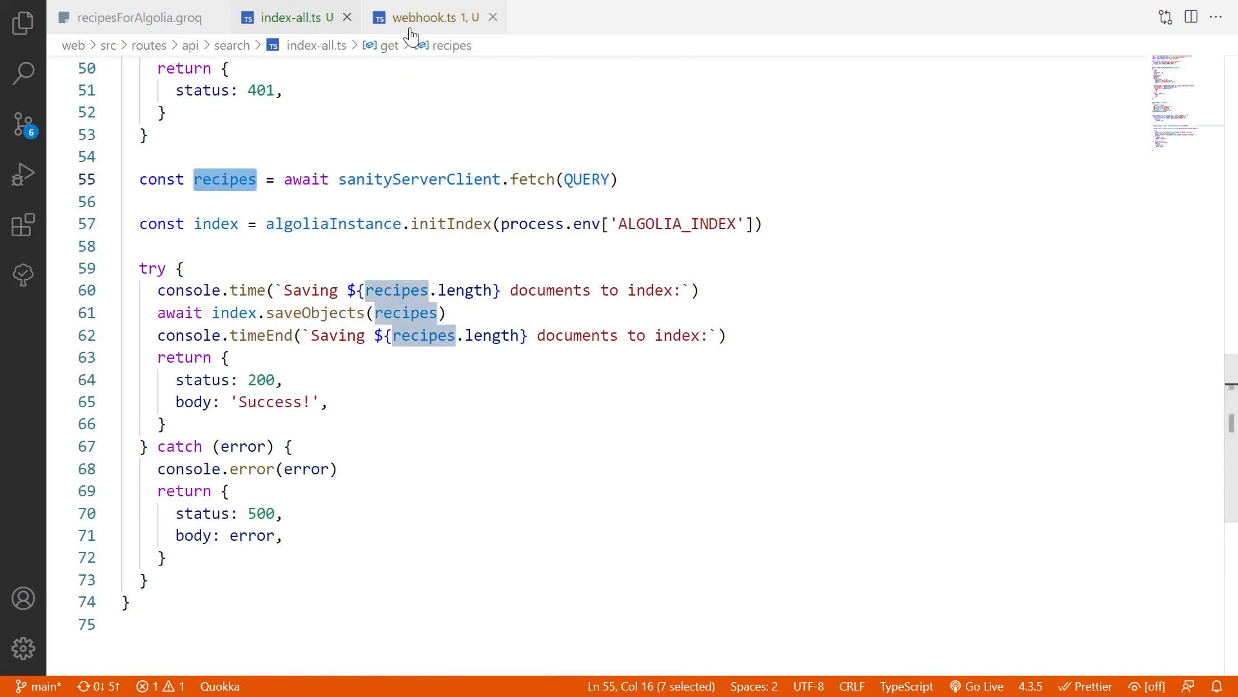
click(431, 17)
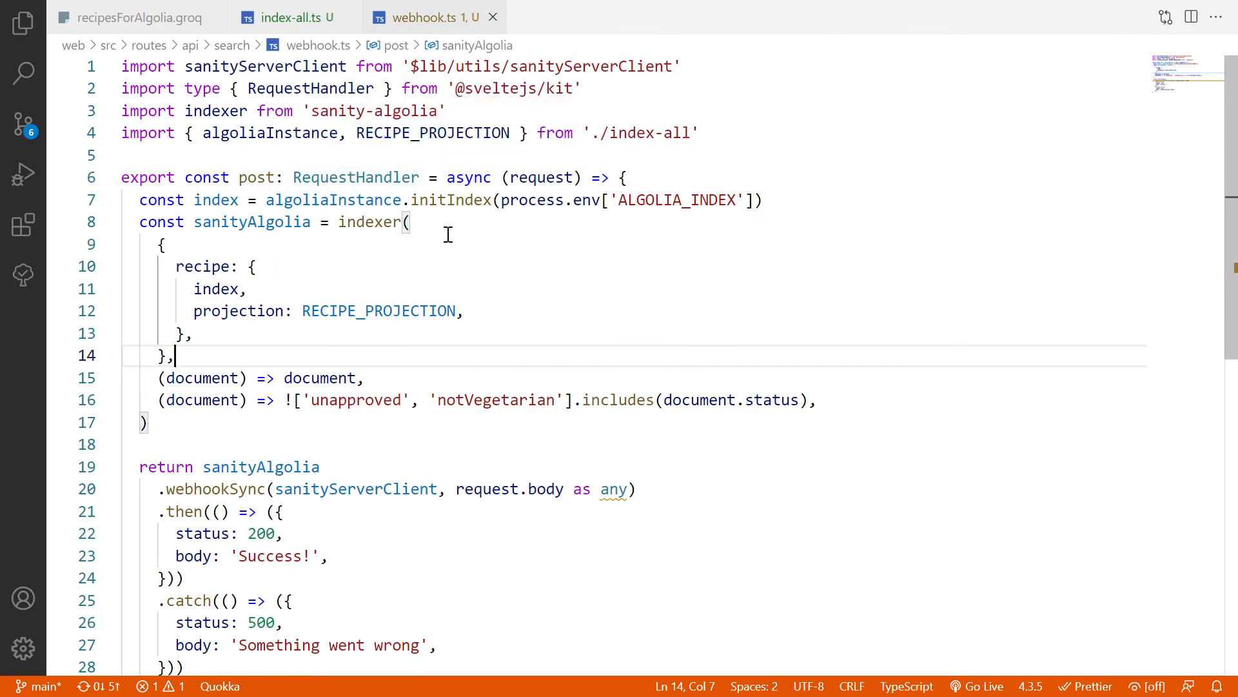
Review webhook.ts, highlighting sanityAlgolia and the recipe index and projection config, then return to Insomnia.
scroll(down, 3)
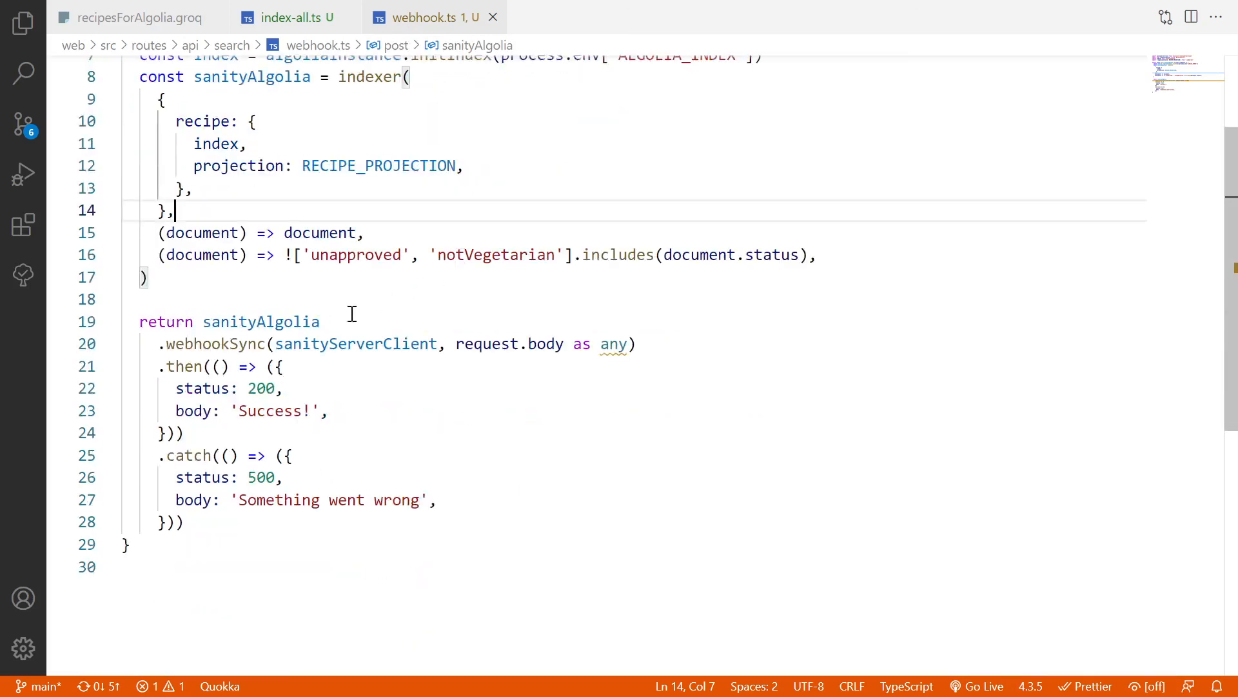
double_click(260, 322)
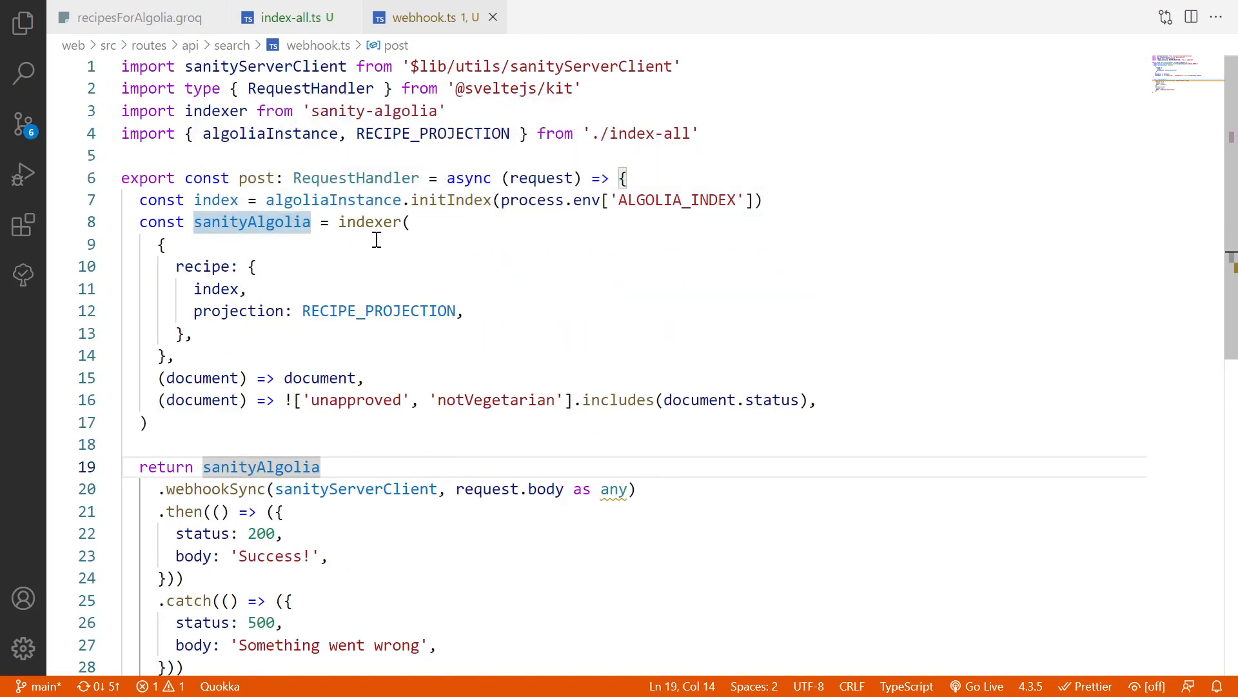
mouse_move(214, 266)
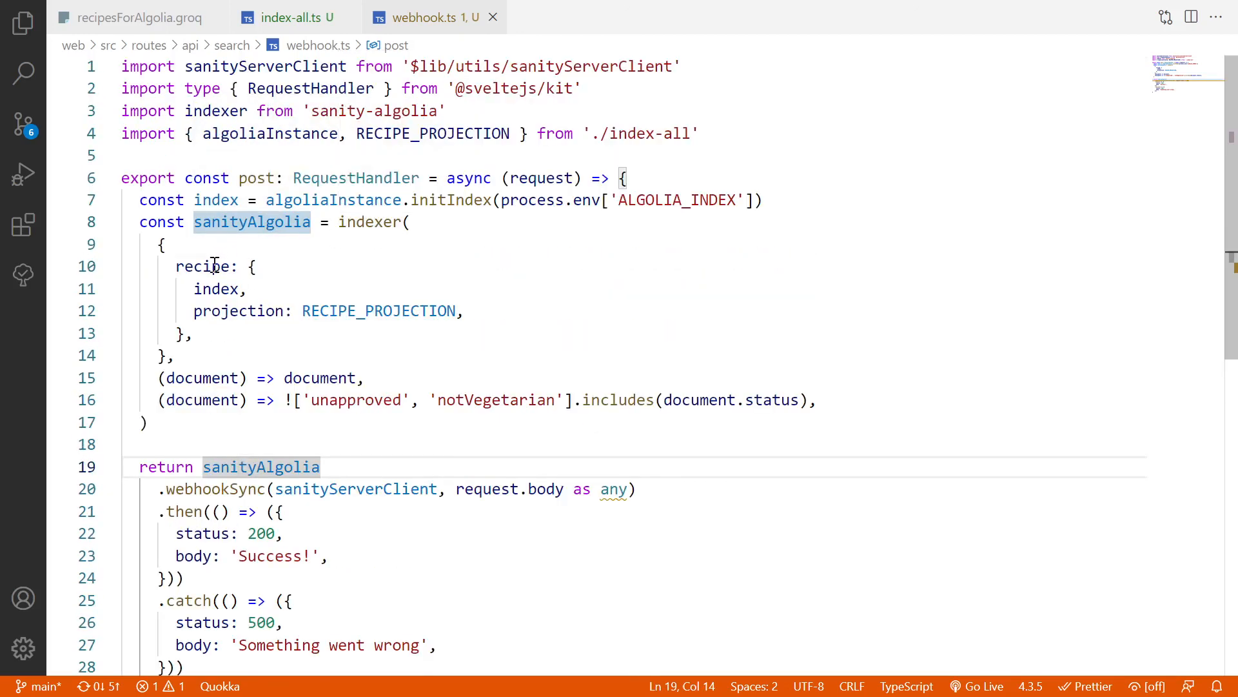
double_click(206, 266)
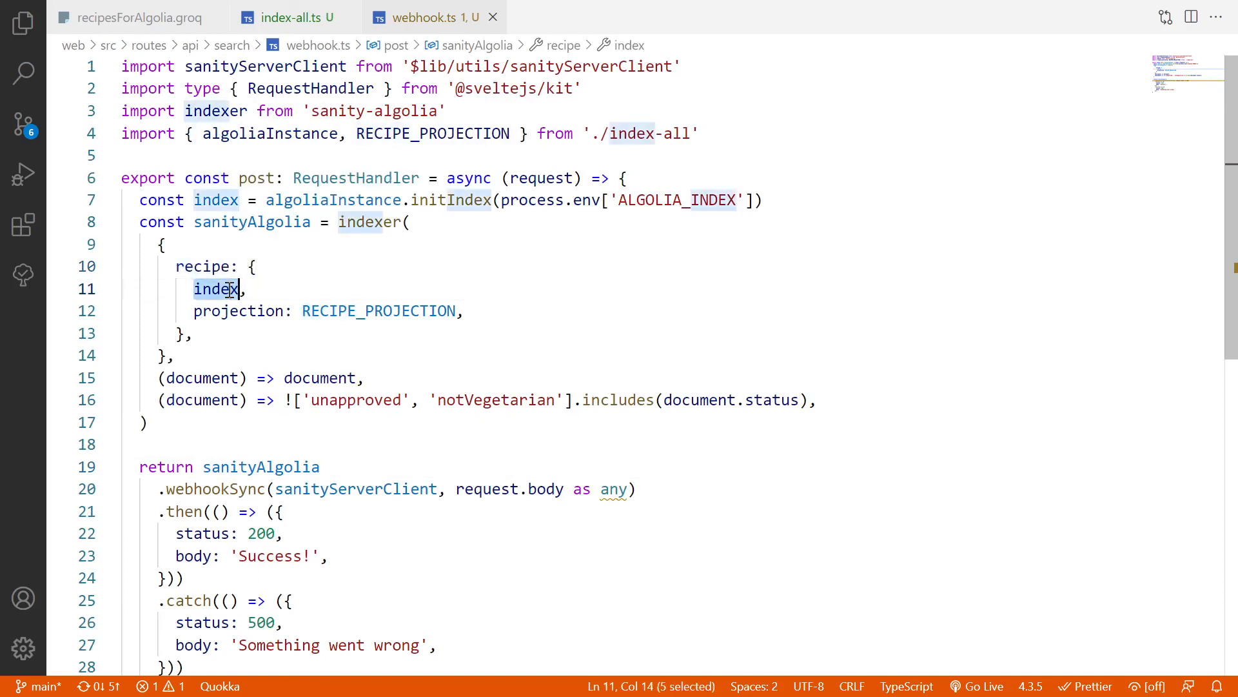
double_click(236, 311)
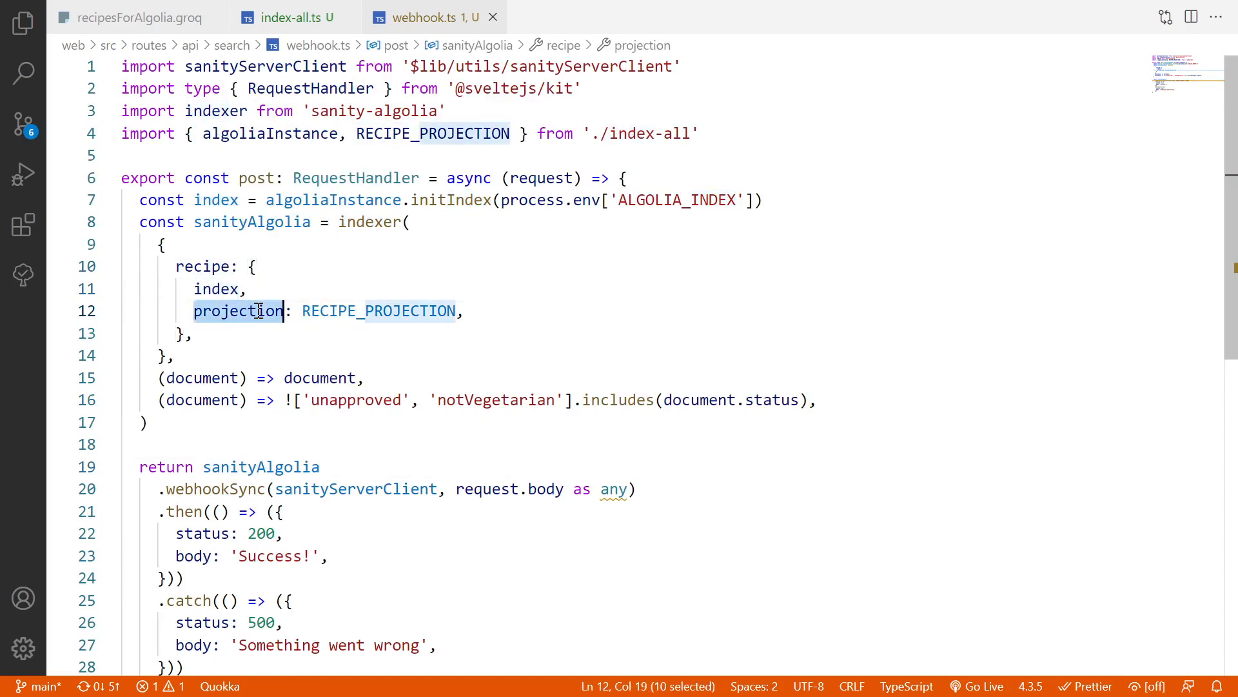
mouse_move(343, 311)
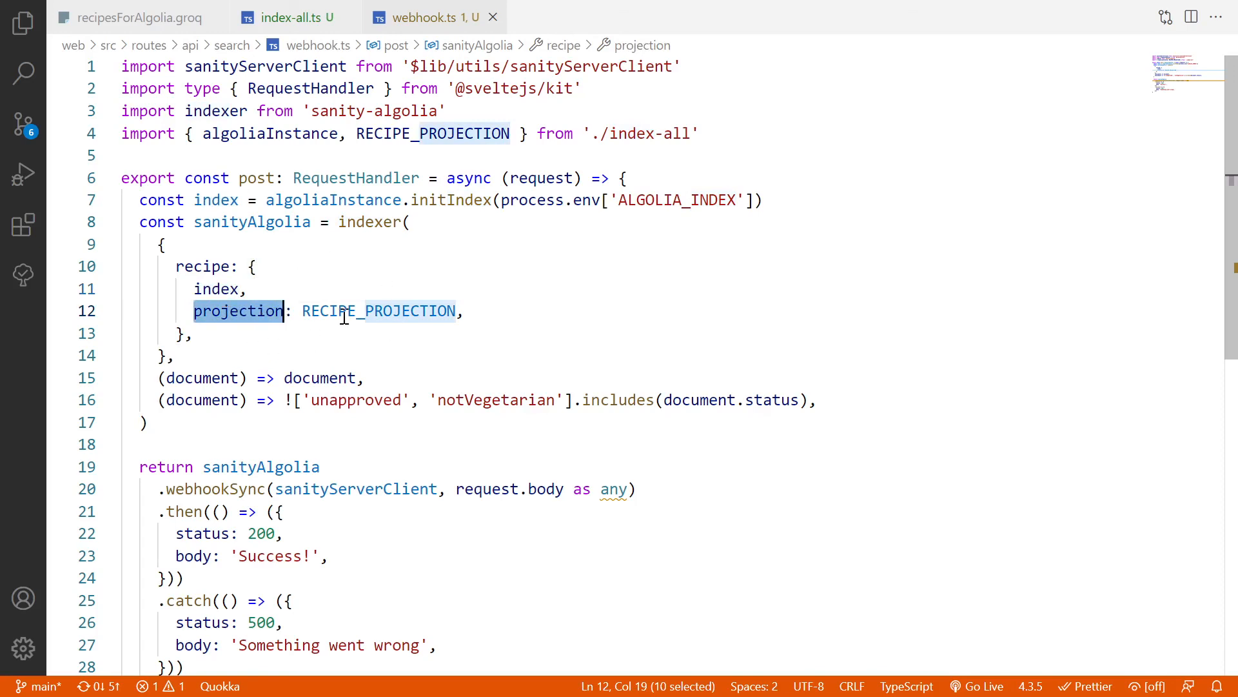
mouse_move(369, 363)
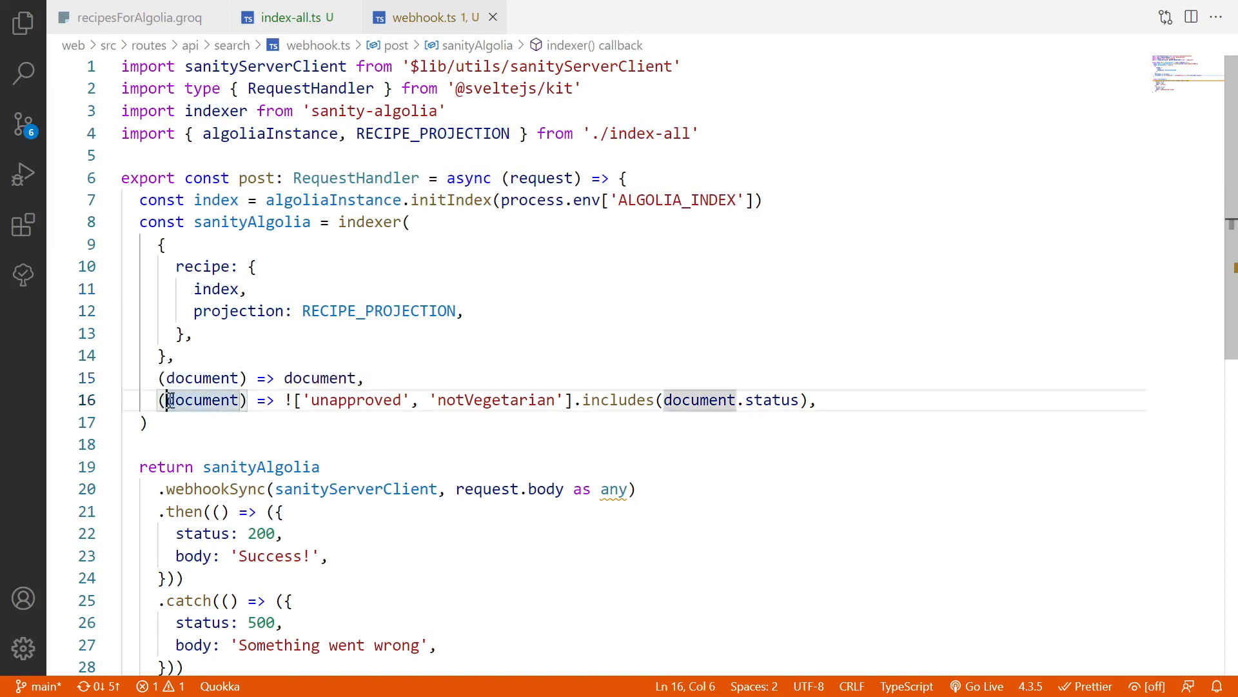
drag(166, 400, 528, 400)
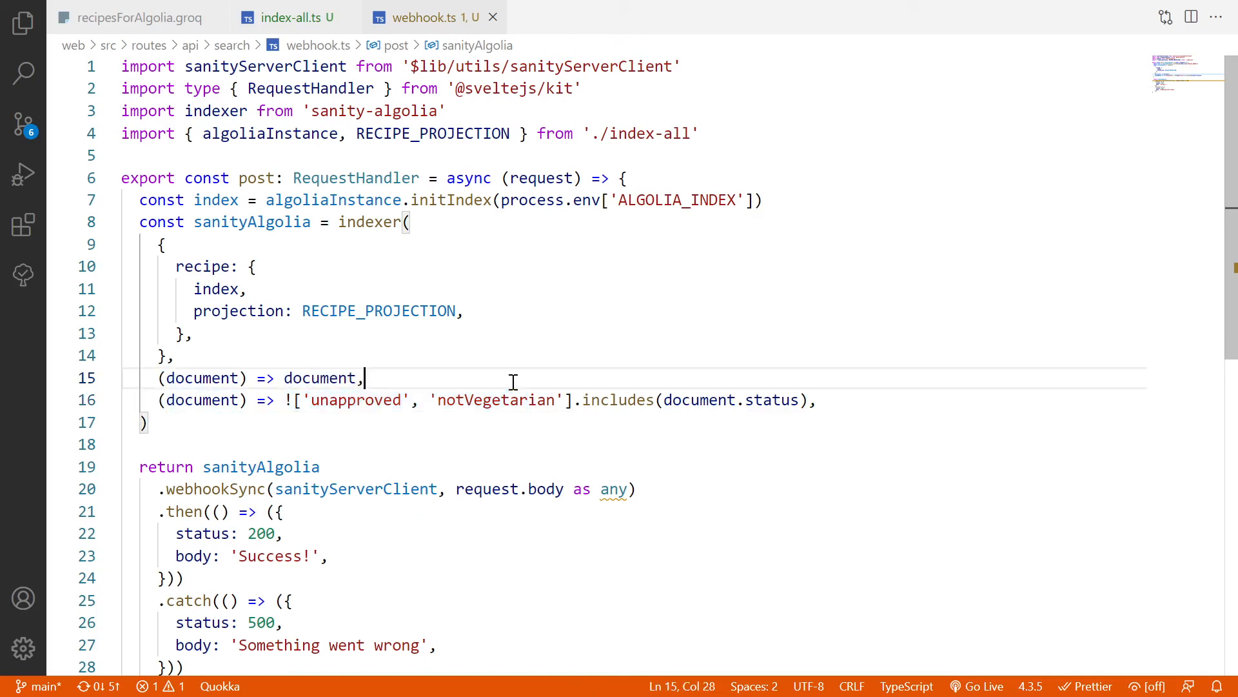
mouse_move(323, 400)
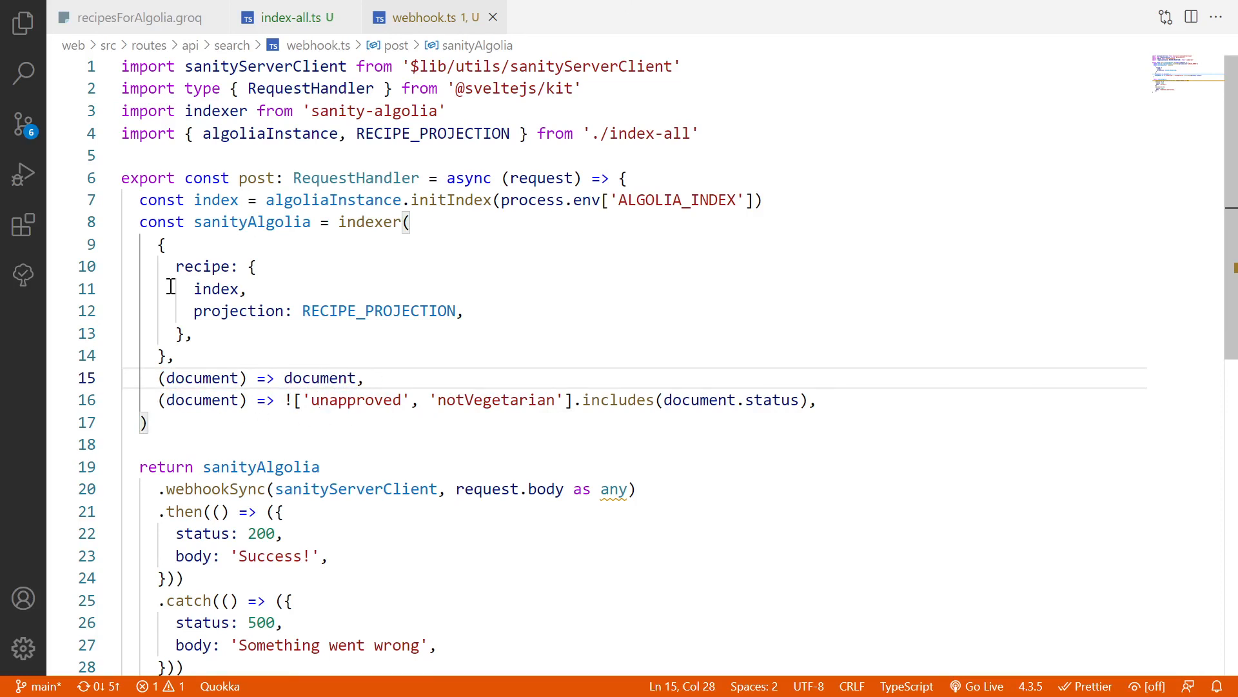
click(361, 19)
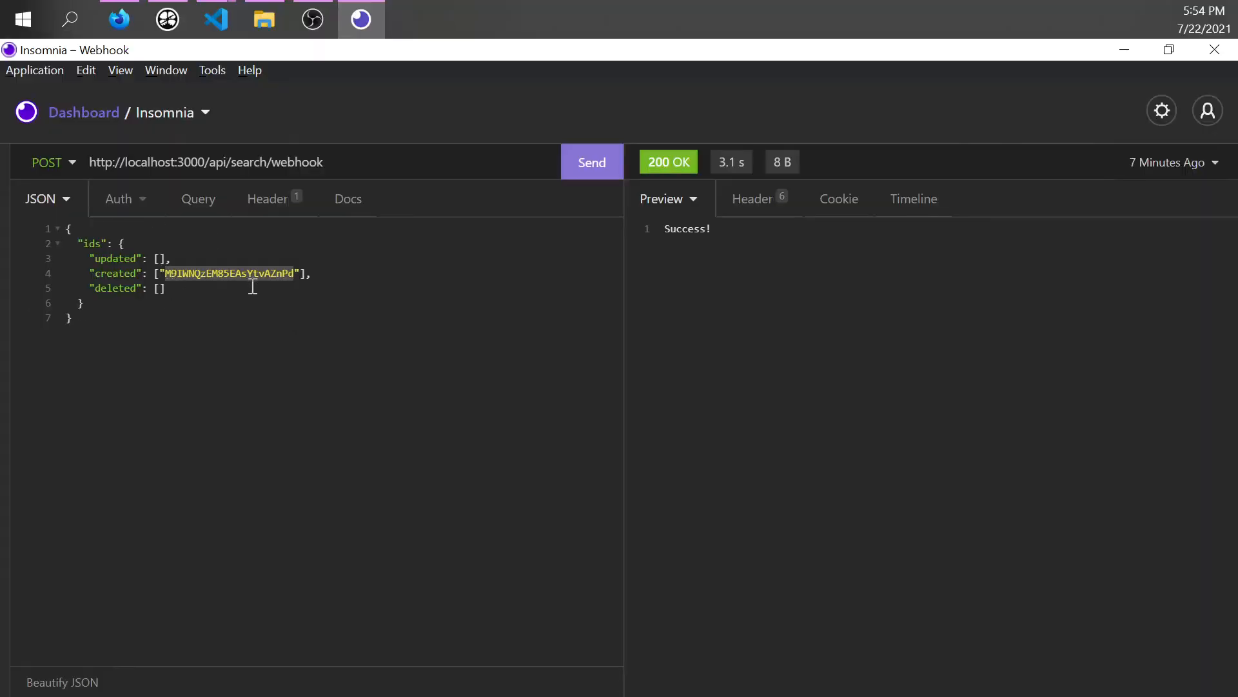